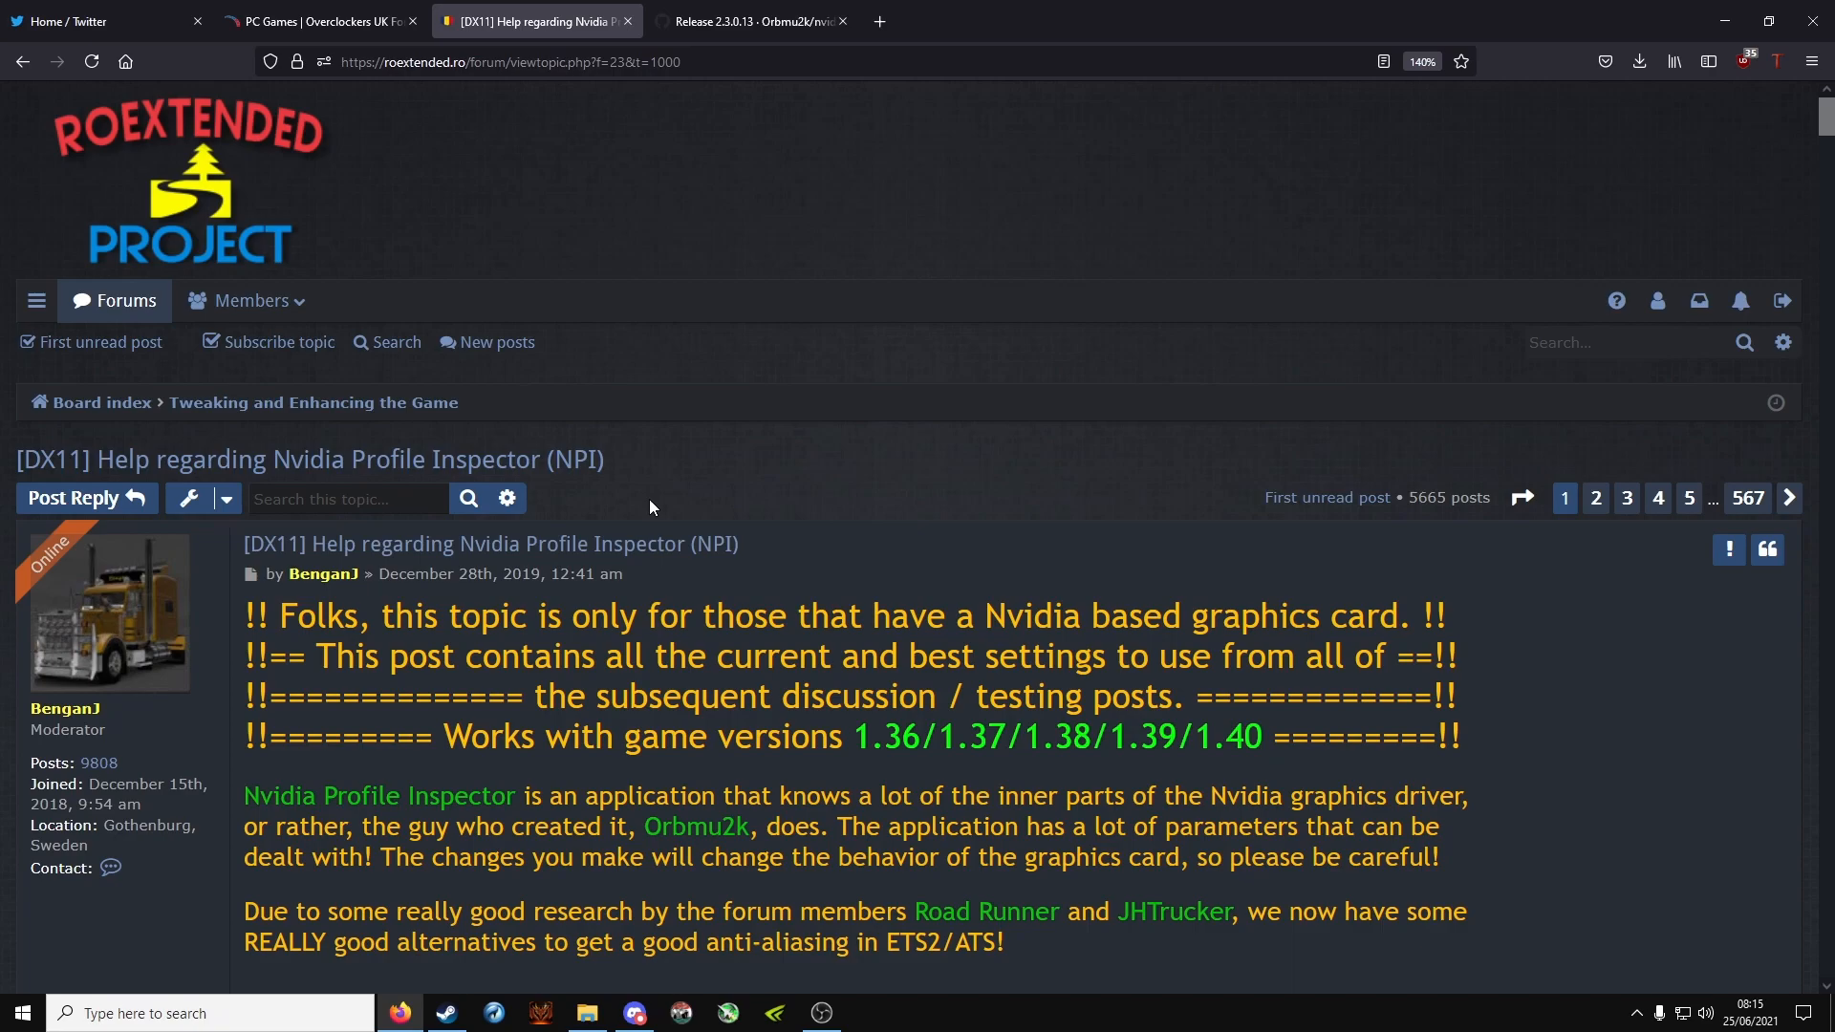
pyautogui.moveTo(719, 585)
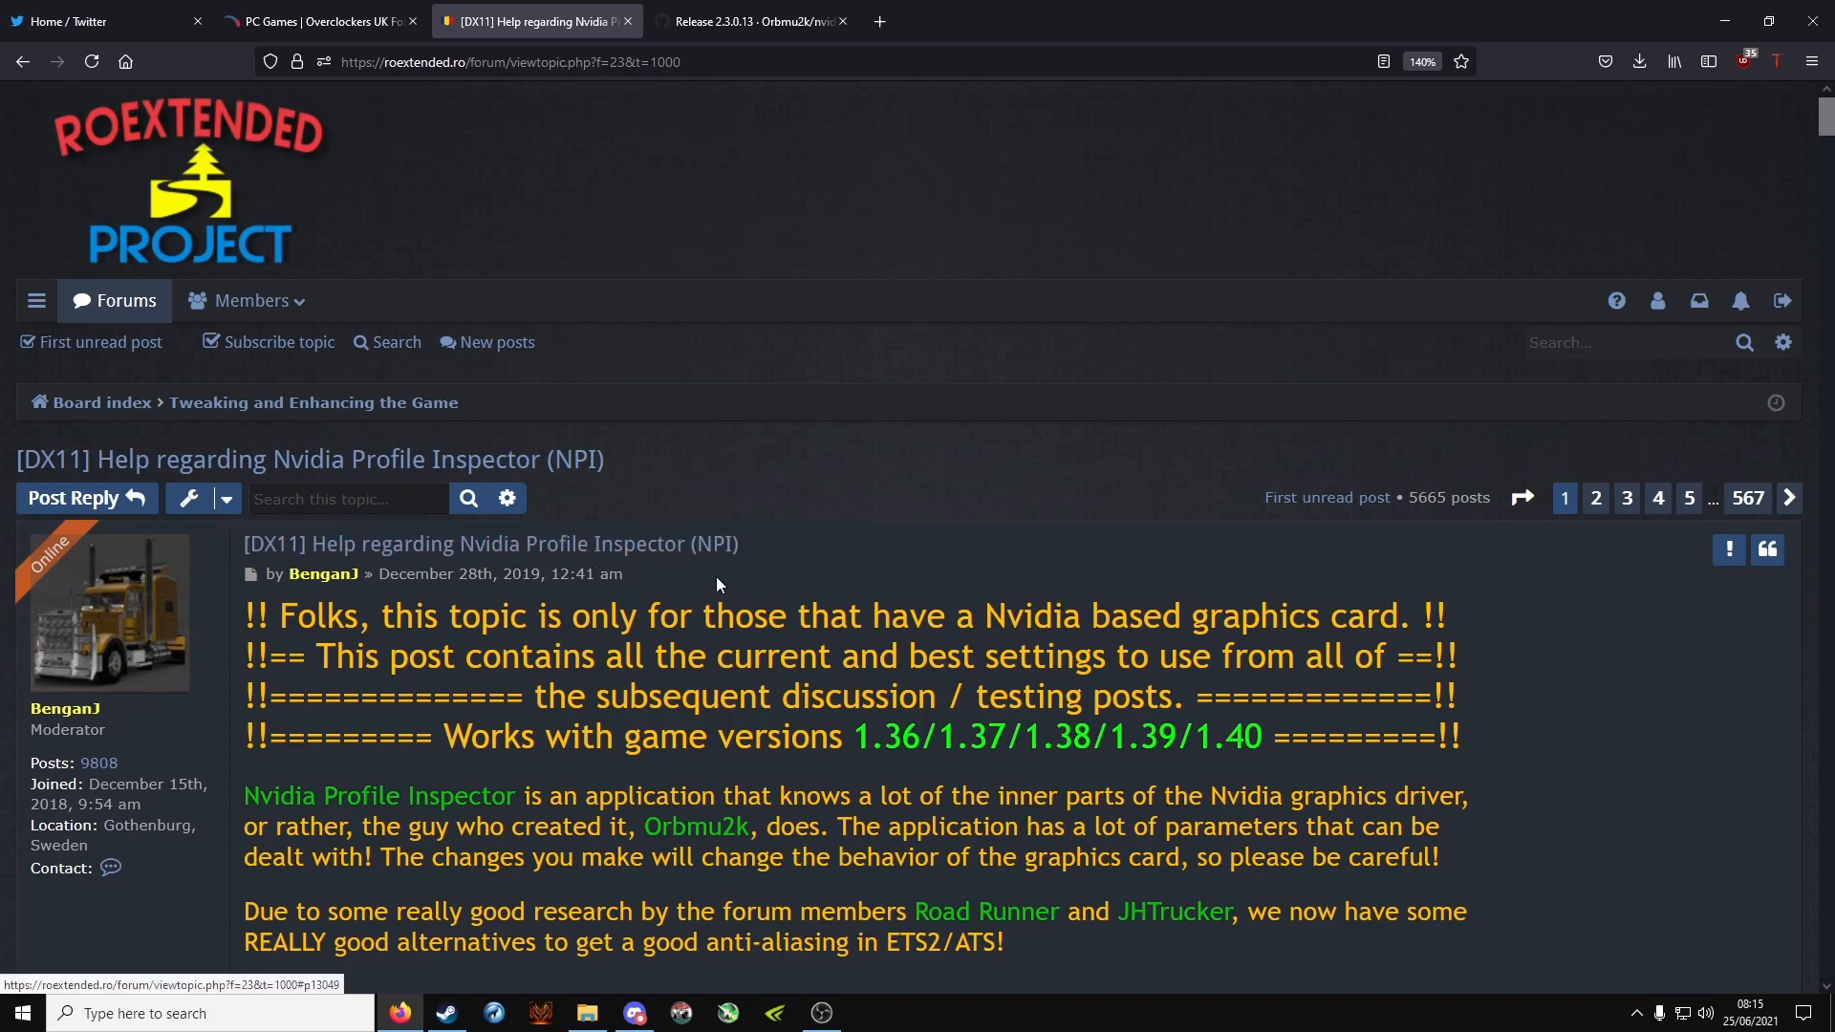
# Step: Scroll the Profile Inspector guide down past its limitations list to Step 1's download links
pyautogui.scroll(-3)
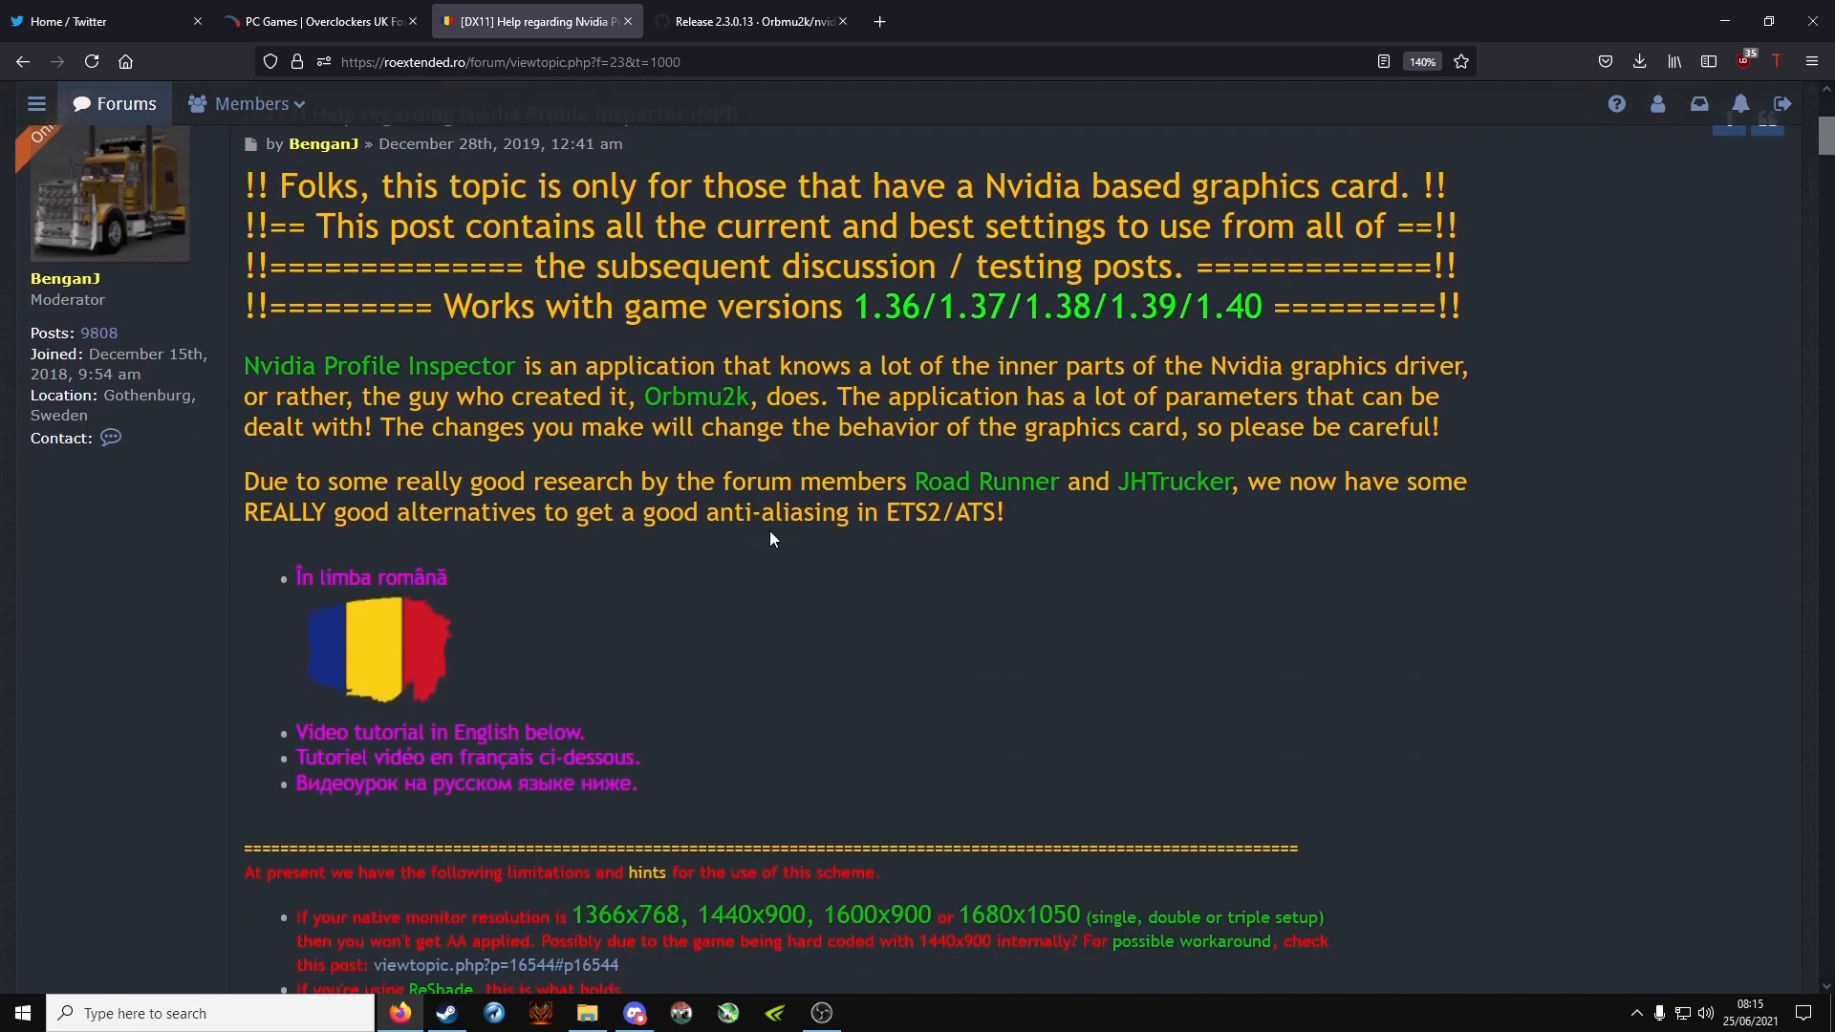
pyautogui.scroll(3)
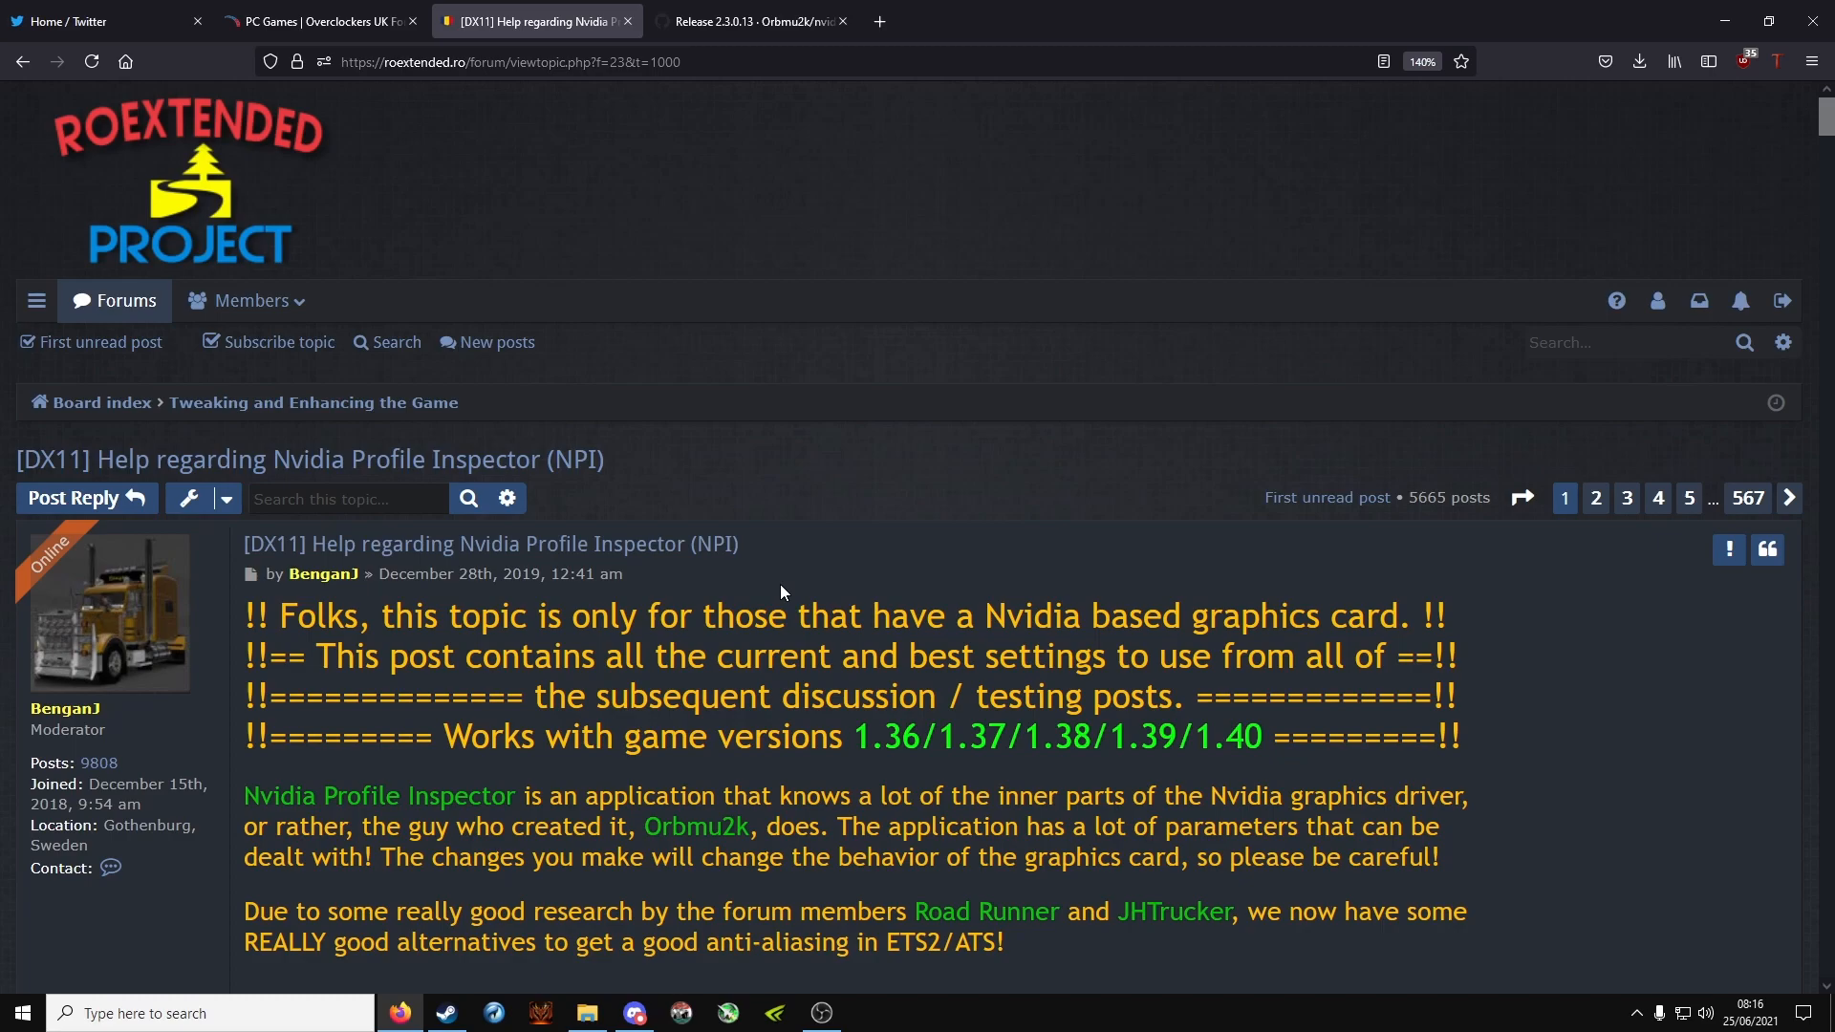
pyautogui.scroll(-3)
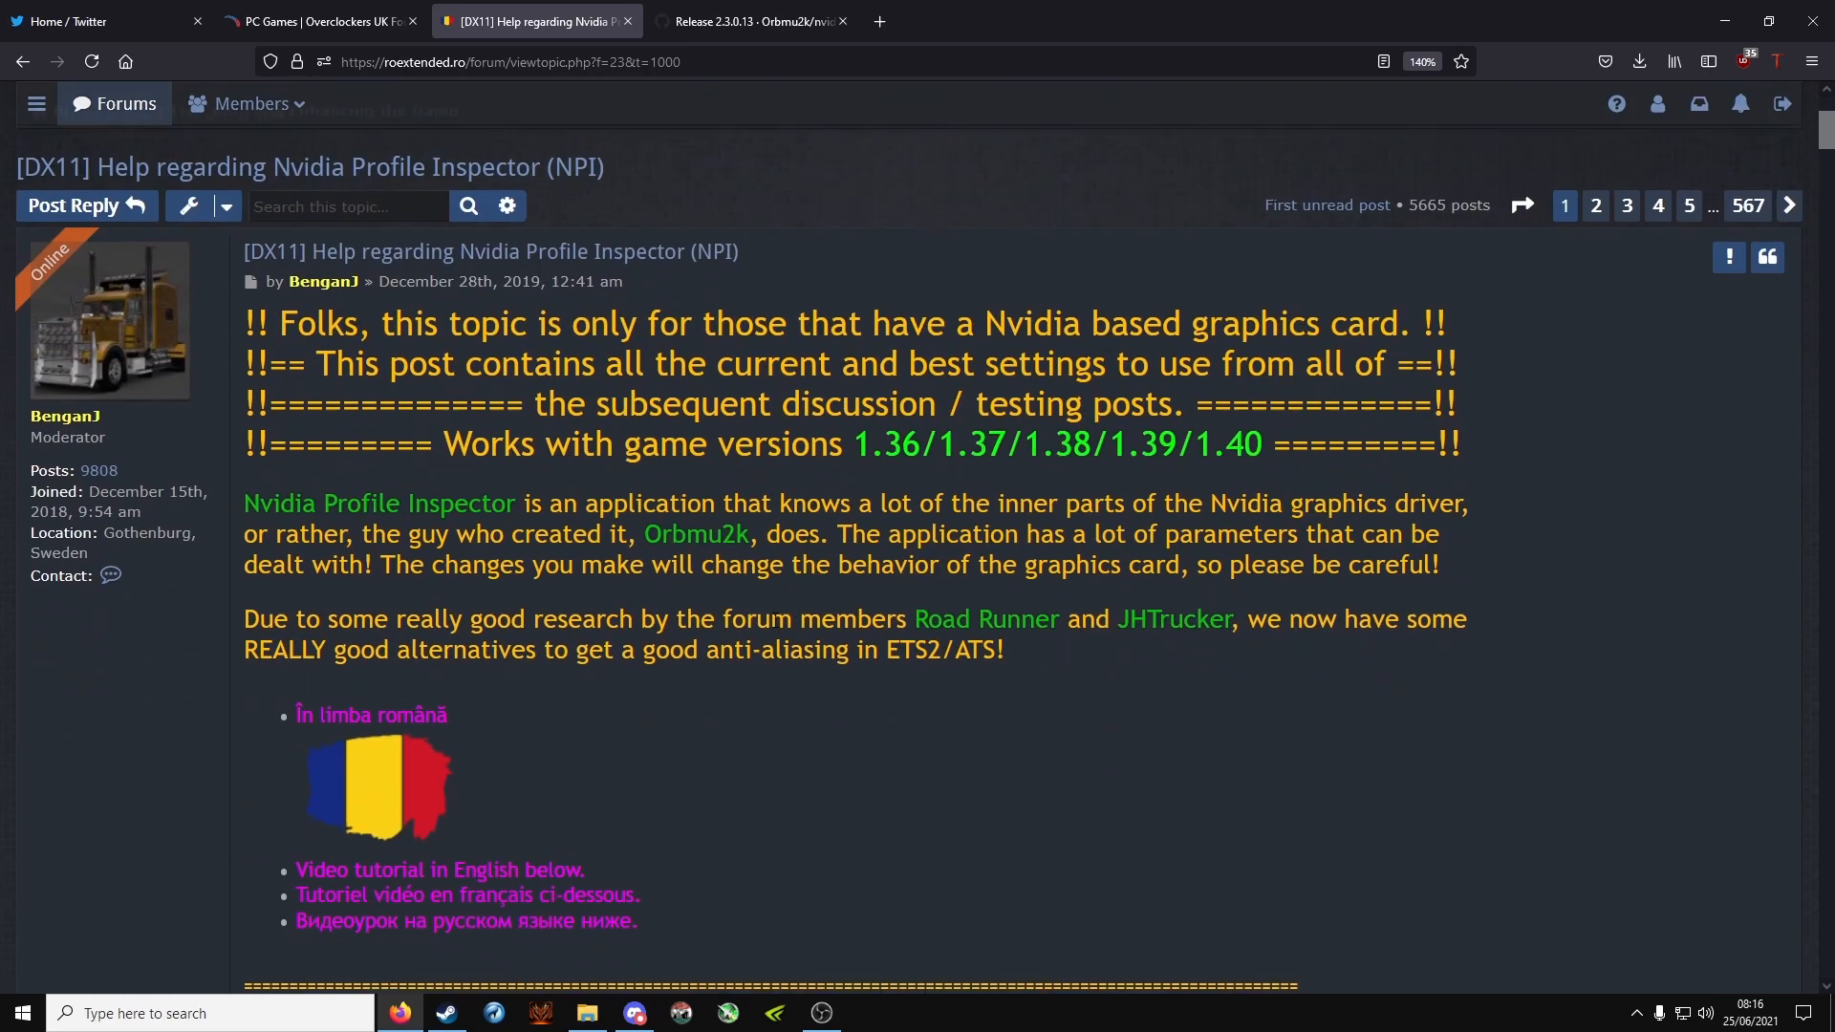
pyautogui.scroll(-3)
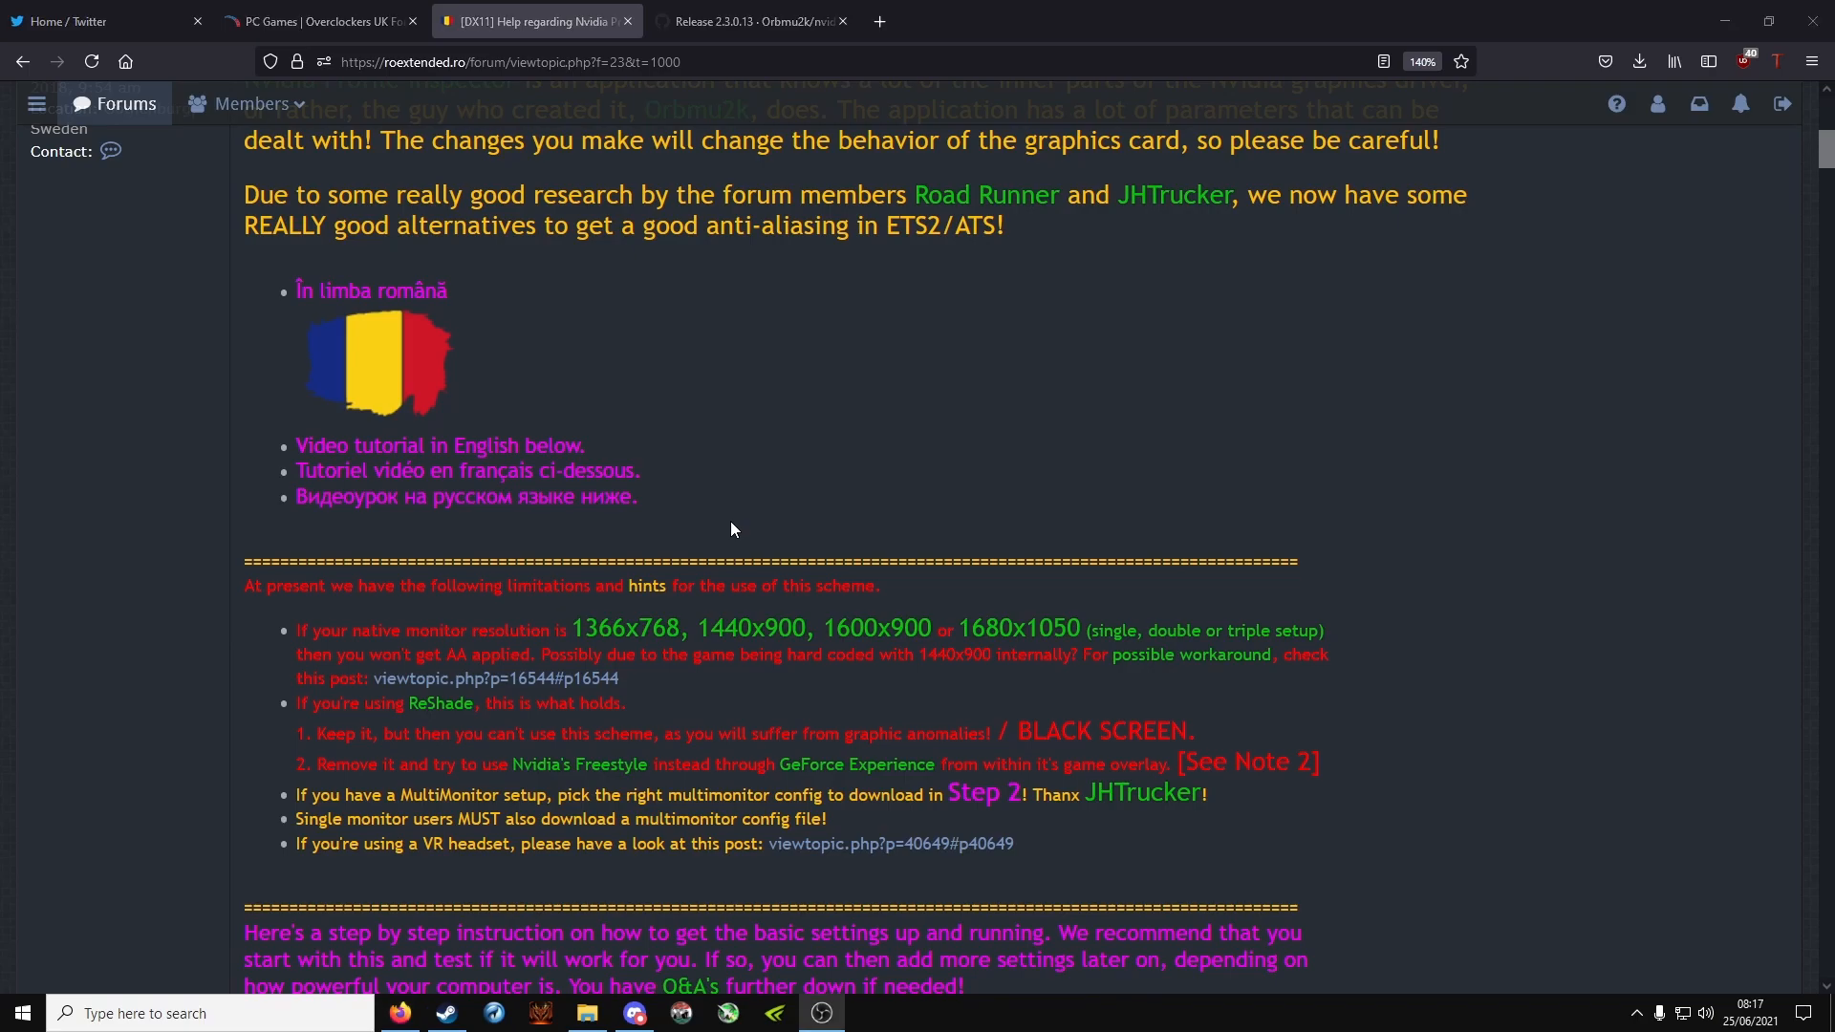
pyautogui.moveTo(633, 711)
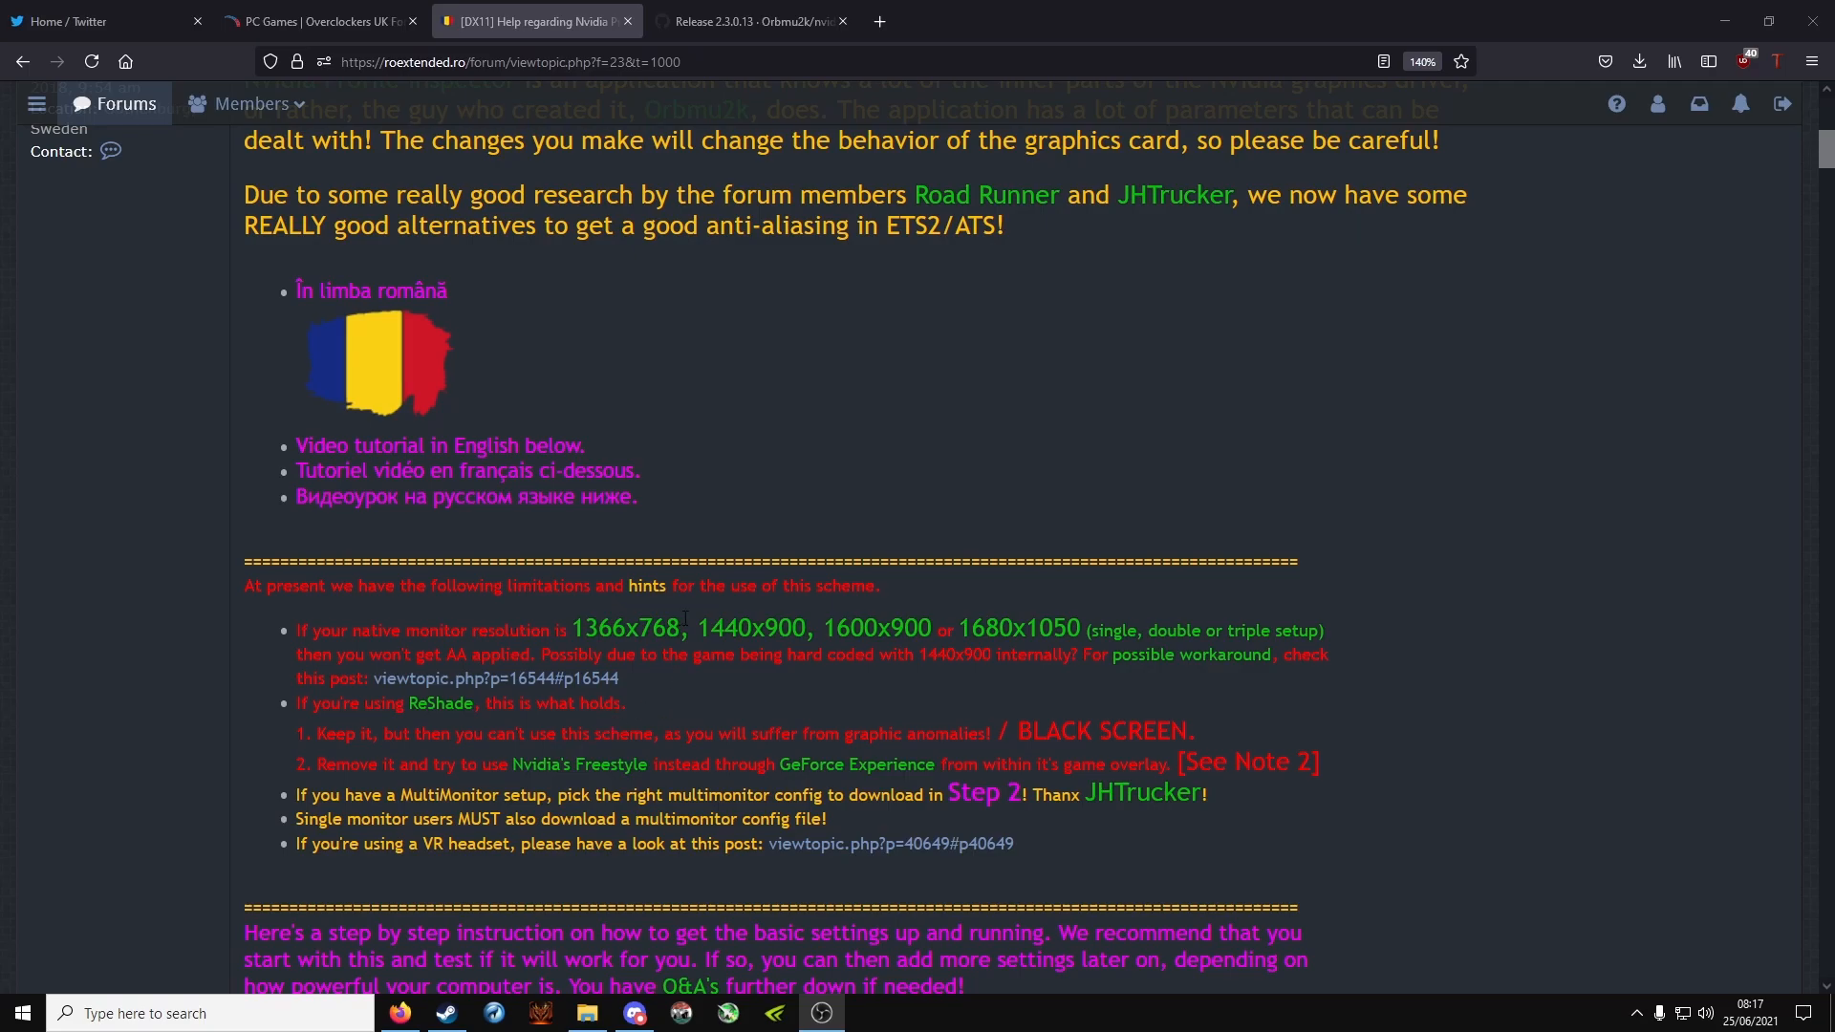
pyautogui.scroll(-3)
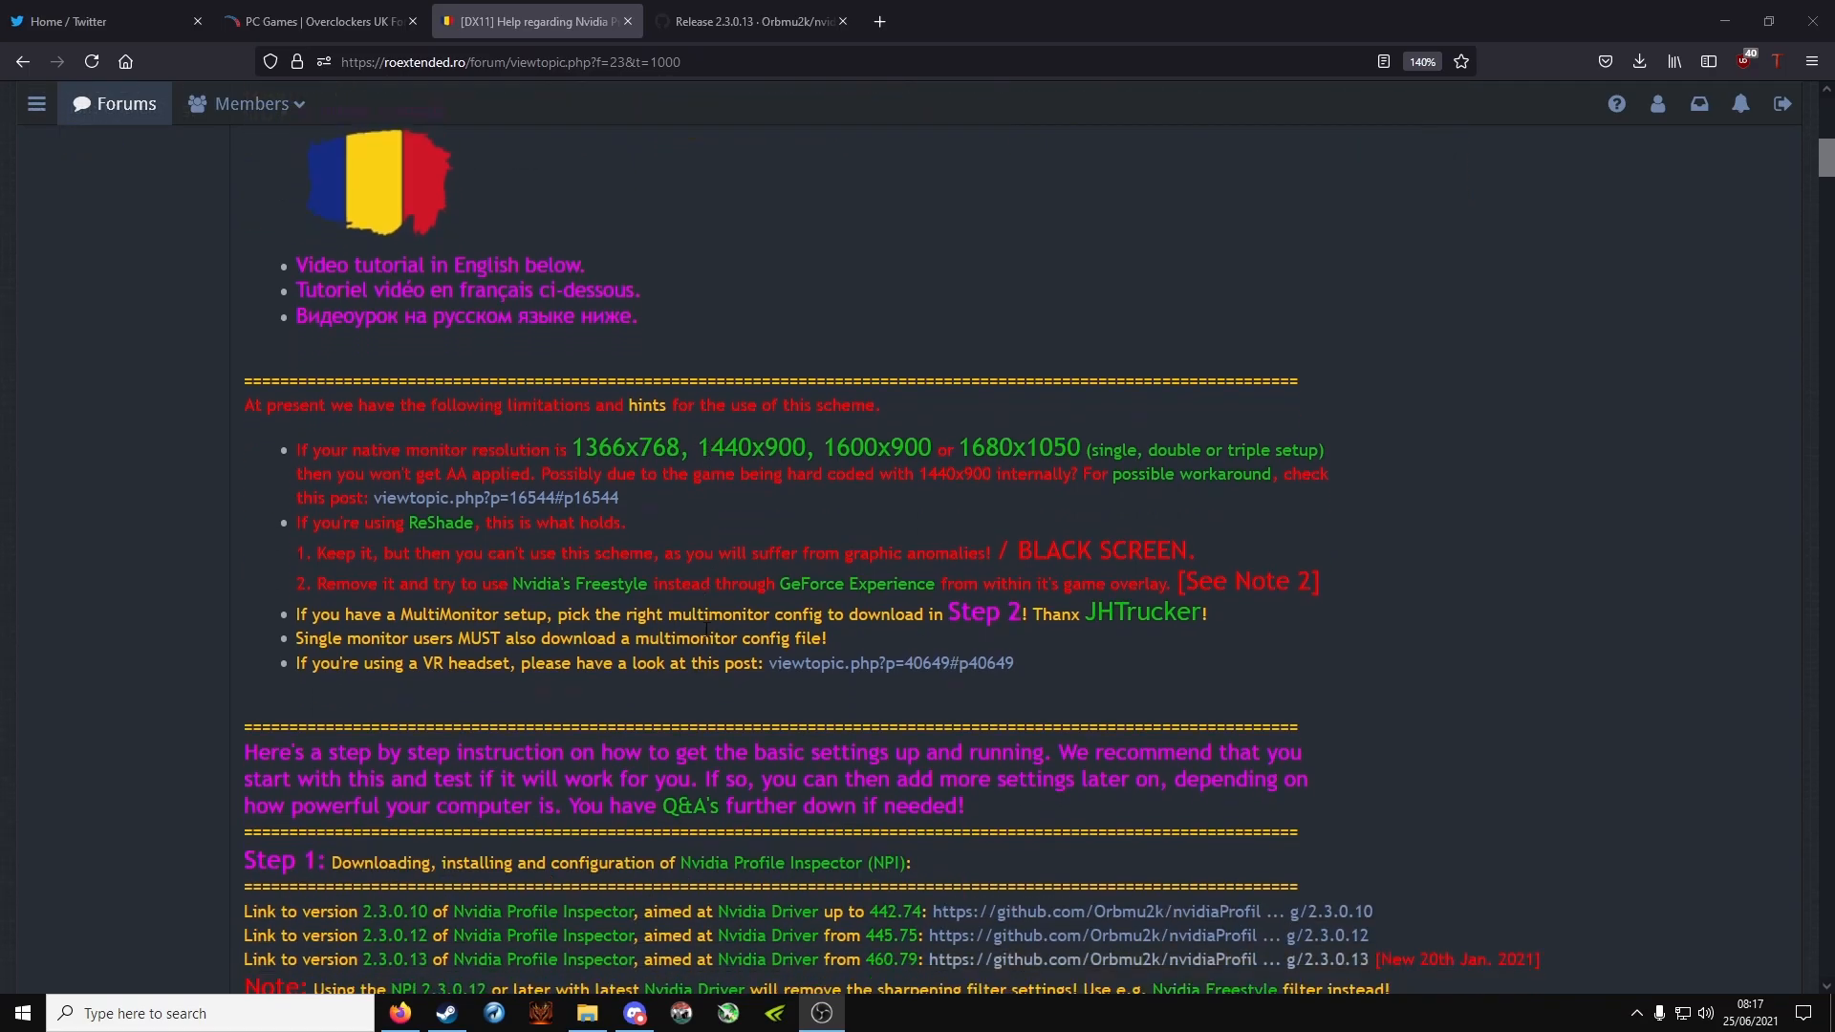
# Step: Scroll to Step 1's basic settings list (Antialiasing compatibility, Line gamma) and the start of Step 2
pyautogui.scroll(-3)
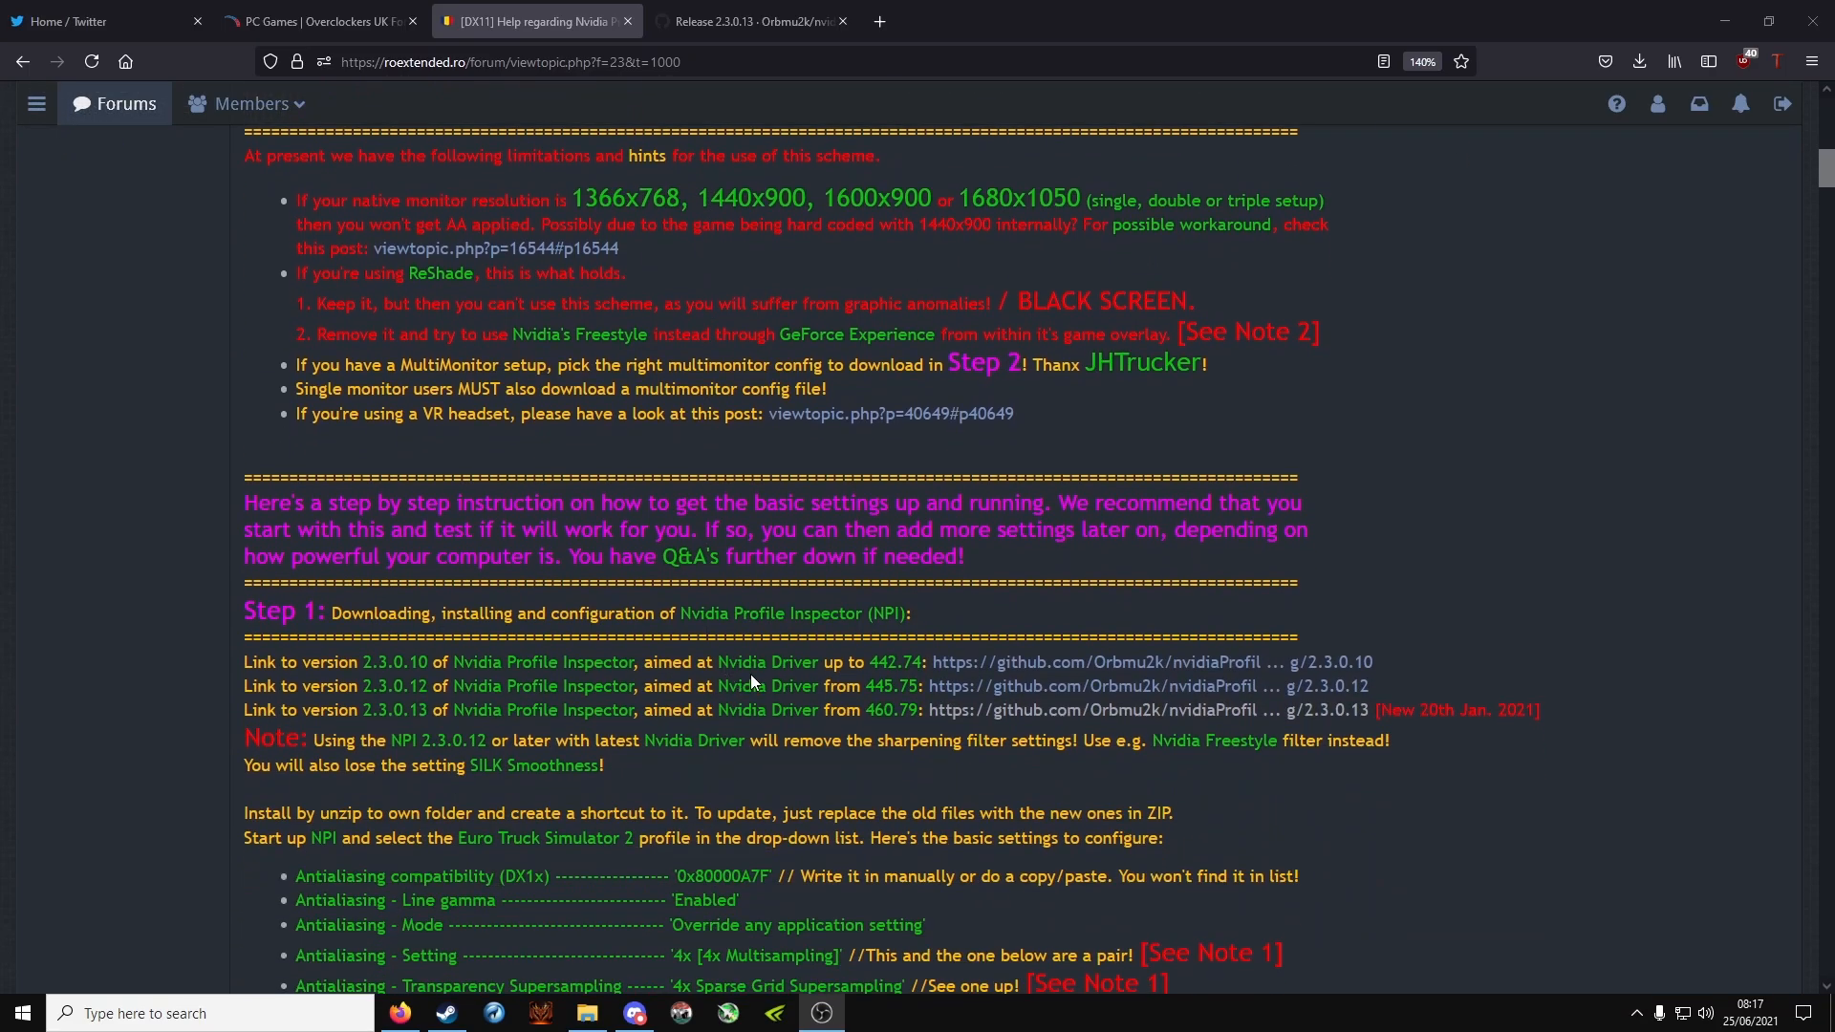
pyautogui.moveTo(1017, 727)
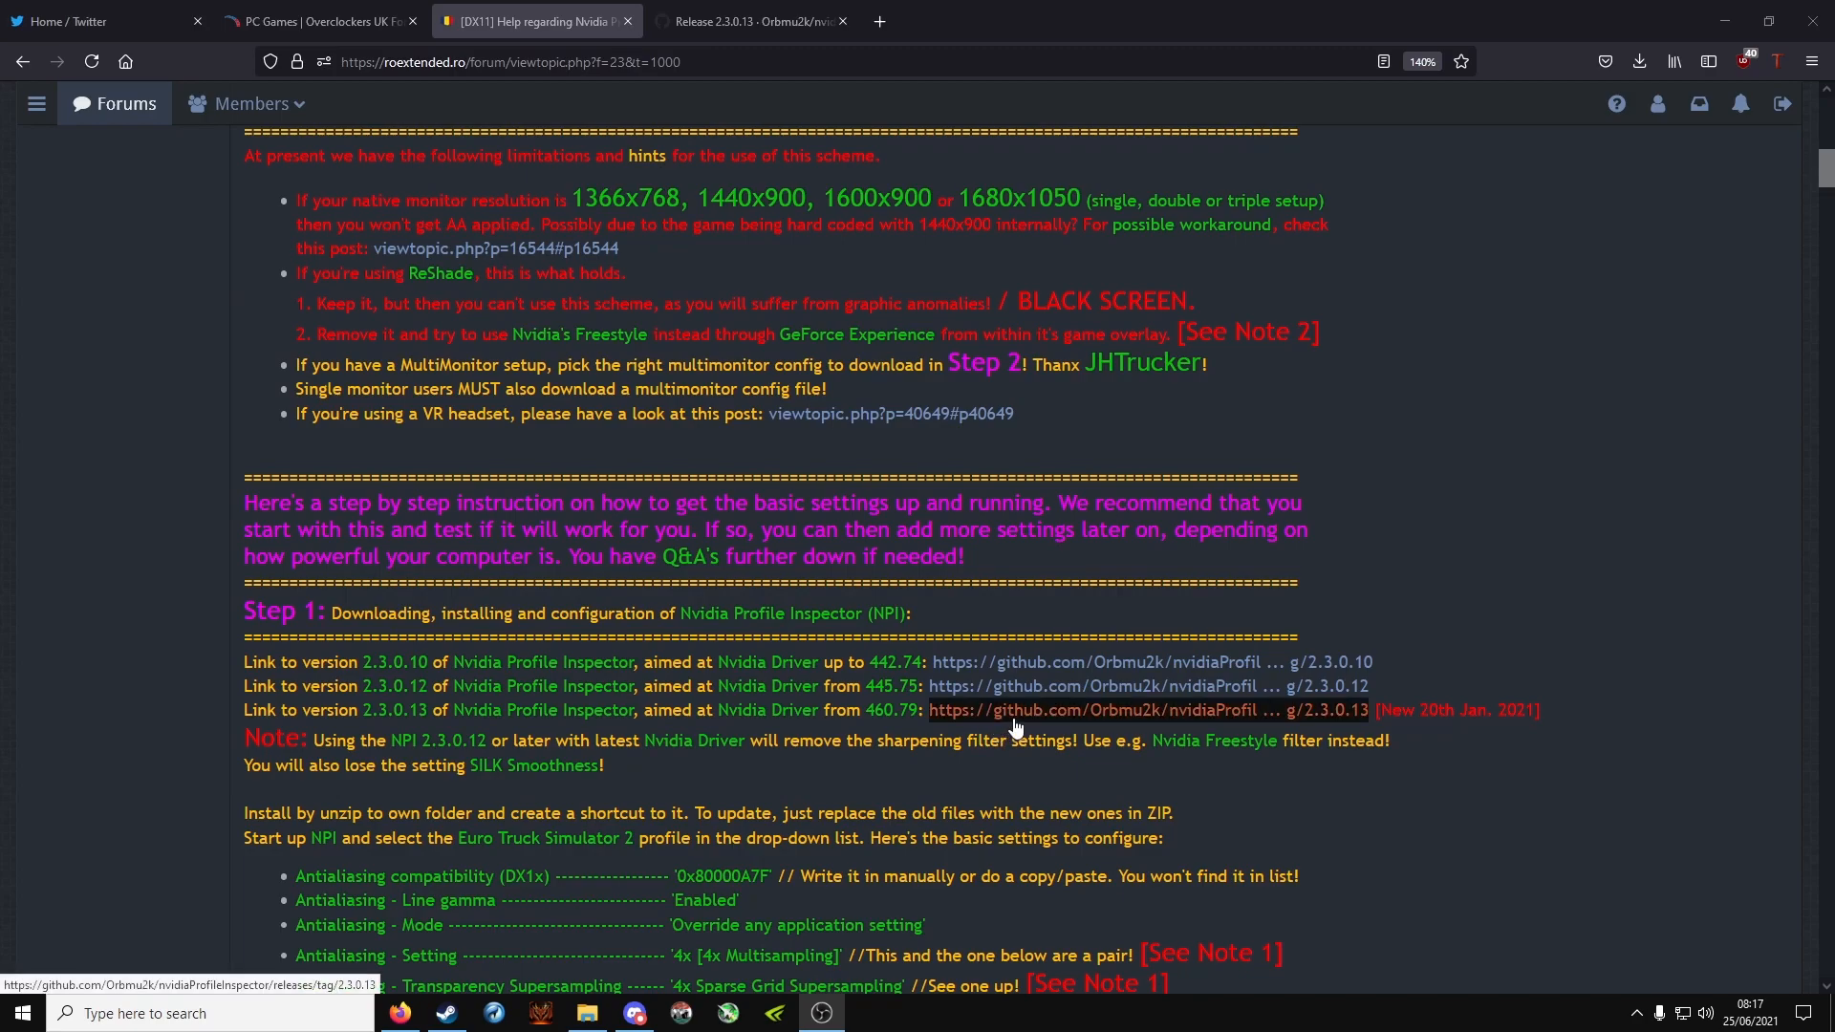
pyautogui.moveTo(1434, 727)
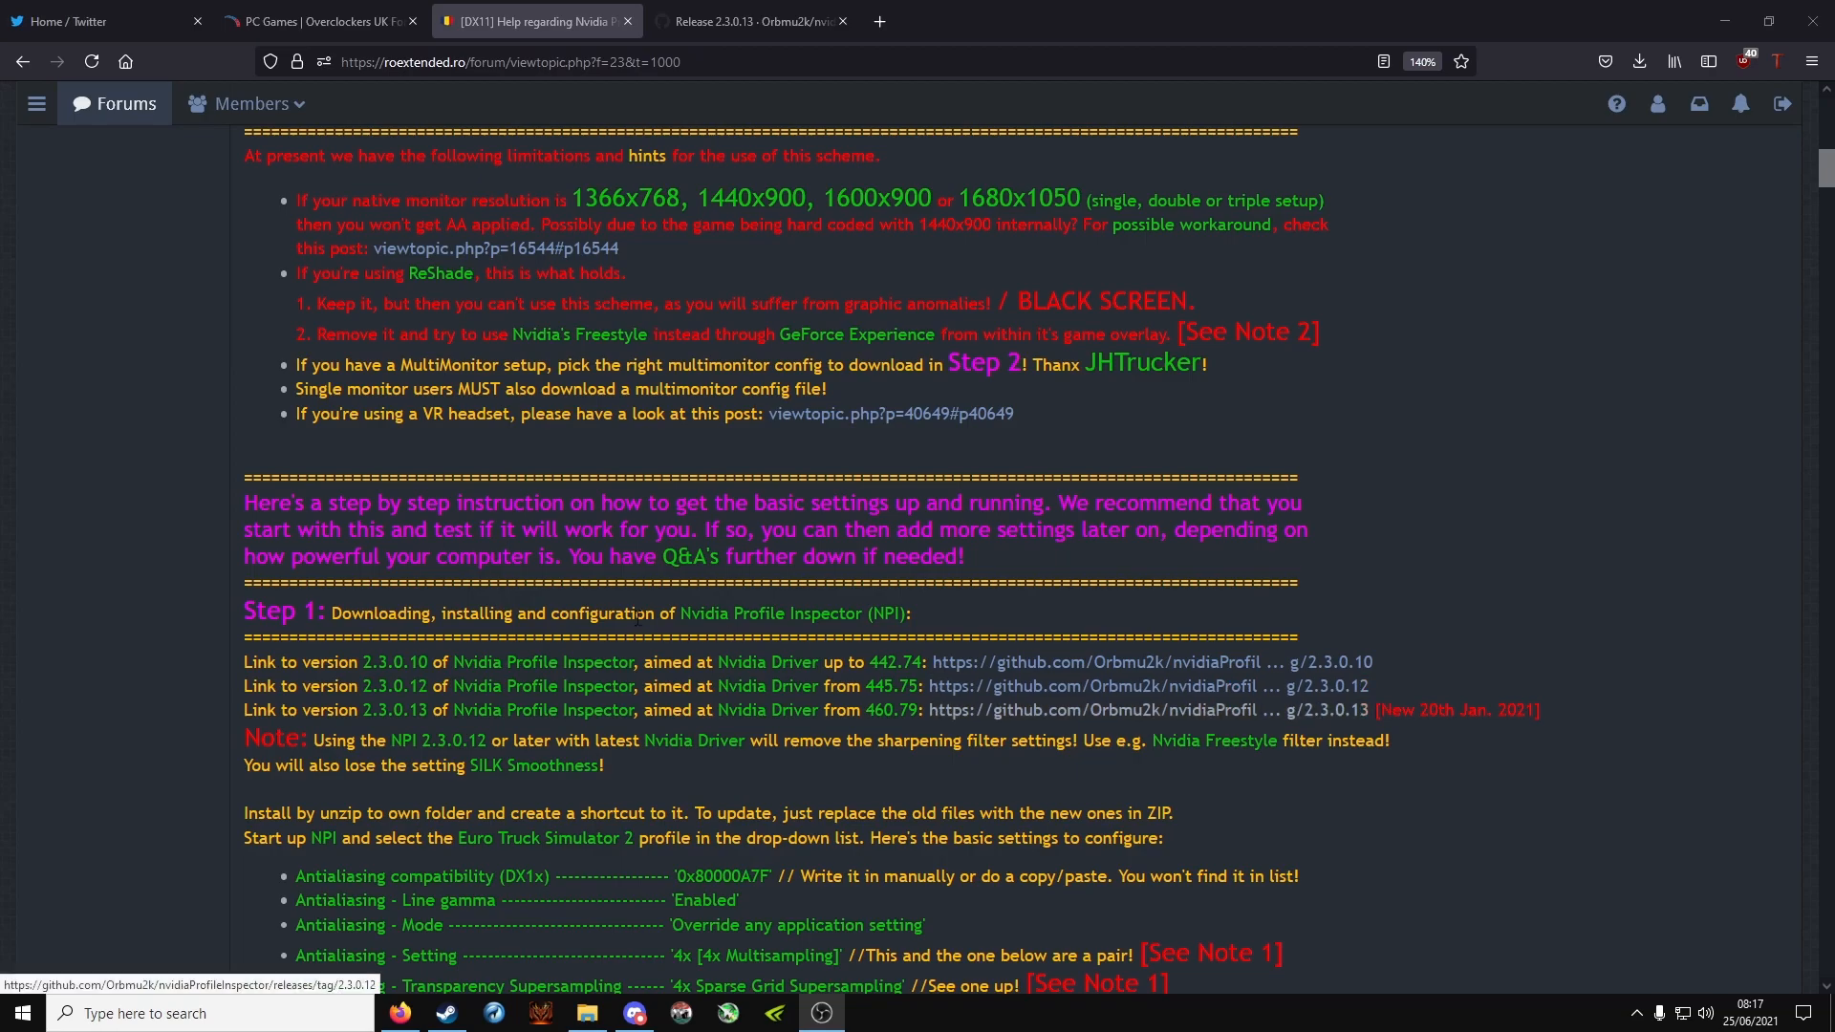
pyautogui.scroll(-3)
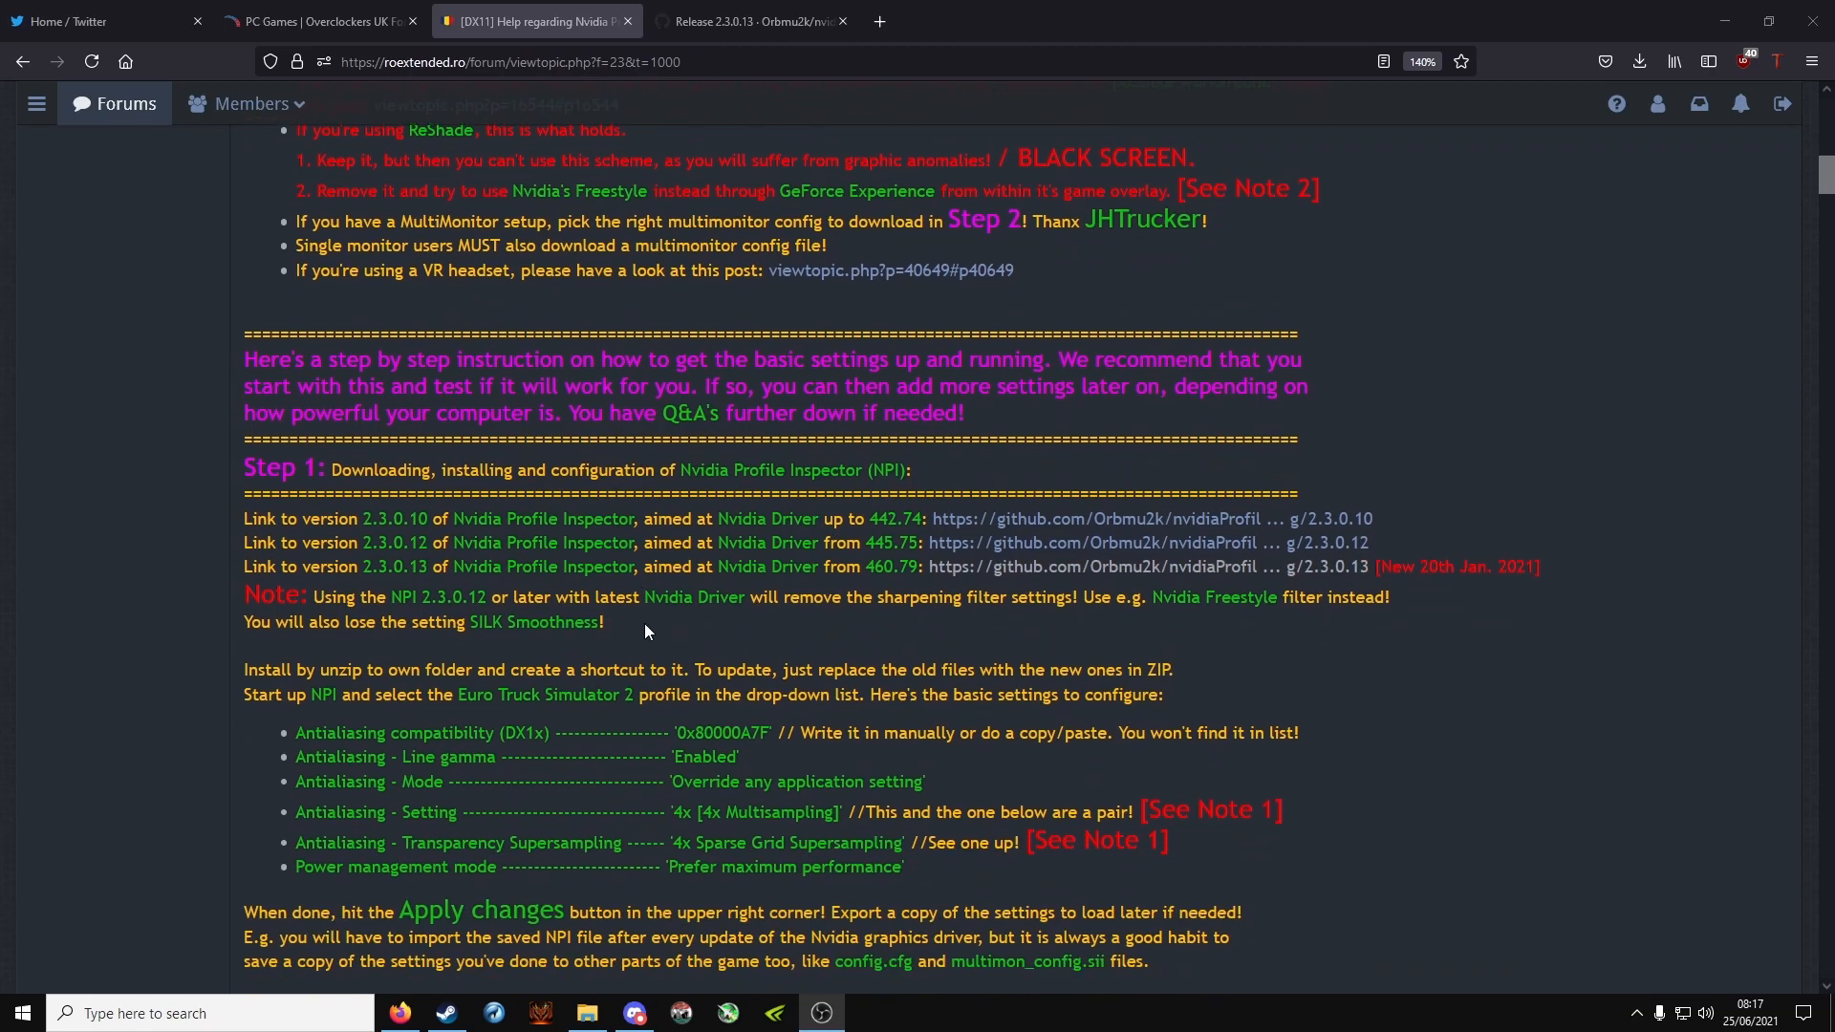
pyautogui.moveTo(1173, 638)
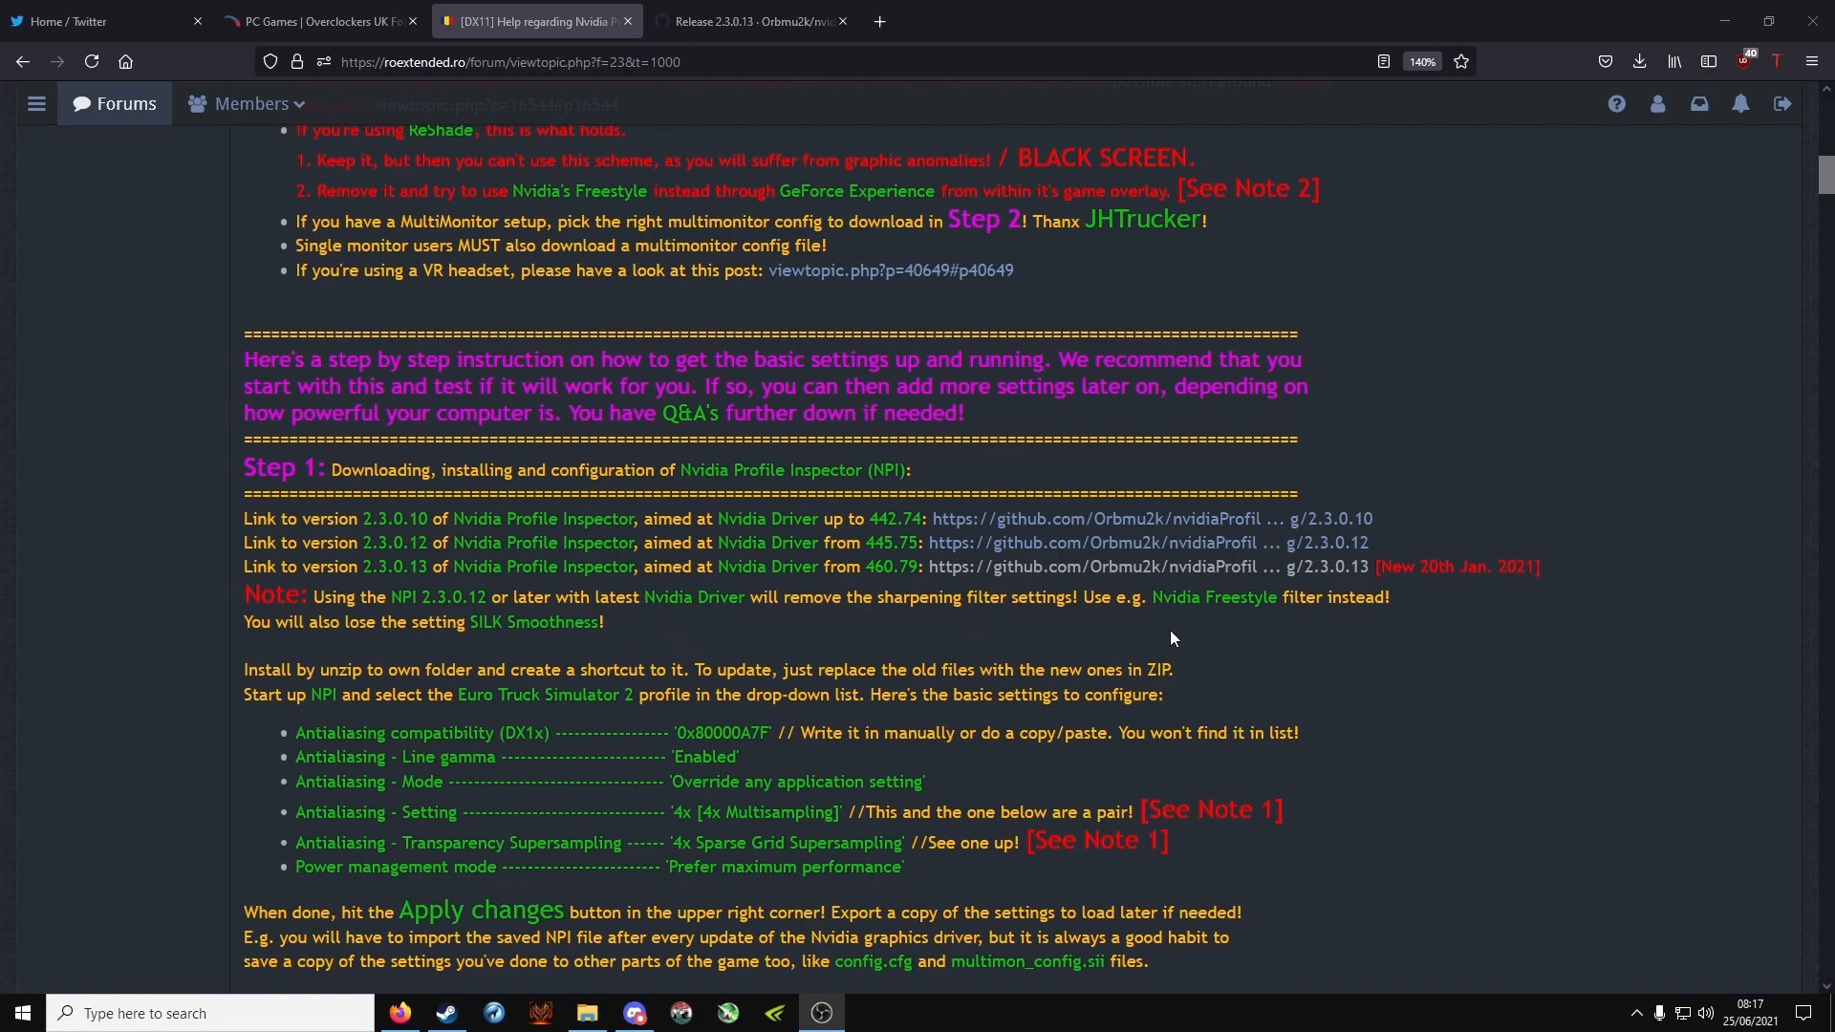
pyautogui.scroll(-3)
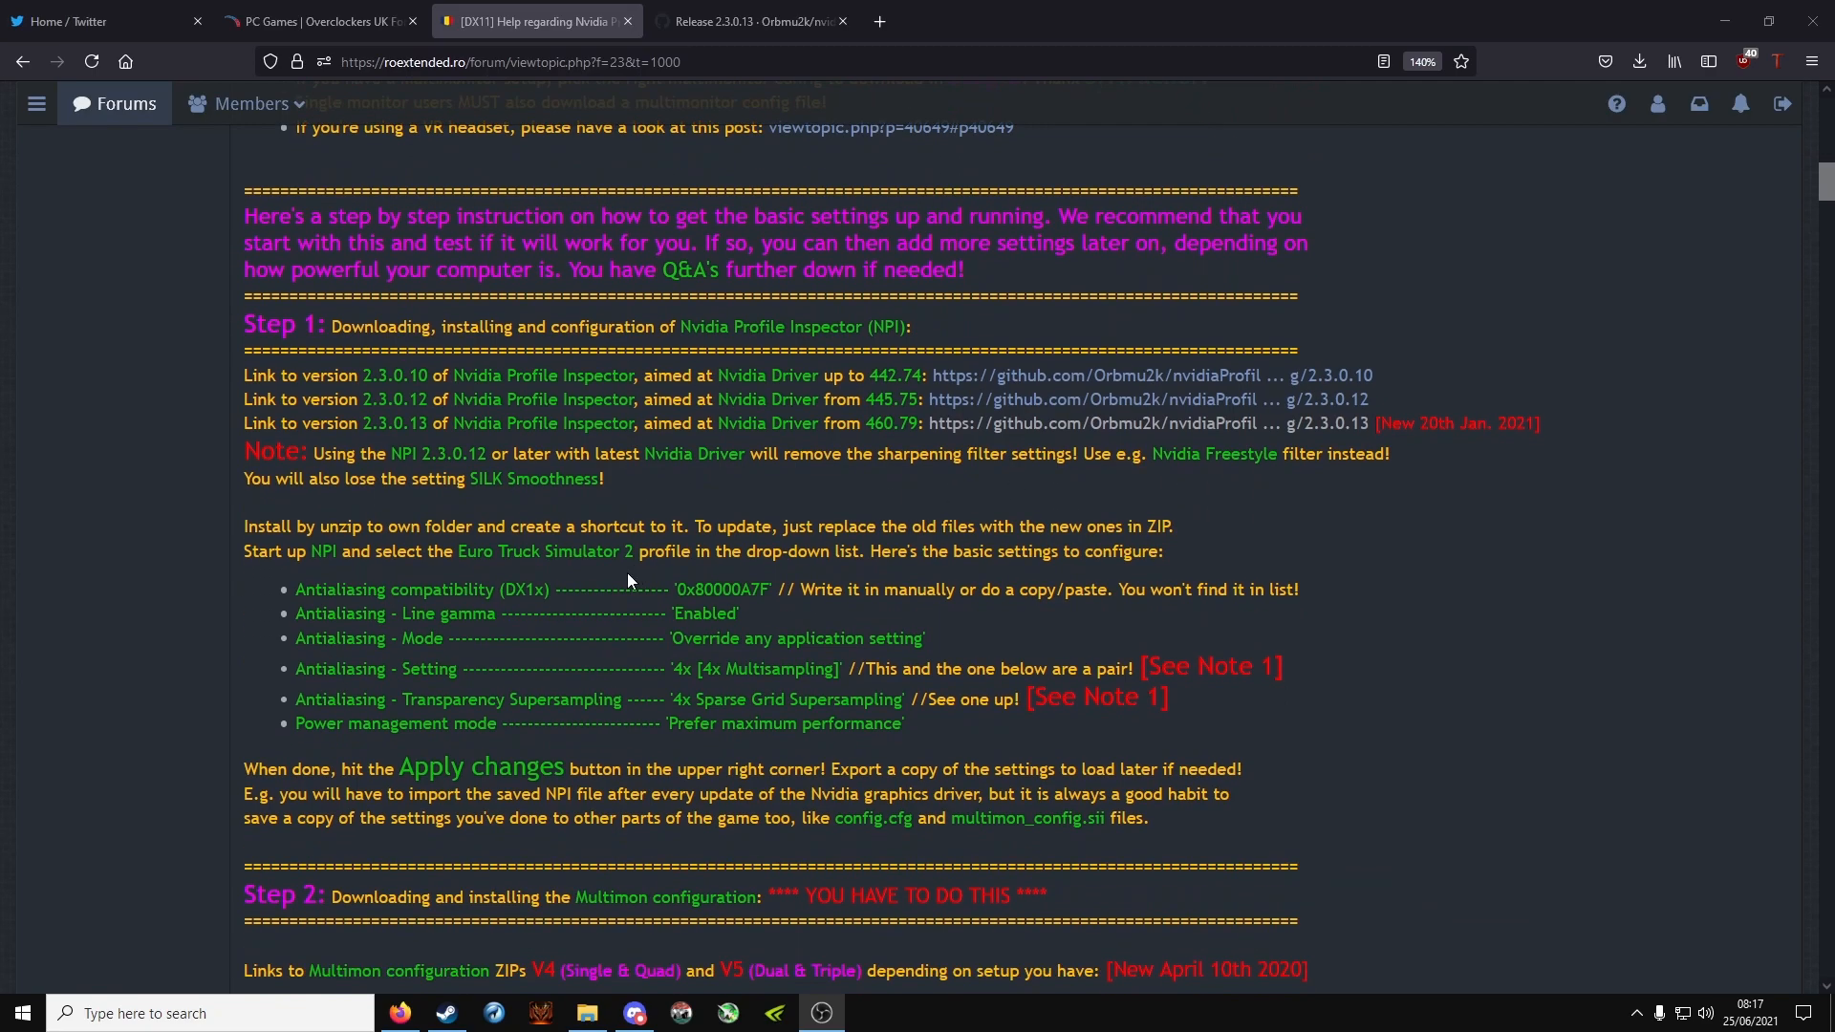
pyautogui.moveTo(594, 654)
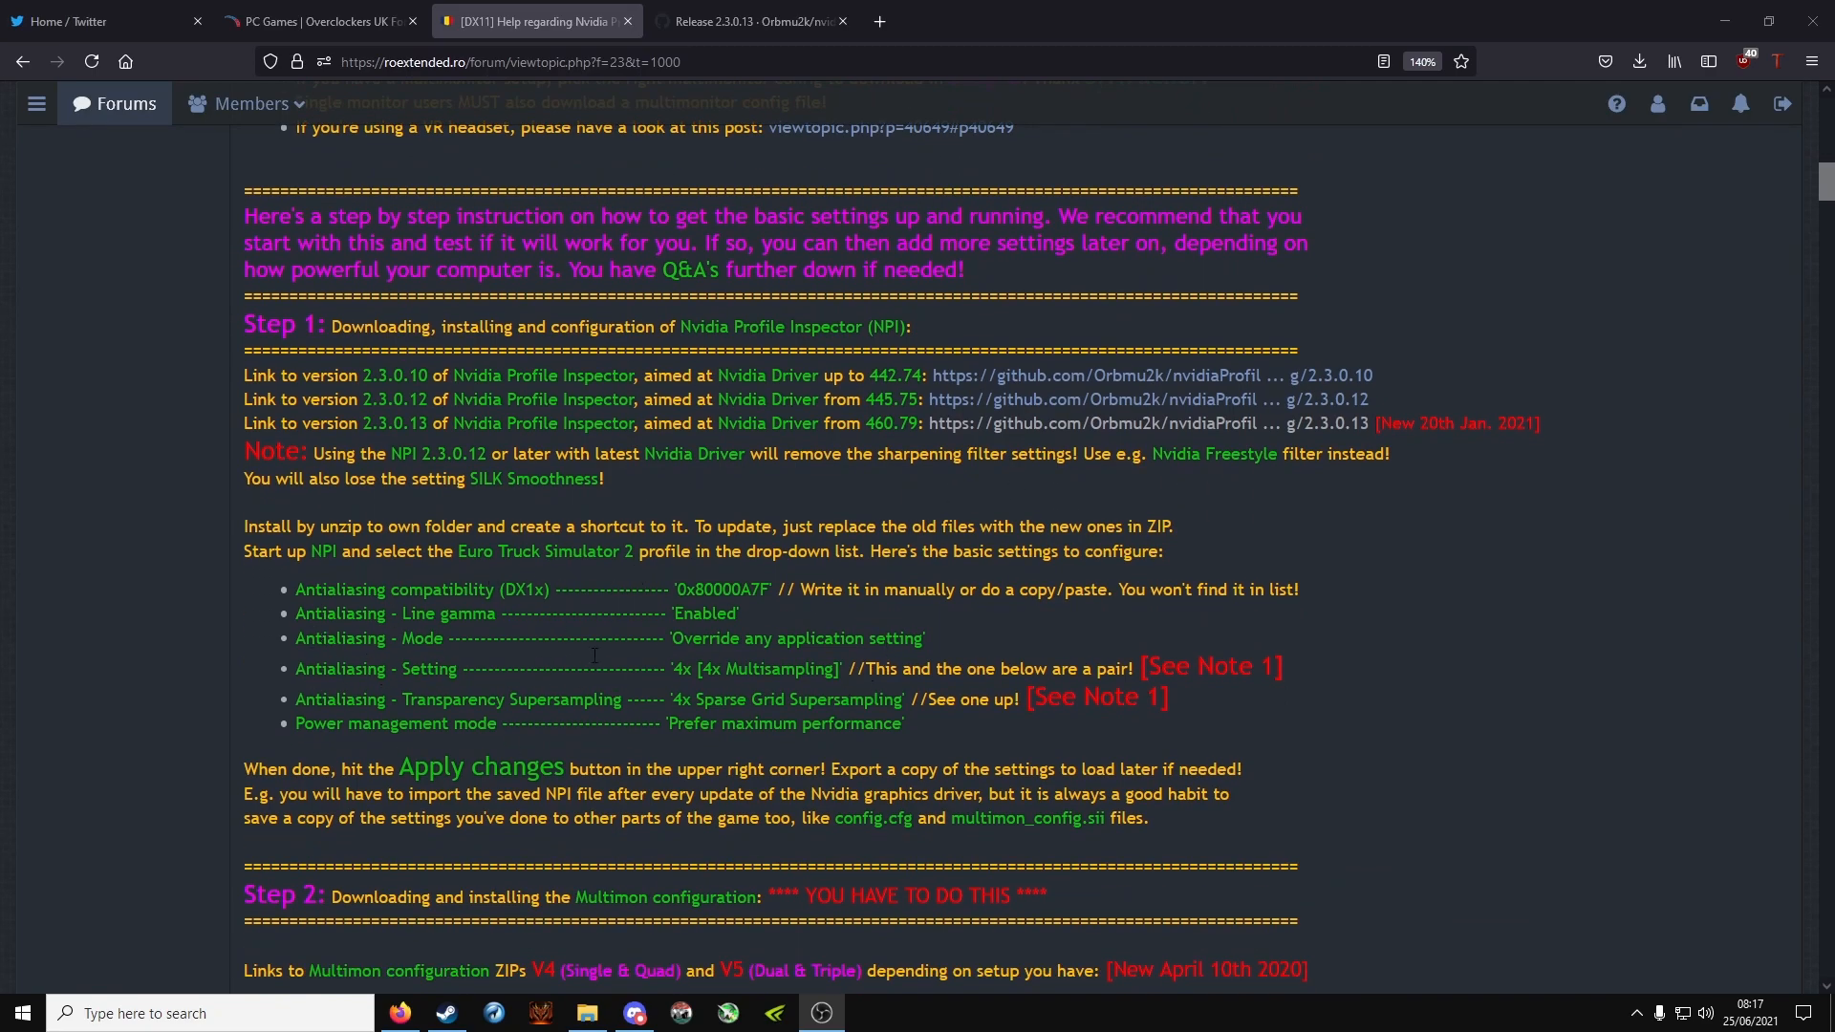
# Step: Scroll past Step 2's multimon download links to the first config.cfg lines of Step 3
pyautogui.scroll(-3)
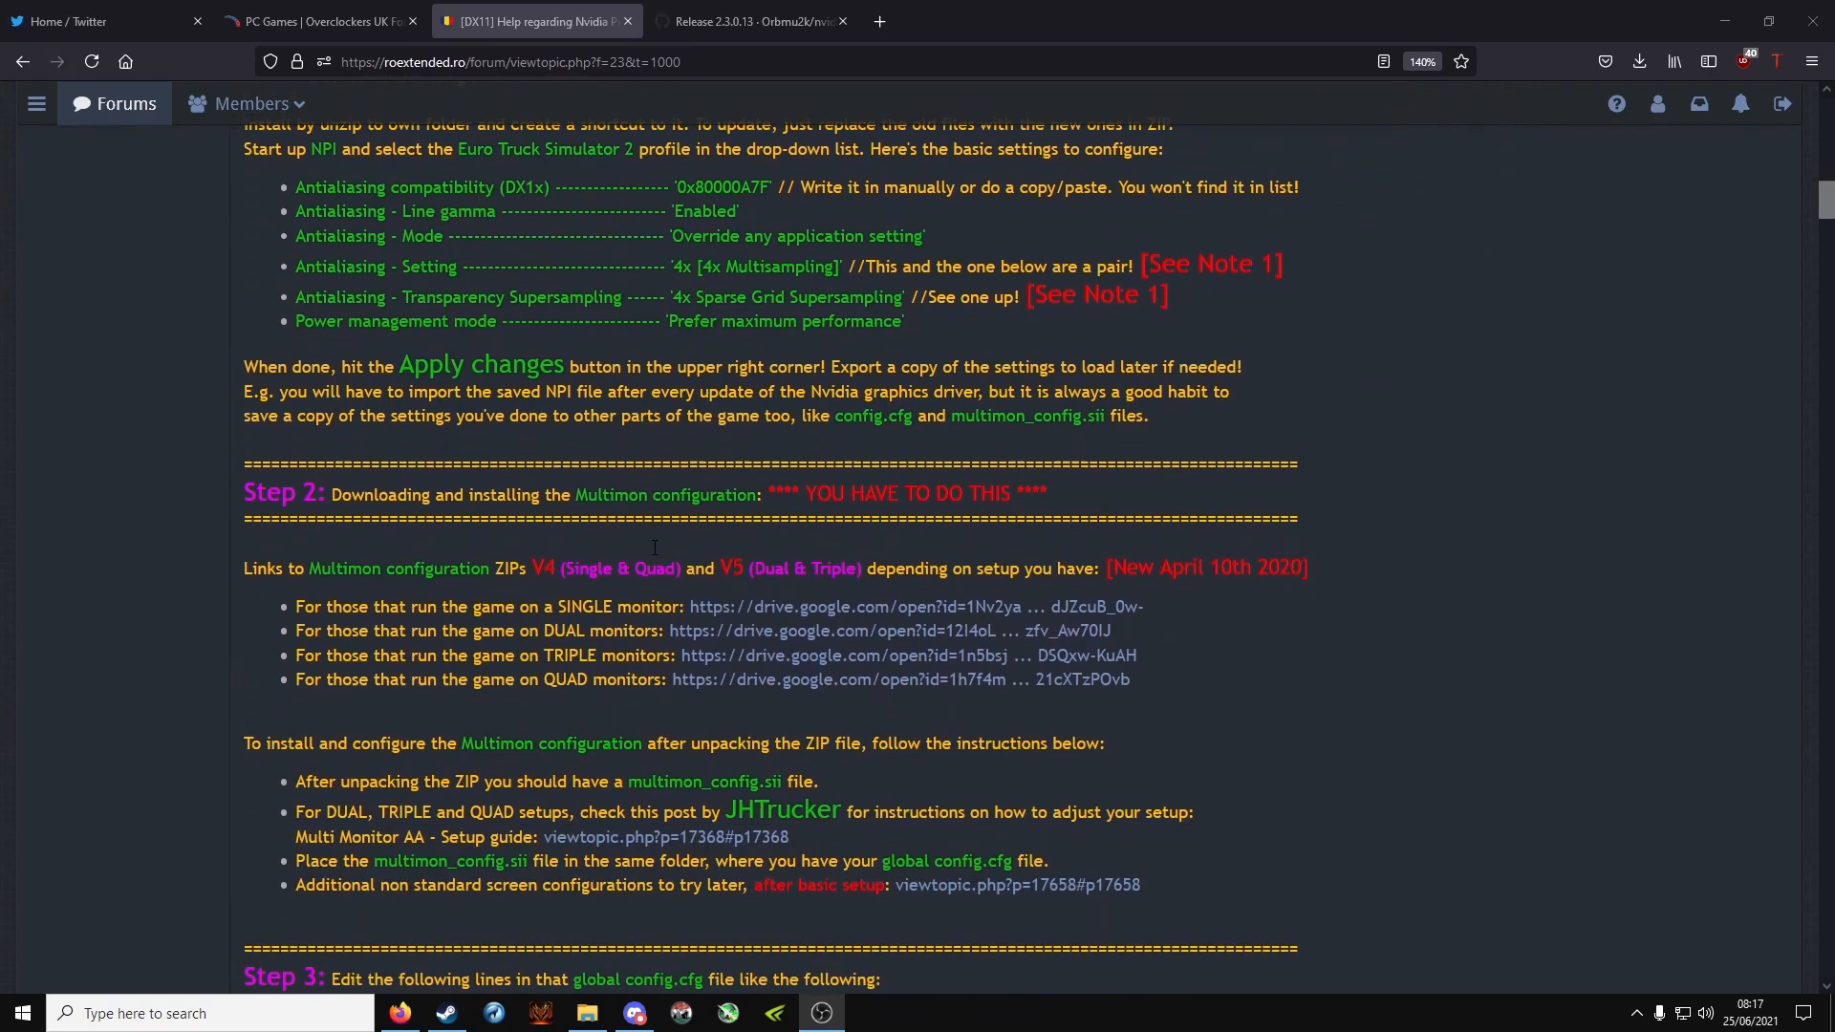
pyautogui.scroll(-3)
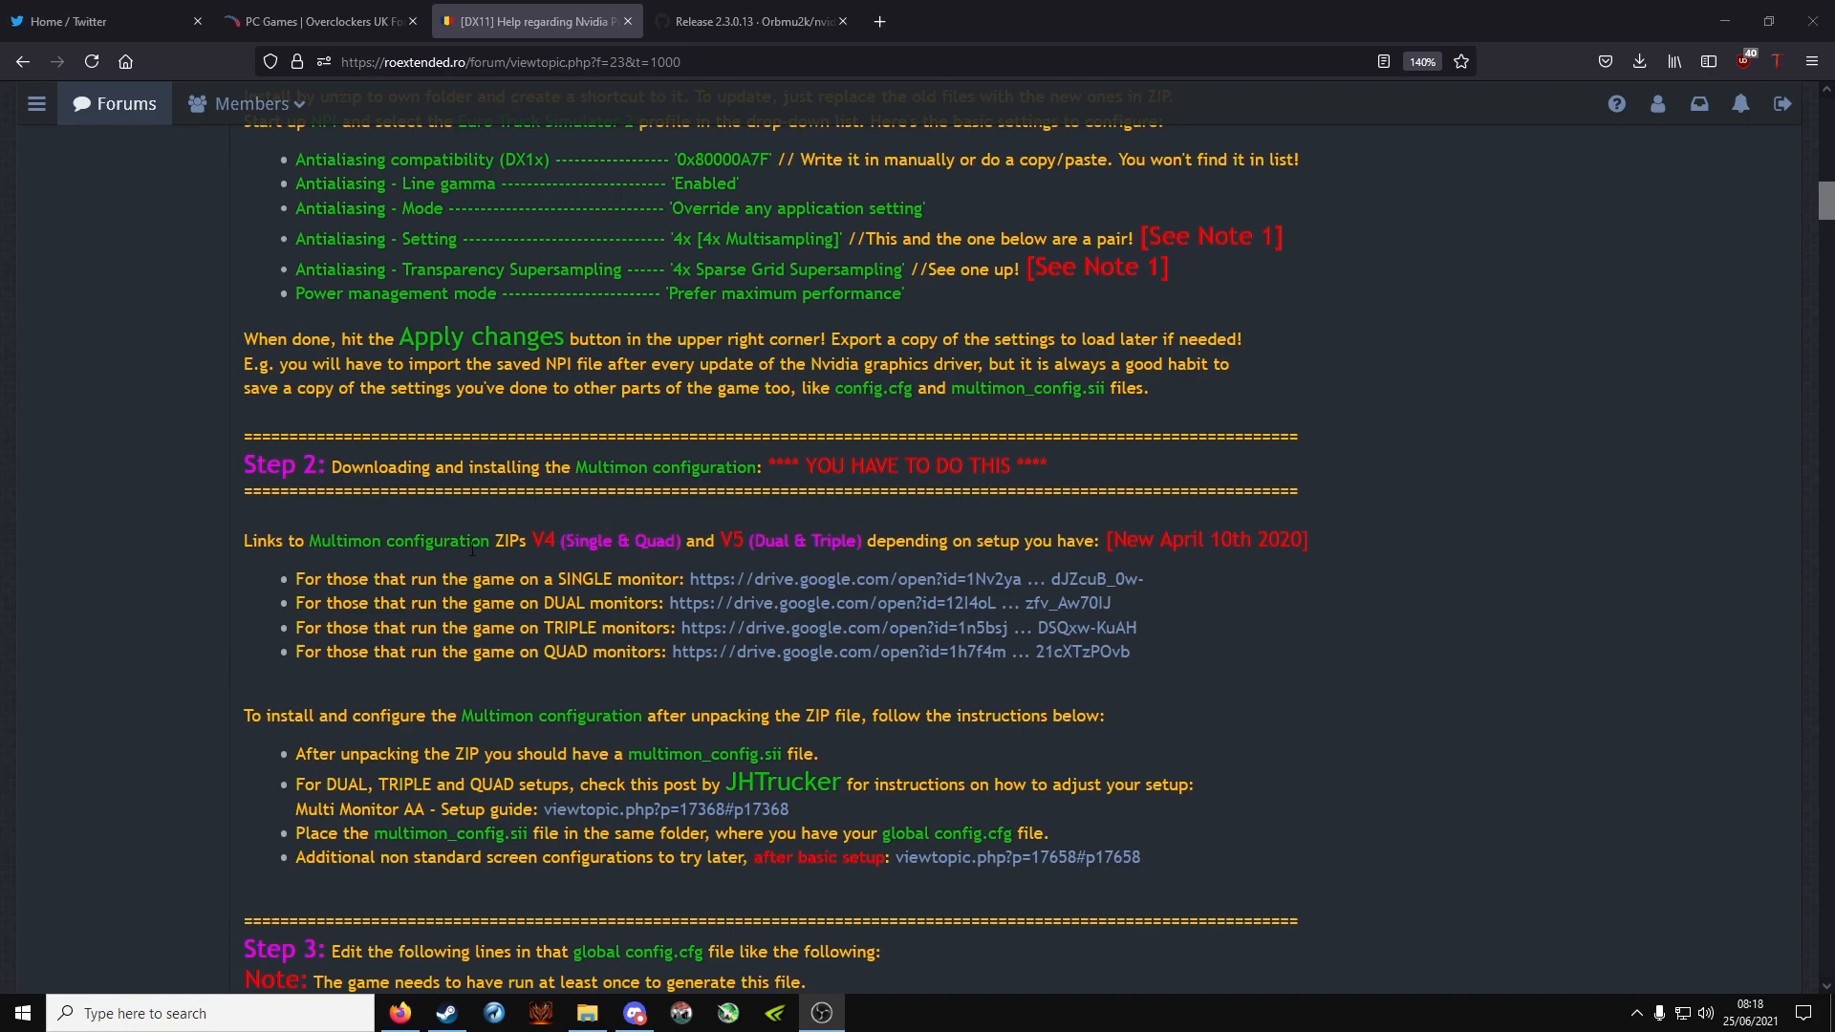
pyautogui.moveTo(650, 741)
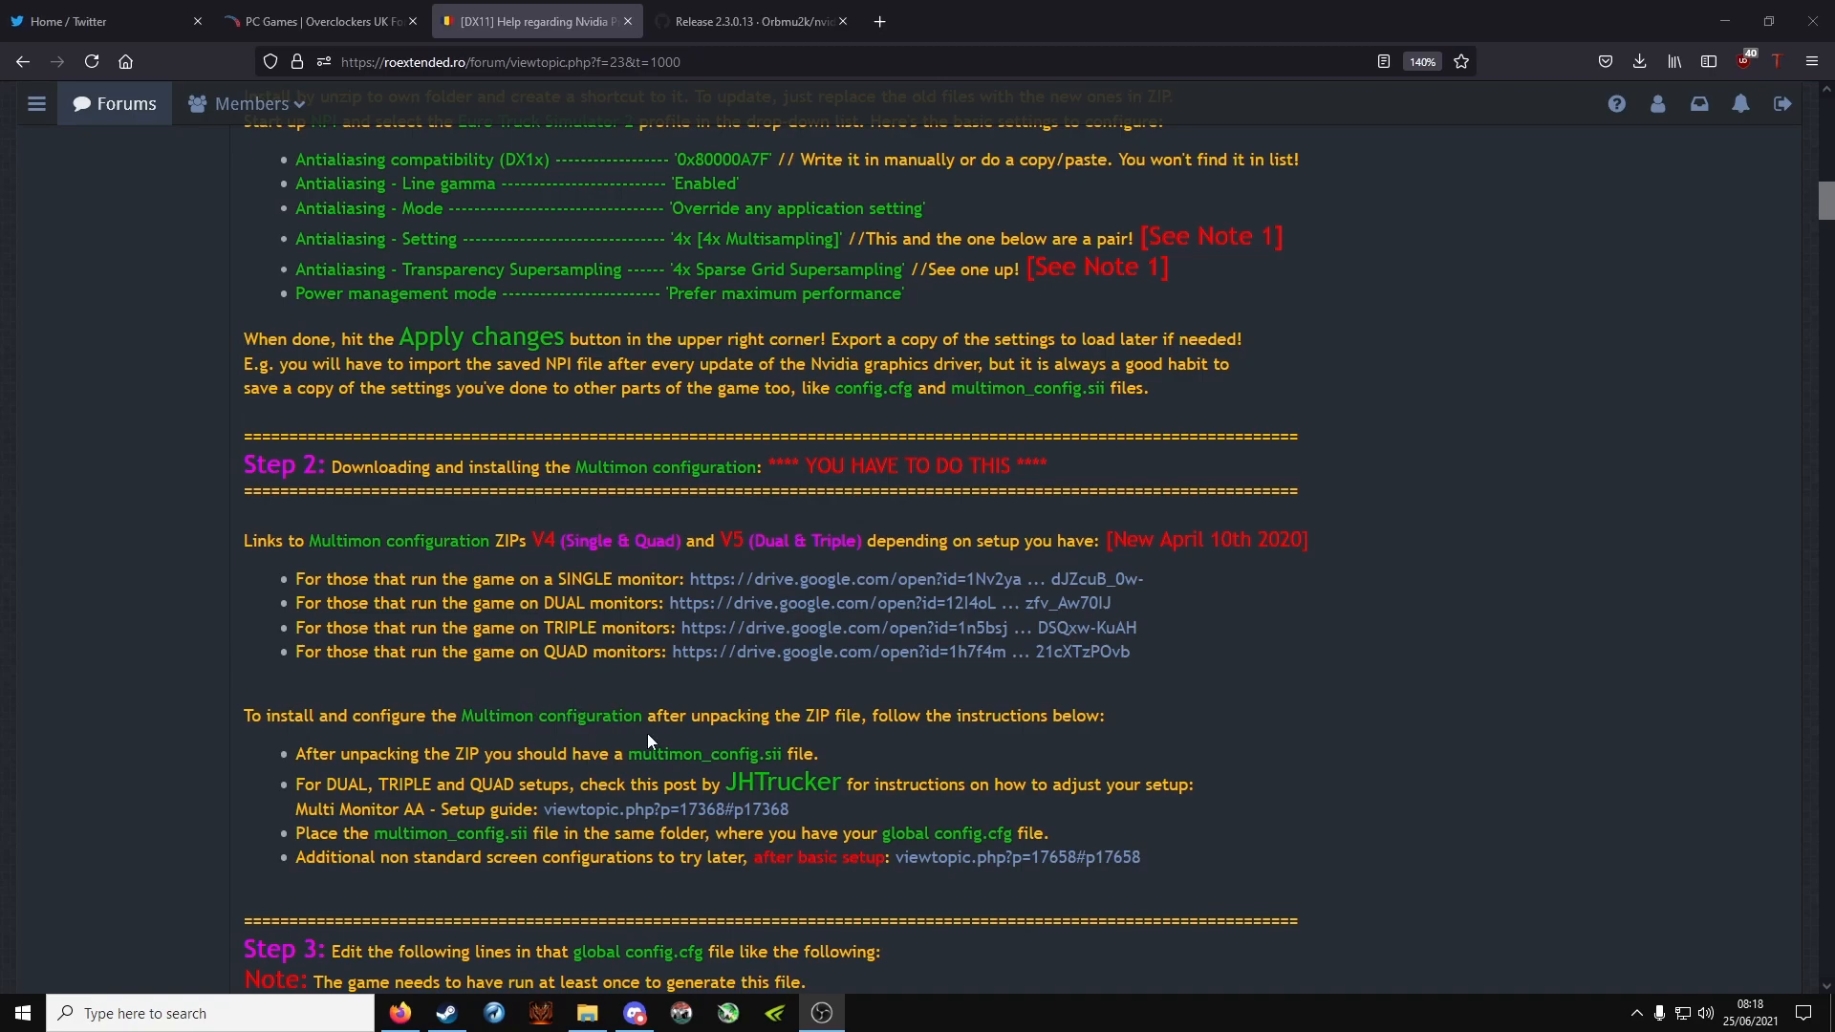
pyautogui.moveTo(780, 587)
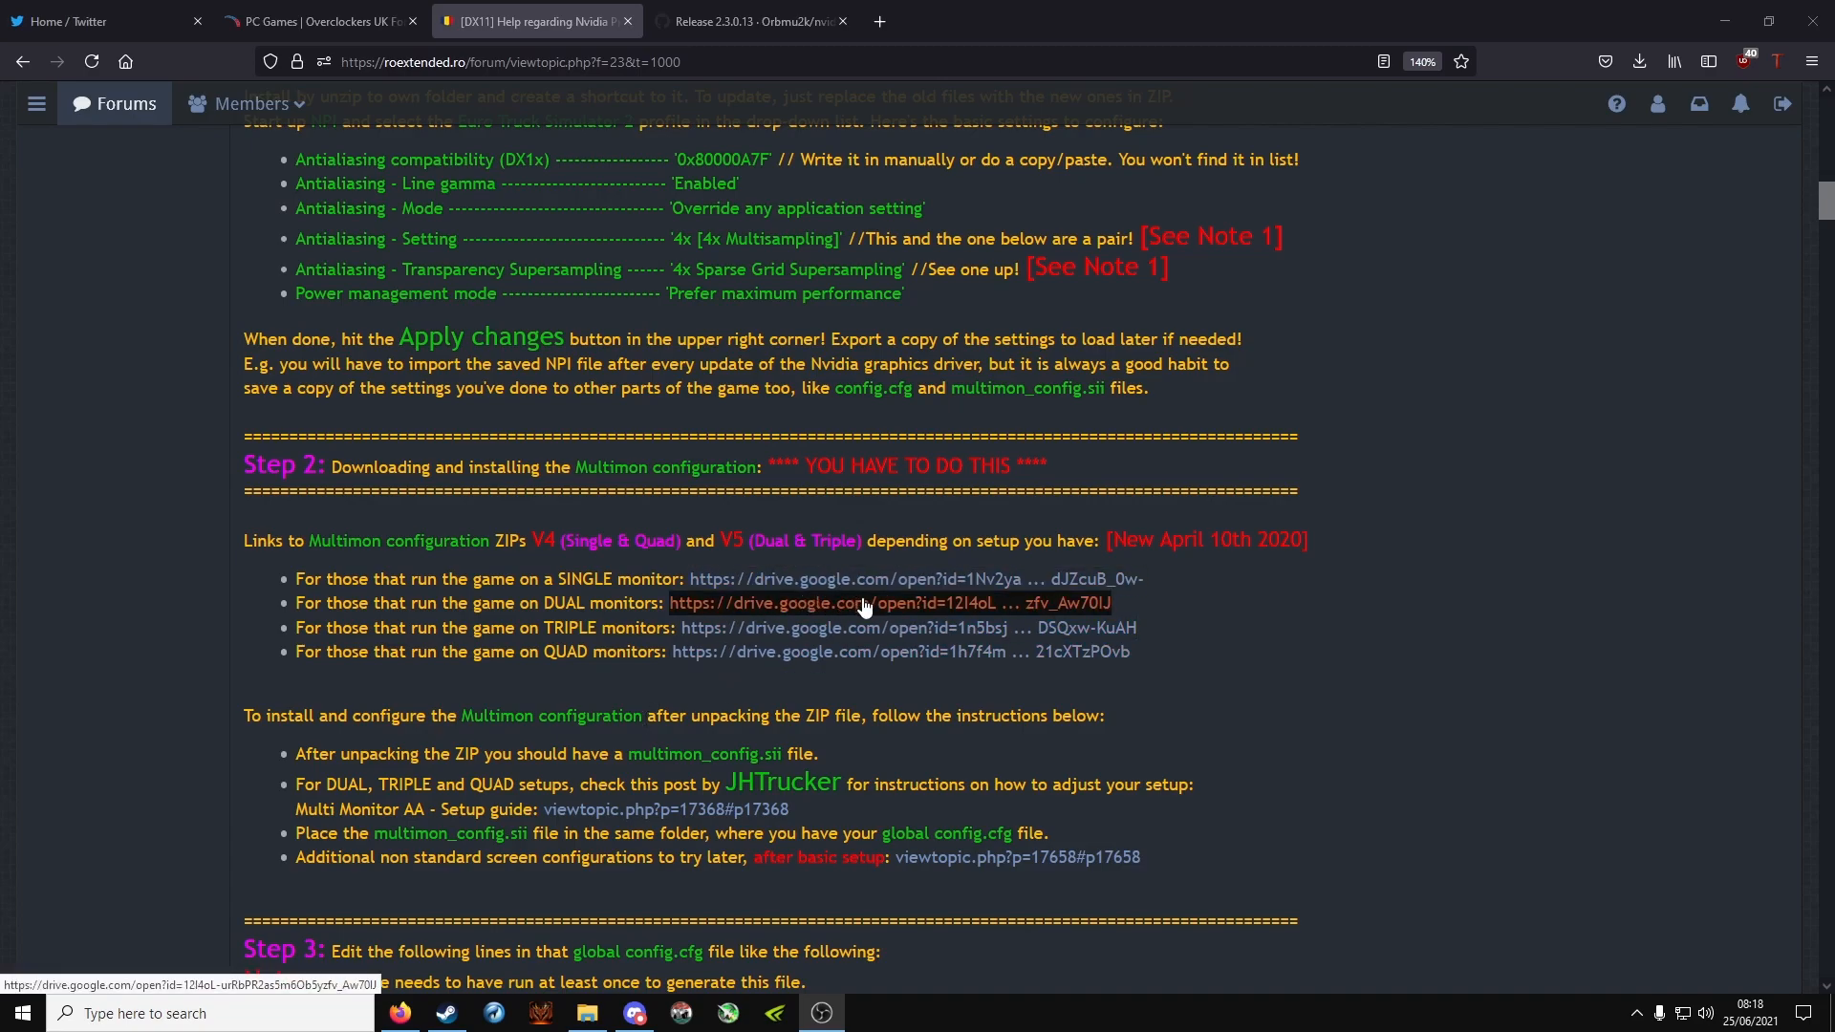
pyautogui.moveTo(873, 633)
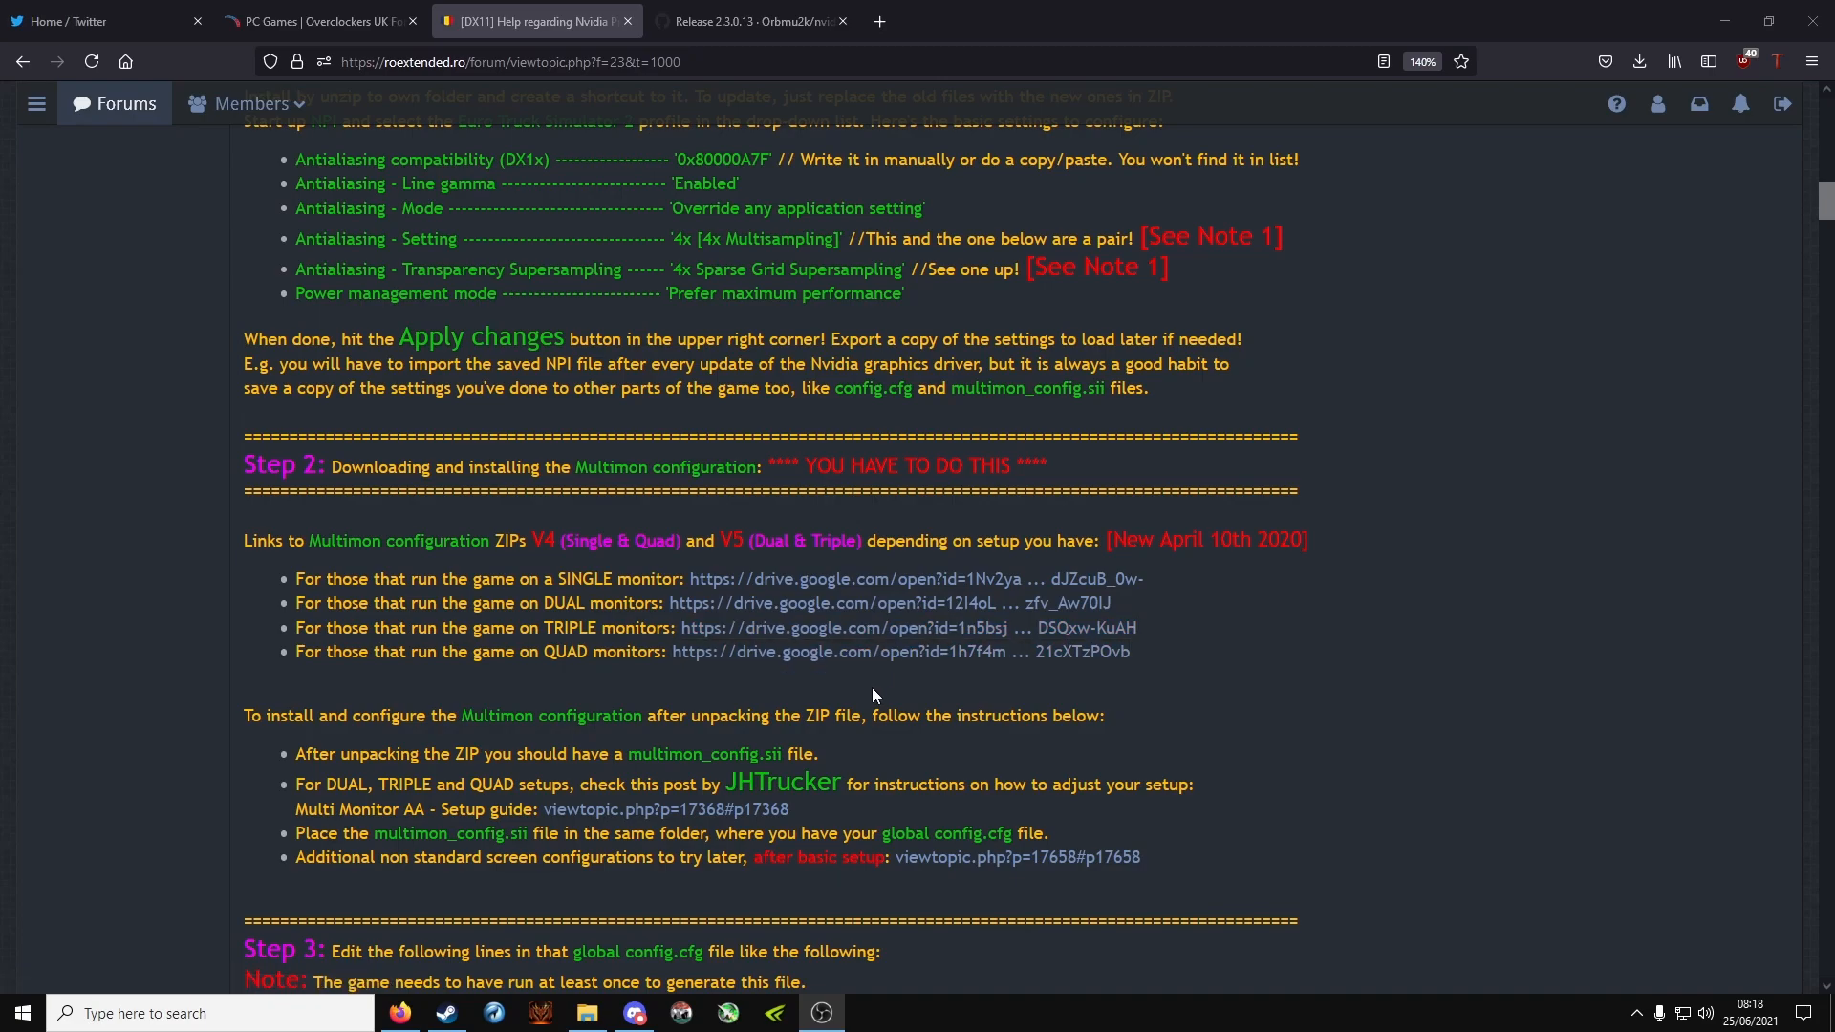
pyautogui.scroll(-3)
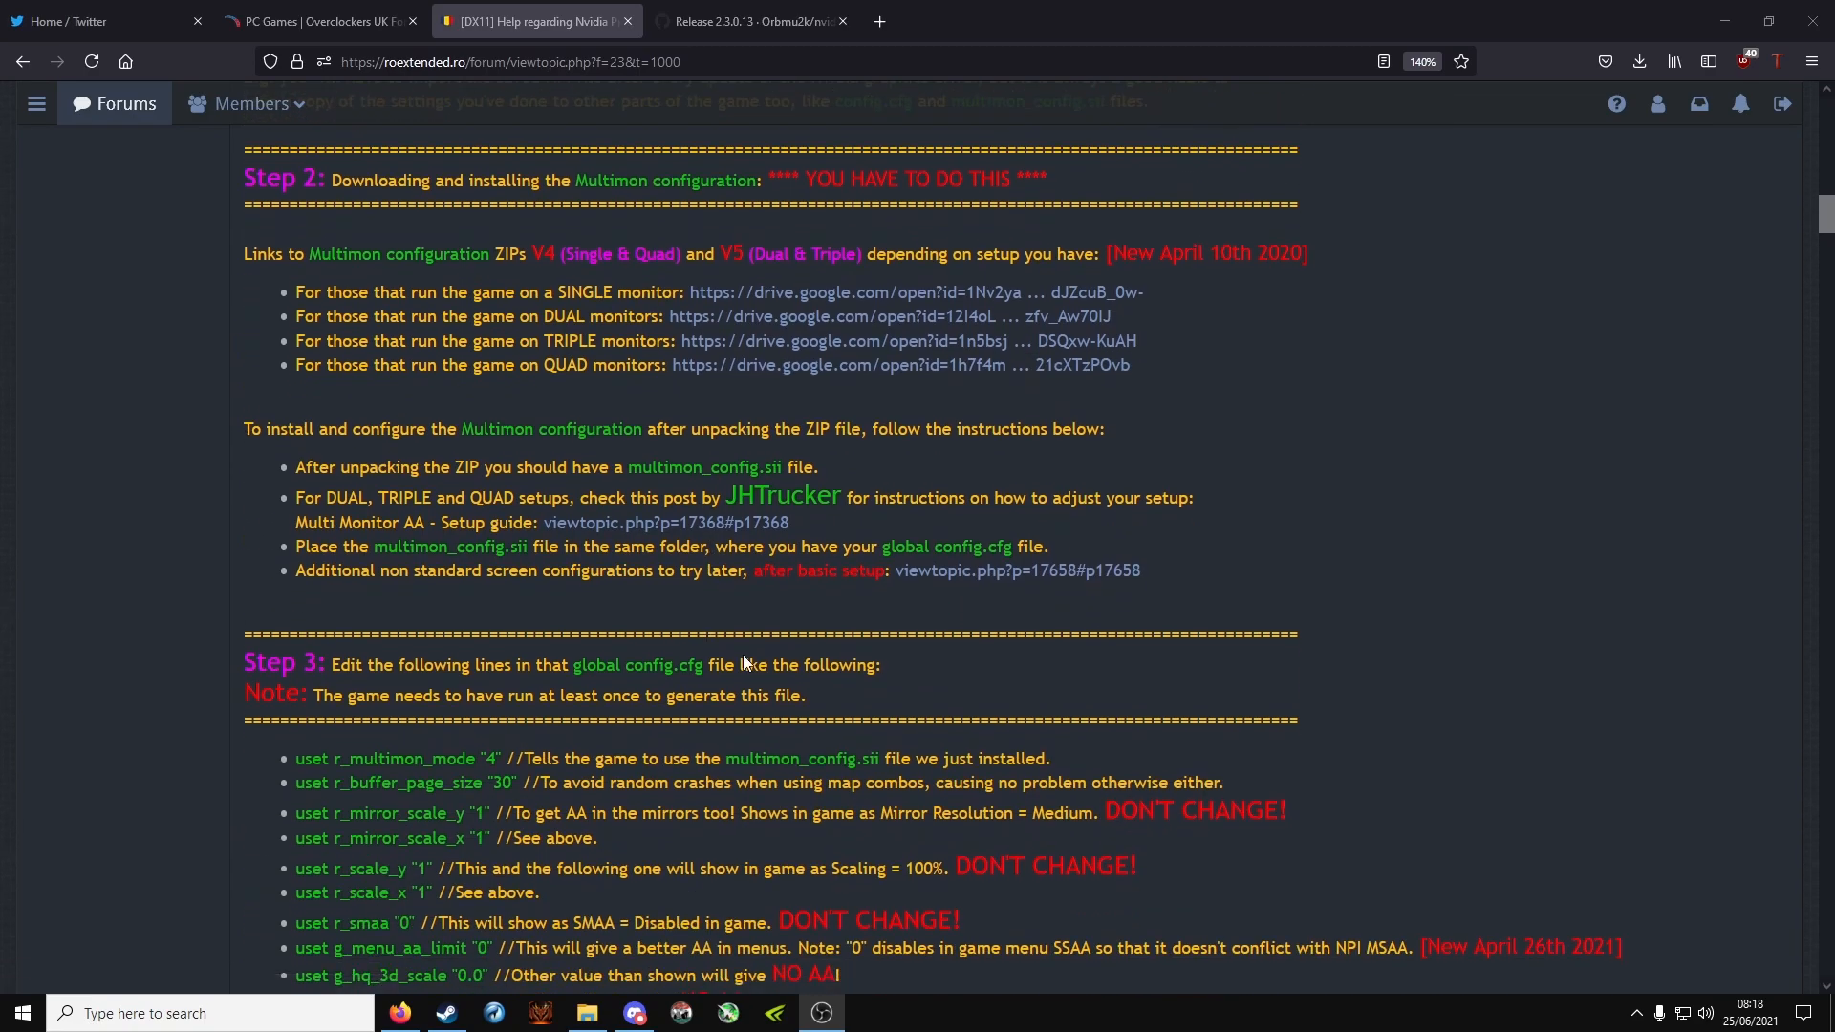
pyautogui.moveTo(709, 776)
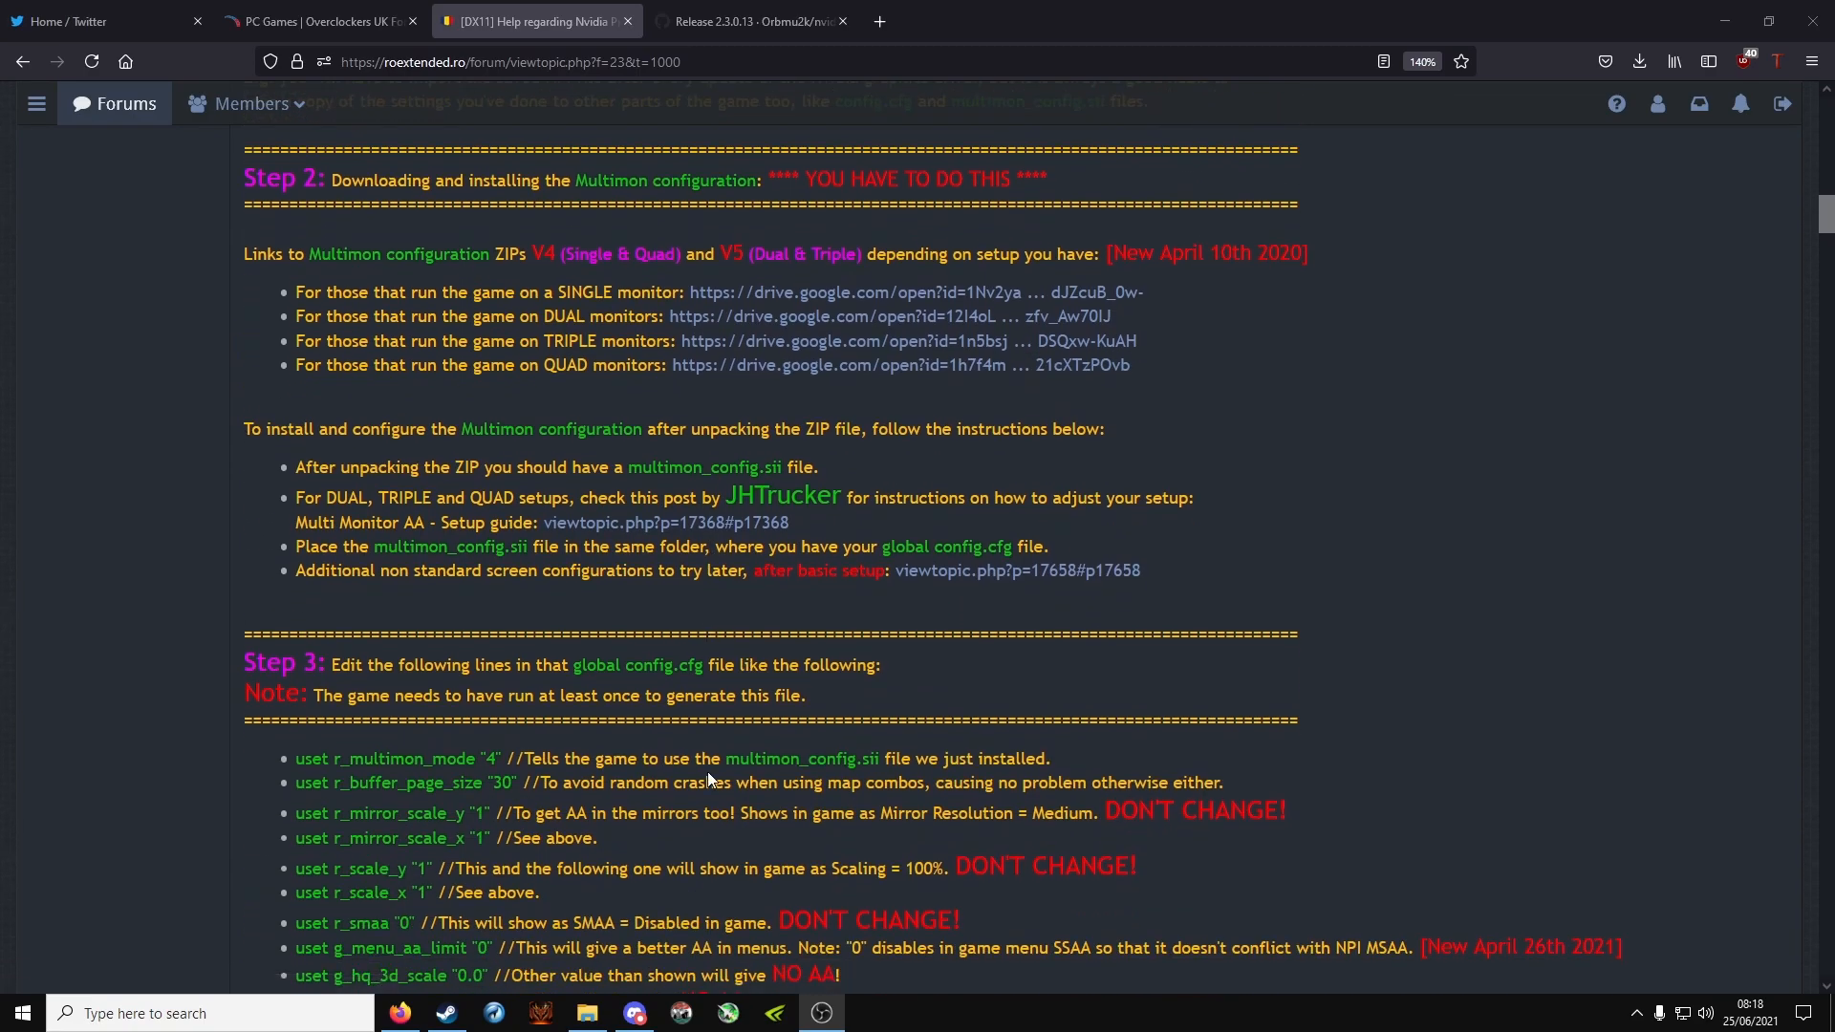
pyautogui.moveTo(587, 1013)
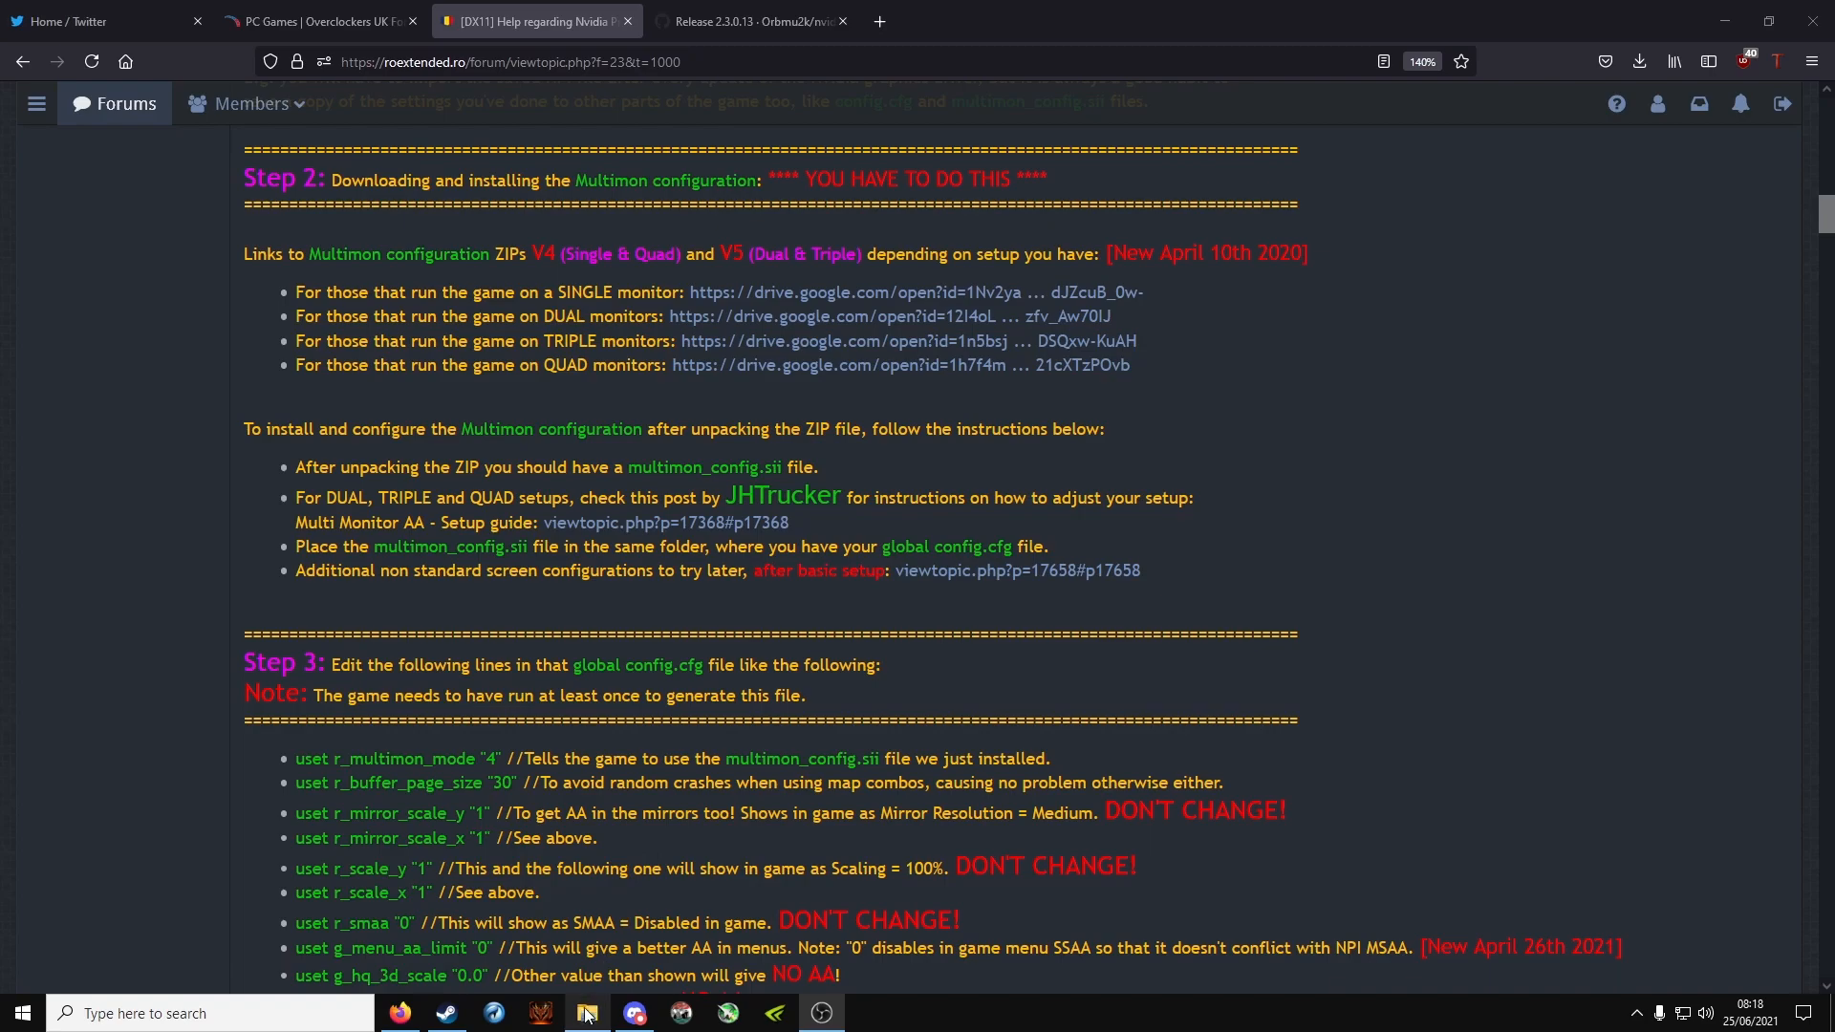
# Step: Navigate File Explorer into Documents > American Truck Simulator
pyautogui.click(585, 1014)
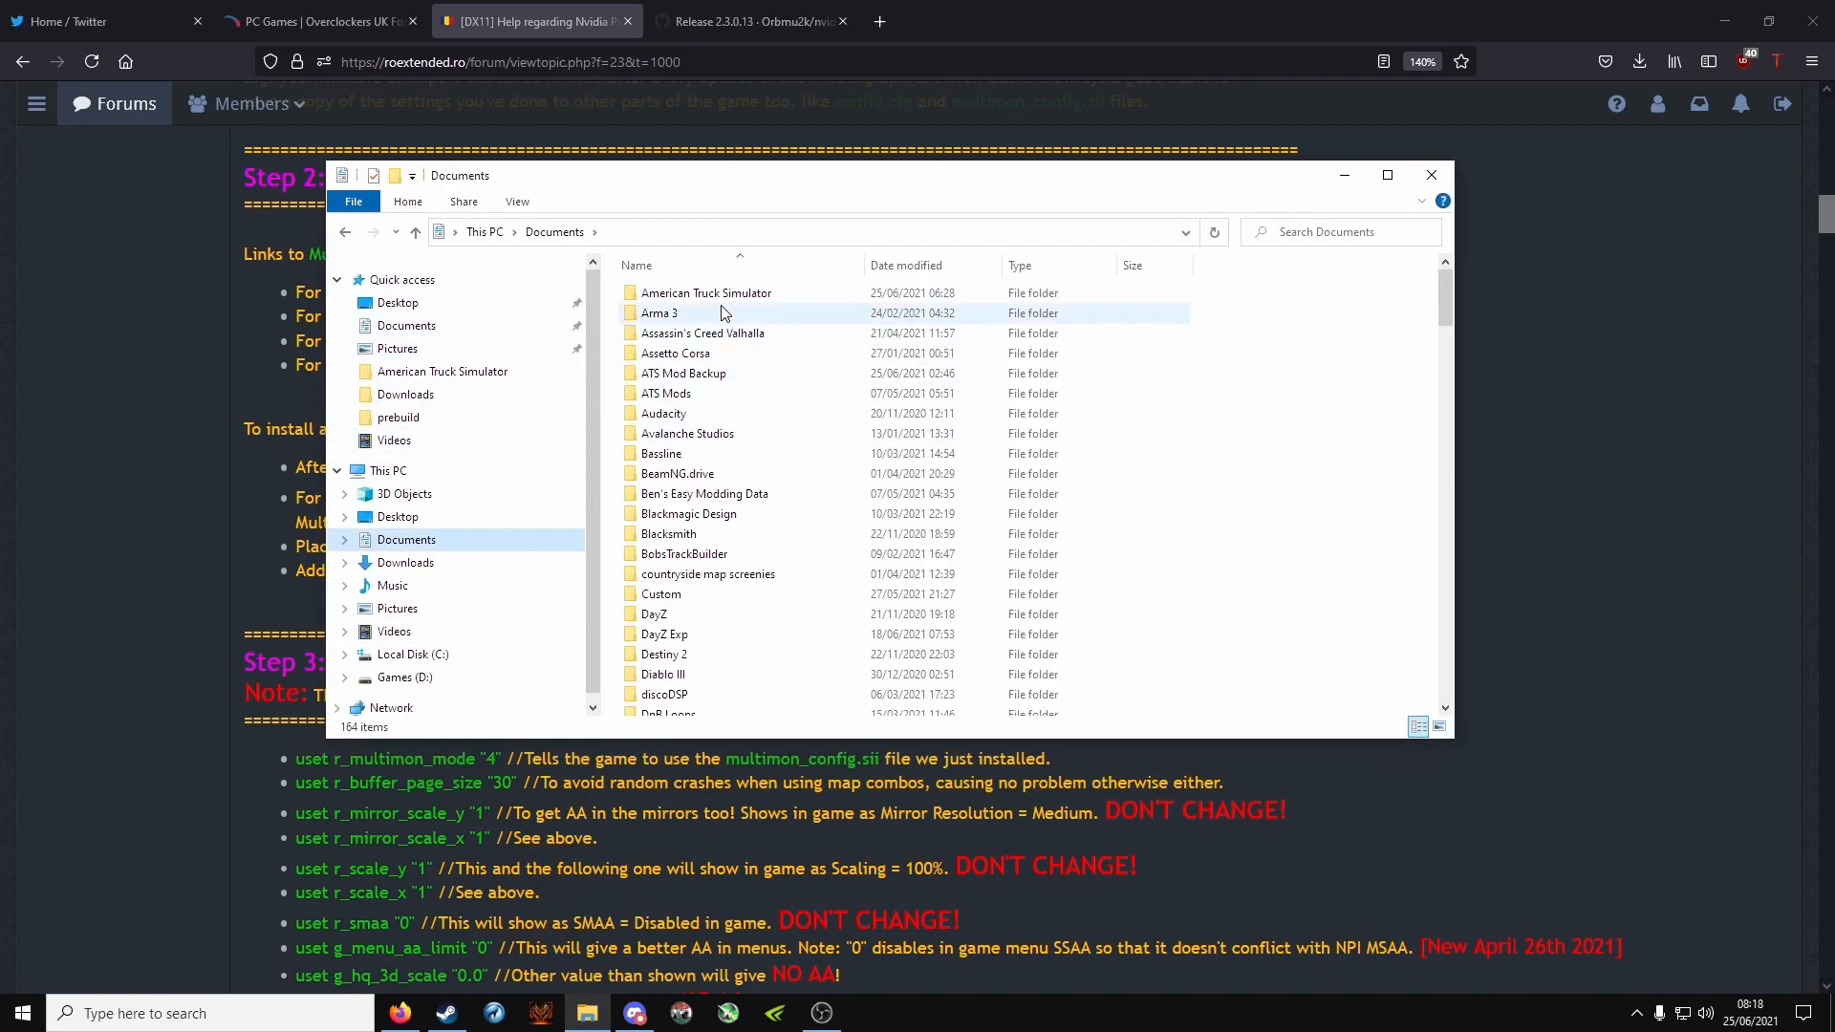
pyautogui.doubleClick(706, 293)
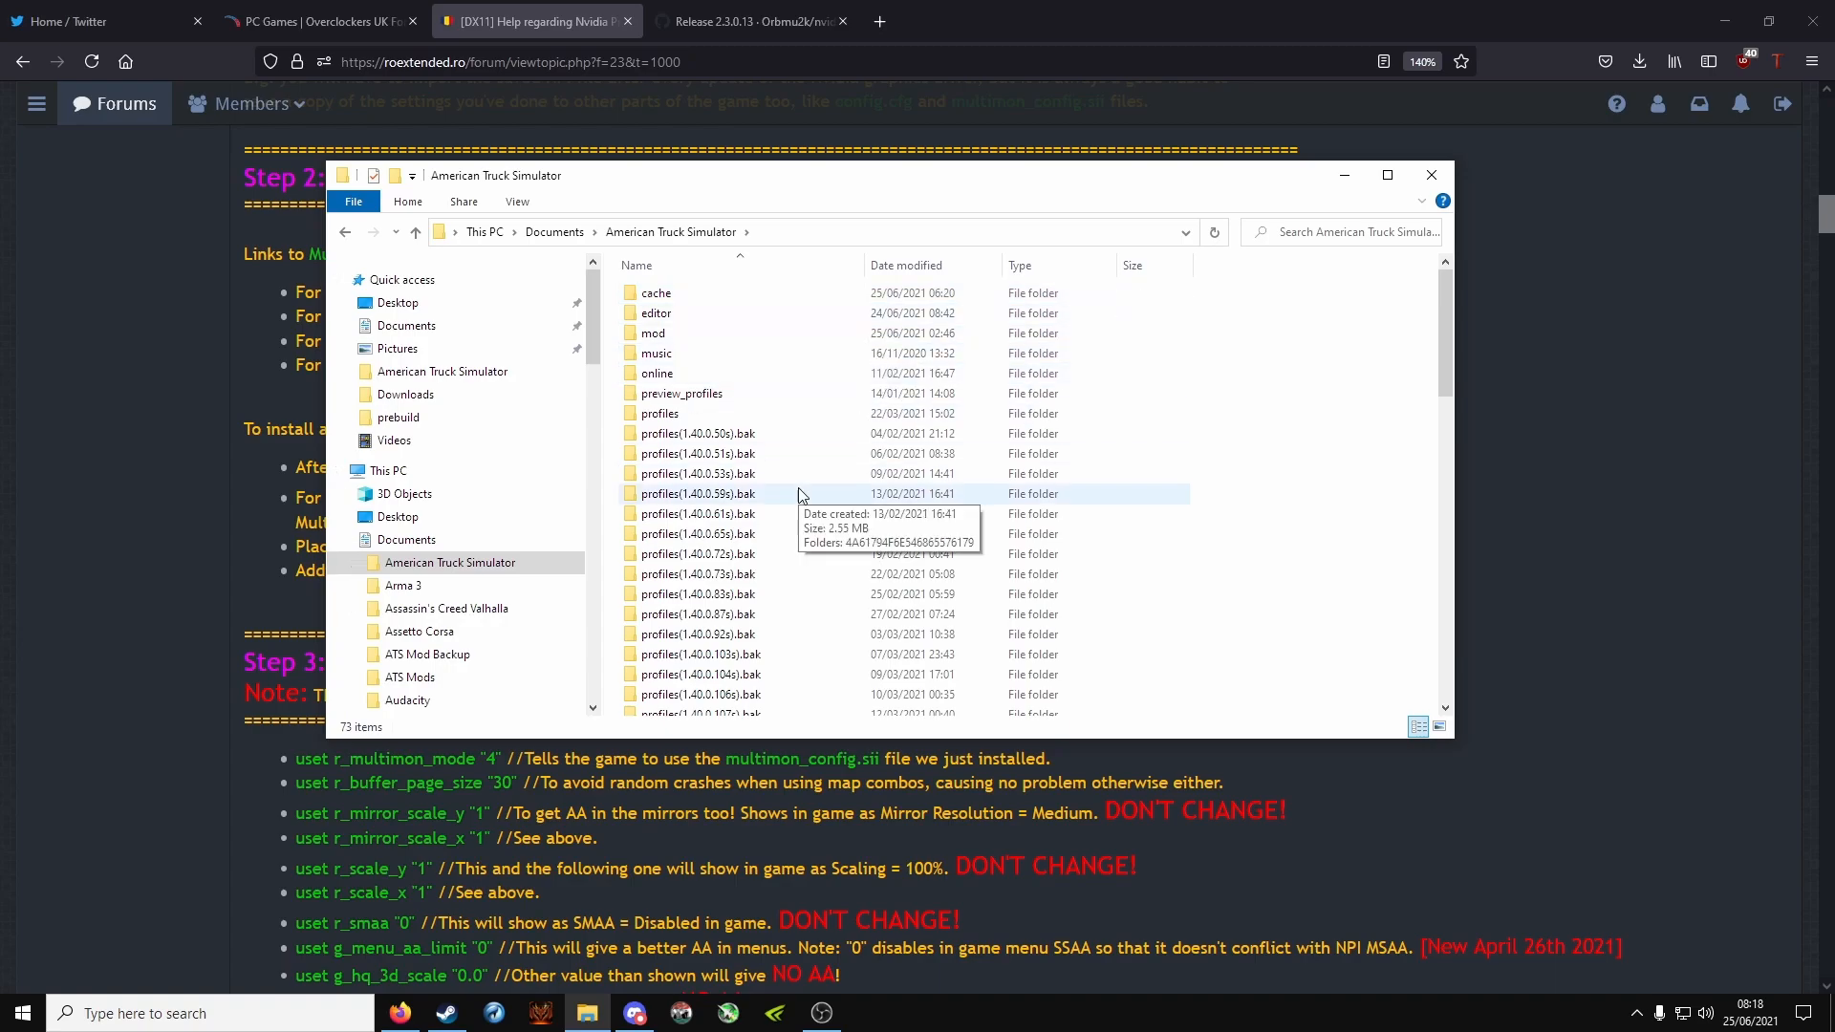
pyautogui.scroll(-3)
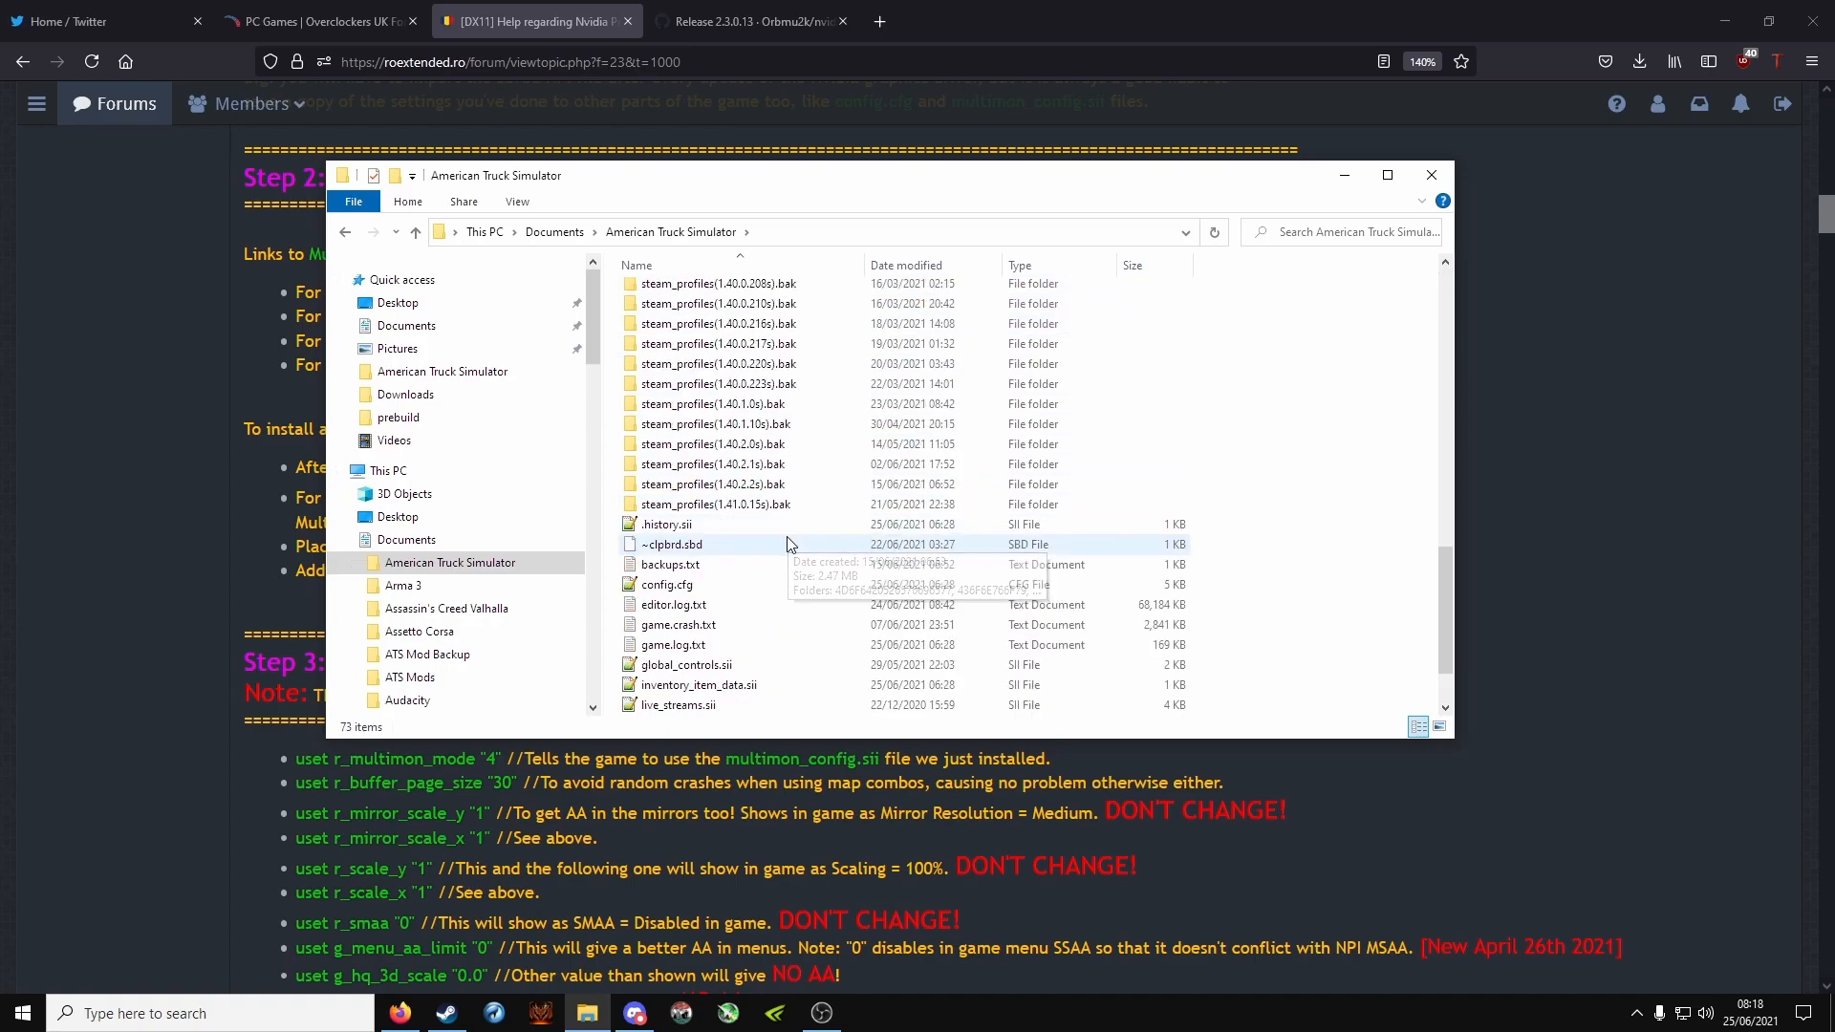
pyautogui.scroll(-3)
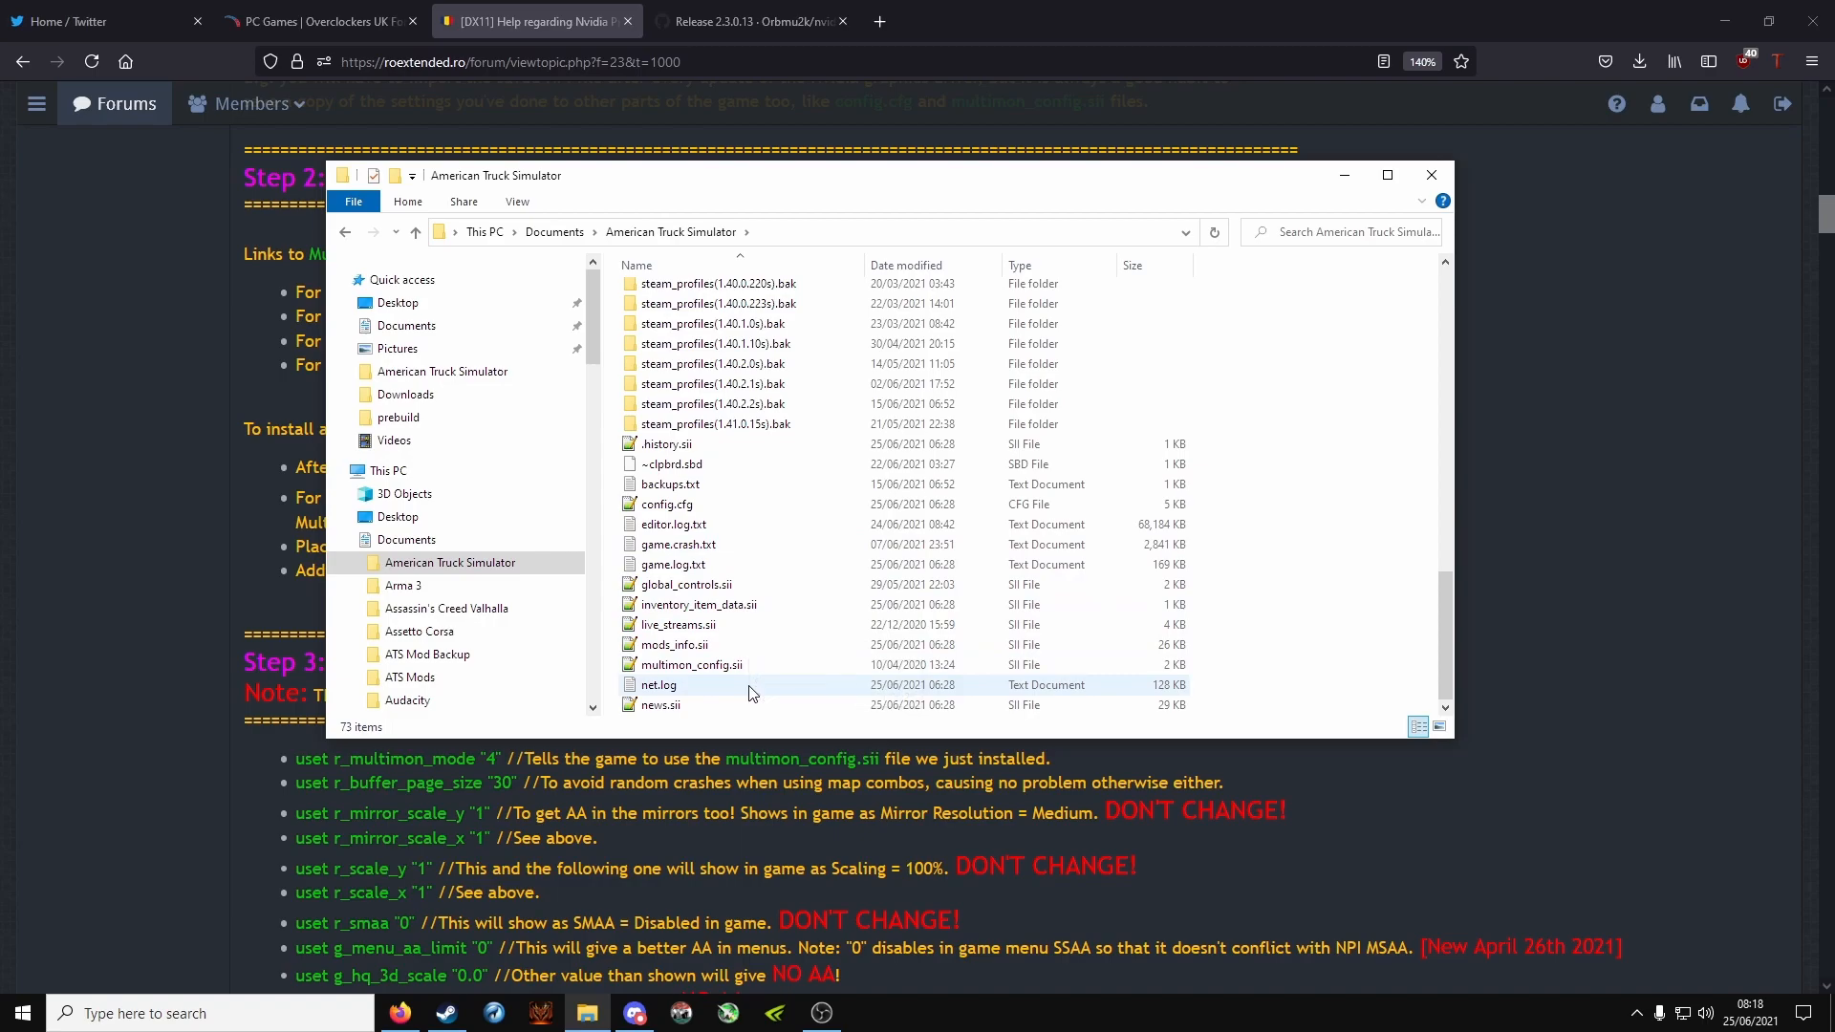
# Step: Open multimon_config.sii from the game folder and look through it
pyautogui.click(692, 665)
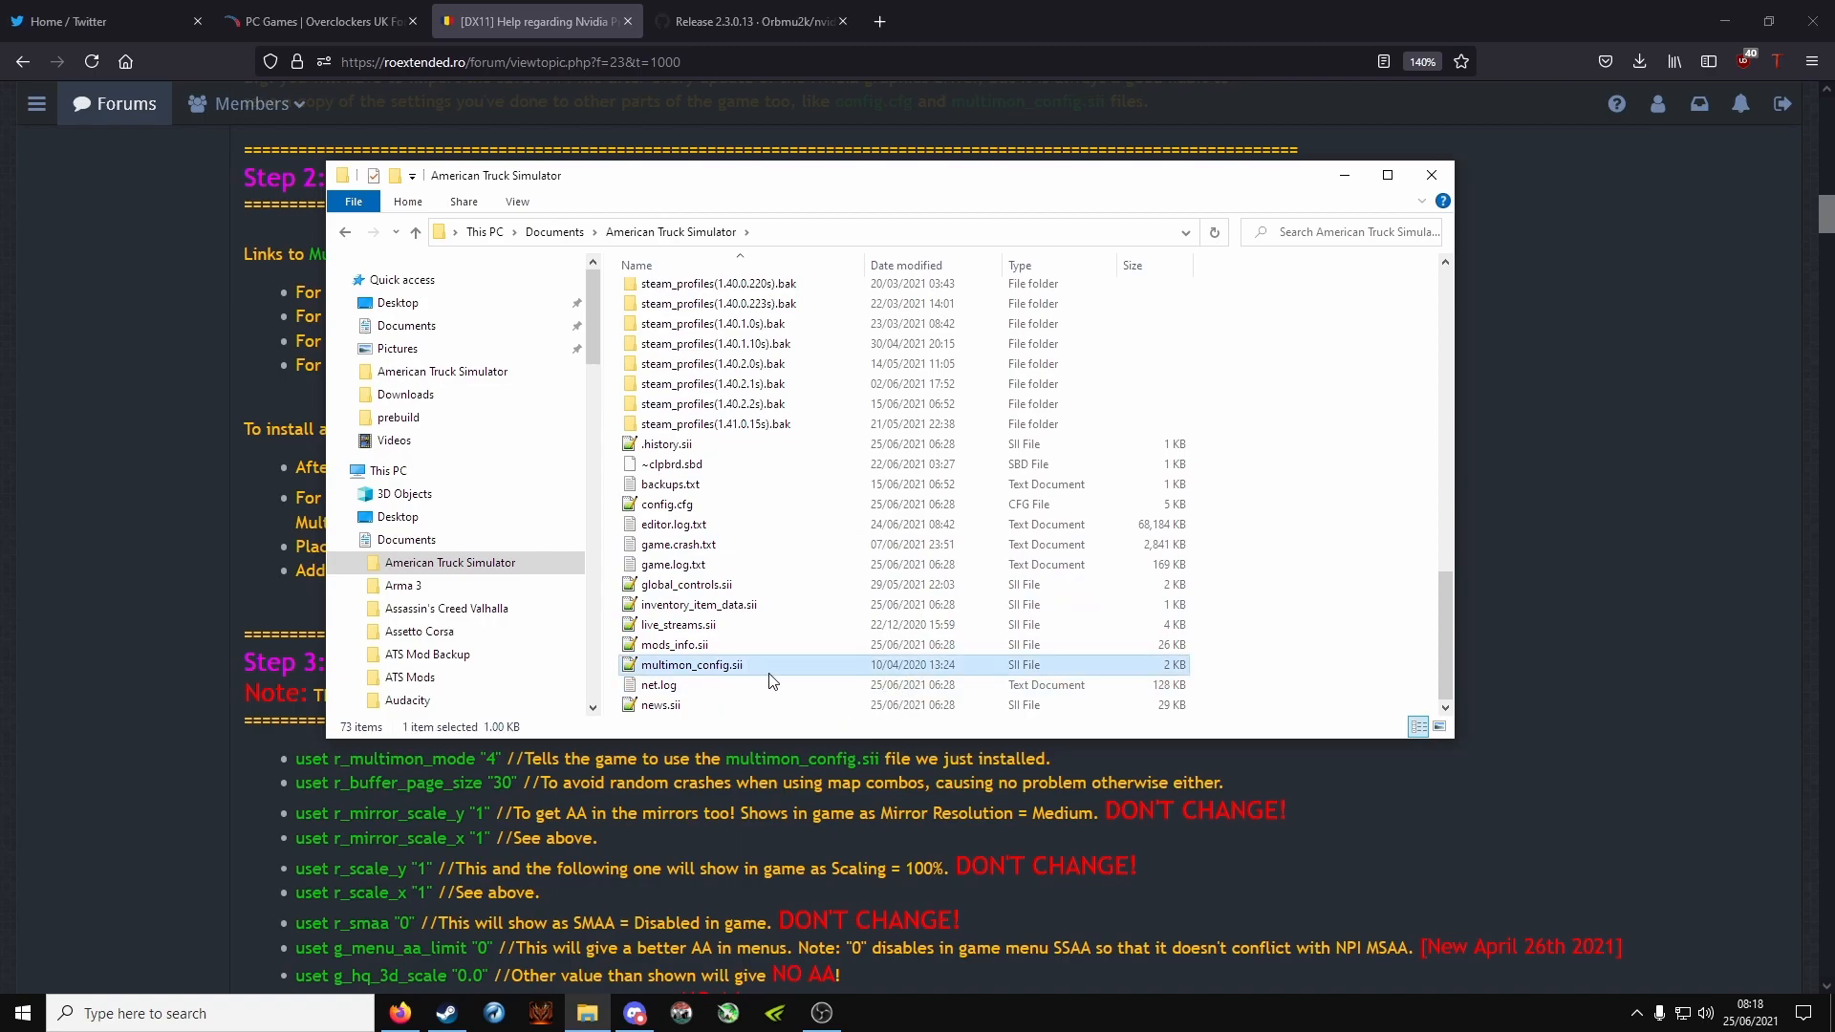
pyautogui.doubleClick(690, 665)
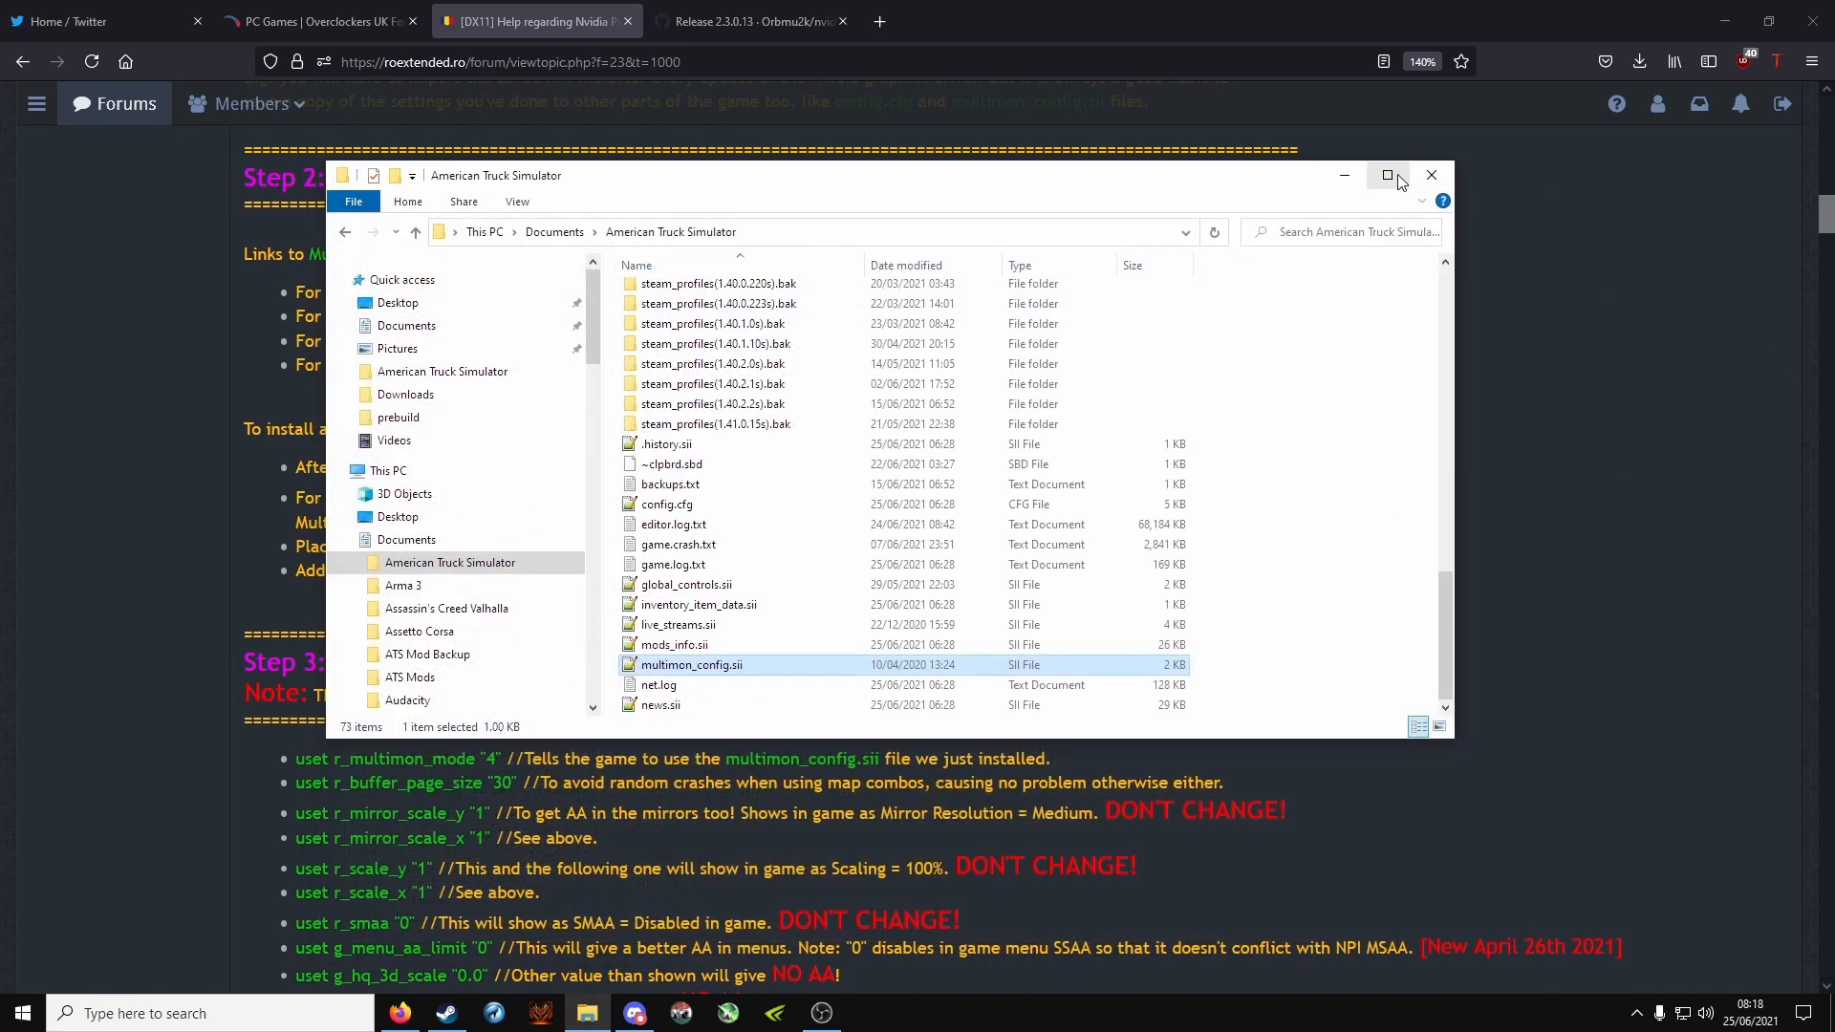
pyautogui.click(1432, 174)
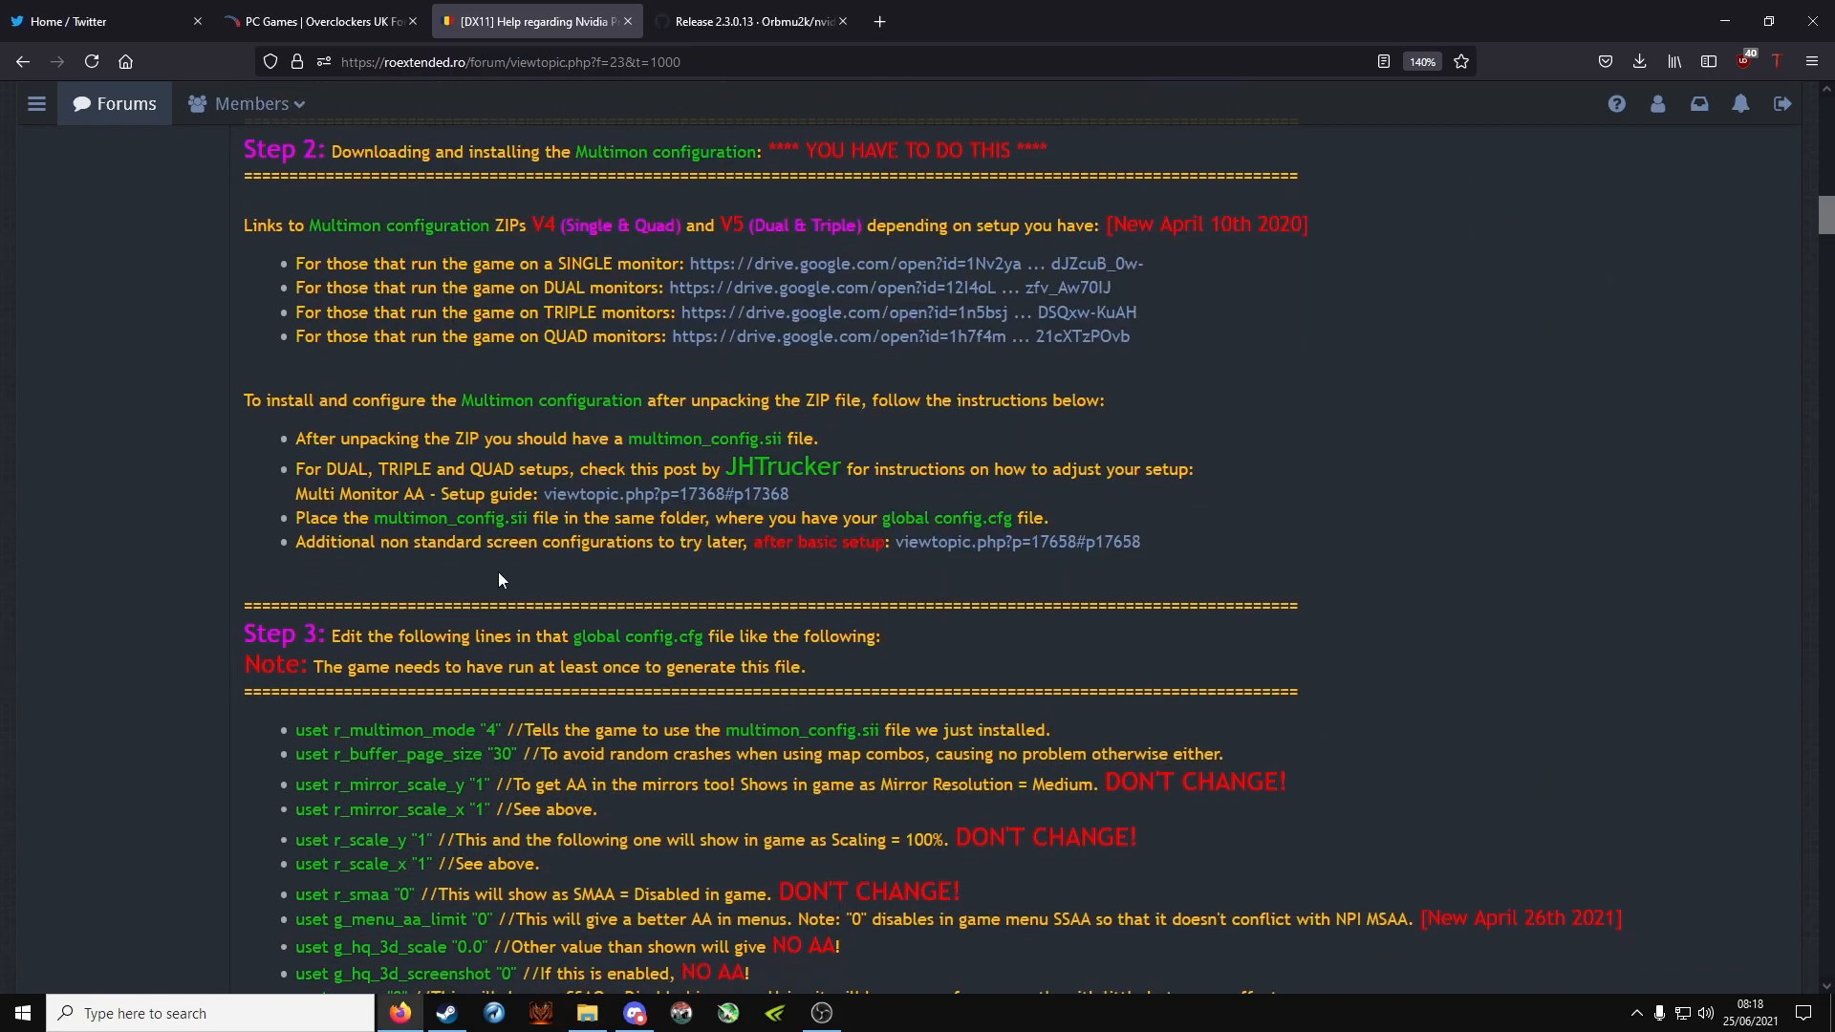
pyautogui.scroll(-3)
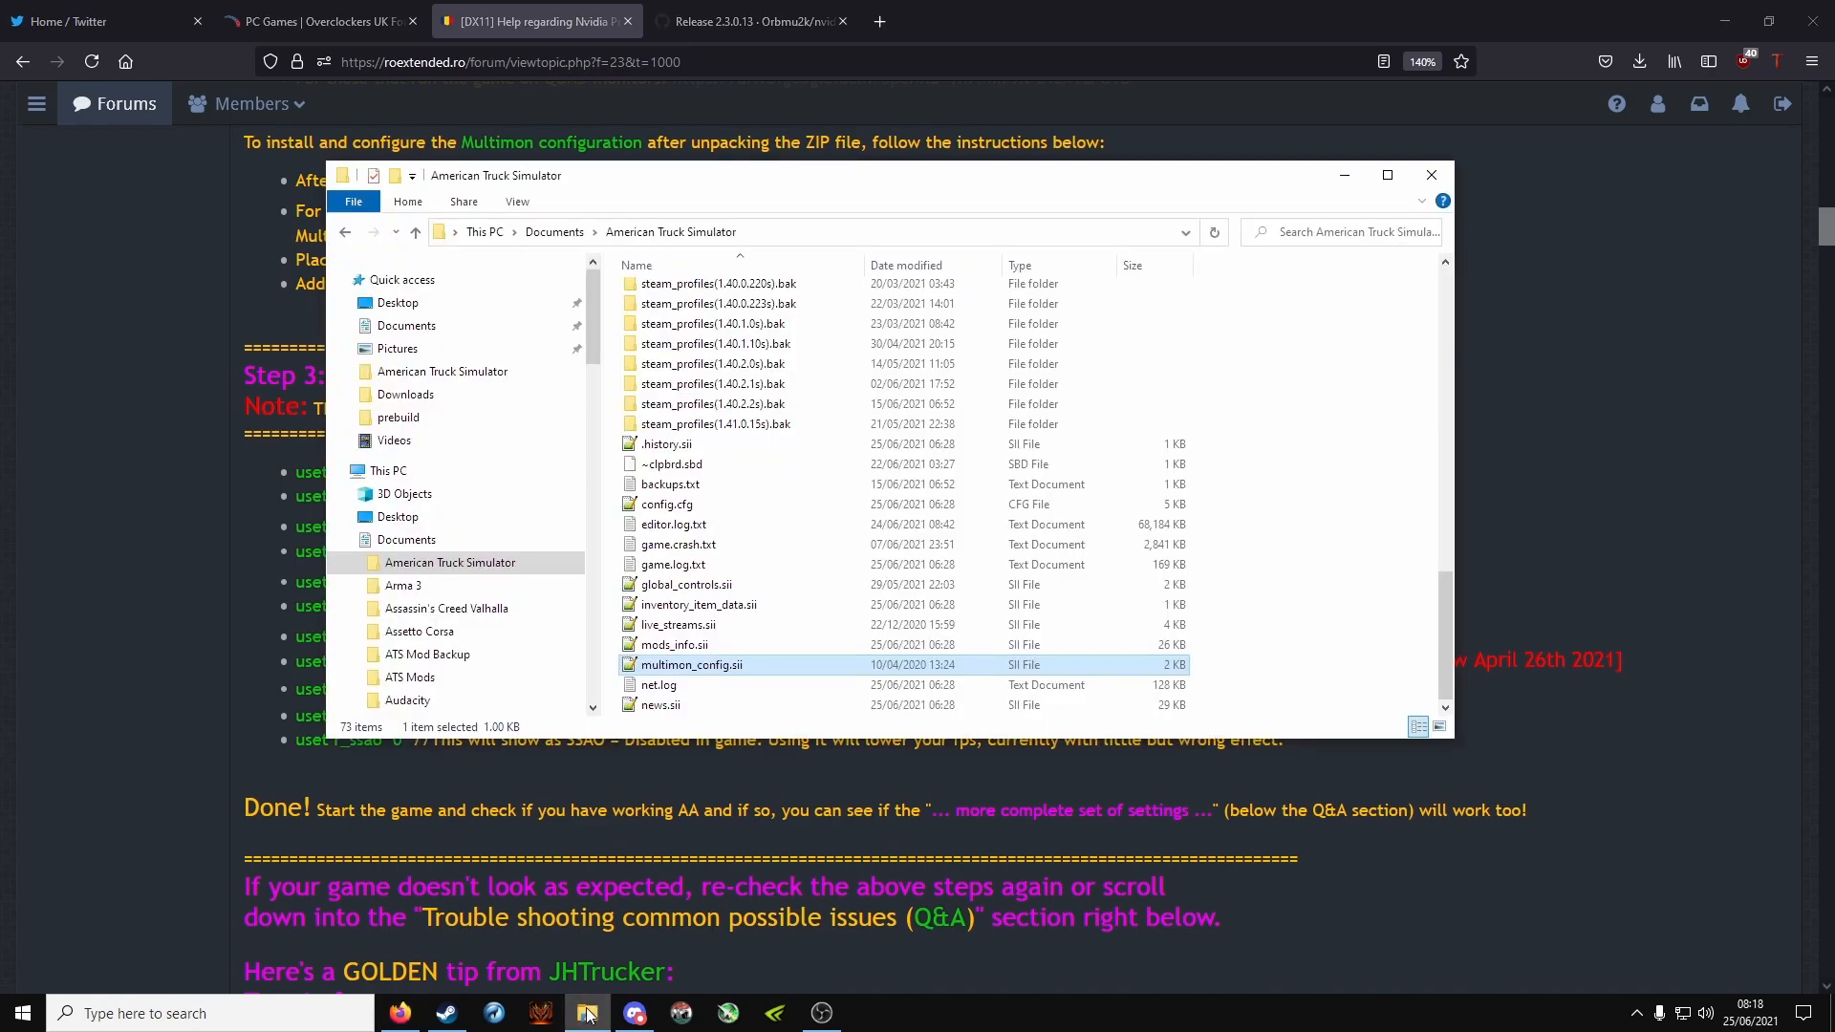
pyautogui.moveTo(707, 508)
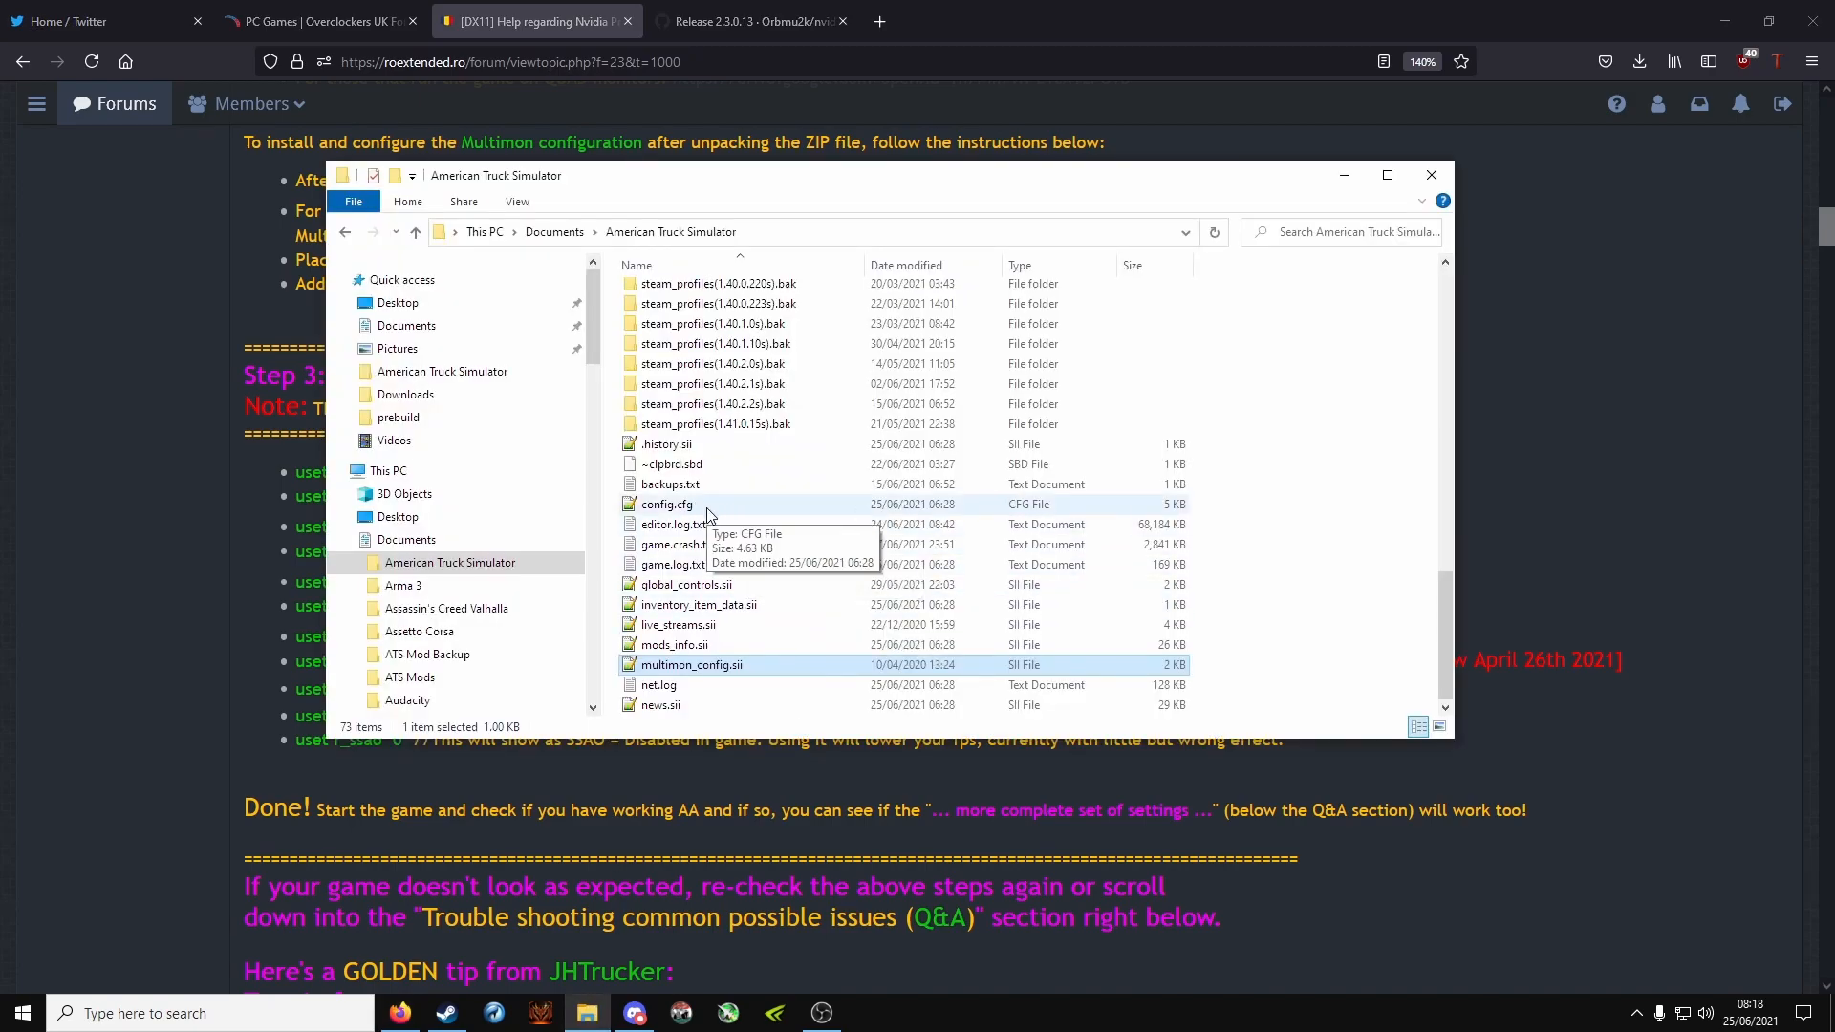
# Step: Open config.cfg in Notepad++ alone, closing multimon_config.sii, and jump to its first line
pyautogui.doubleClick(665, 505)
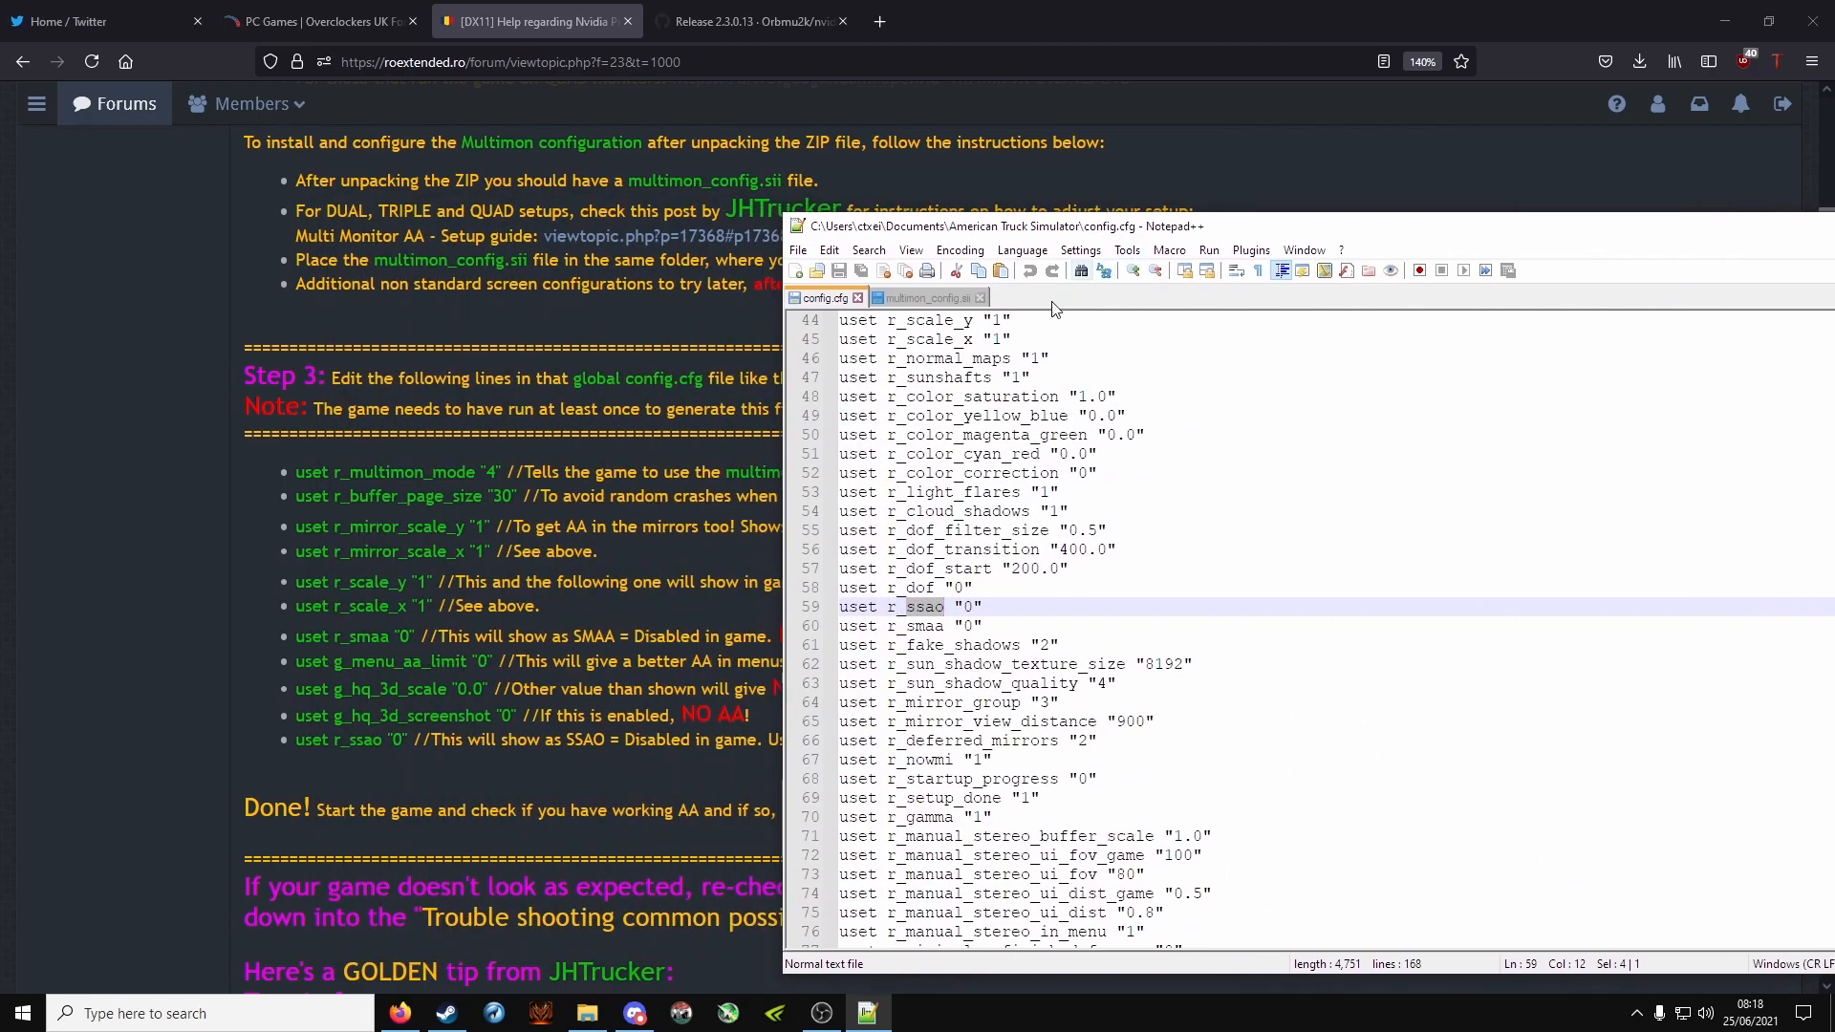
pyautogui.click(981, 296)
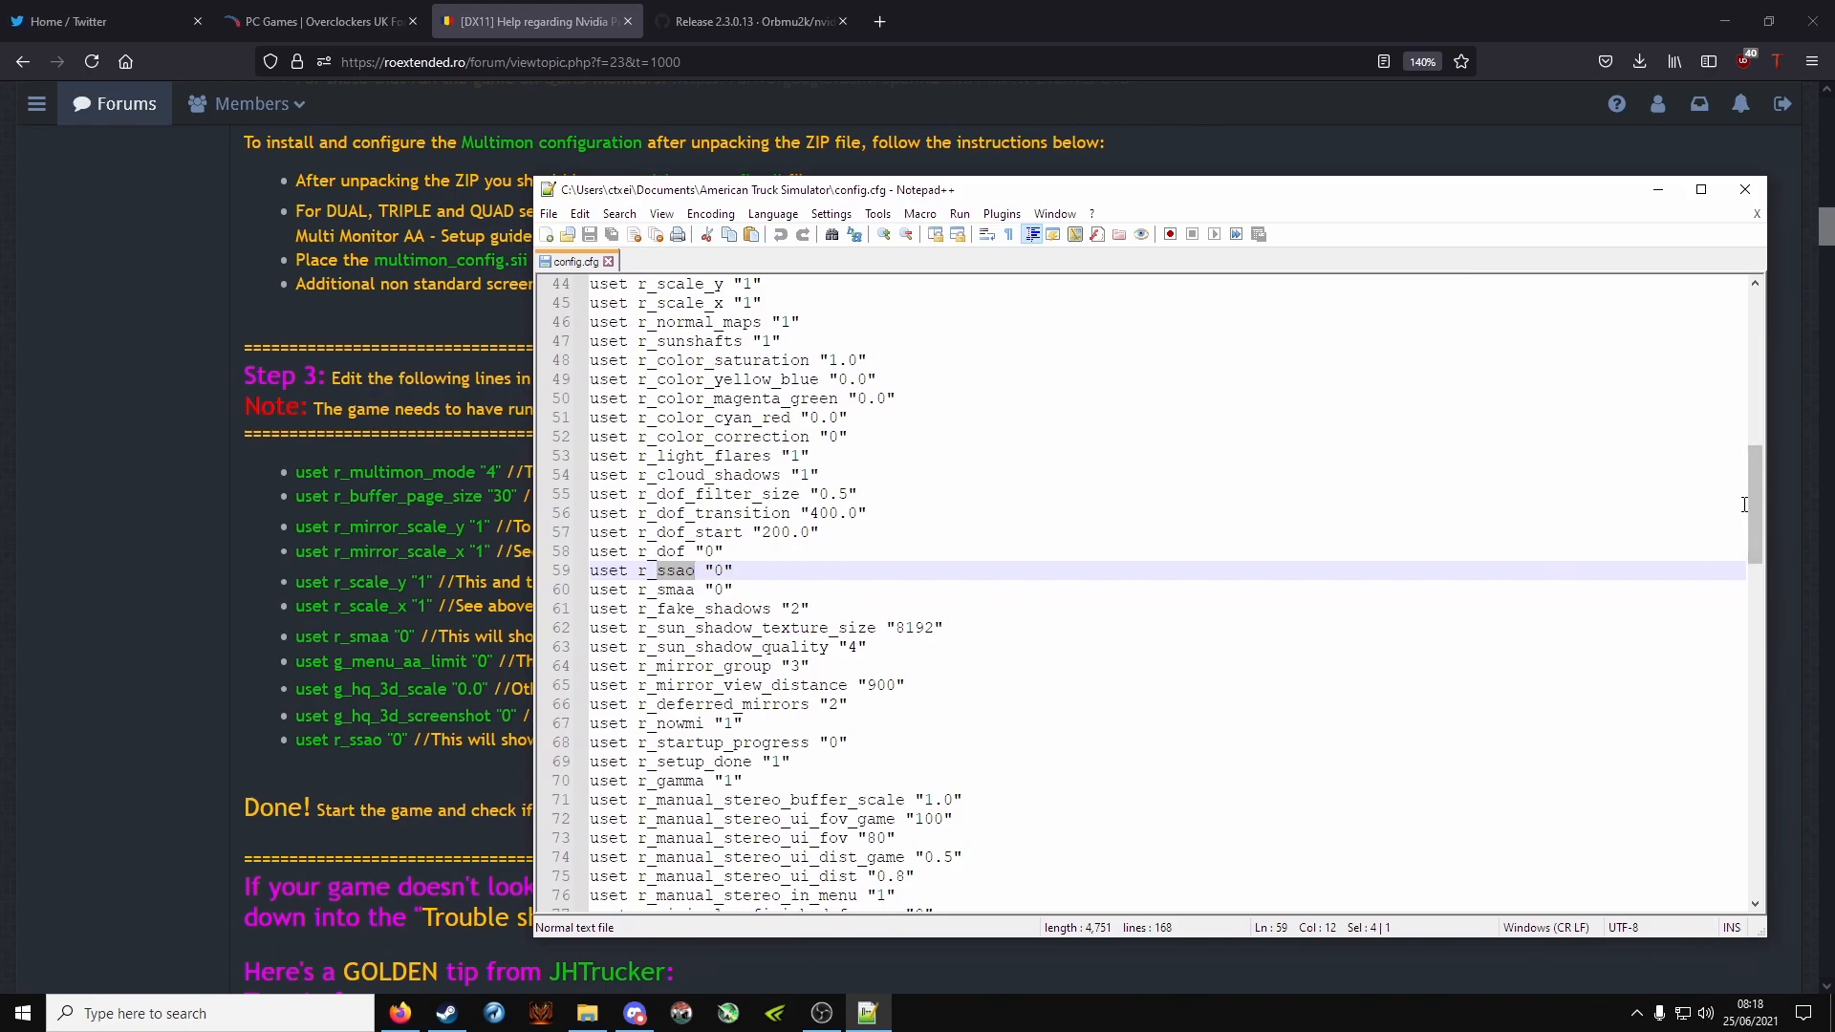
pyautogui.press('ctrl+Home')
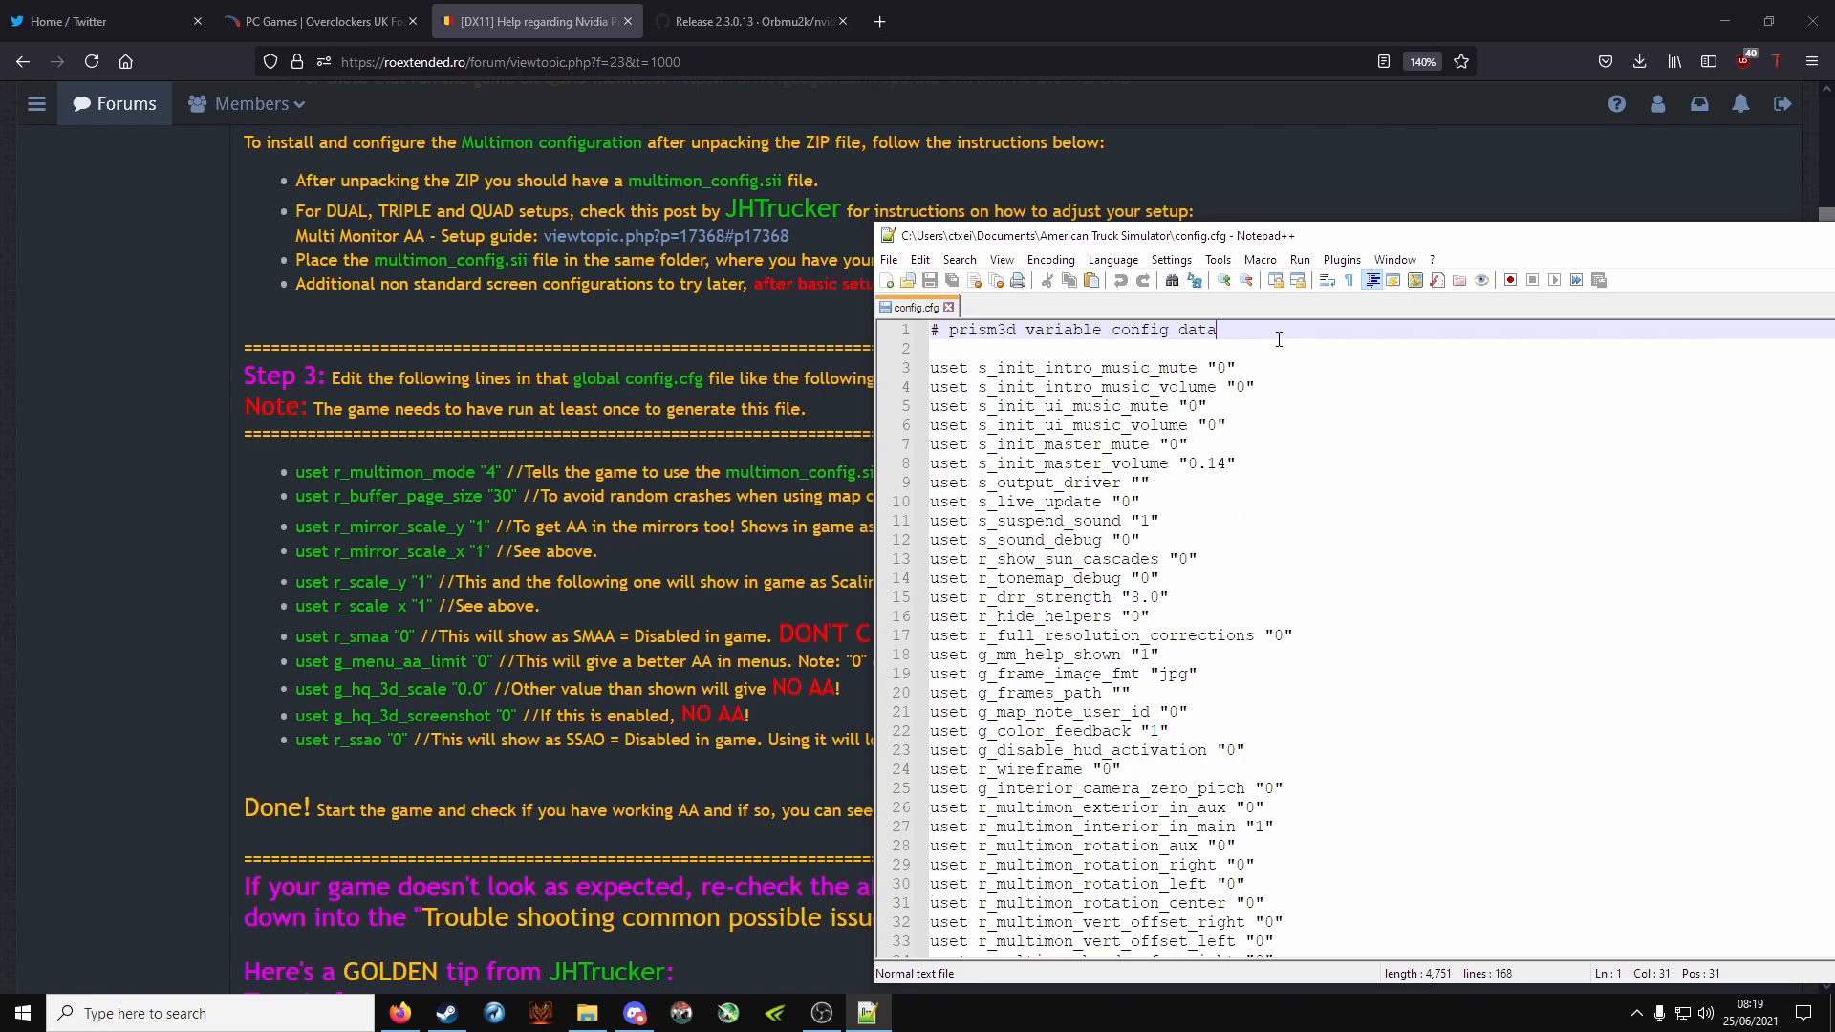
# Step: Find the r_multimon_mode and r_buffer_page_size lines by searching 'mode' then 'buffer'
pyautogui.press('Ctrl+f')
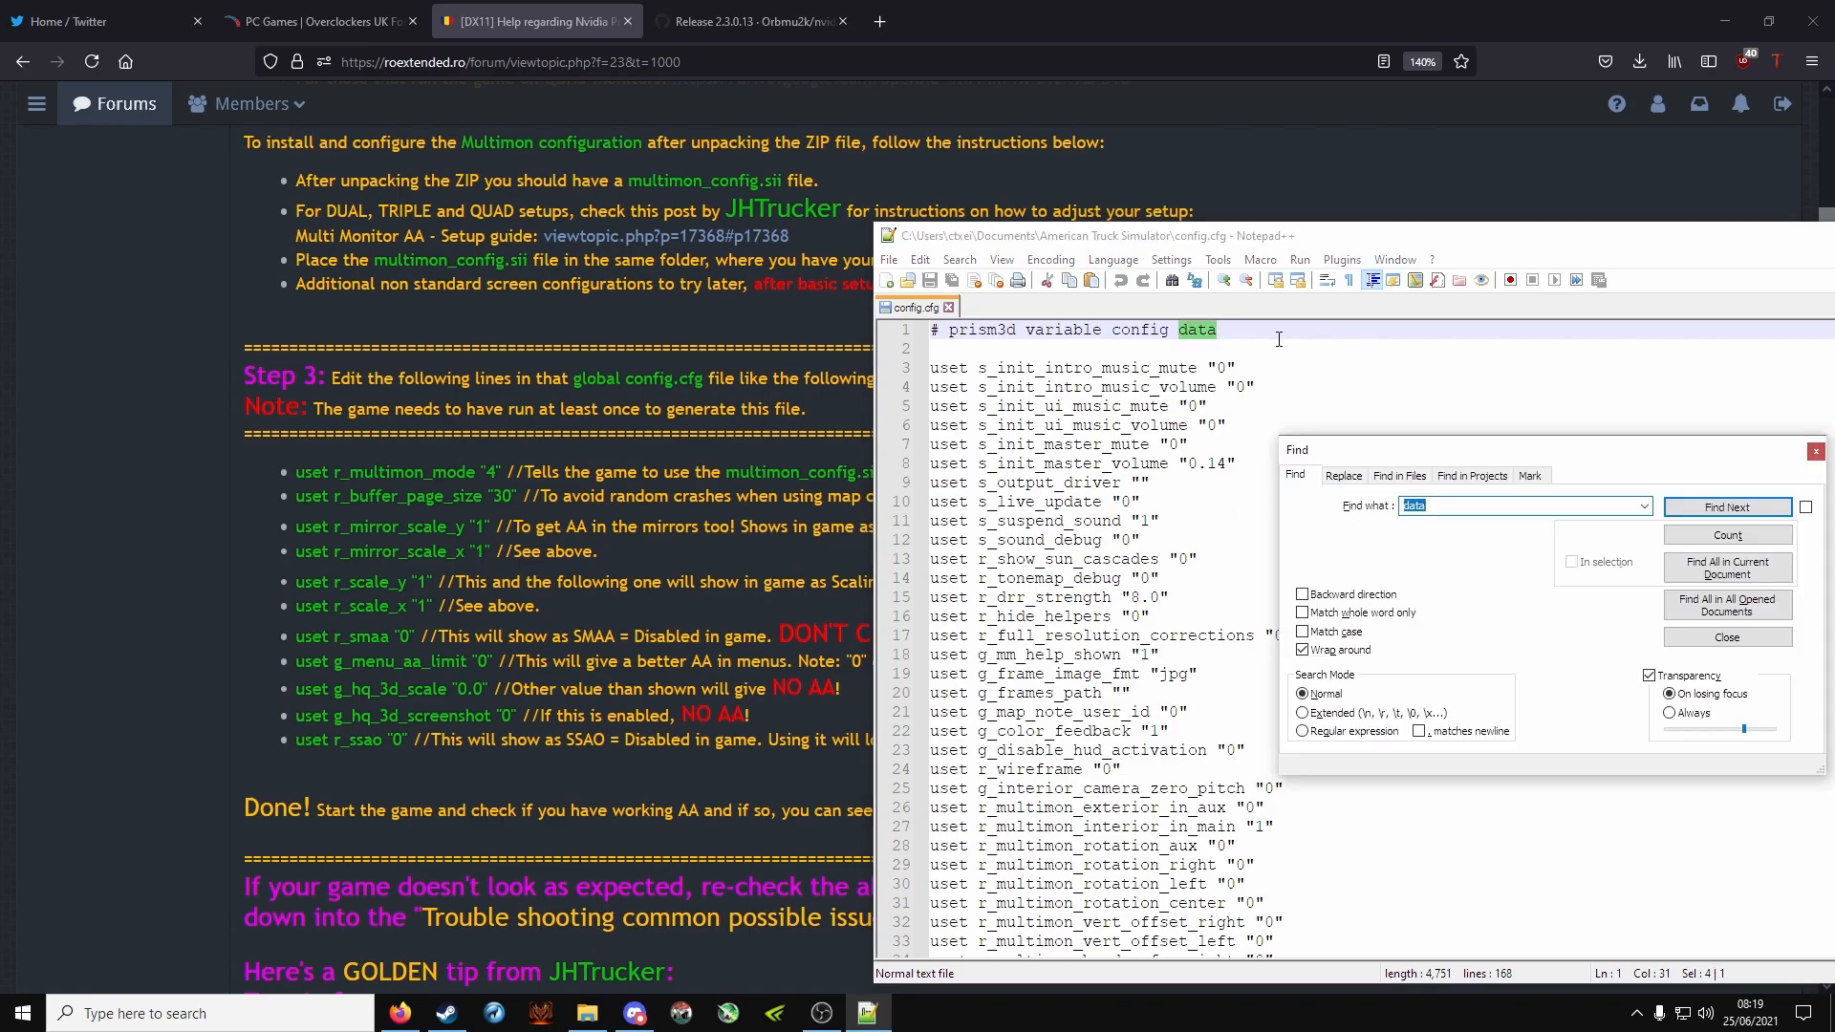
pyautogui.click(1518, 505)
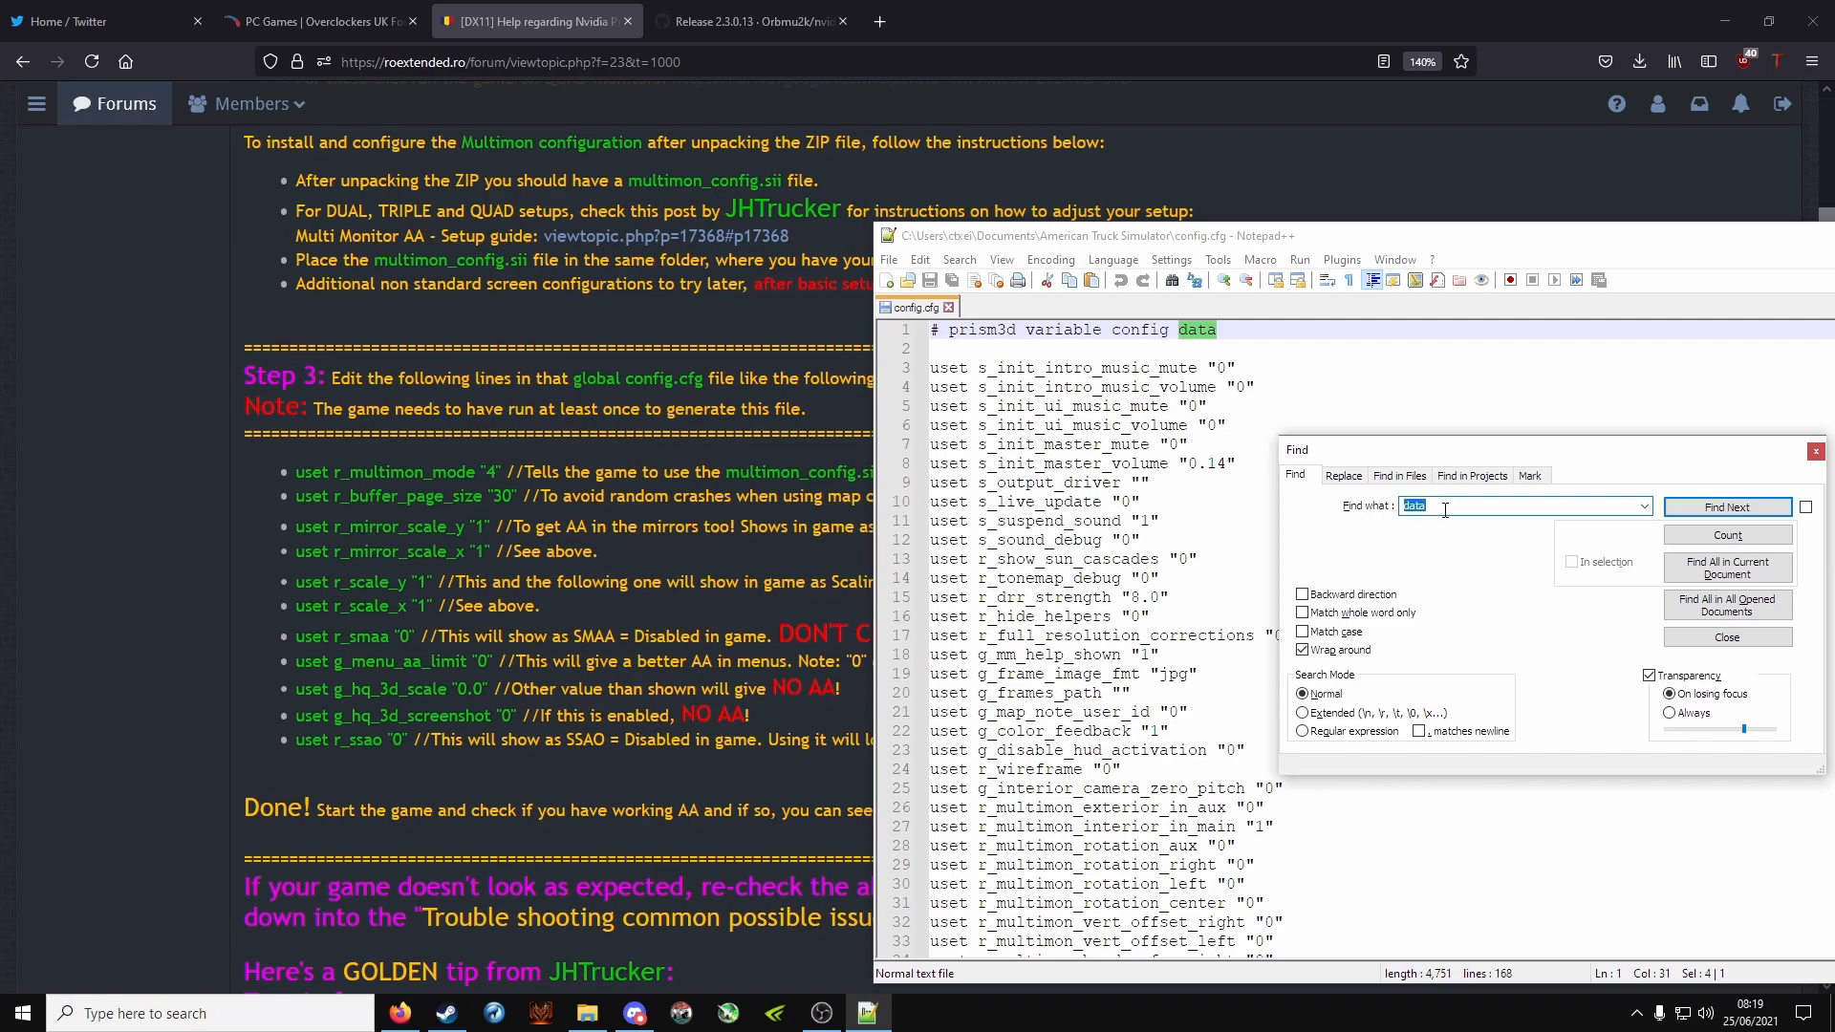
pyautogui.write('mode')
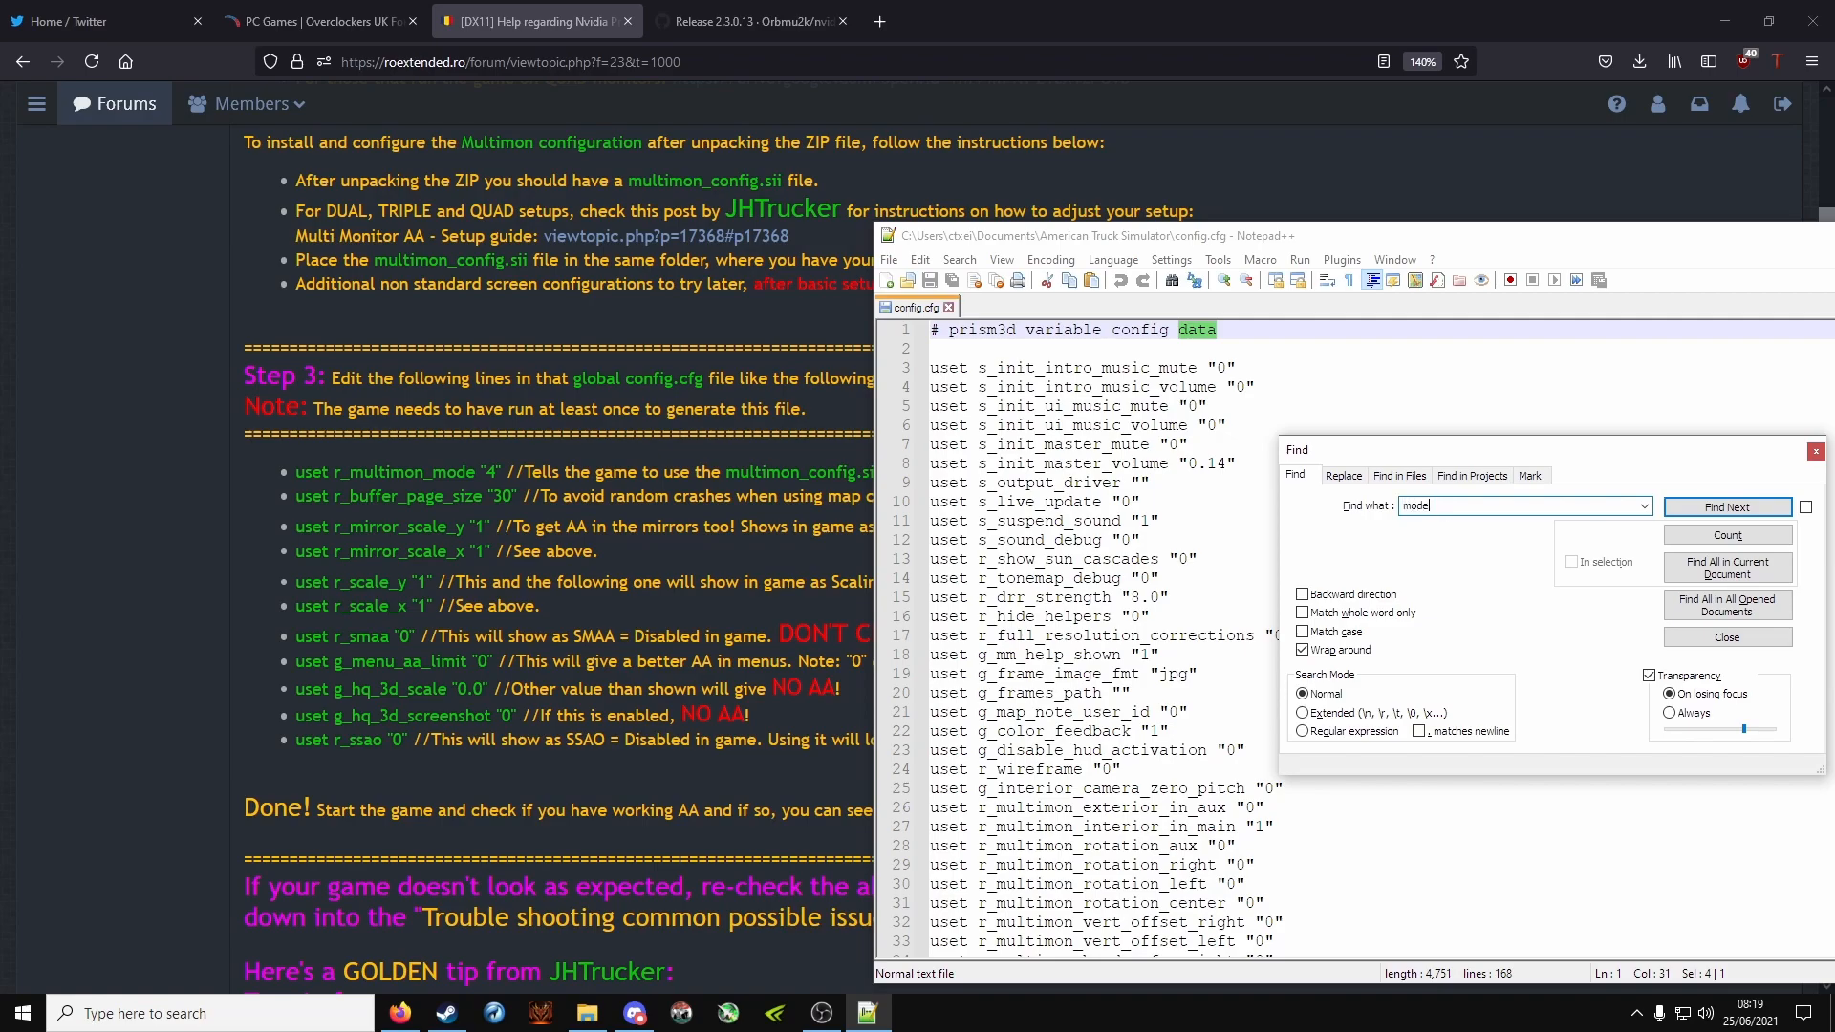
pyautogui.click(1728, 506)
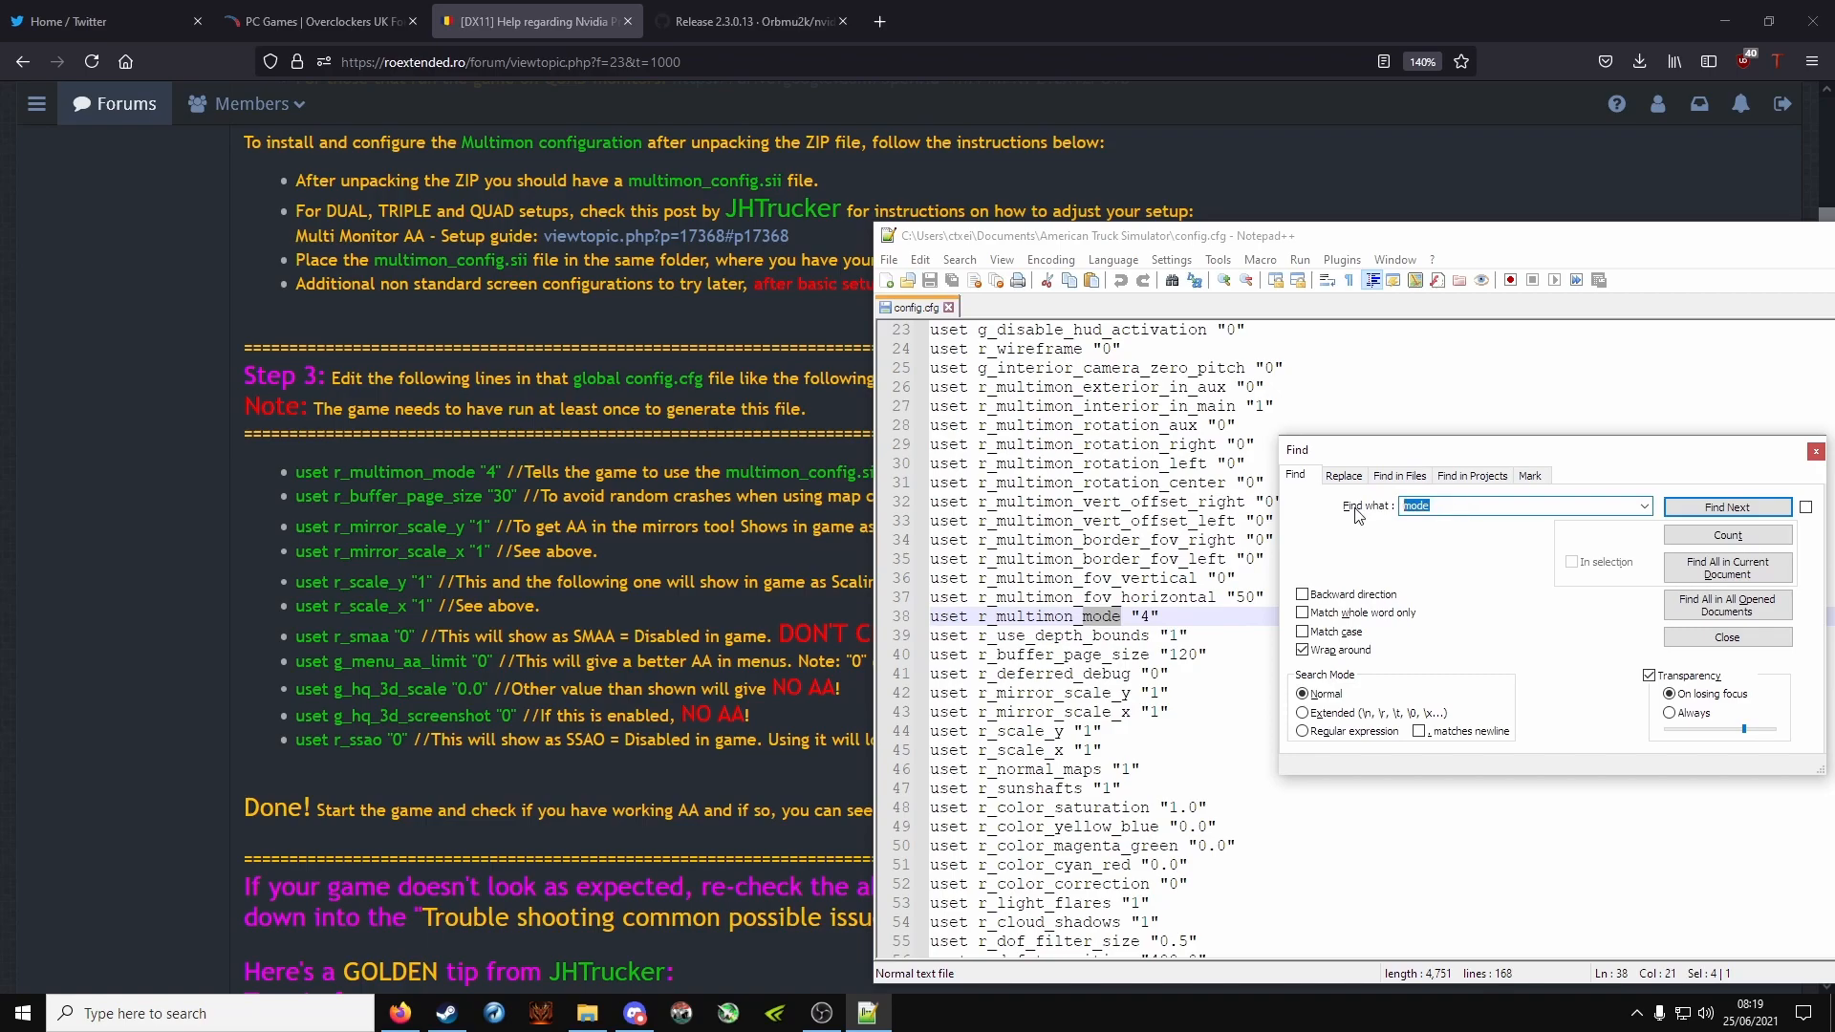
pyautogui.write('buffer')
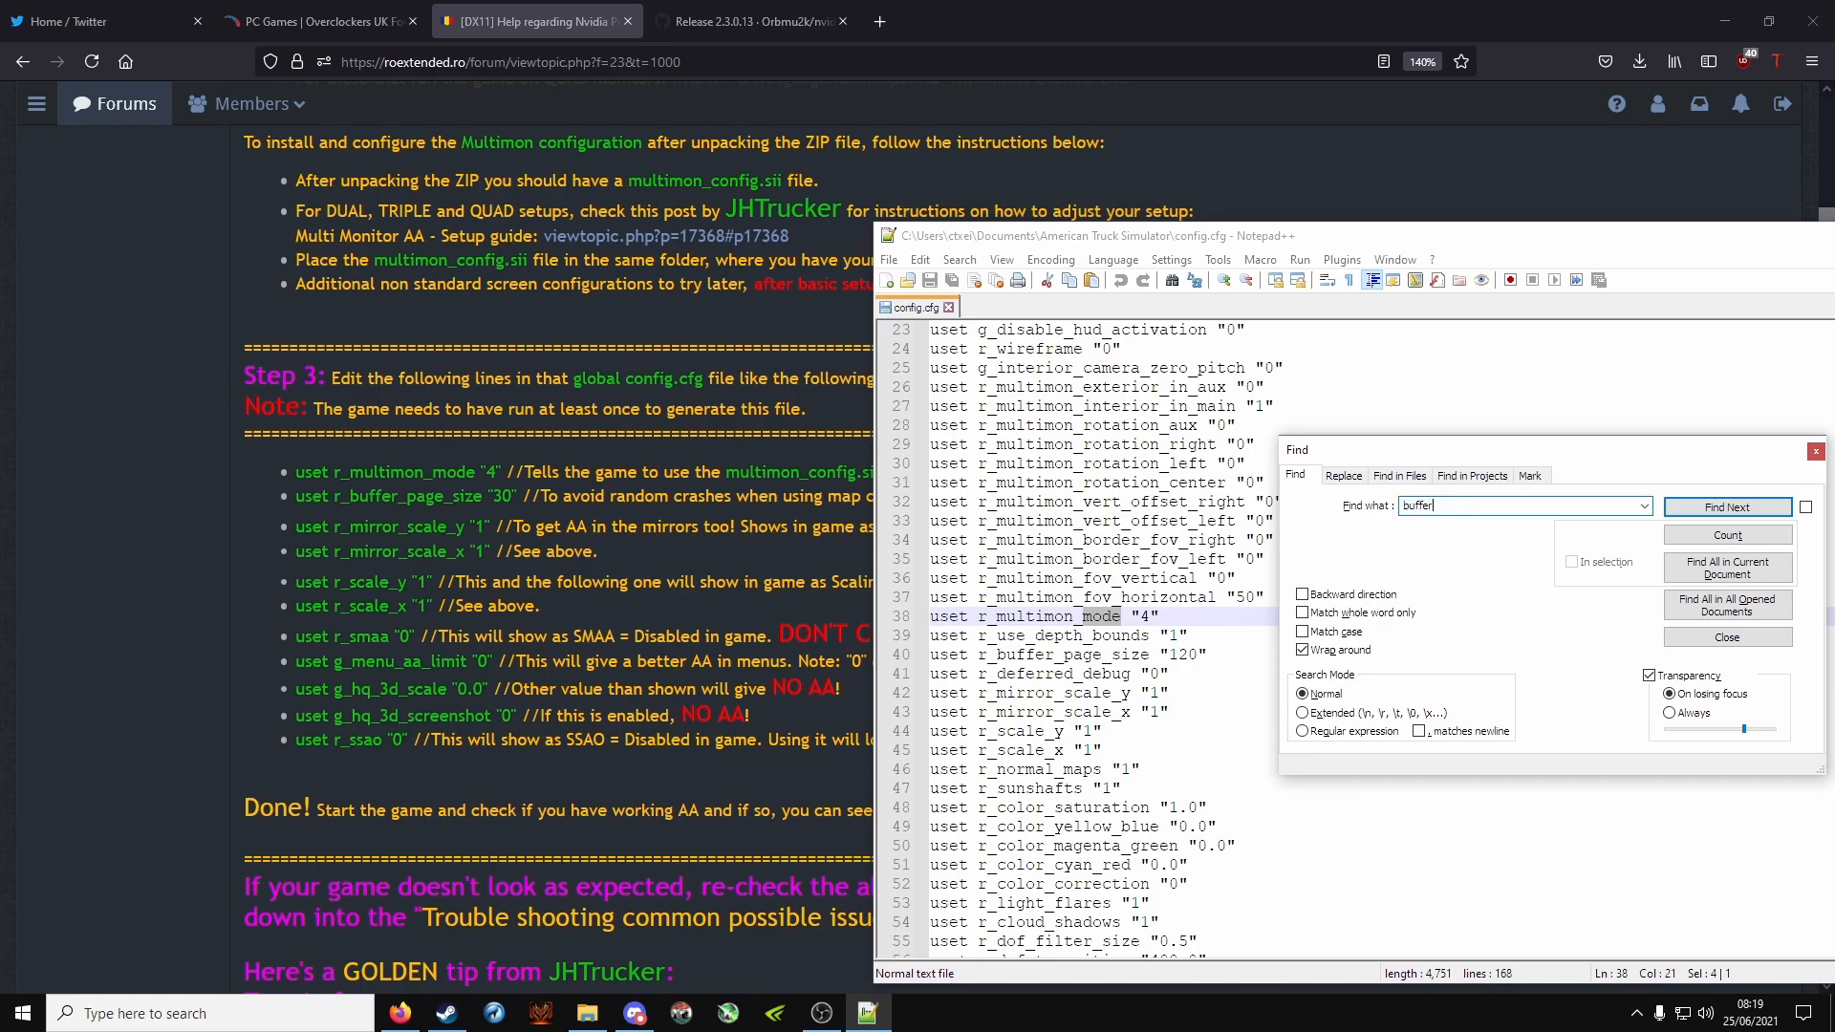
pyautogui.click(1728, 507)
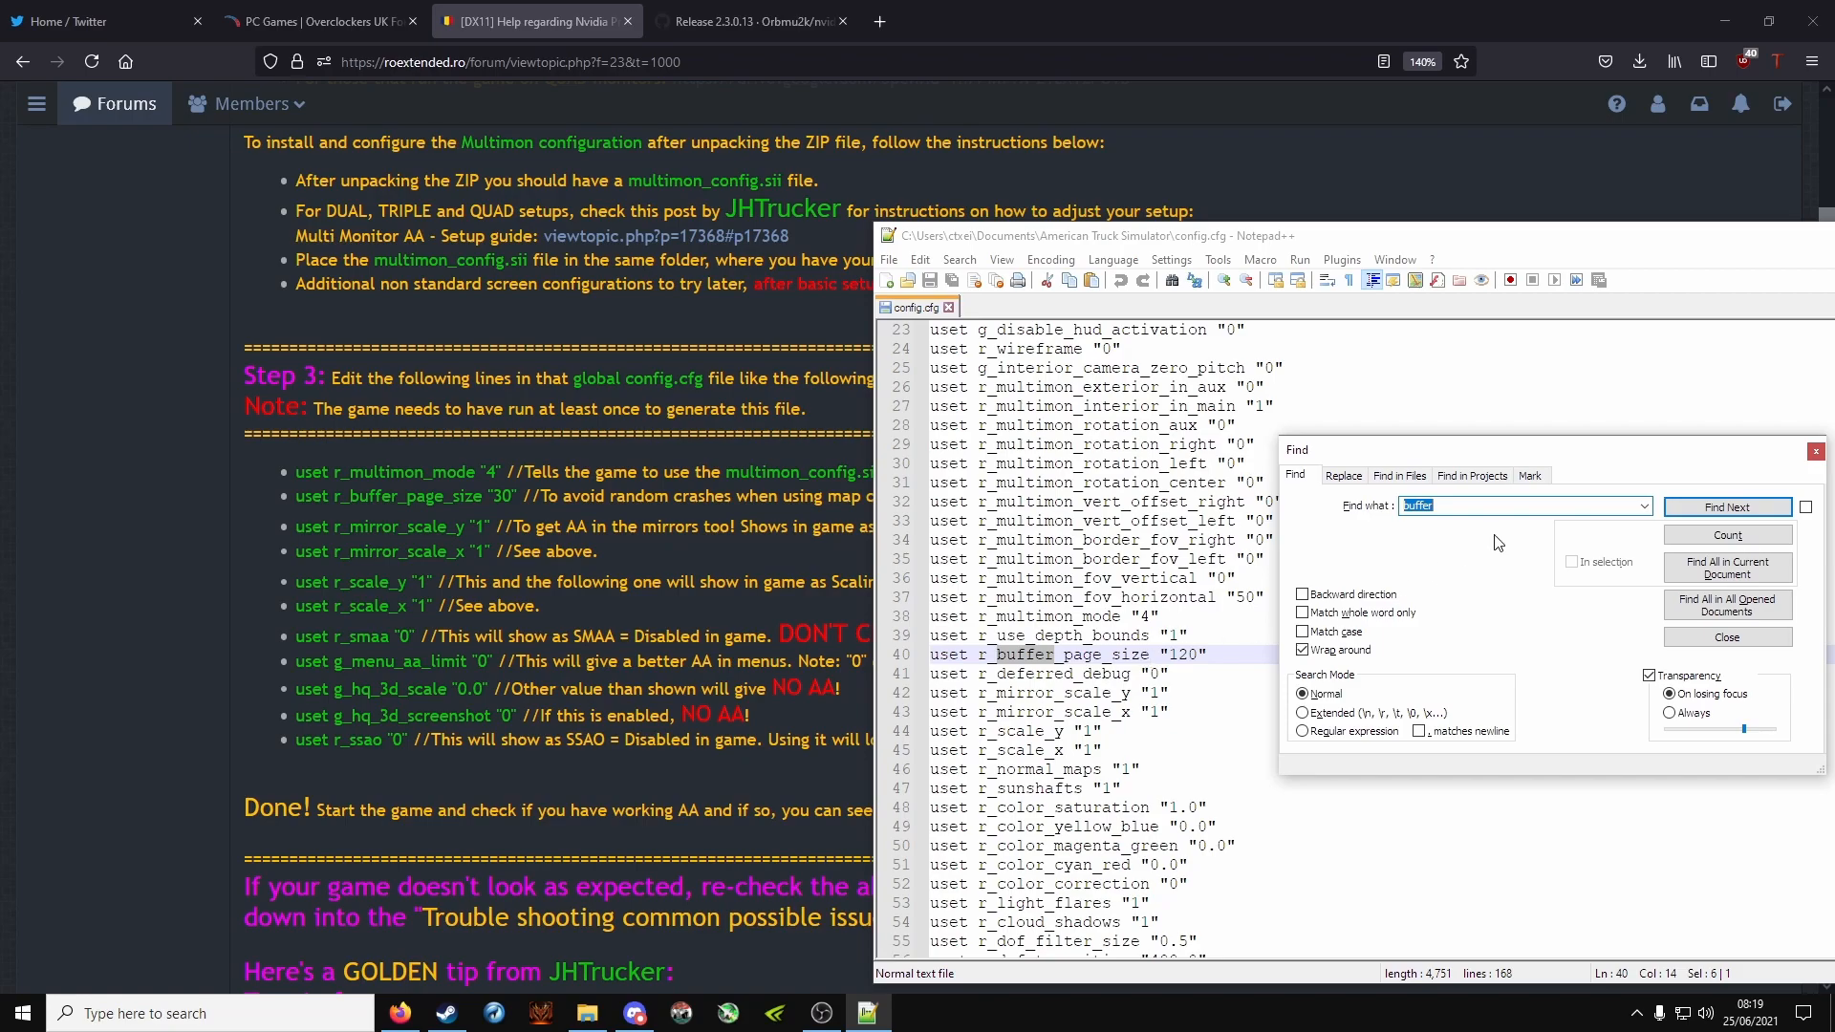
pyautogui.moveTo(1435, 555)
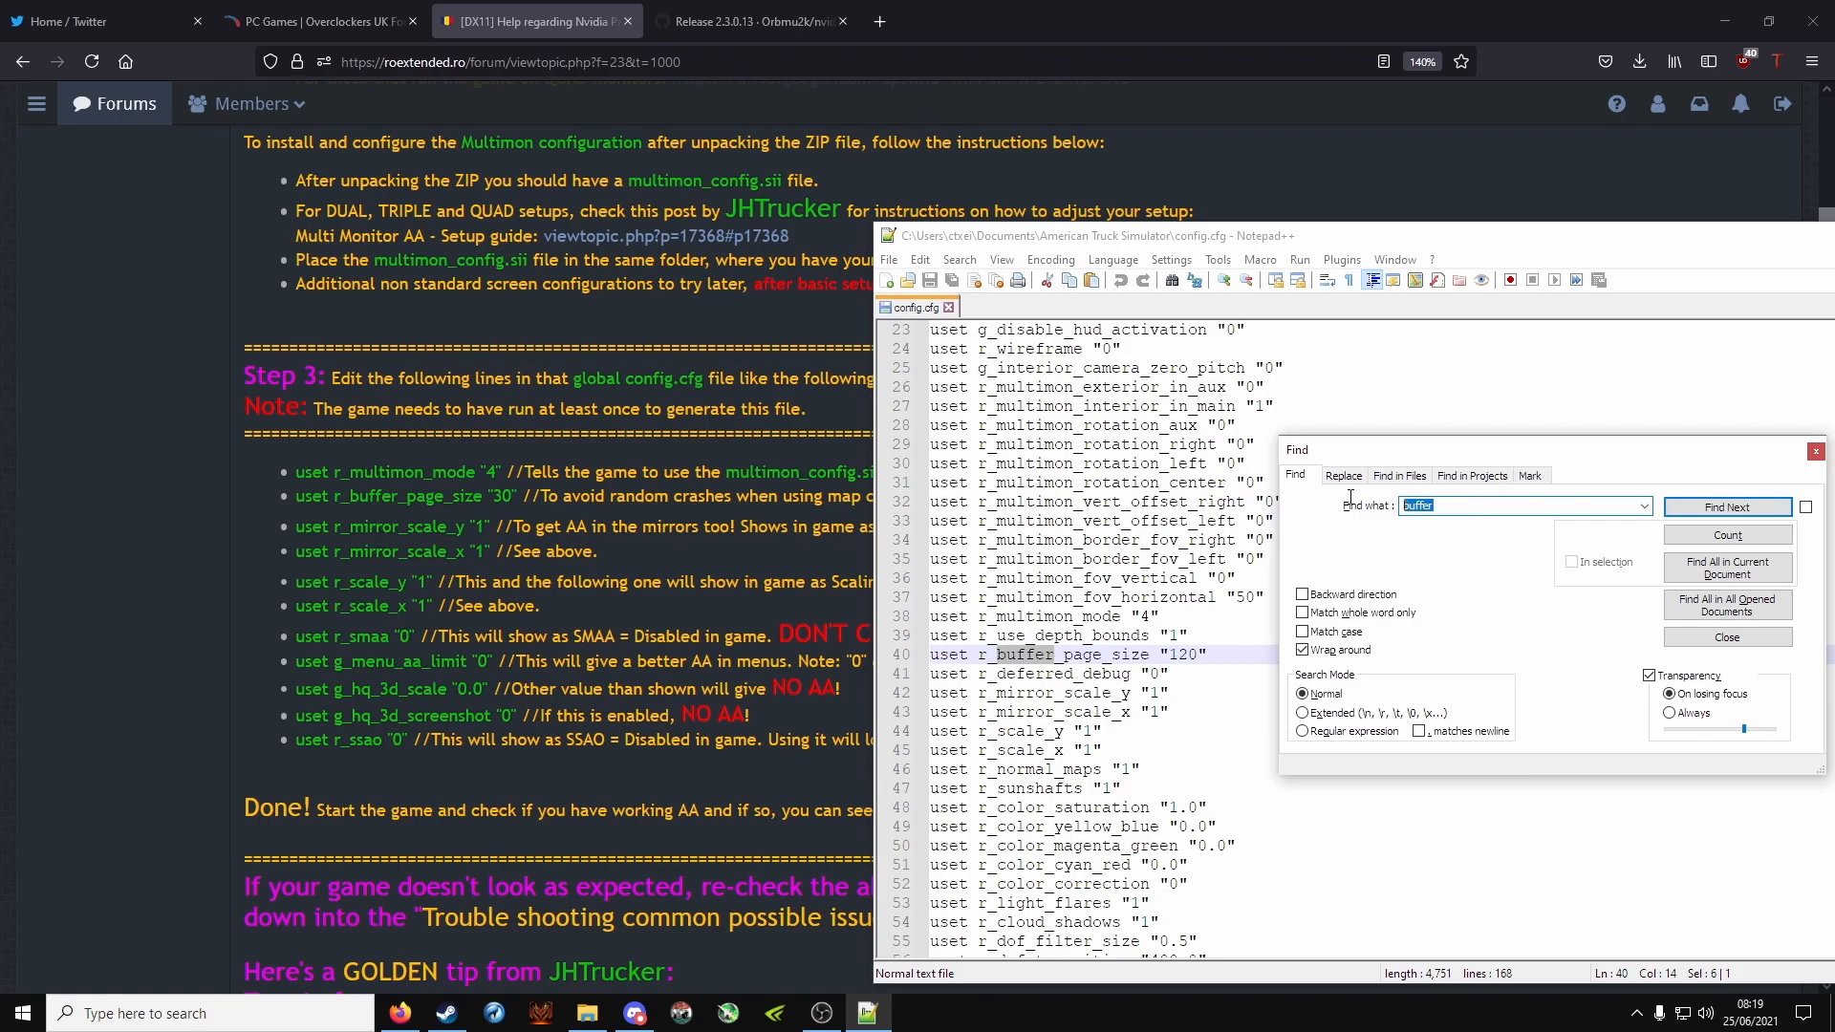
# Step: Search 'sca' to land on the scale and r_smaa settings lines
pyautogui.write('scal')
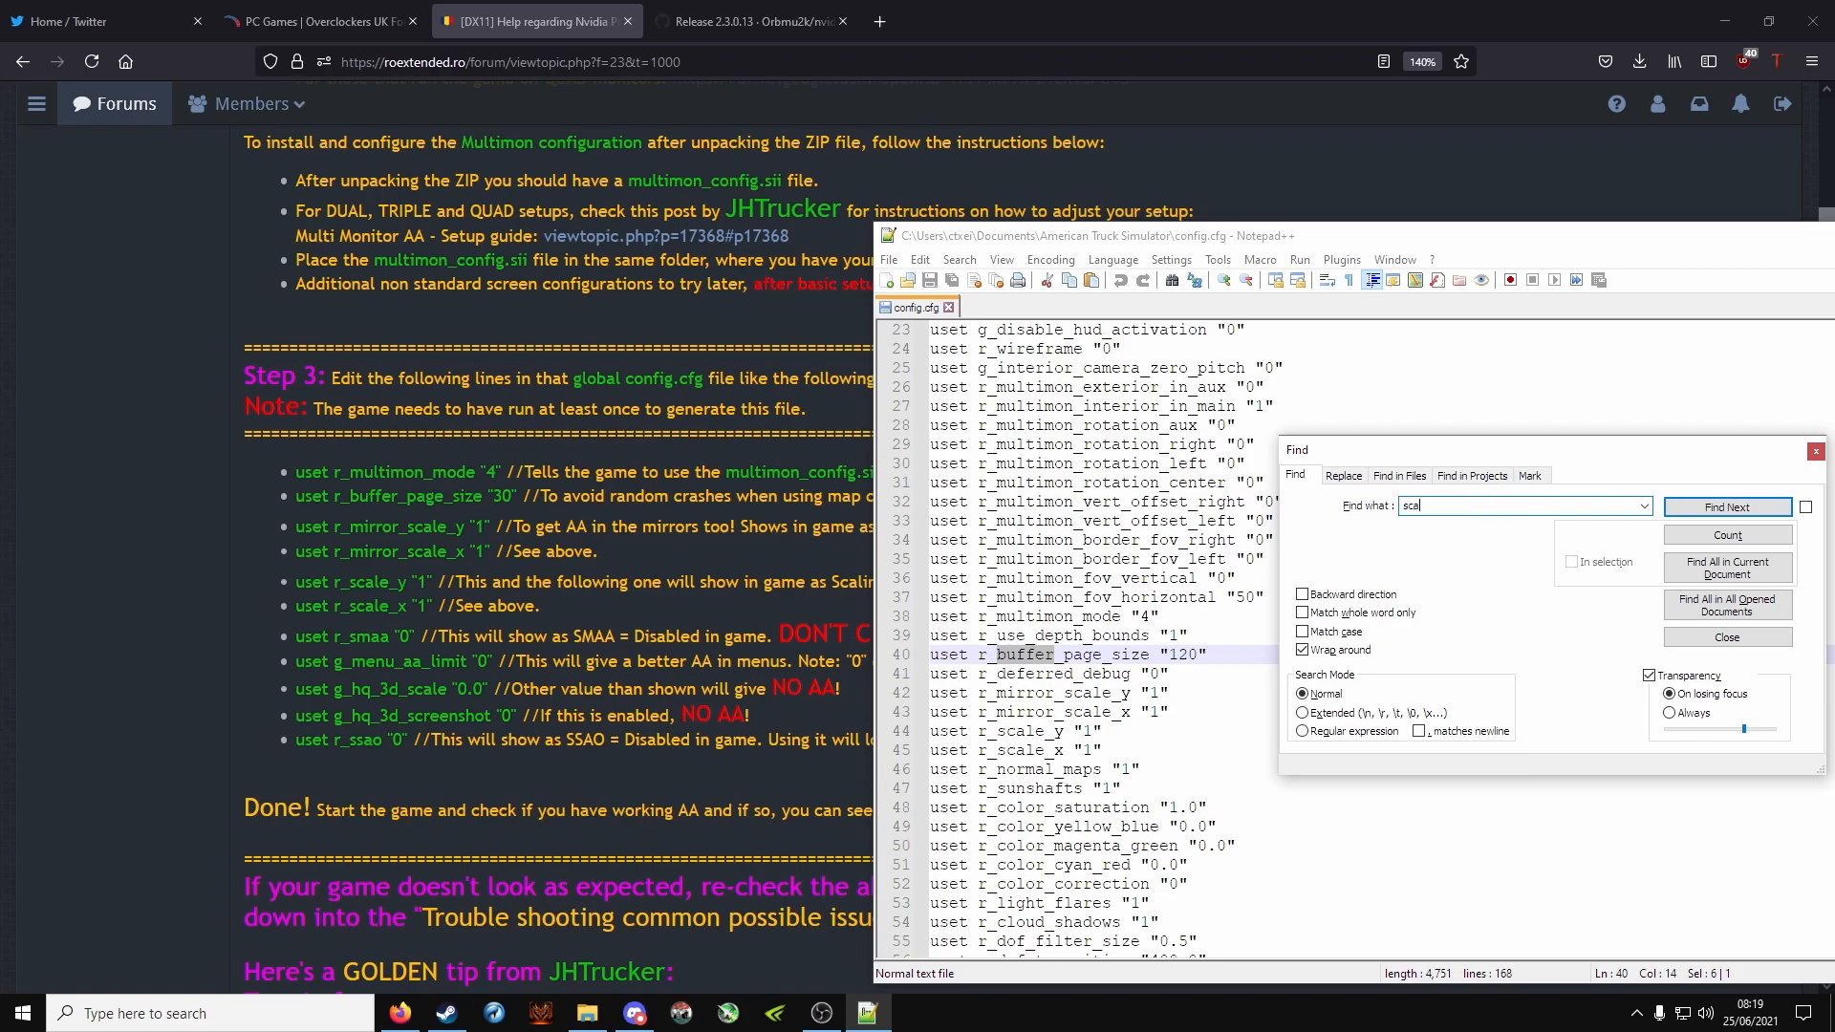
pyautogui.click(1728, 506)
pyautogui.write('maa')
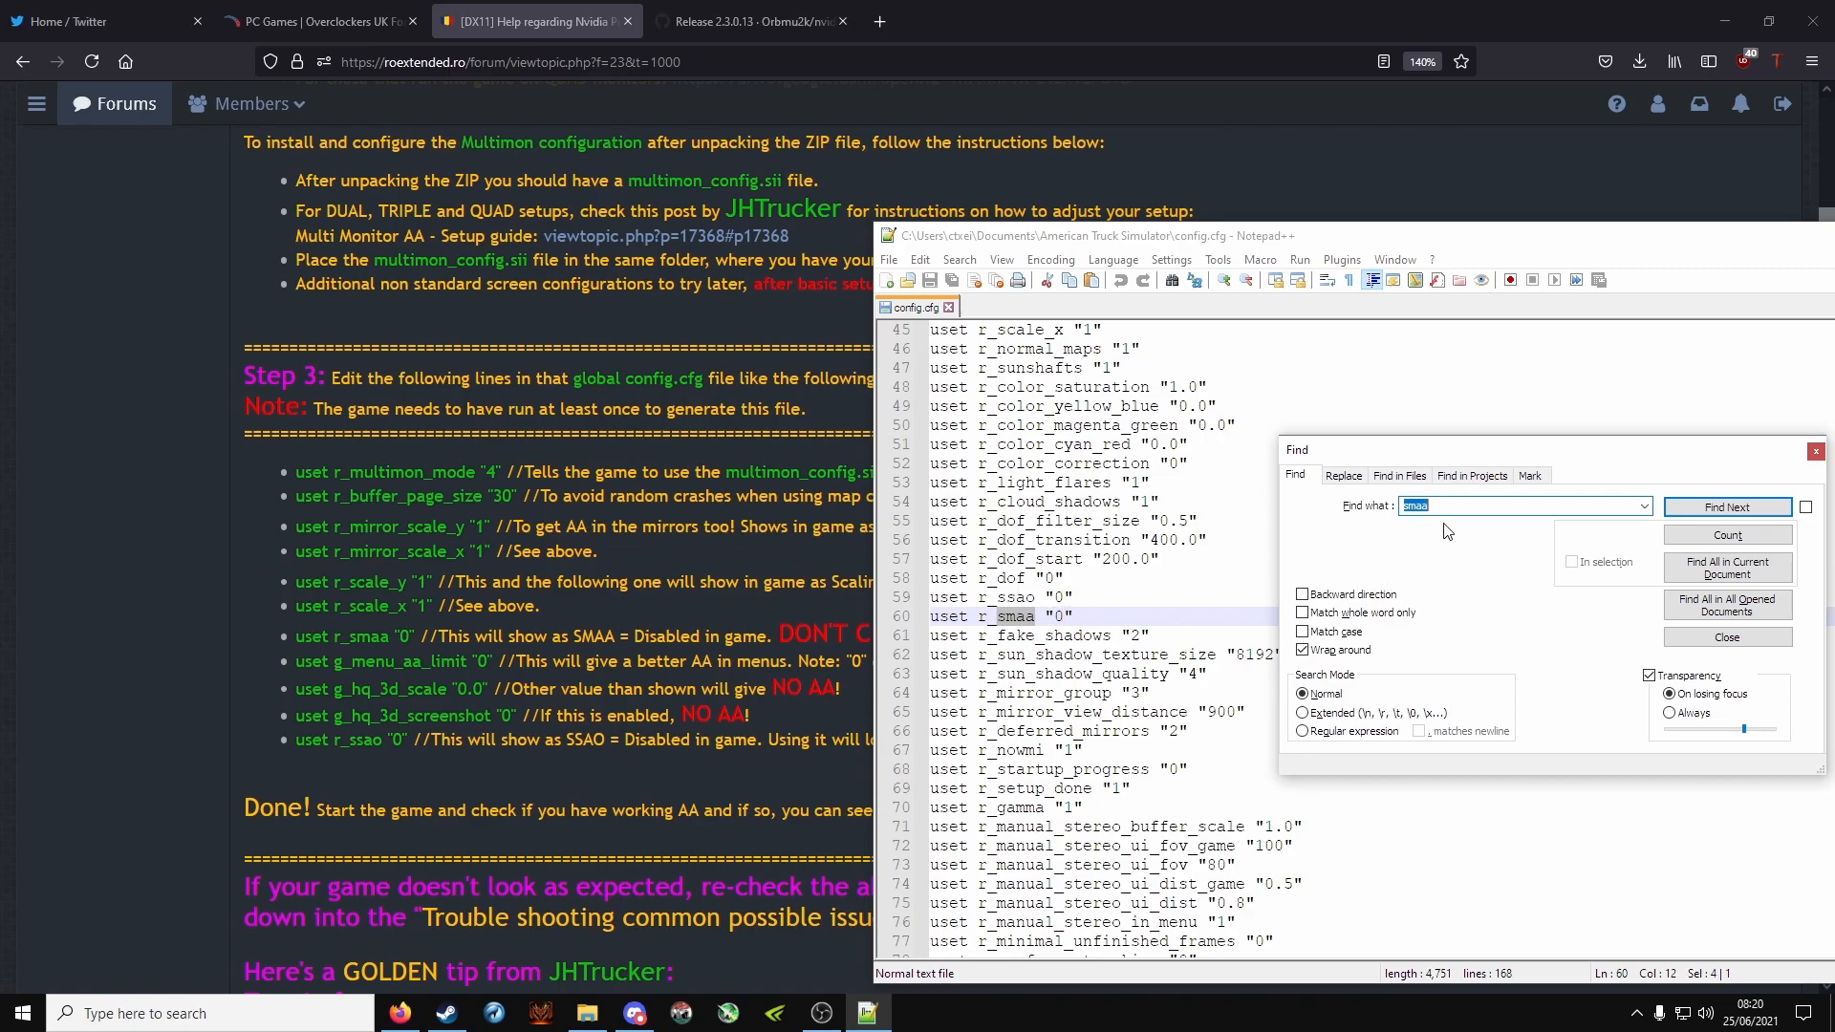
# Step: Search 'menu' and '3d' to find g_menu_aa_limit, g_hq_3d_scale and g_hq_3d_screenshot
pyautogui.write('m')
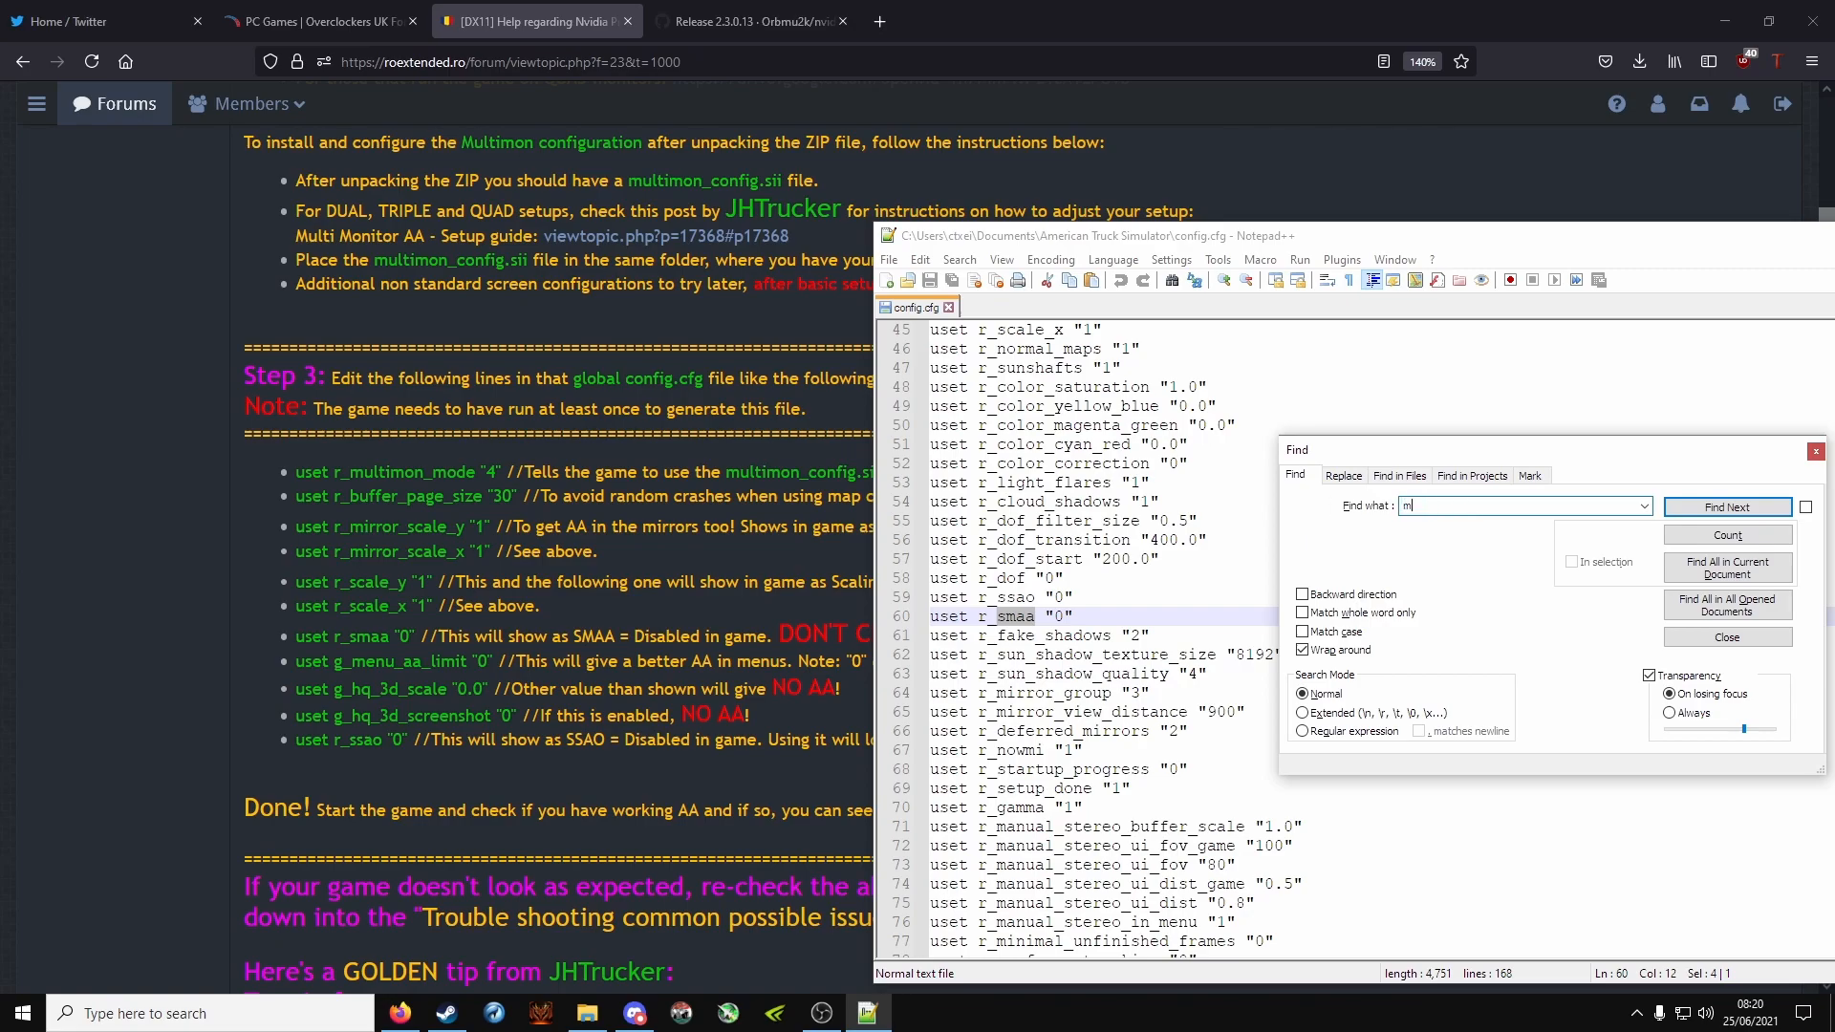
pyautogui.write('enu')
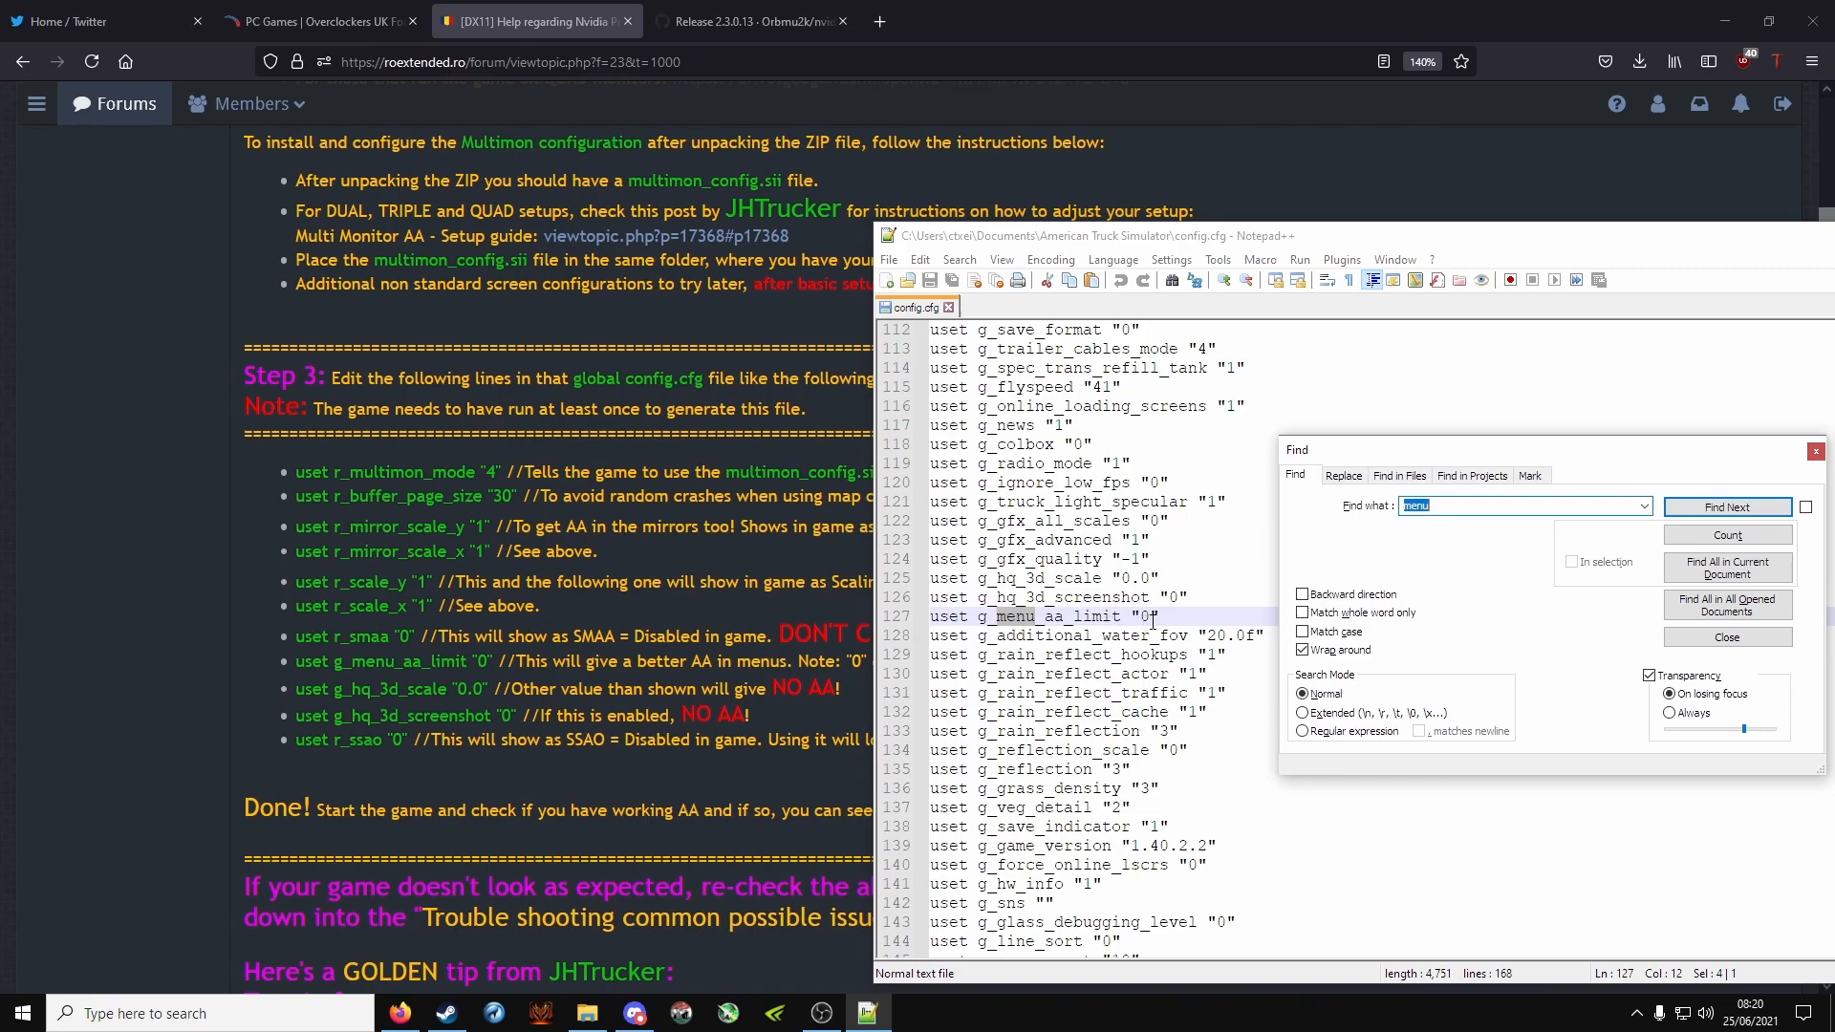
pyautogui.moveTo(1419, 557)
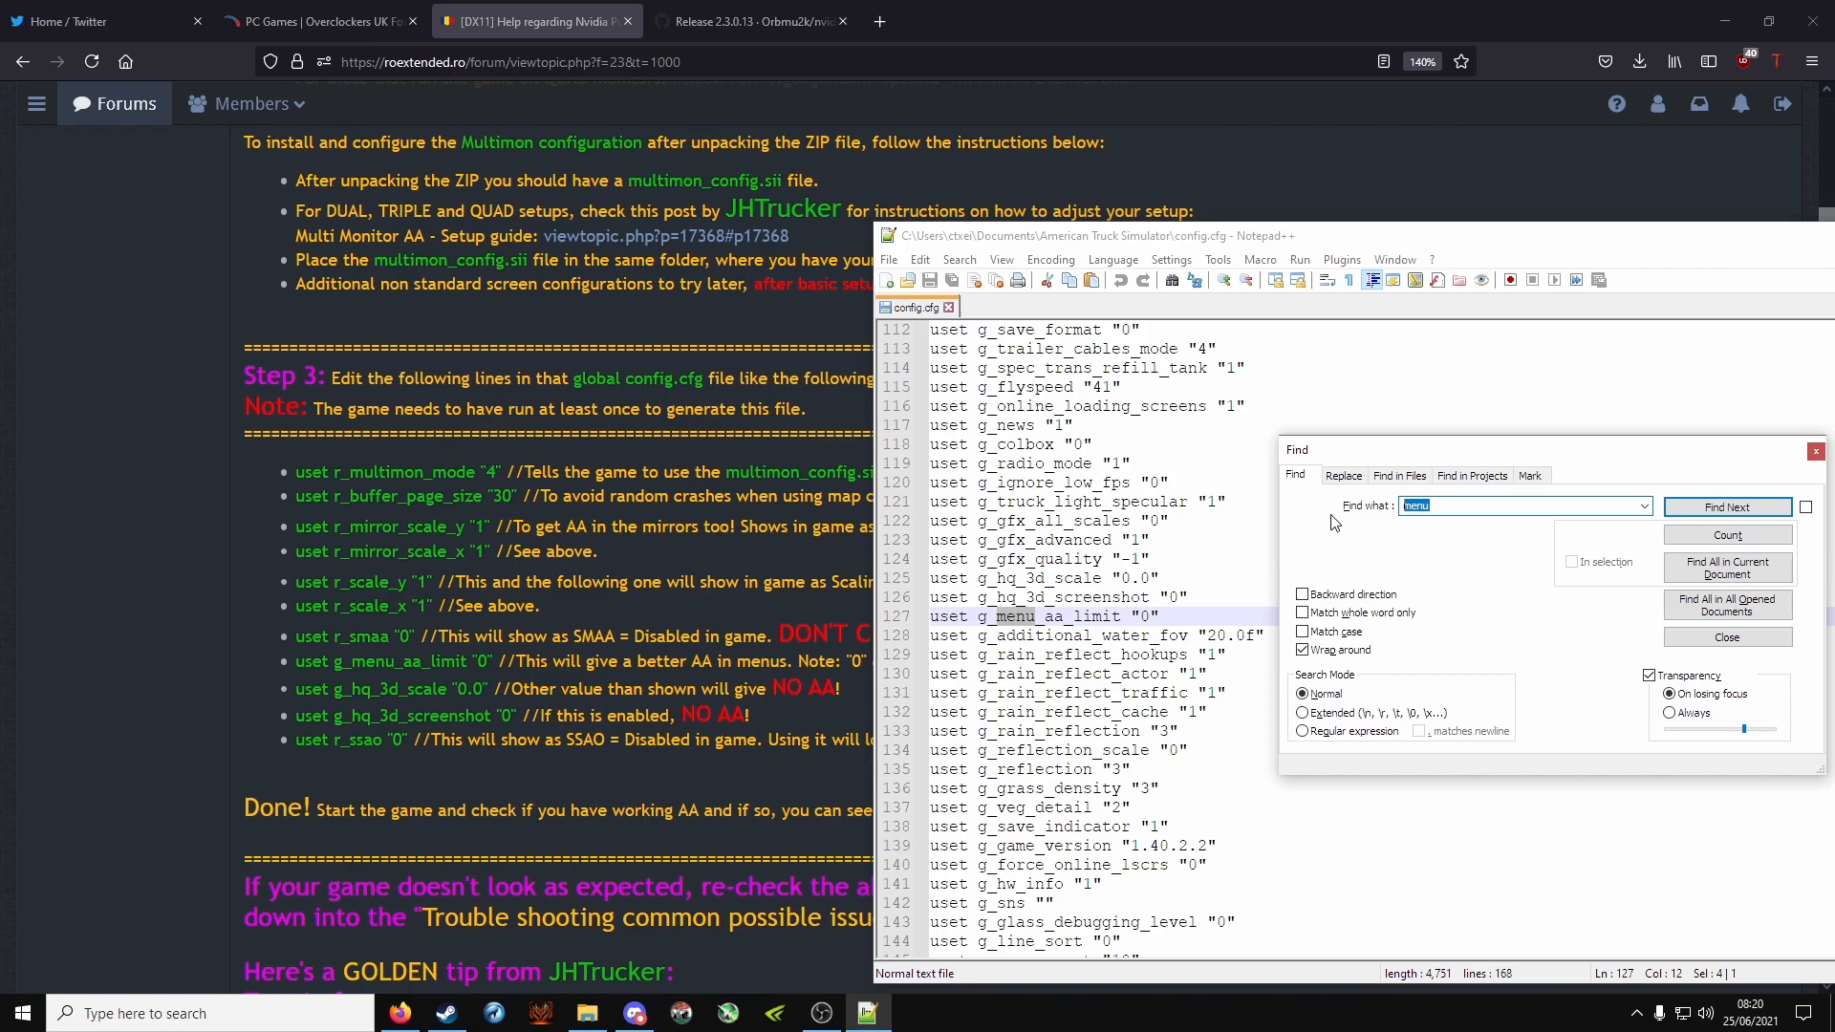
pyautogui.write('3d')
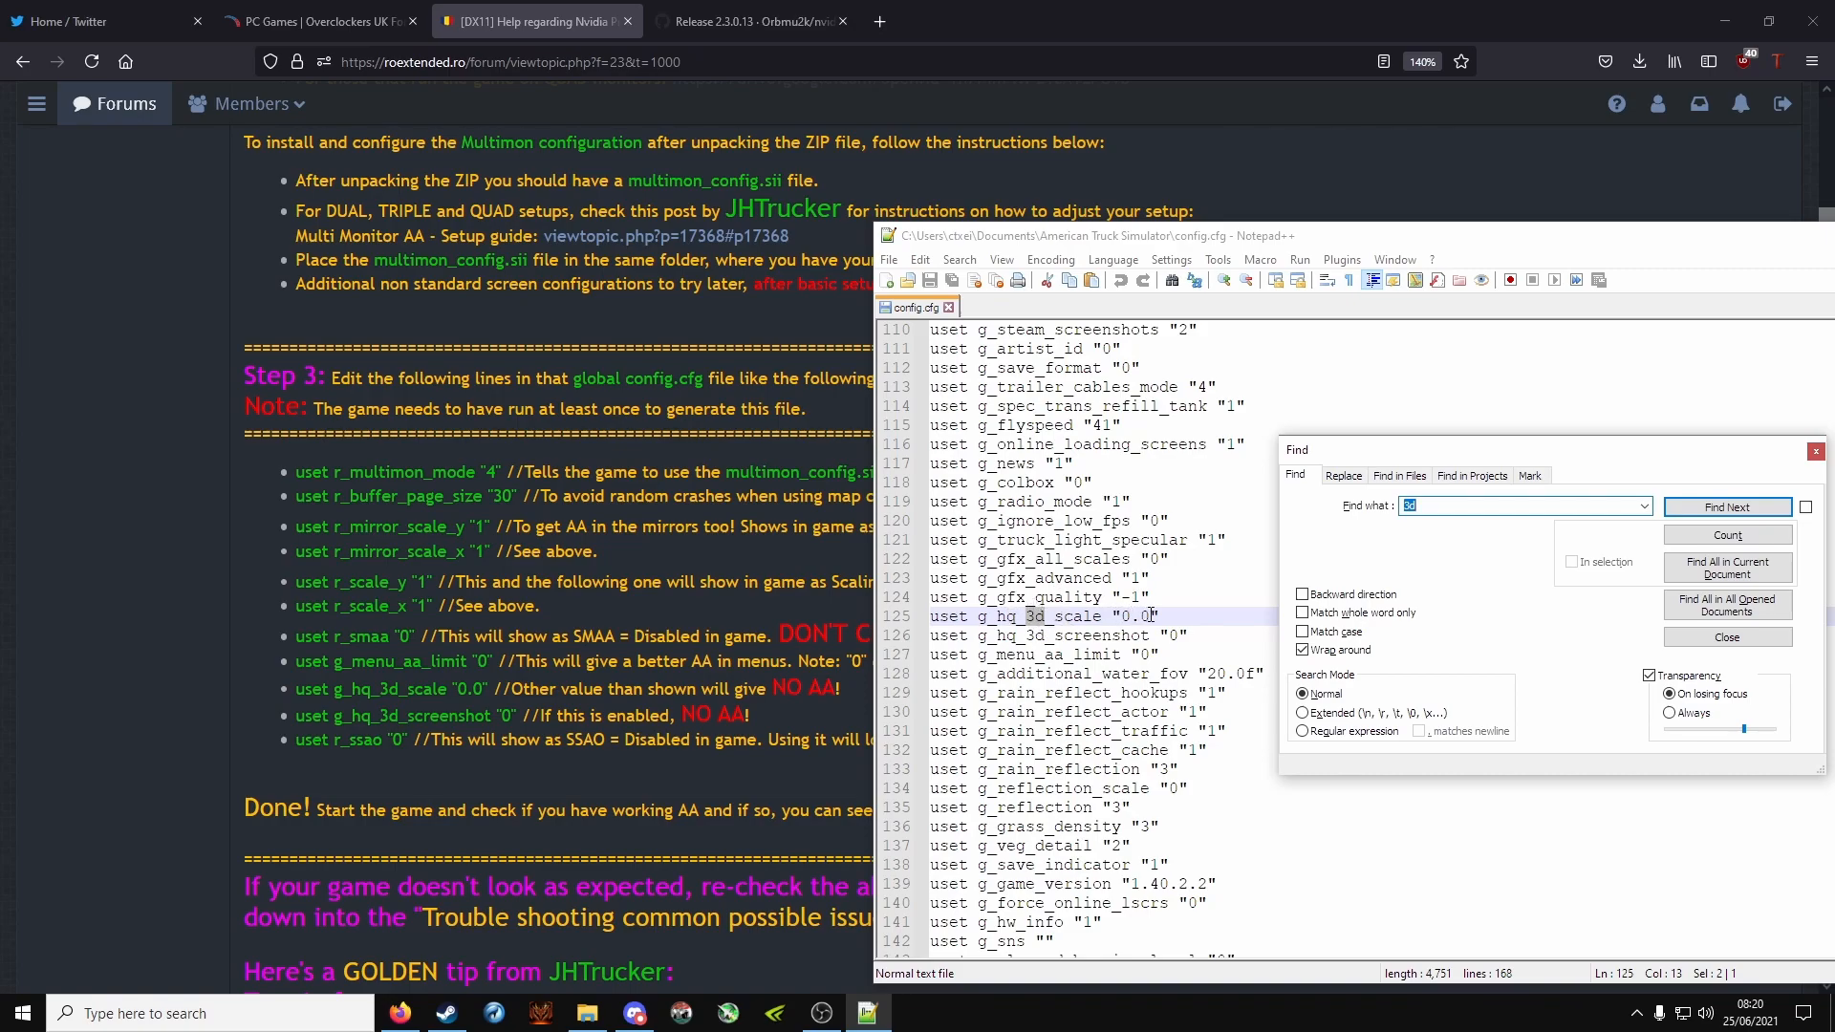
pyautogui.click(1728, 507)
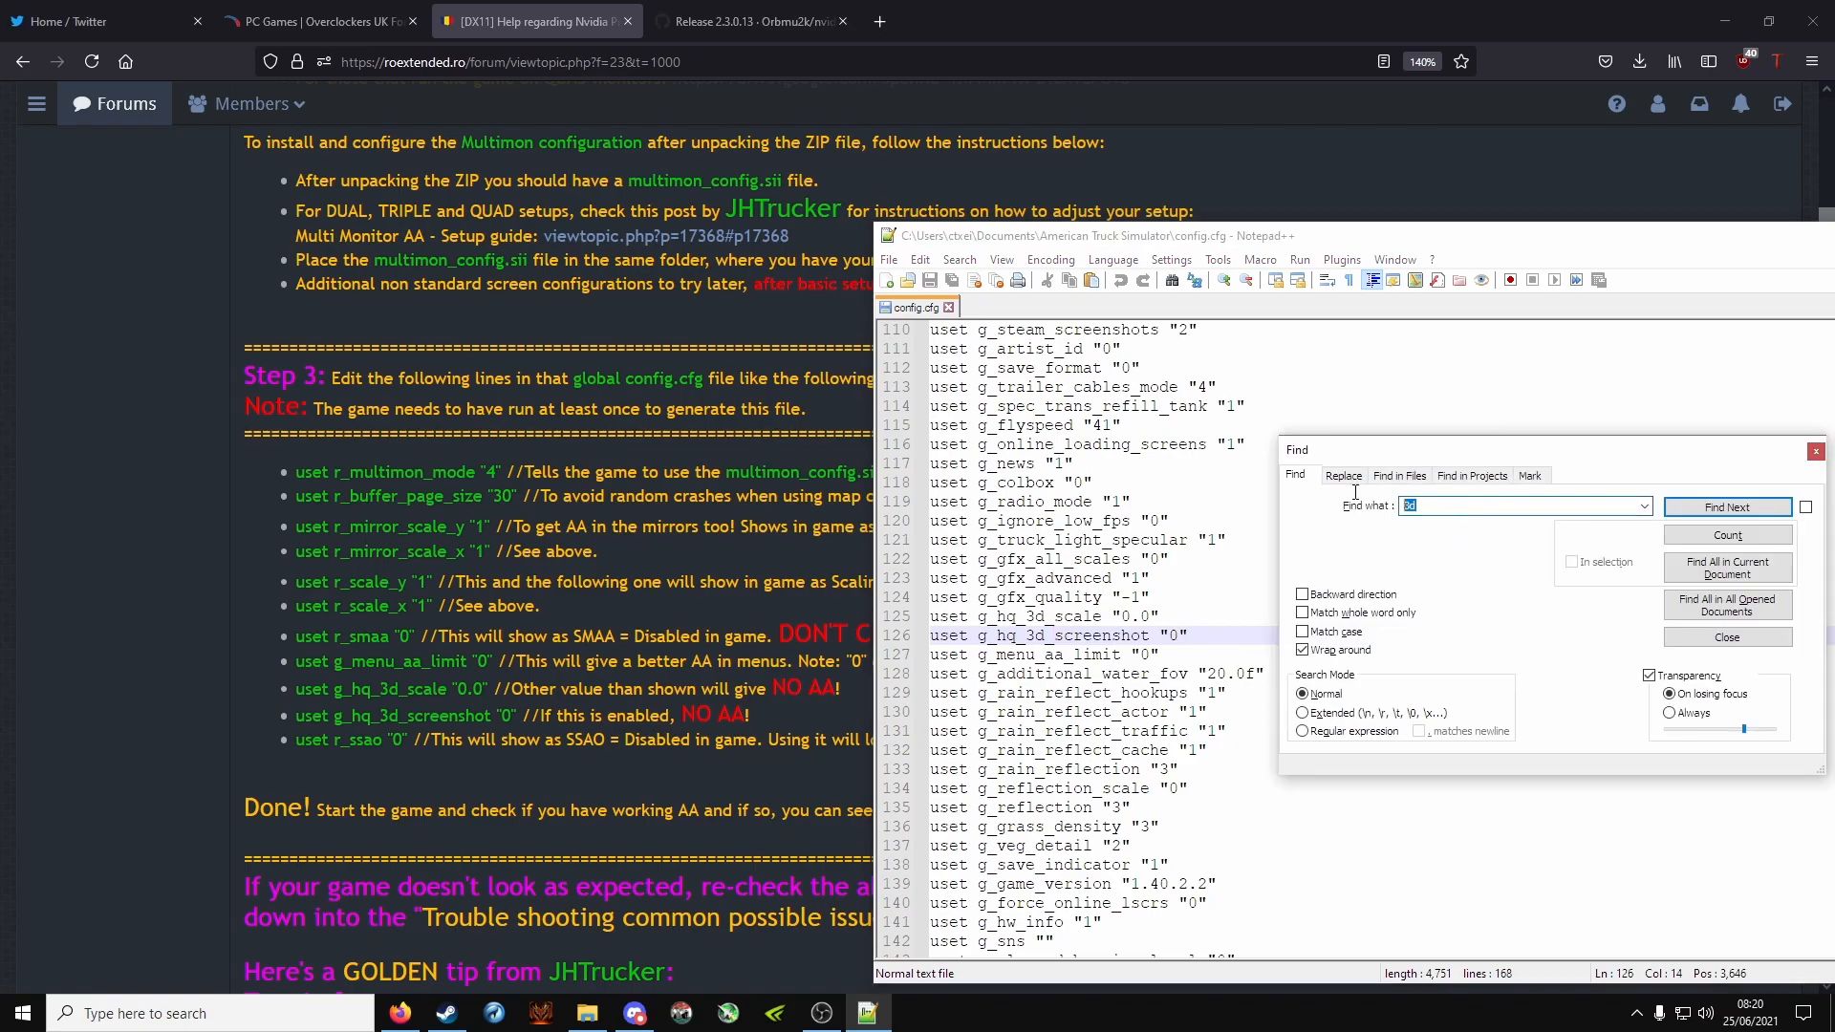
# Step: Search 'ssao' to find the r_ssao line, then close the Find dialog
pyautogui.write('ssao')
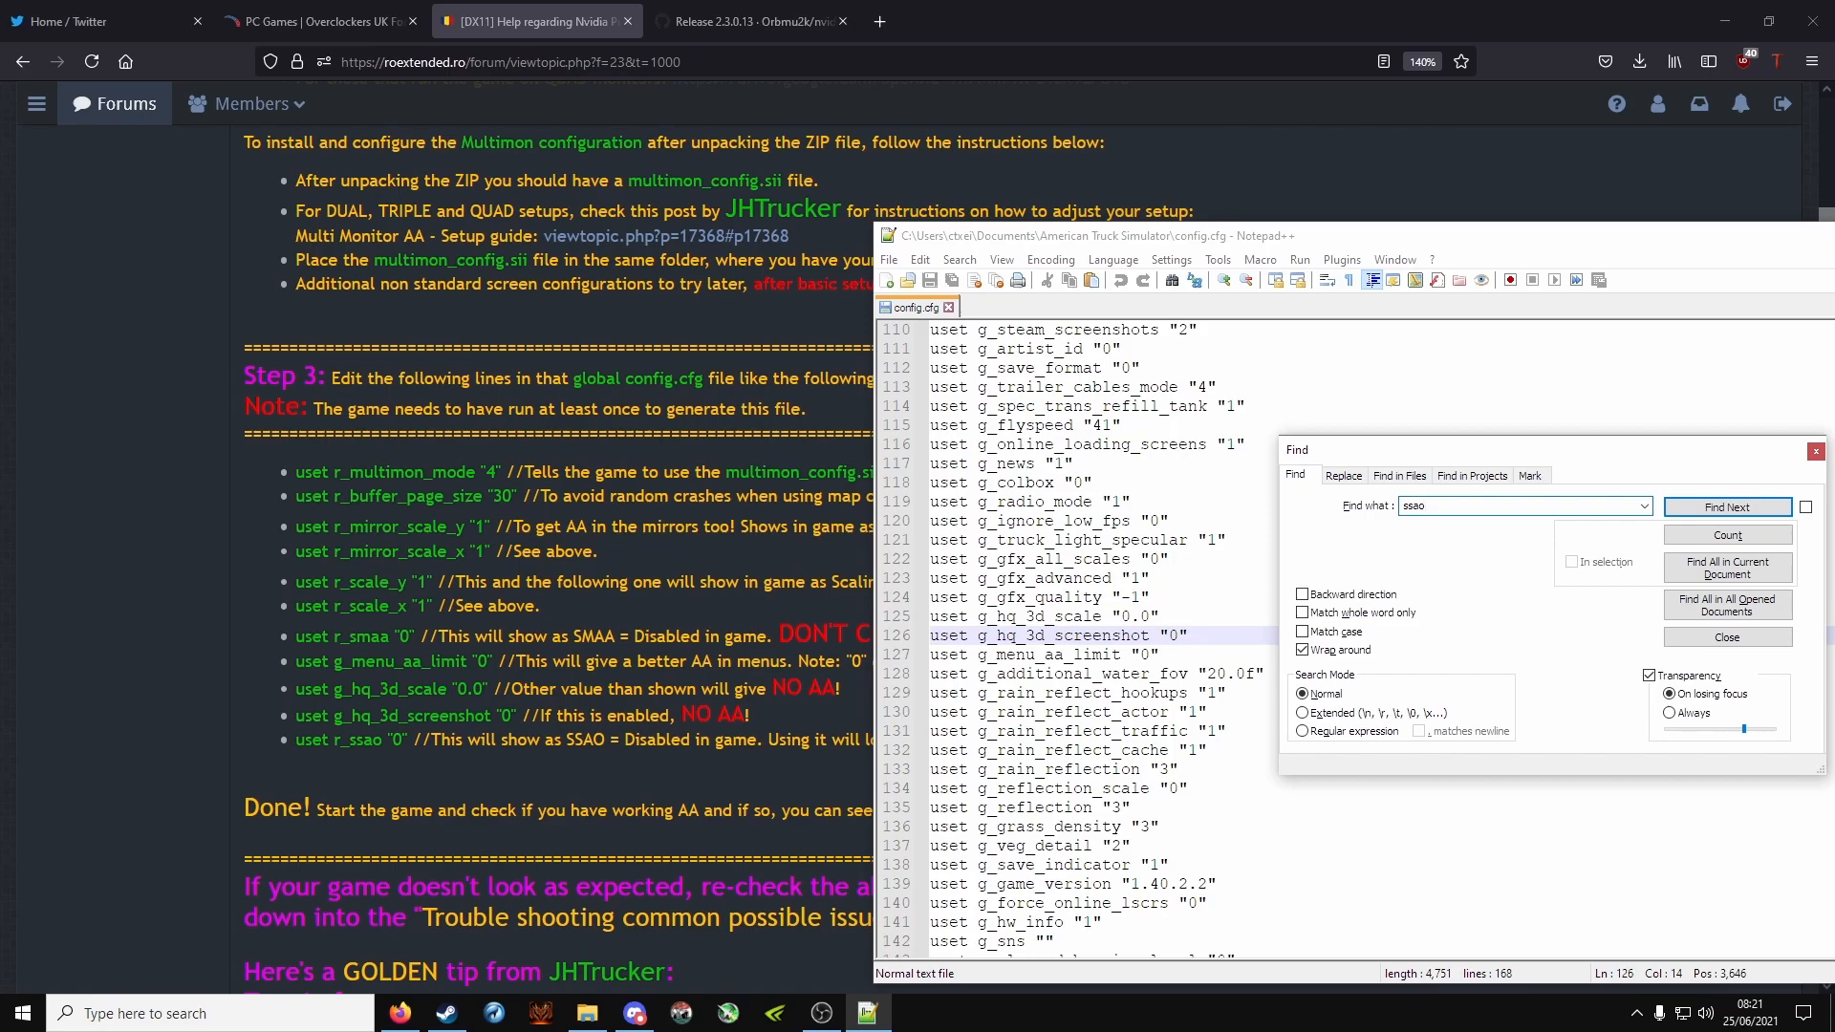
pyautogui.click(1728, 507)
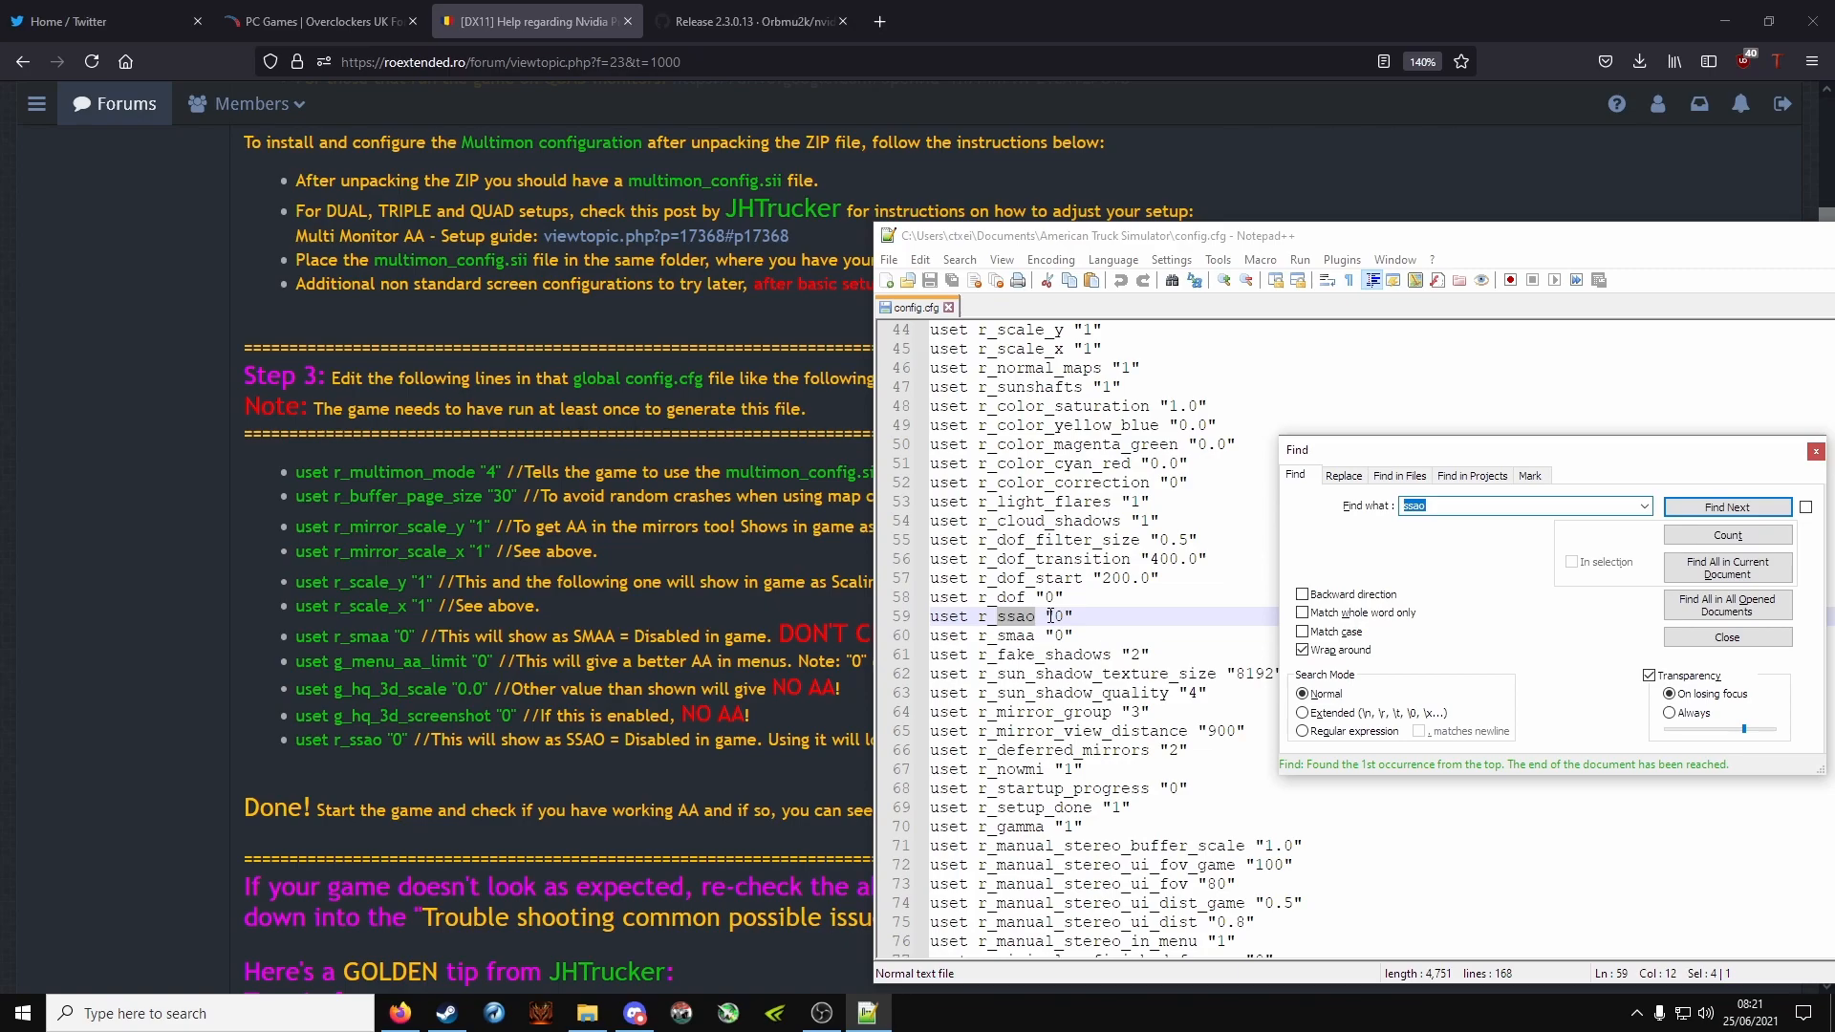
pyautogui.click(1728, 637)
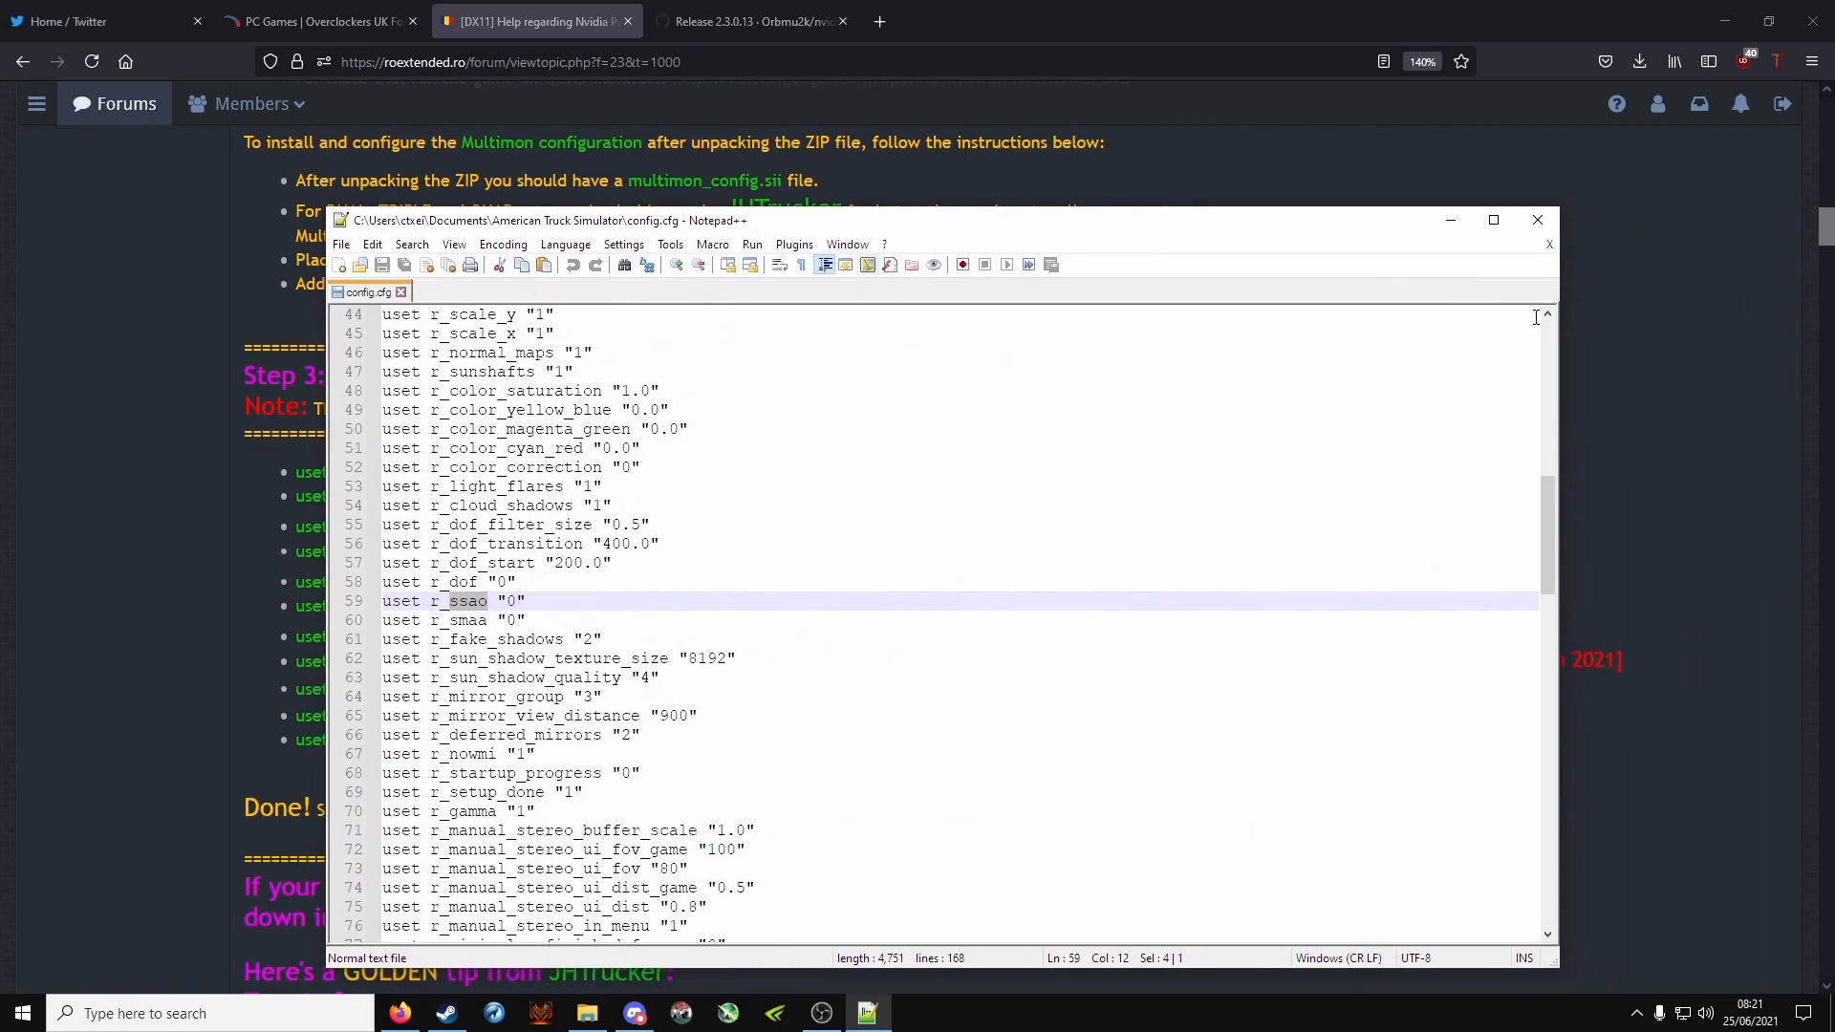
# Step: Return to the forum guide and scroll past the Q&A and videos to the in-game graphics settings section
pyautogui.click(1537, 218)
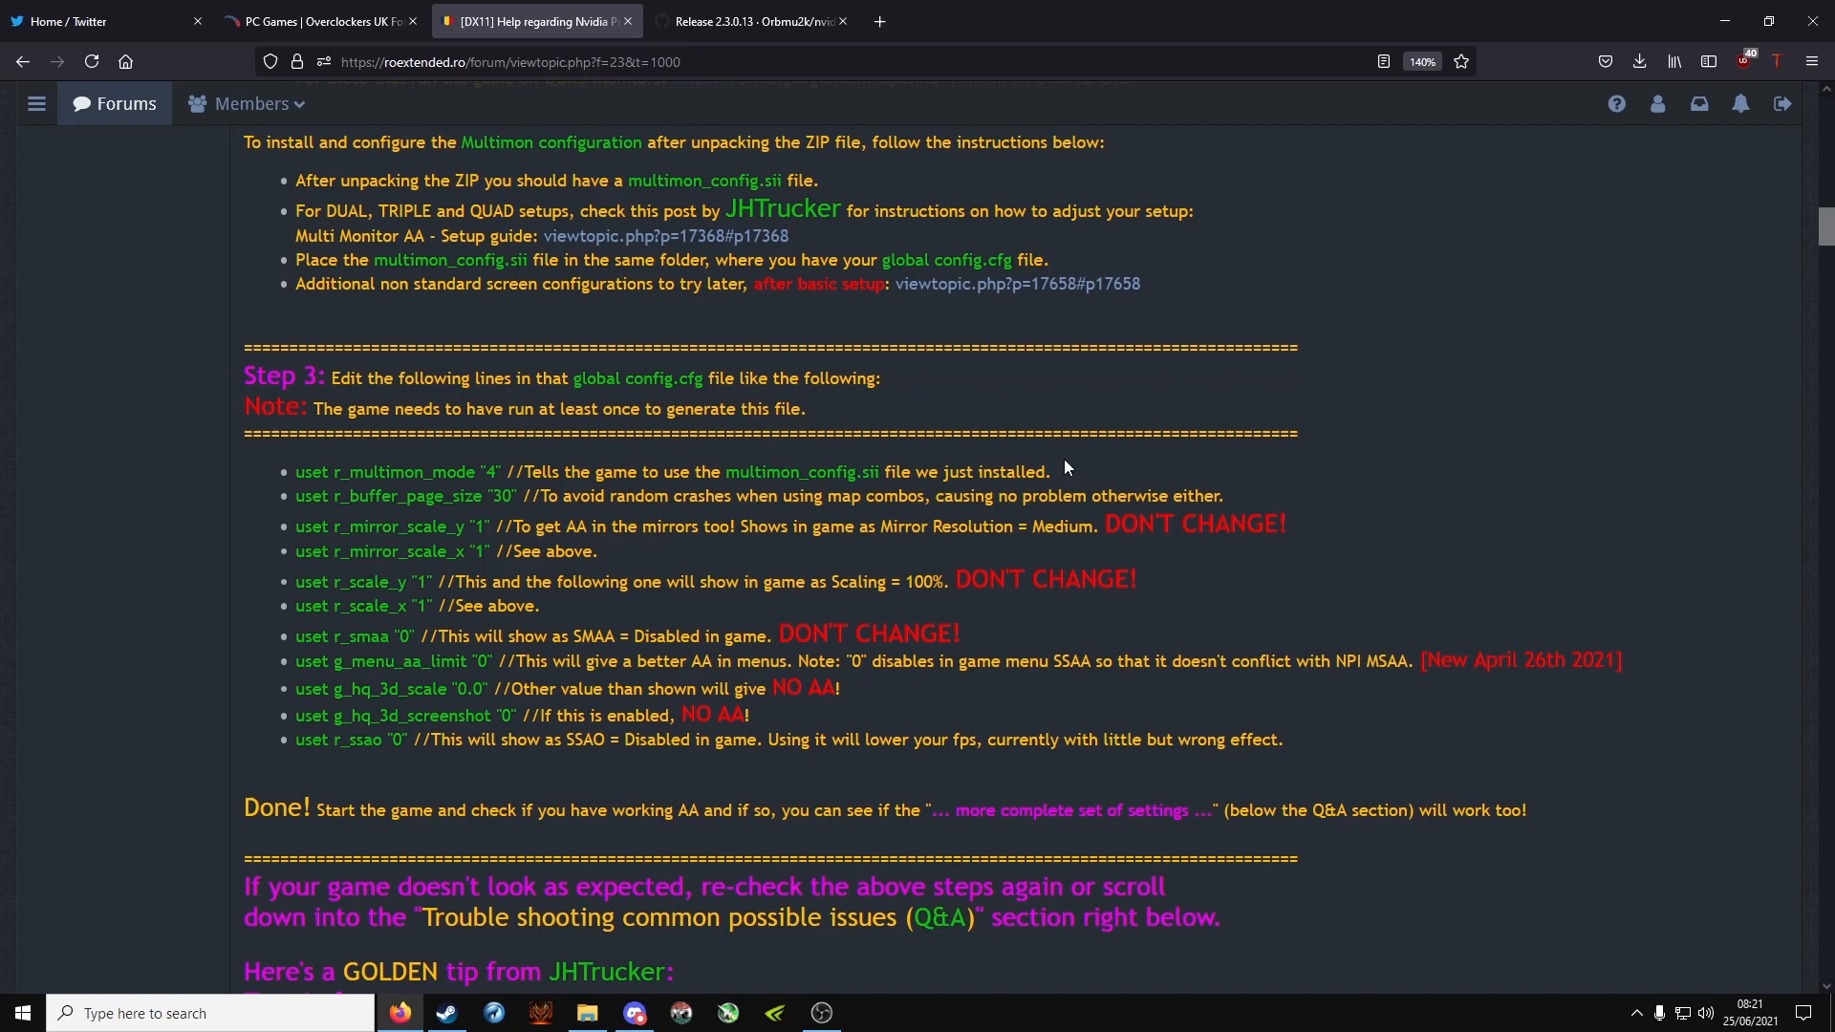
pyautogui.scroll(-3)
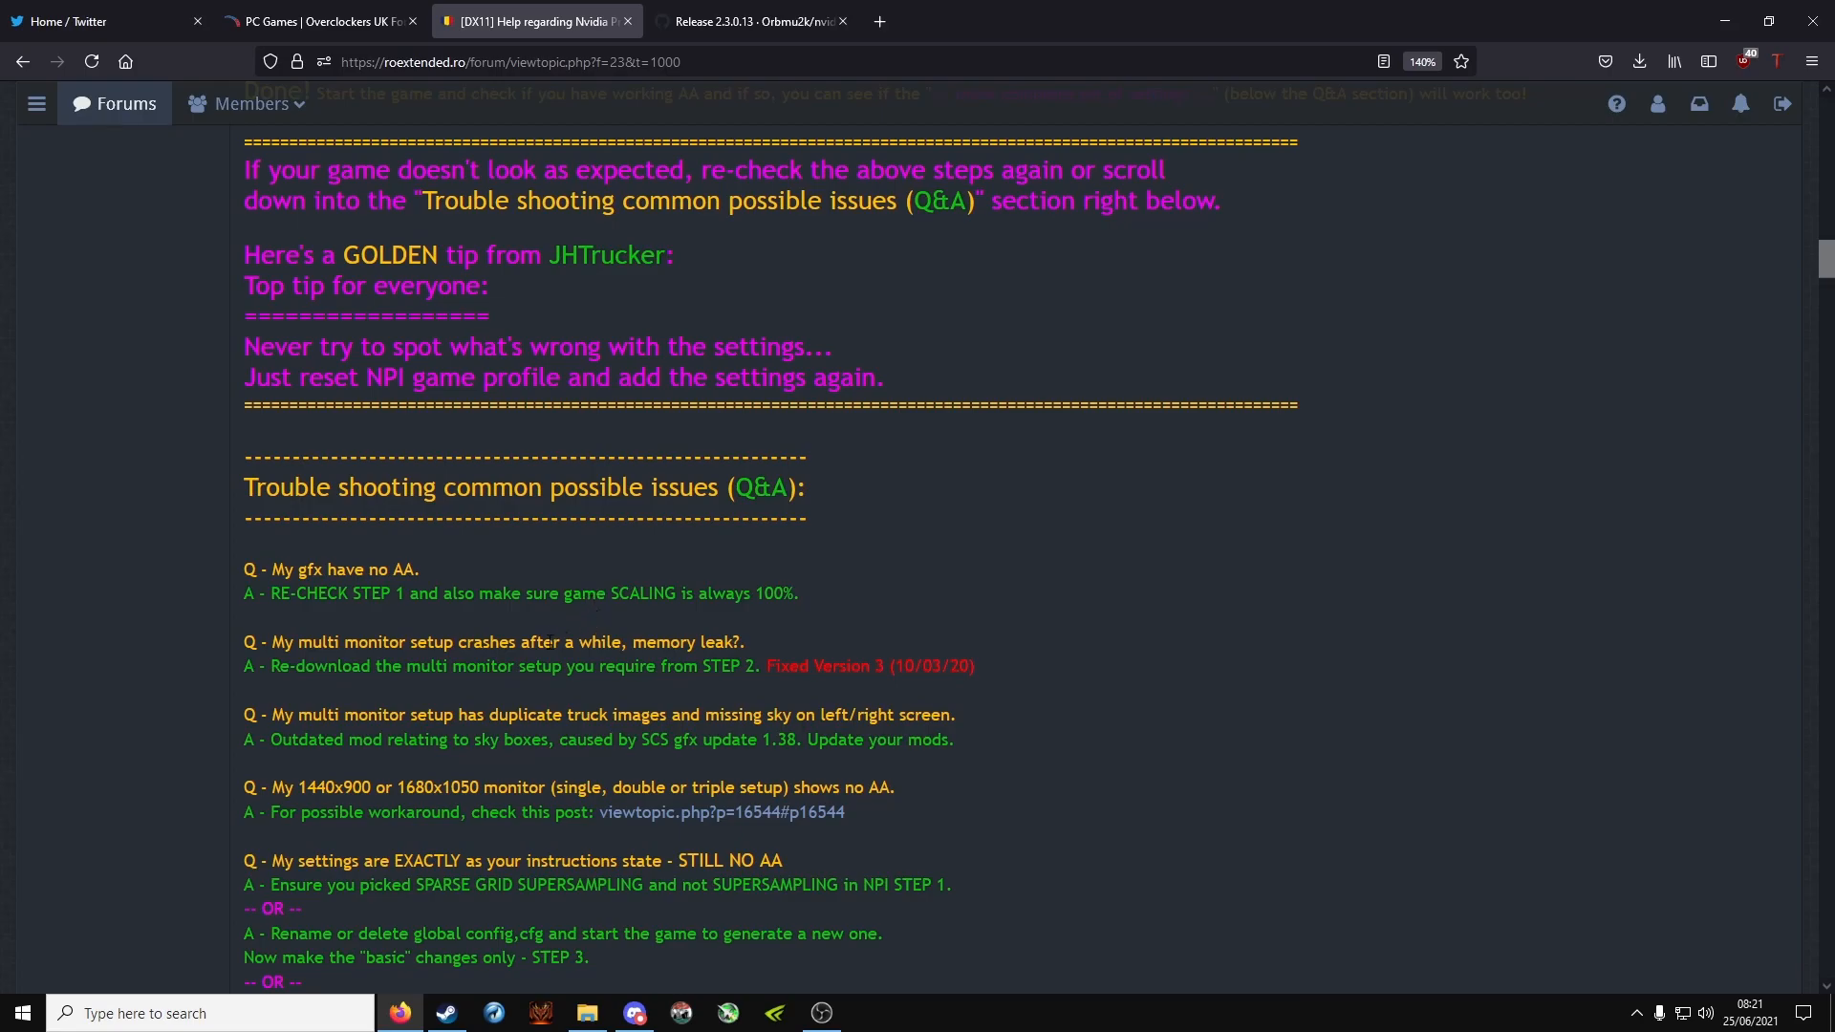
pyautogui.scroll(-3)
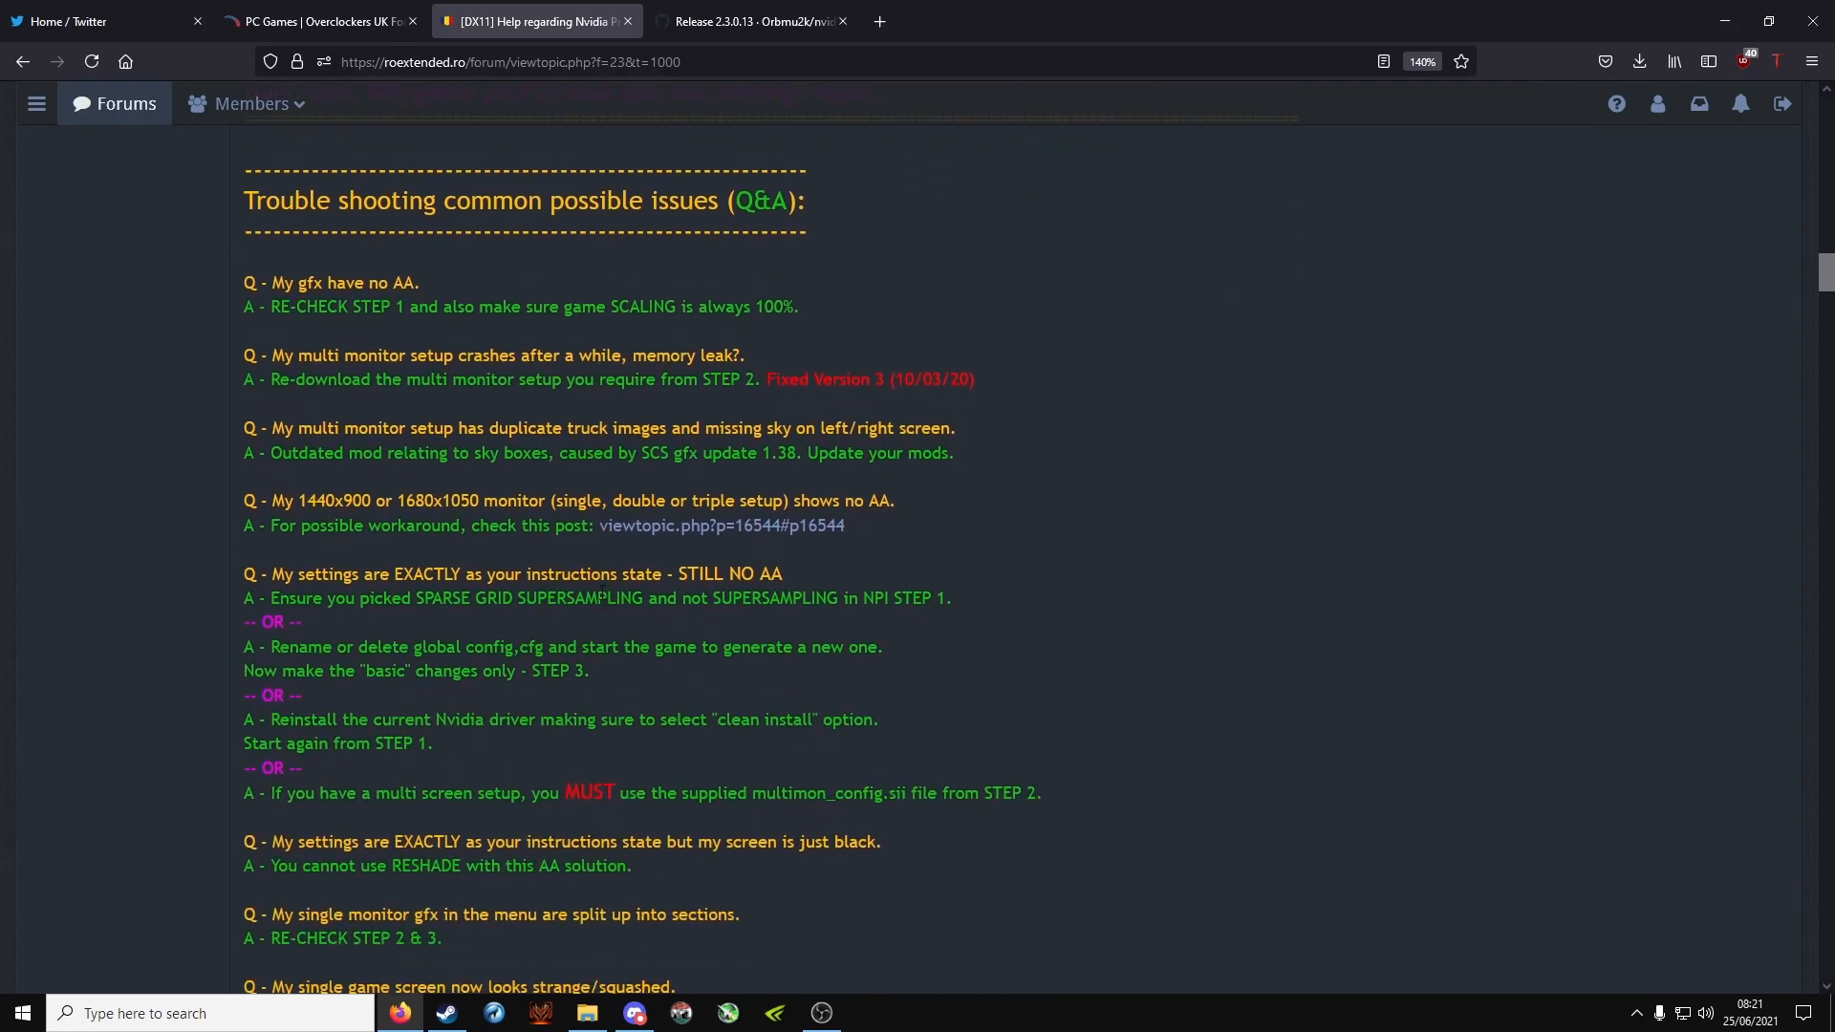
pyautogui.scroll(-3)
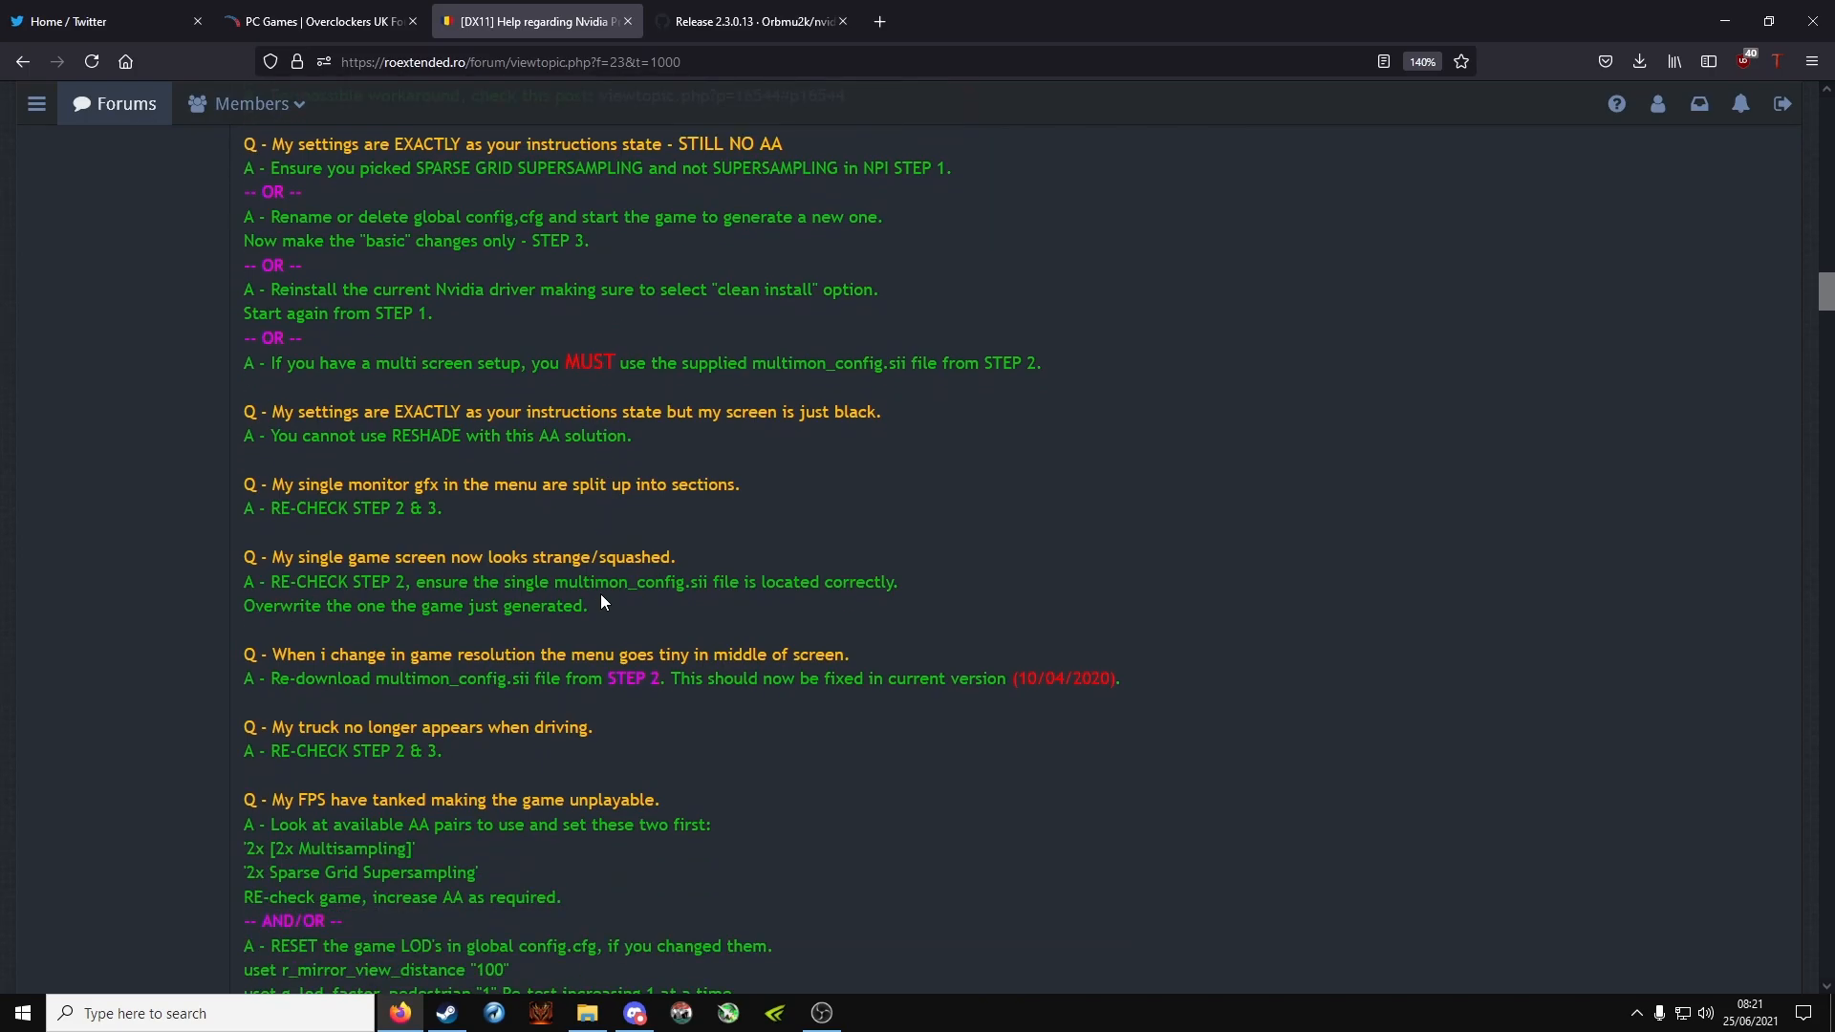
pyautogui.scroll(-3)
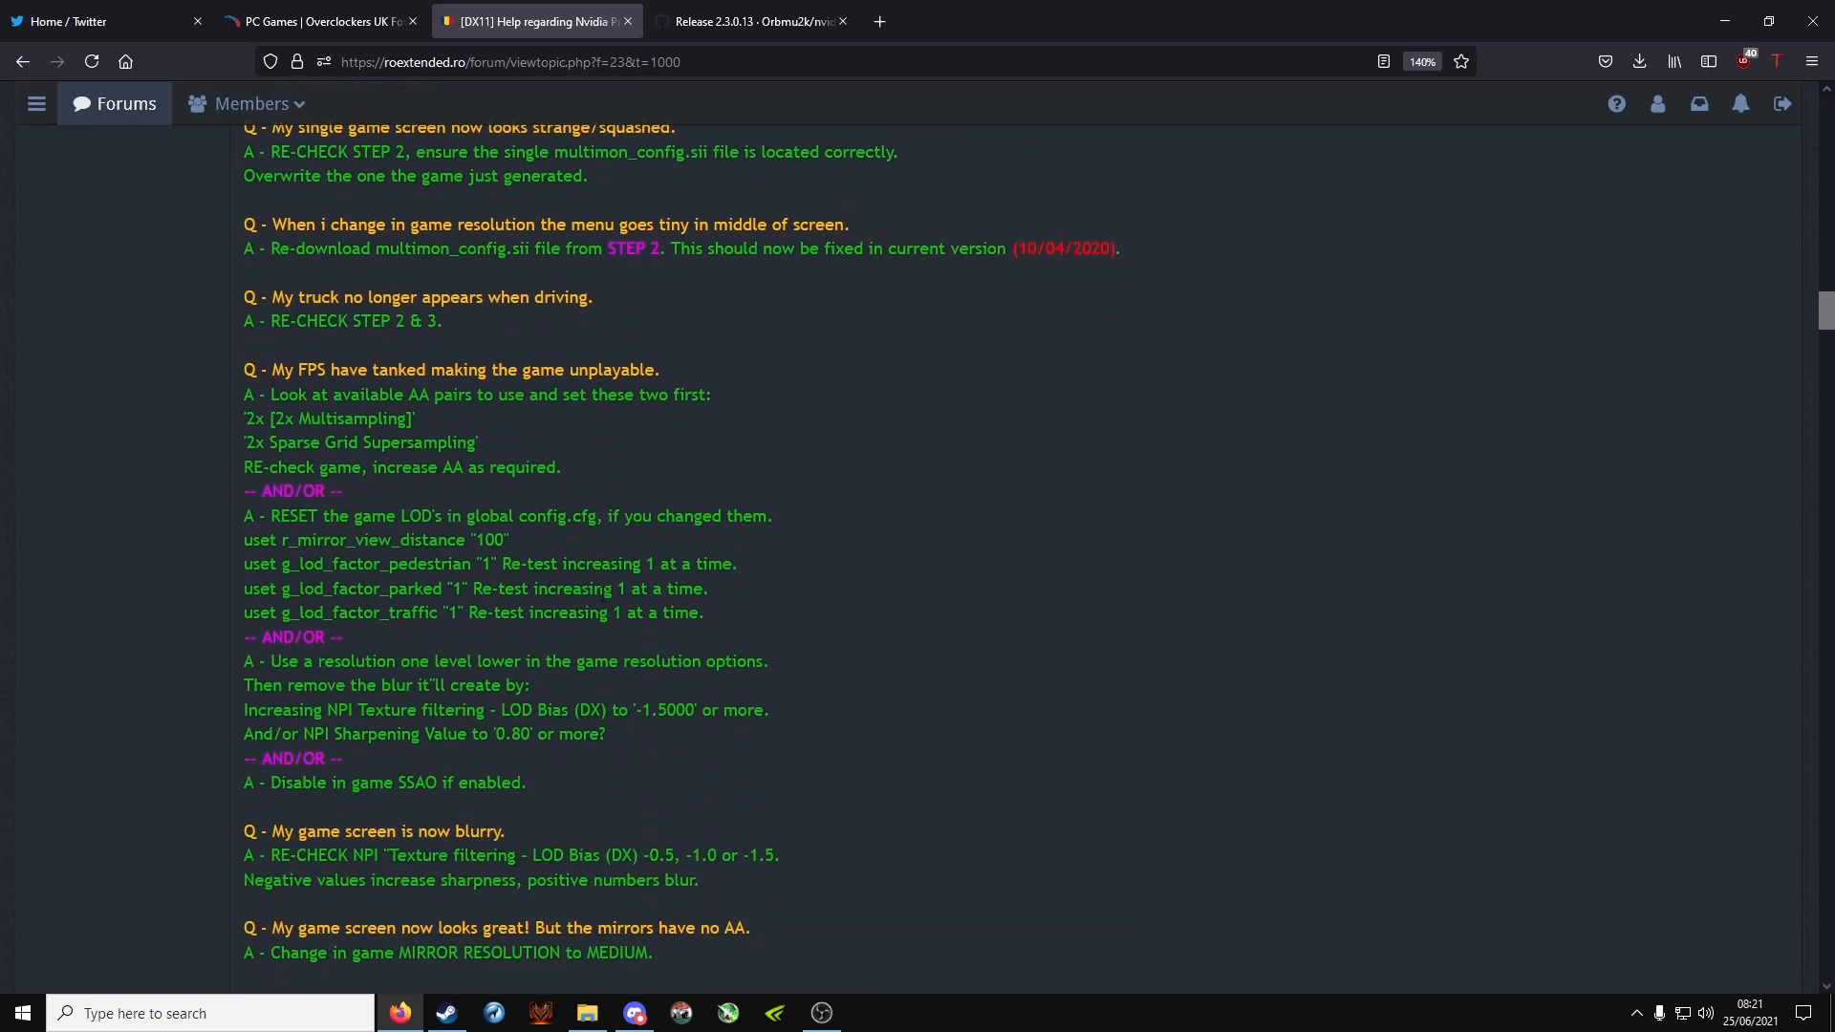
pyautogui.scroll(-3)
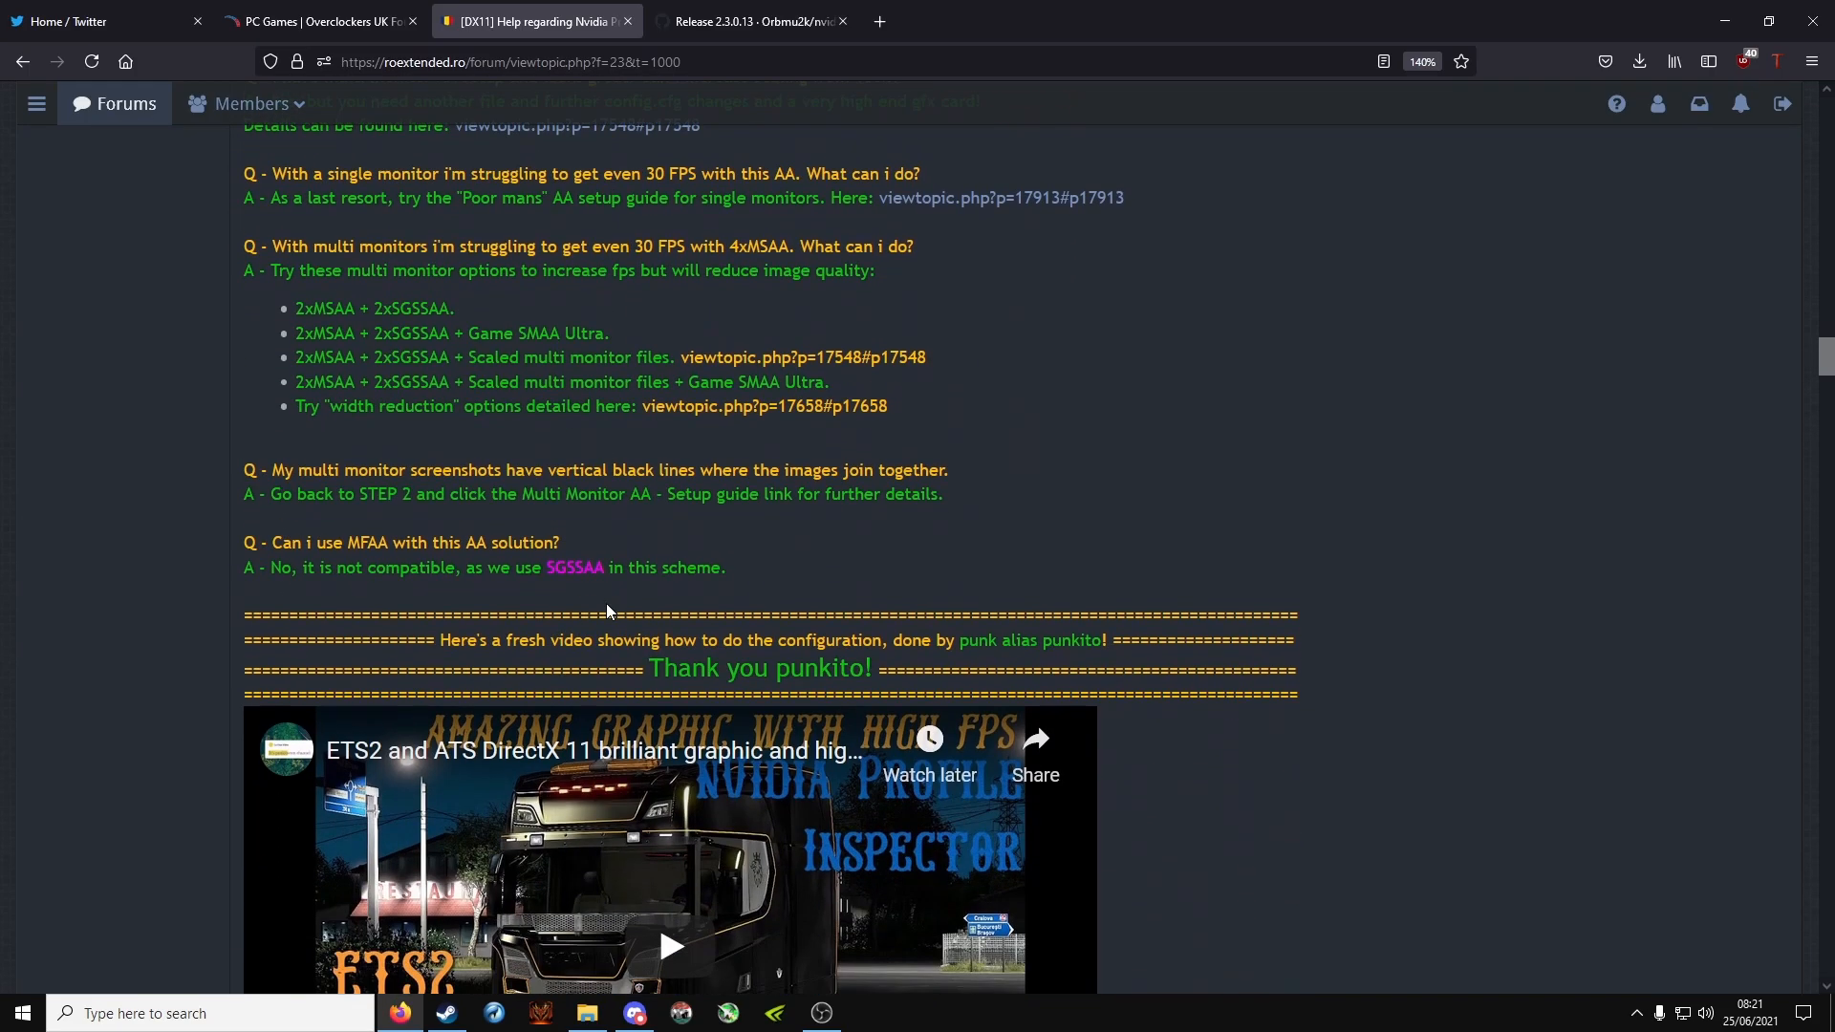
pyautogui.scroll(-3)
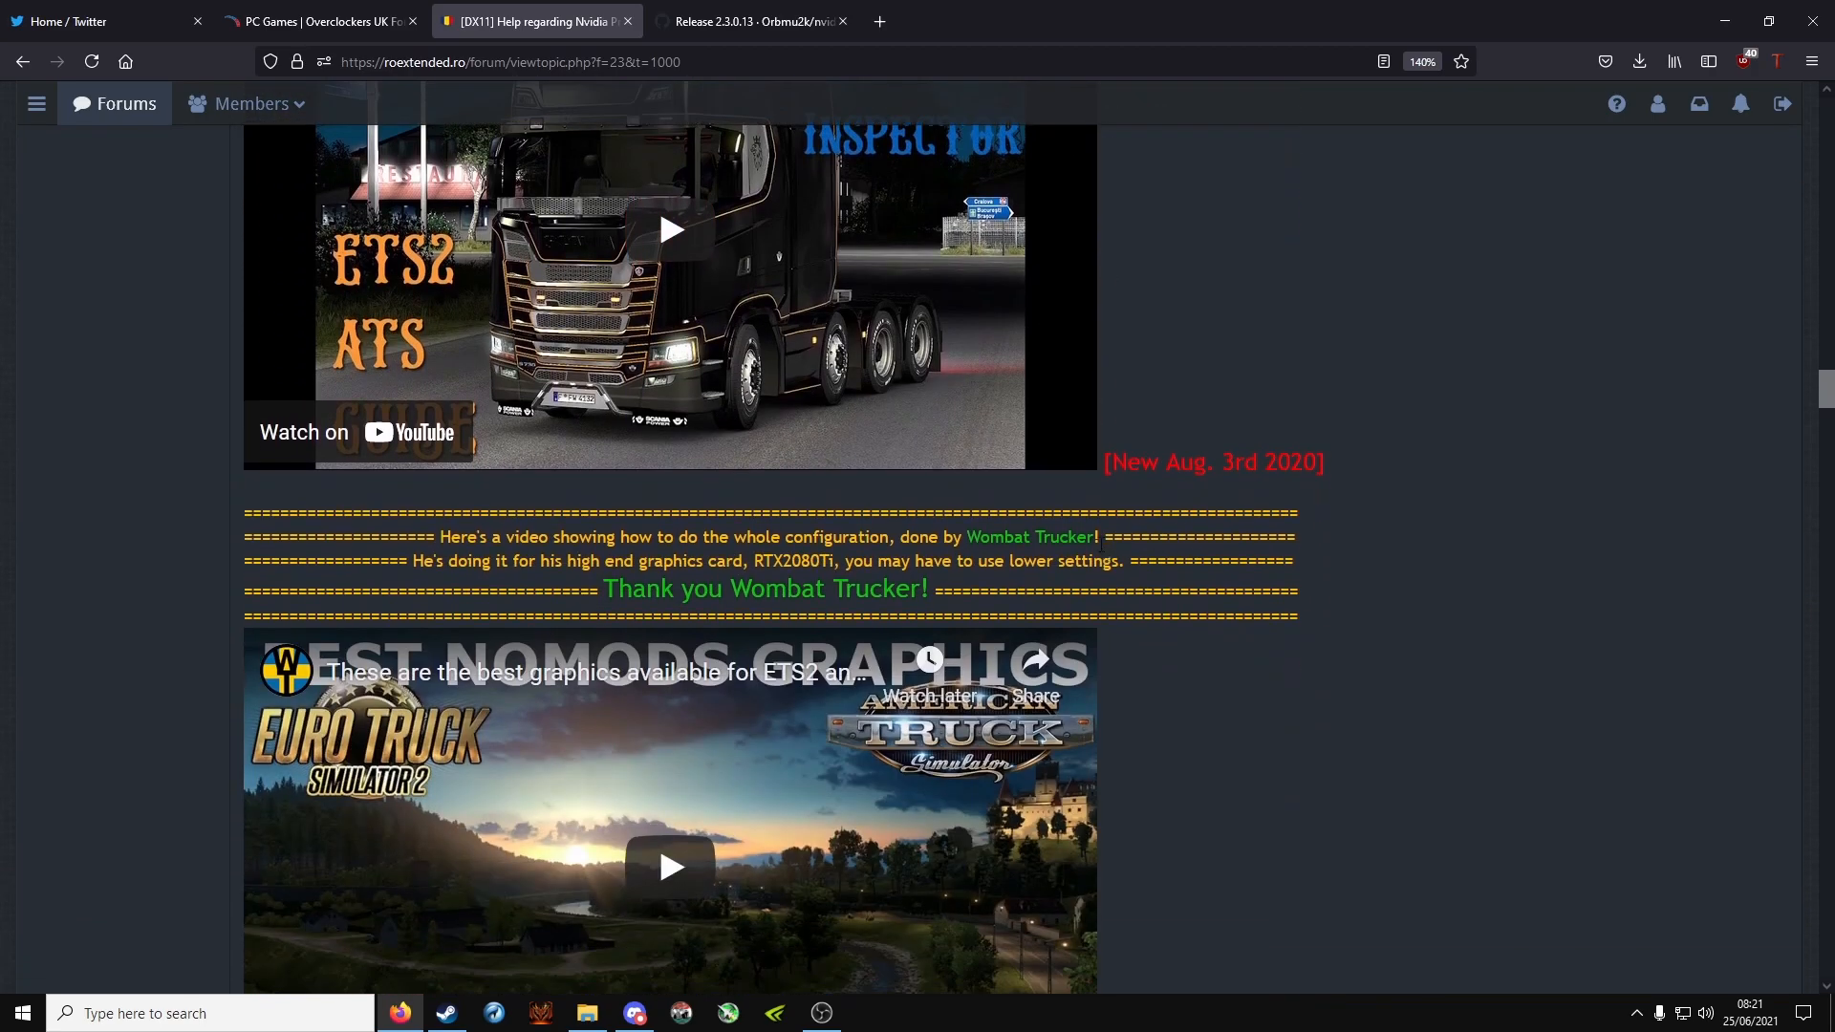
pyautogui.scroll(-3)
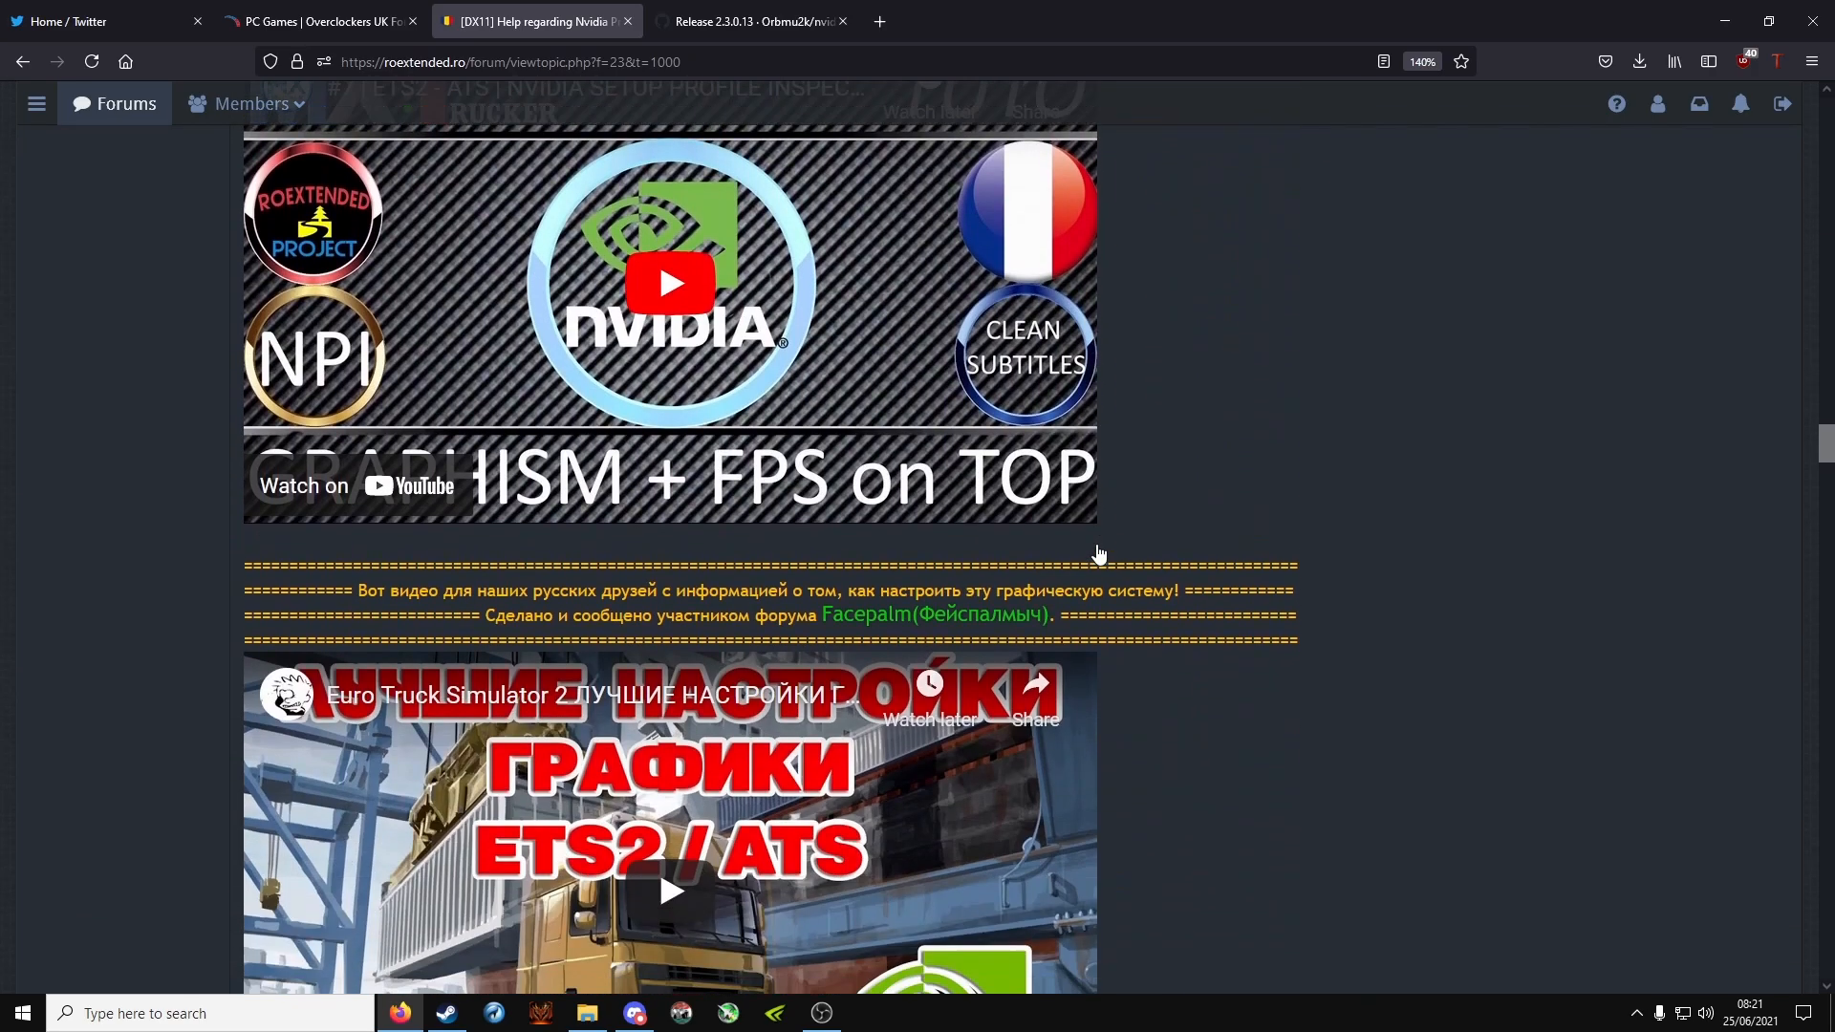
pyautogui.scroll(-3)
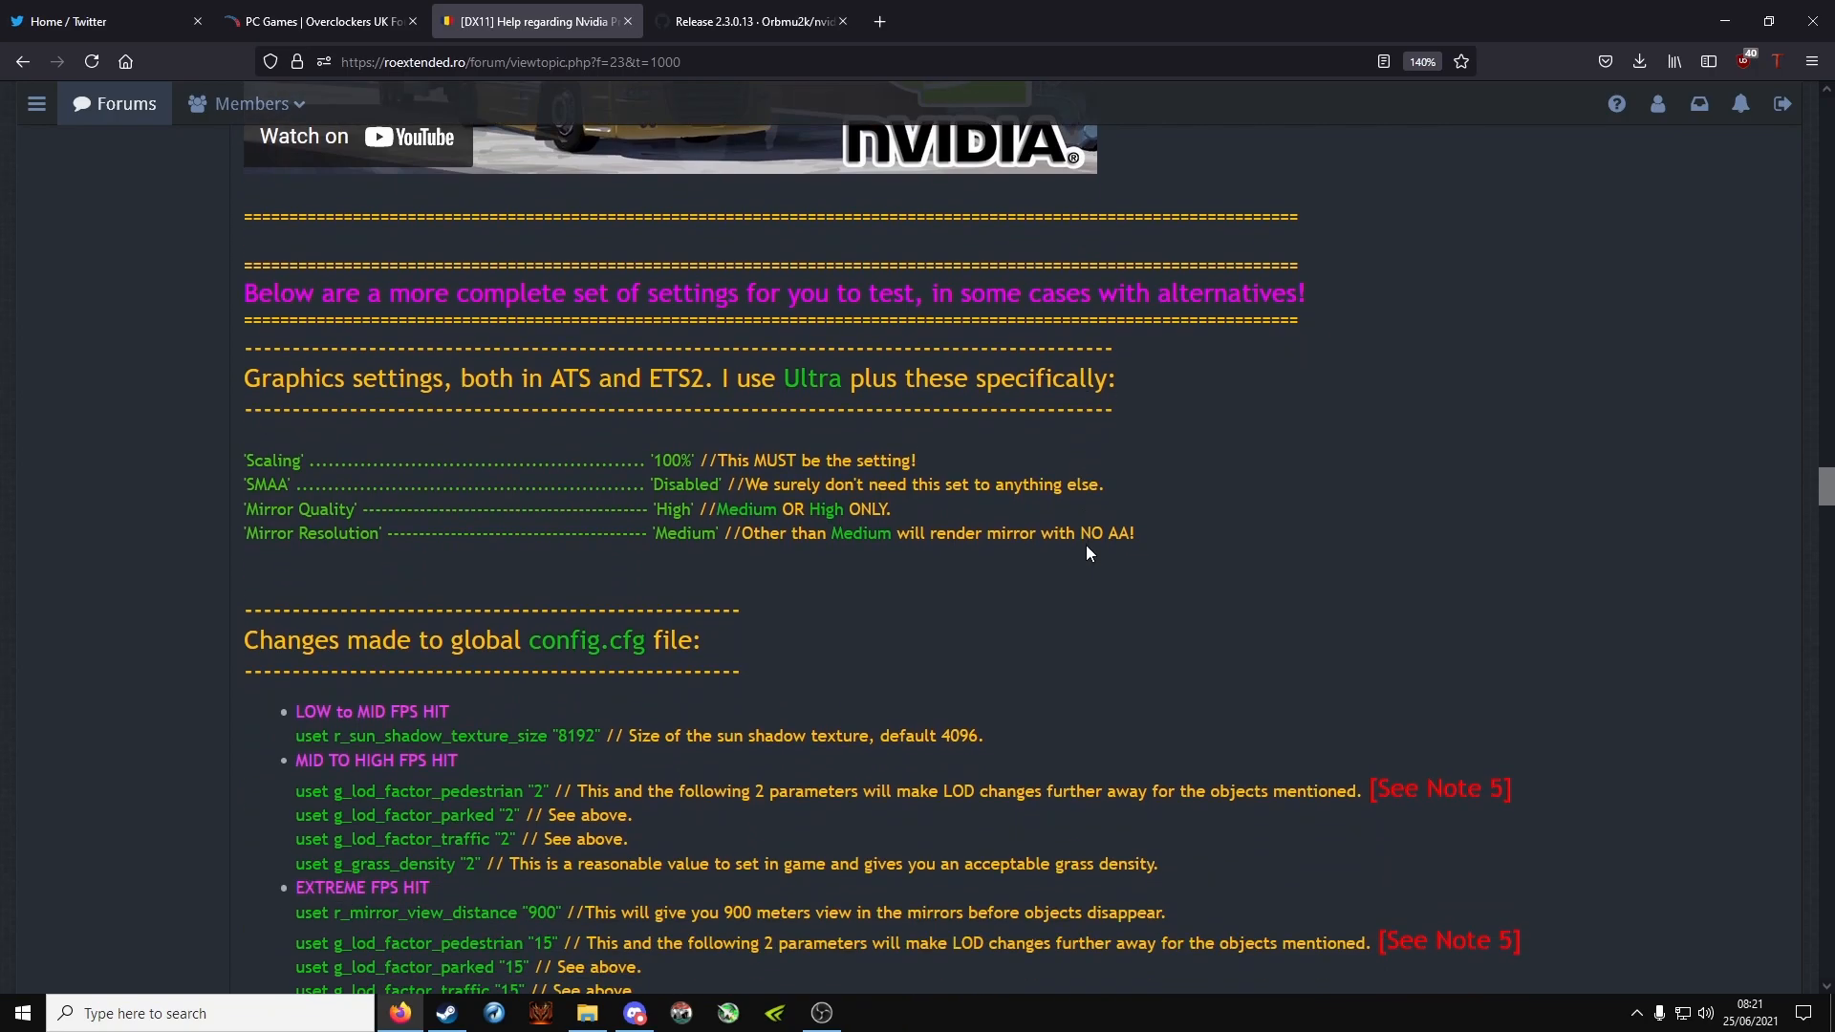
pyautogui.moveTo(1055, 562)
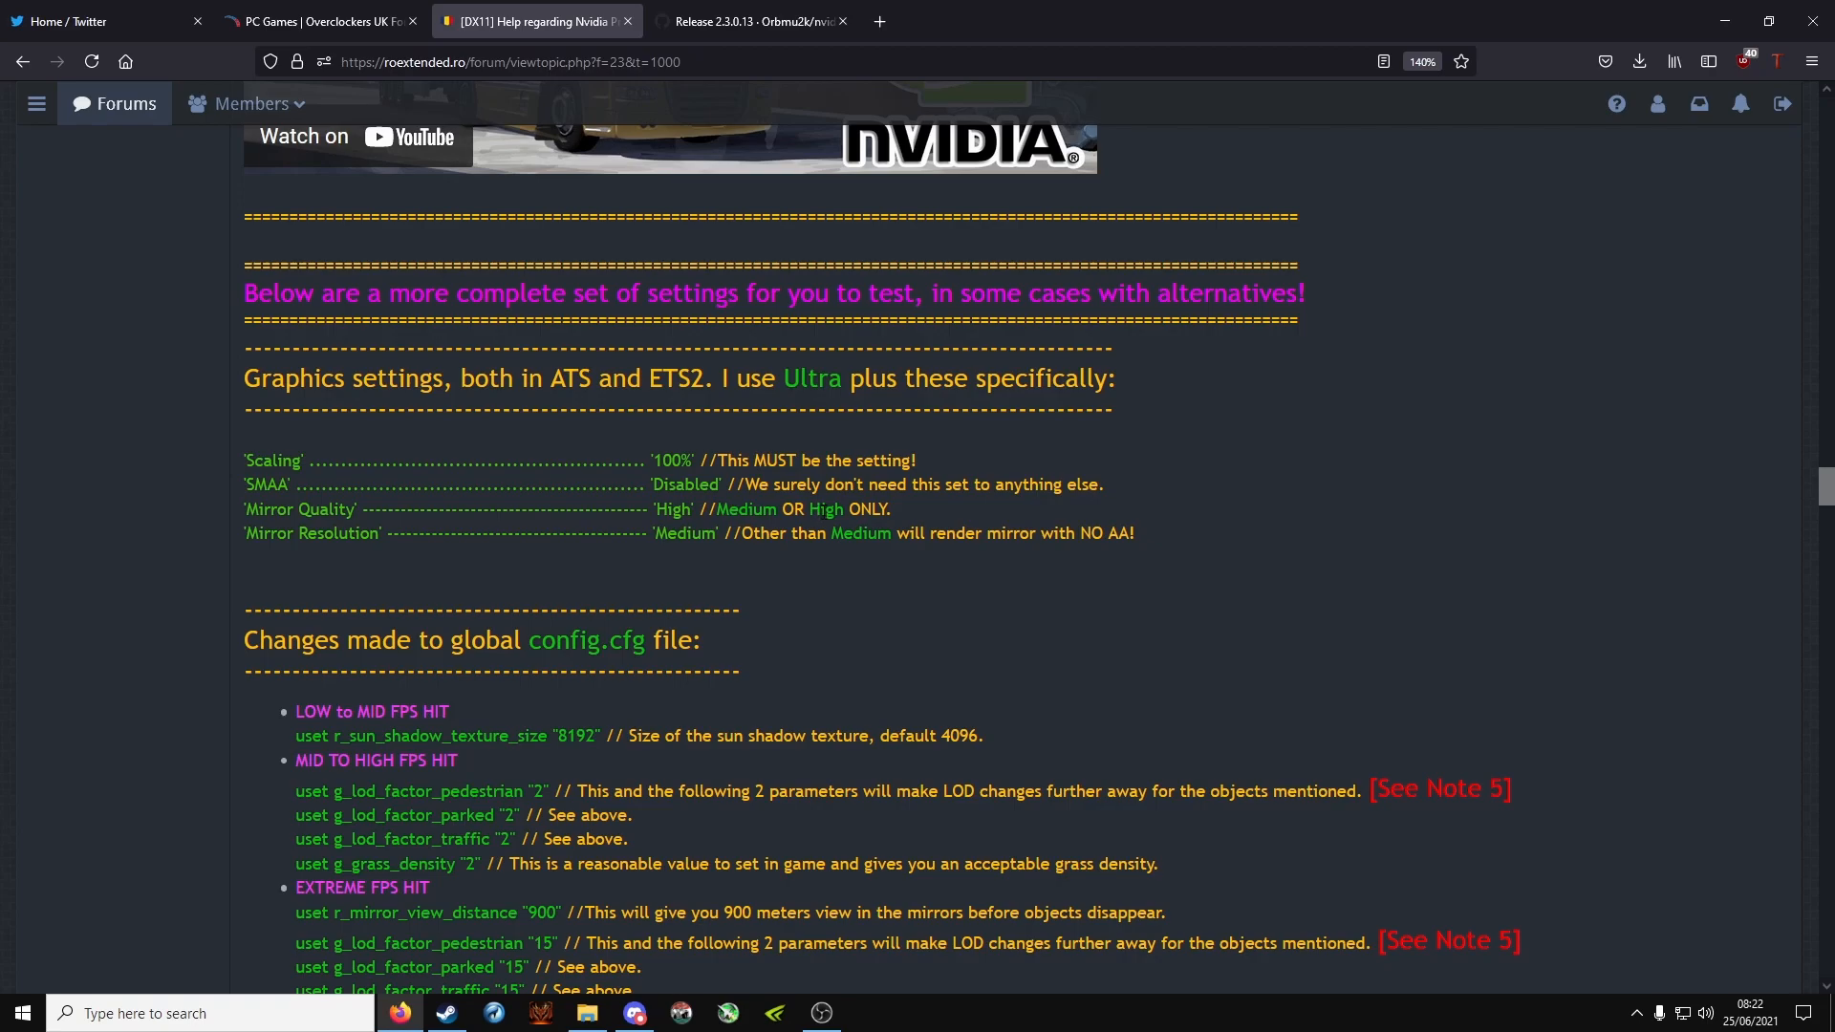
pyautogui.moveTo(747, 504)
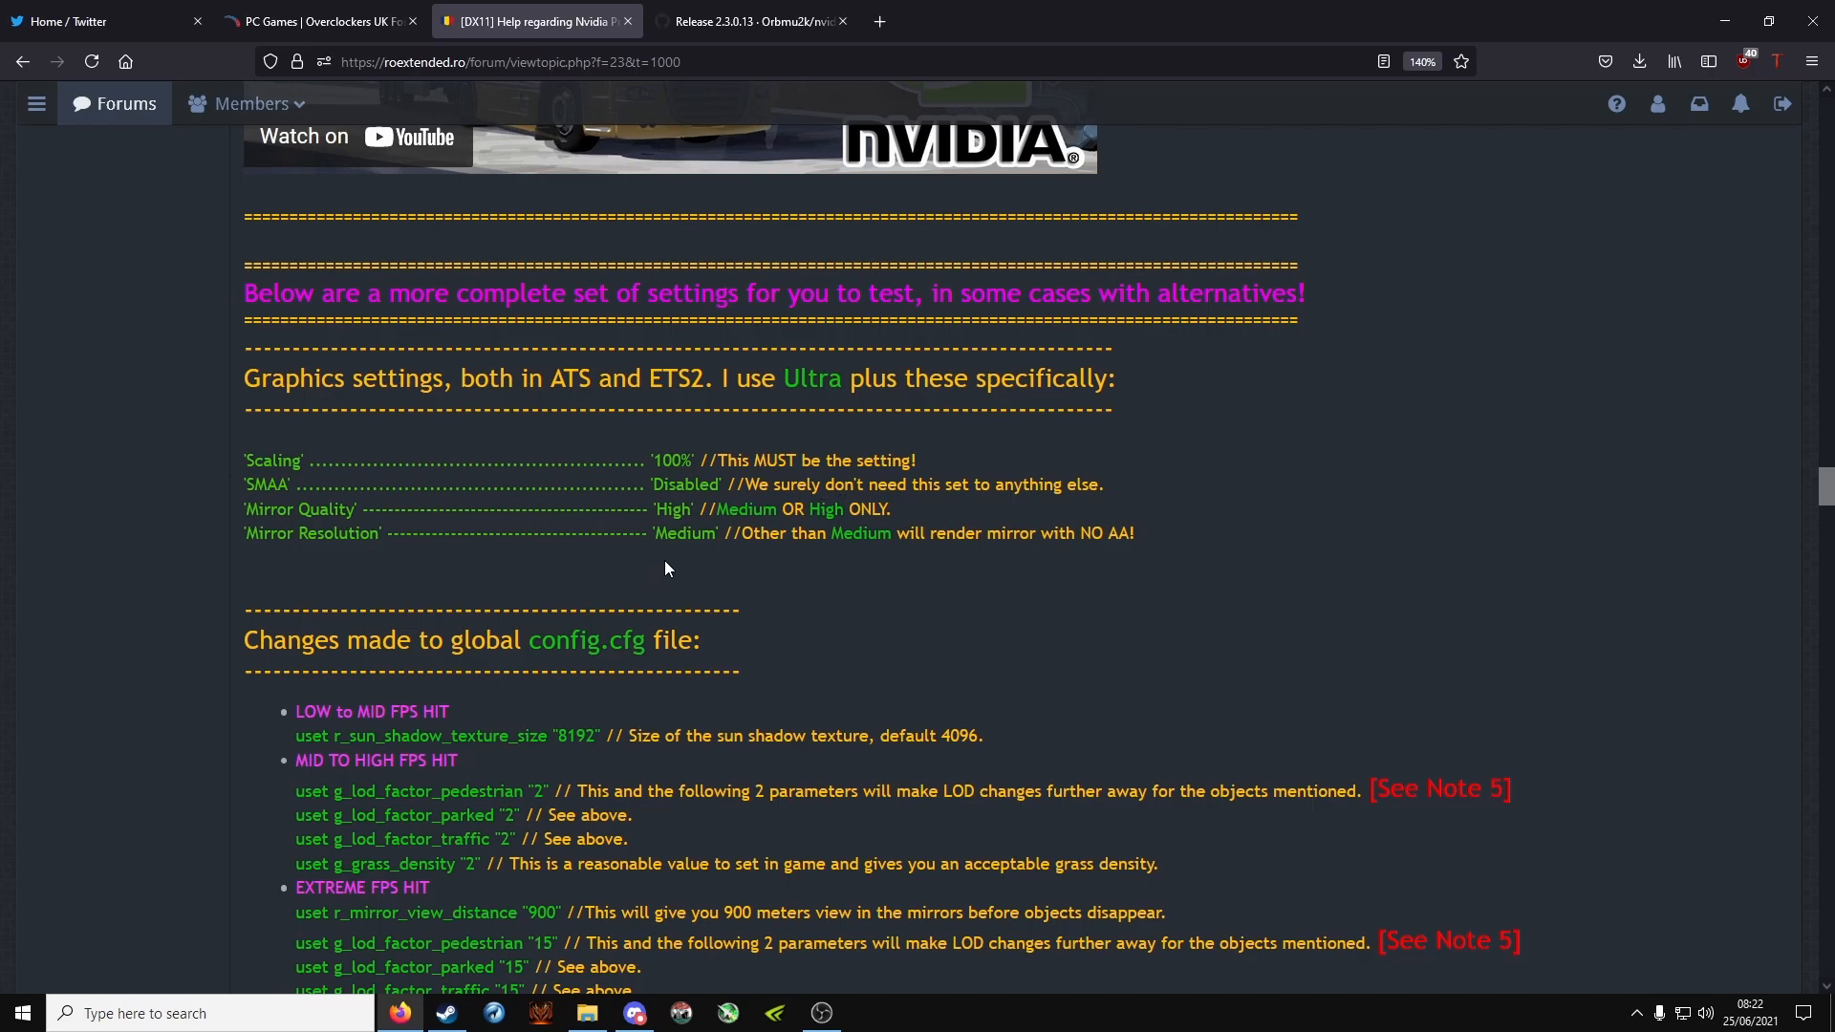
pyautogui.moveTo(724, 554)
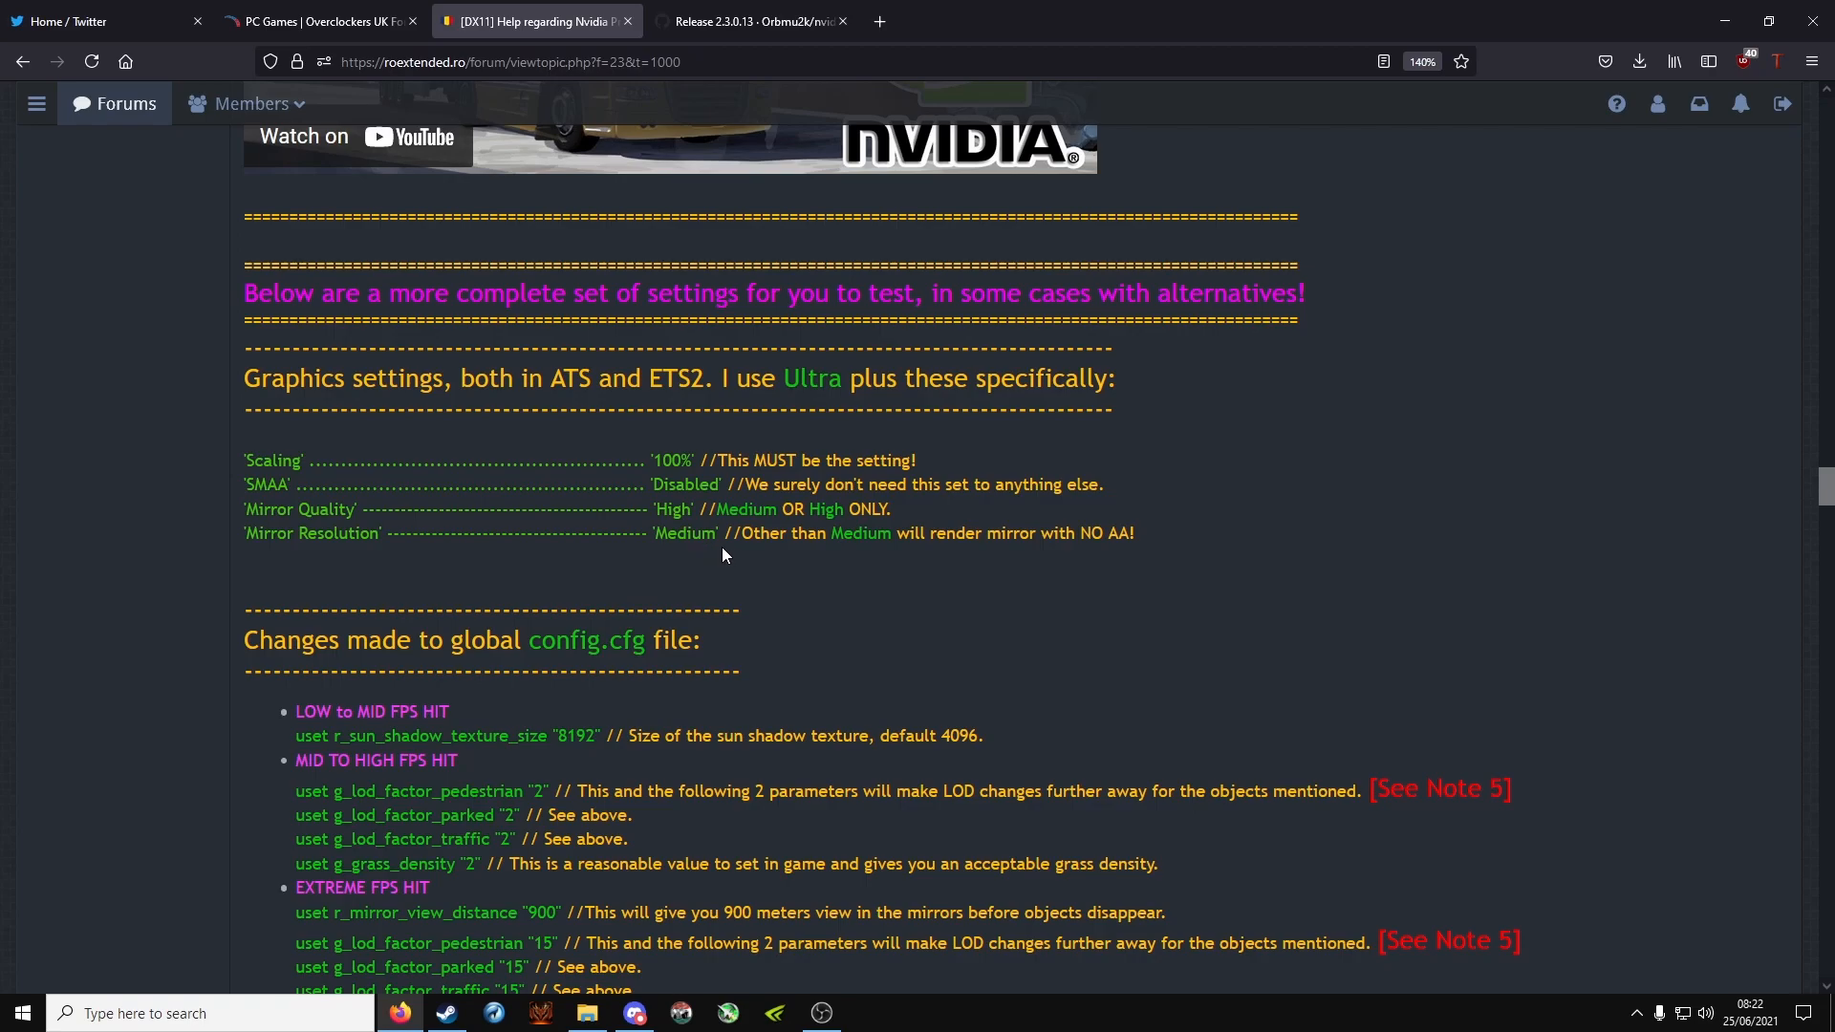
pyautogui.moveTo(902, 560)
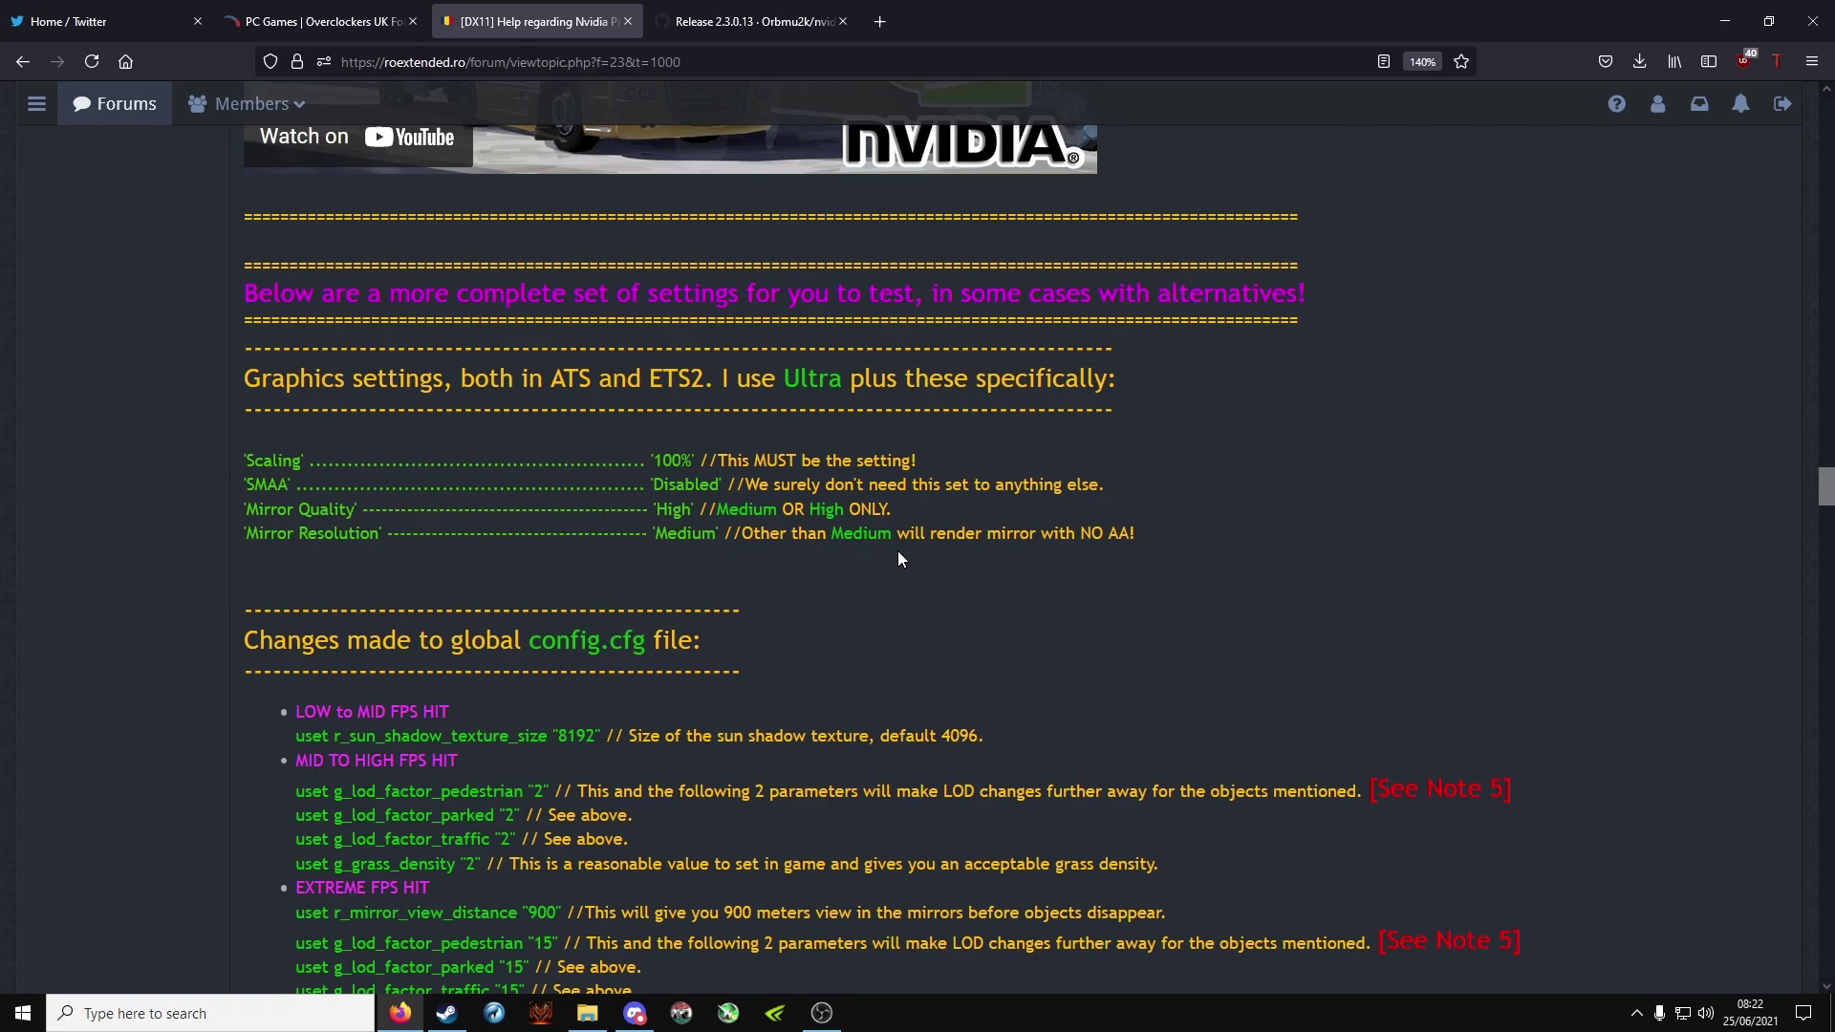
# Step: Scroll to Steam Launch Options and select the full recommended launch-options code line for copying
pyautogui.scroll(-3)
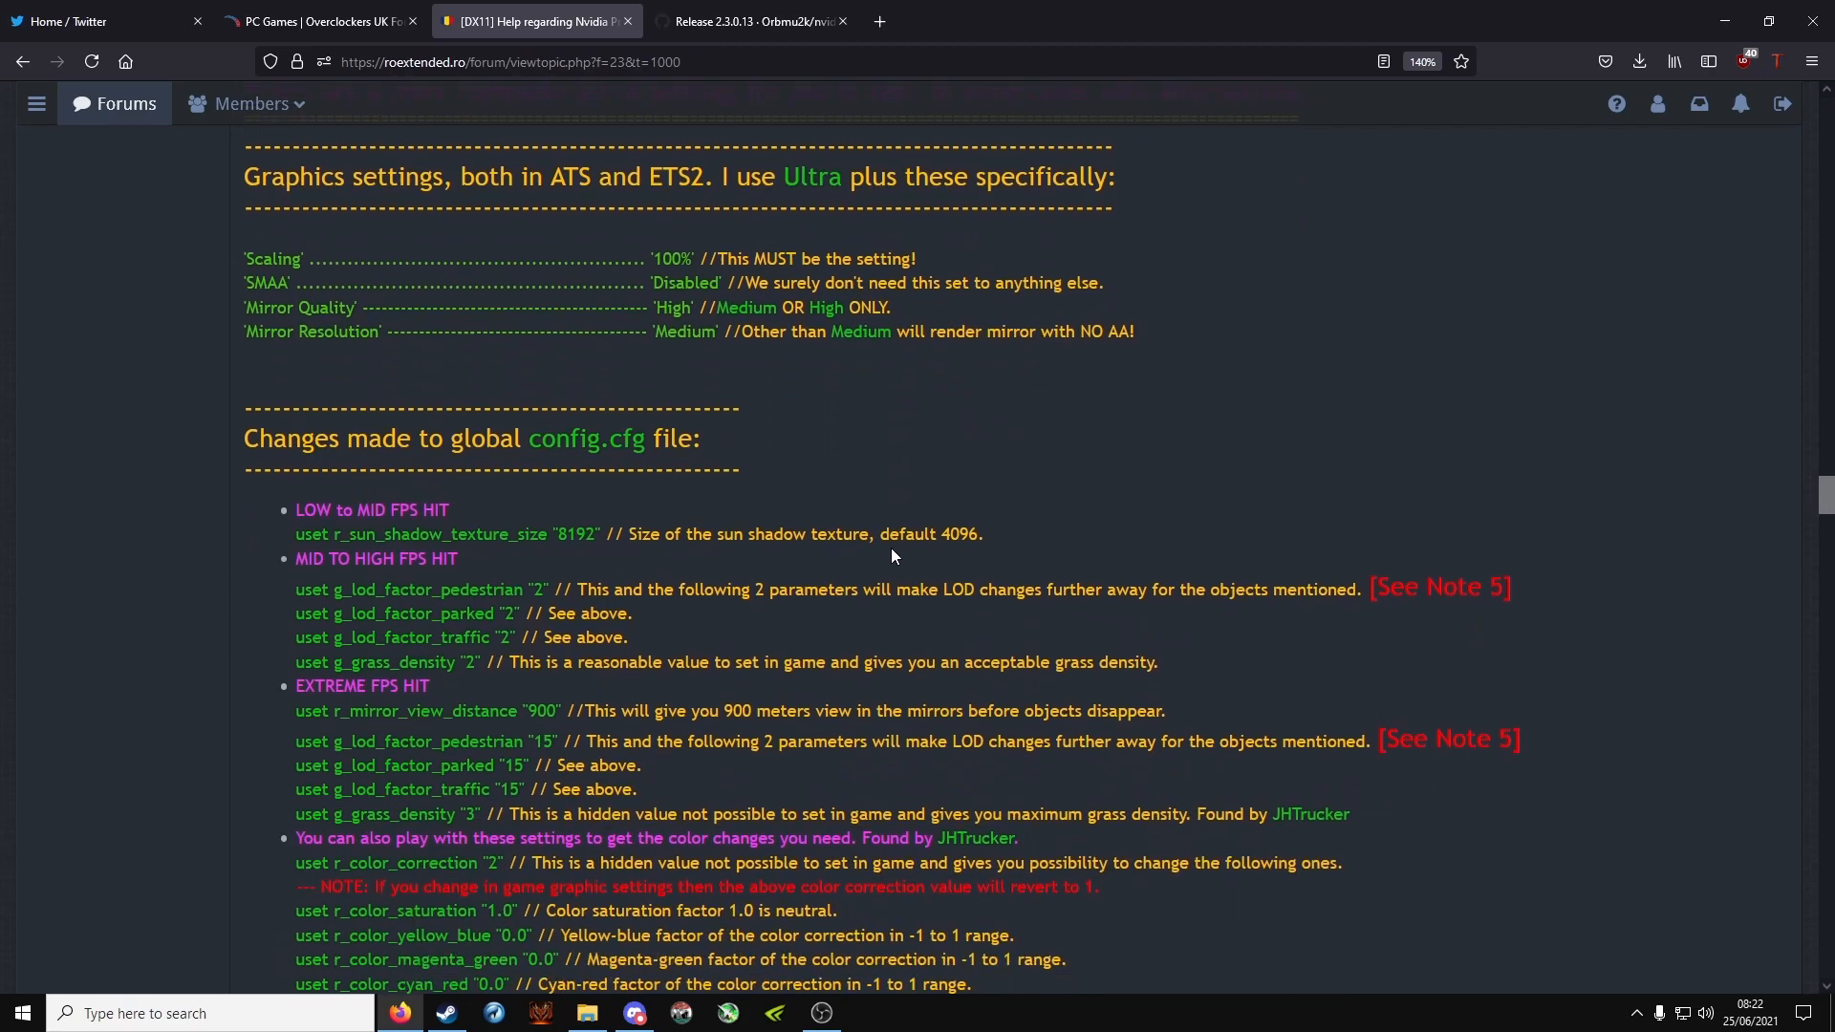
pyautogui.scroll(-3)
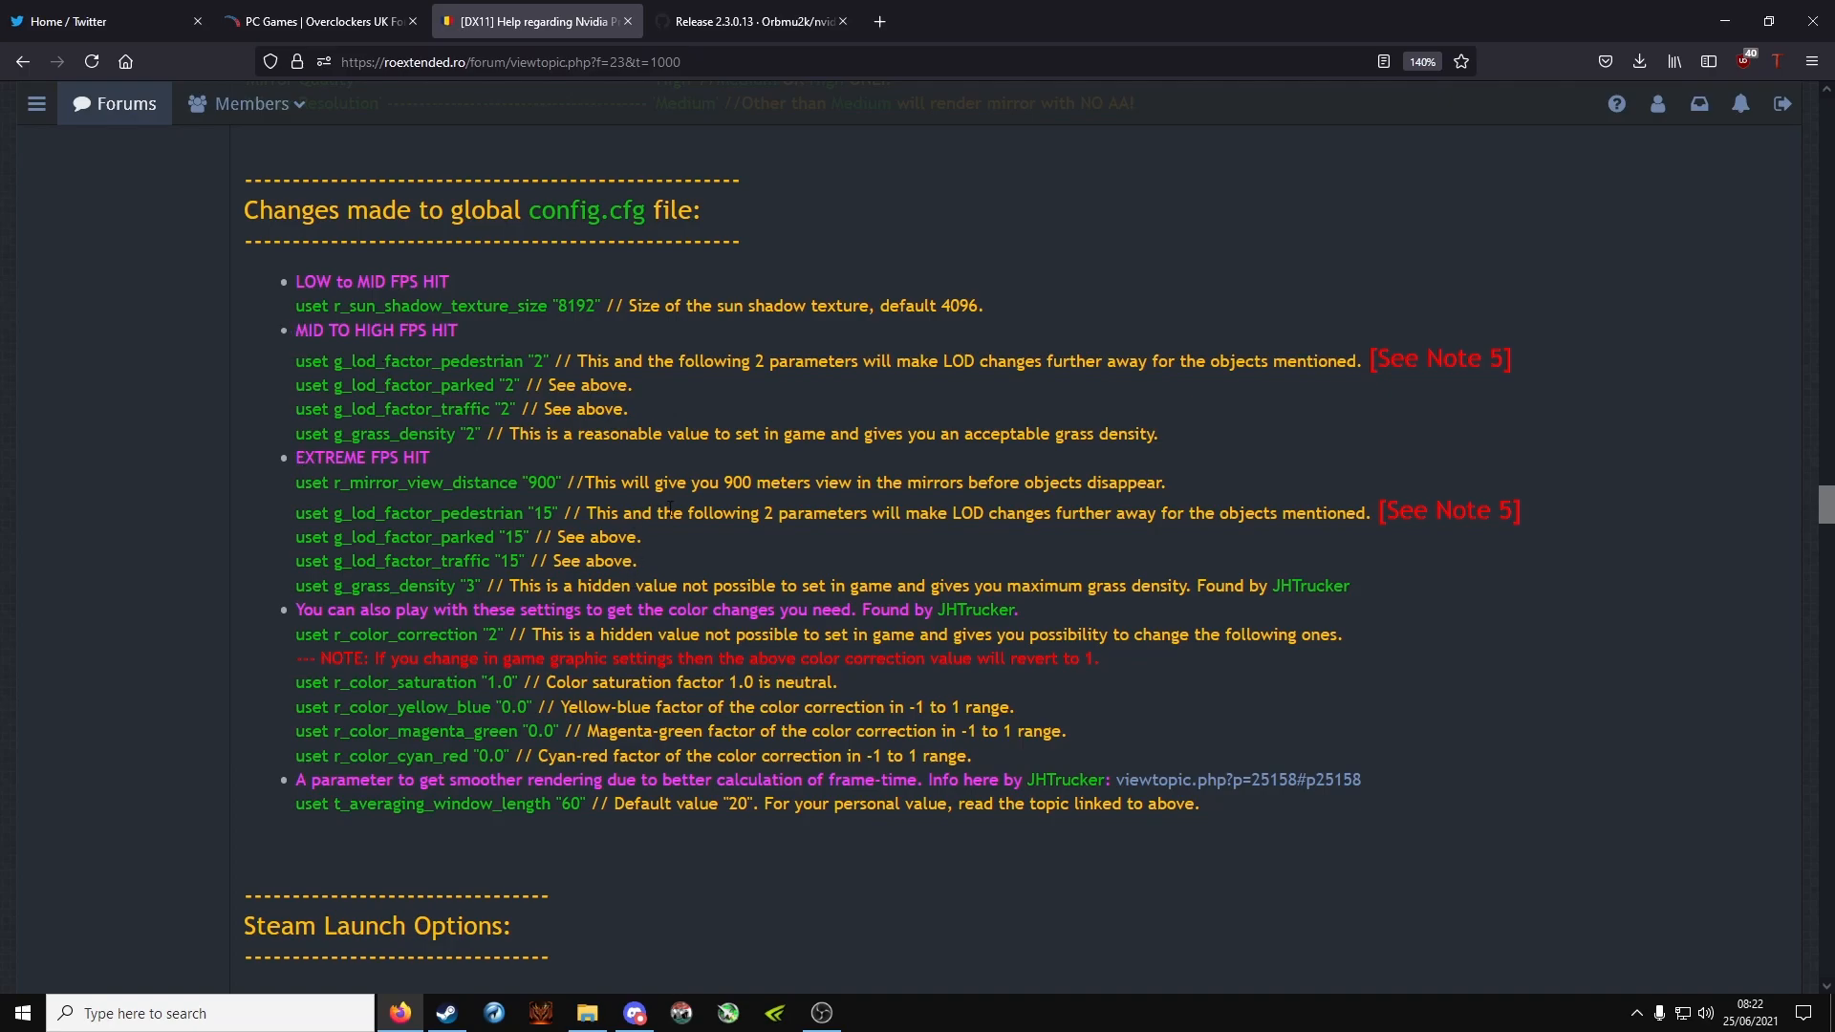
pyautogui.scroll(-3)
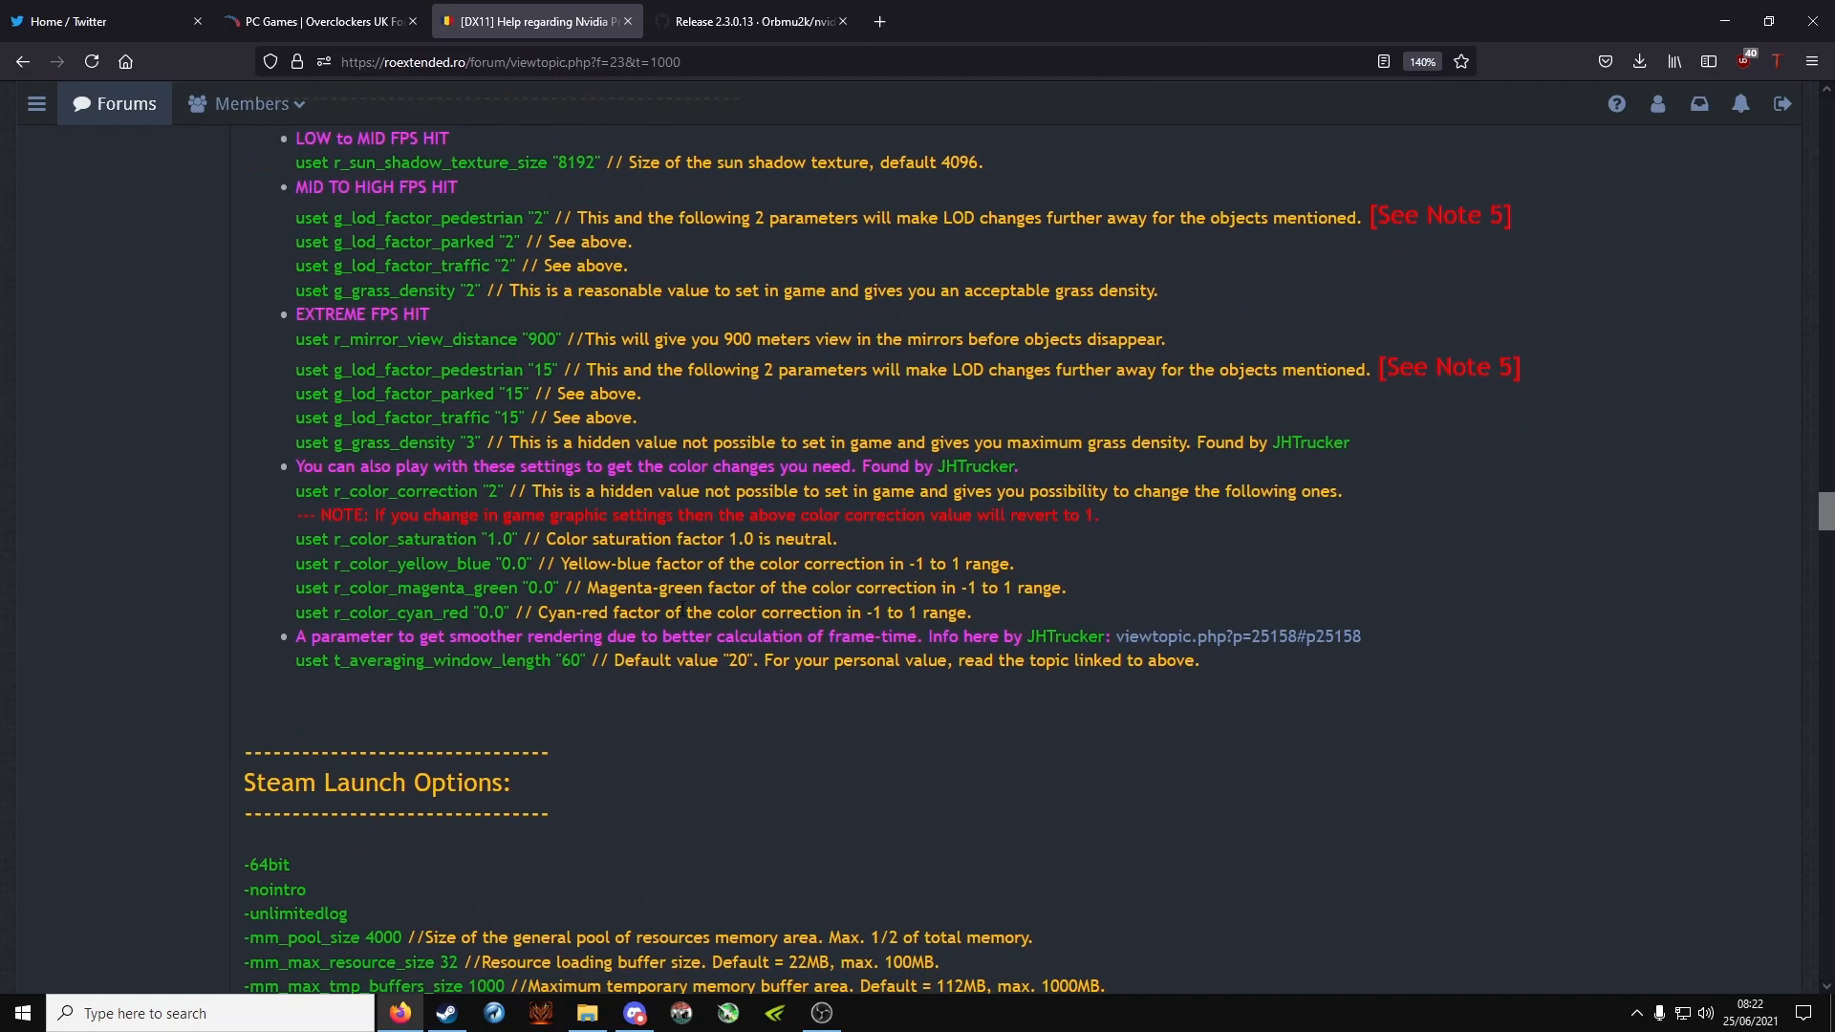
pyautogui.scroll(-3)
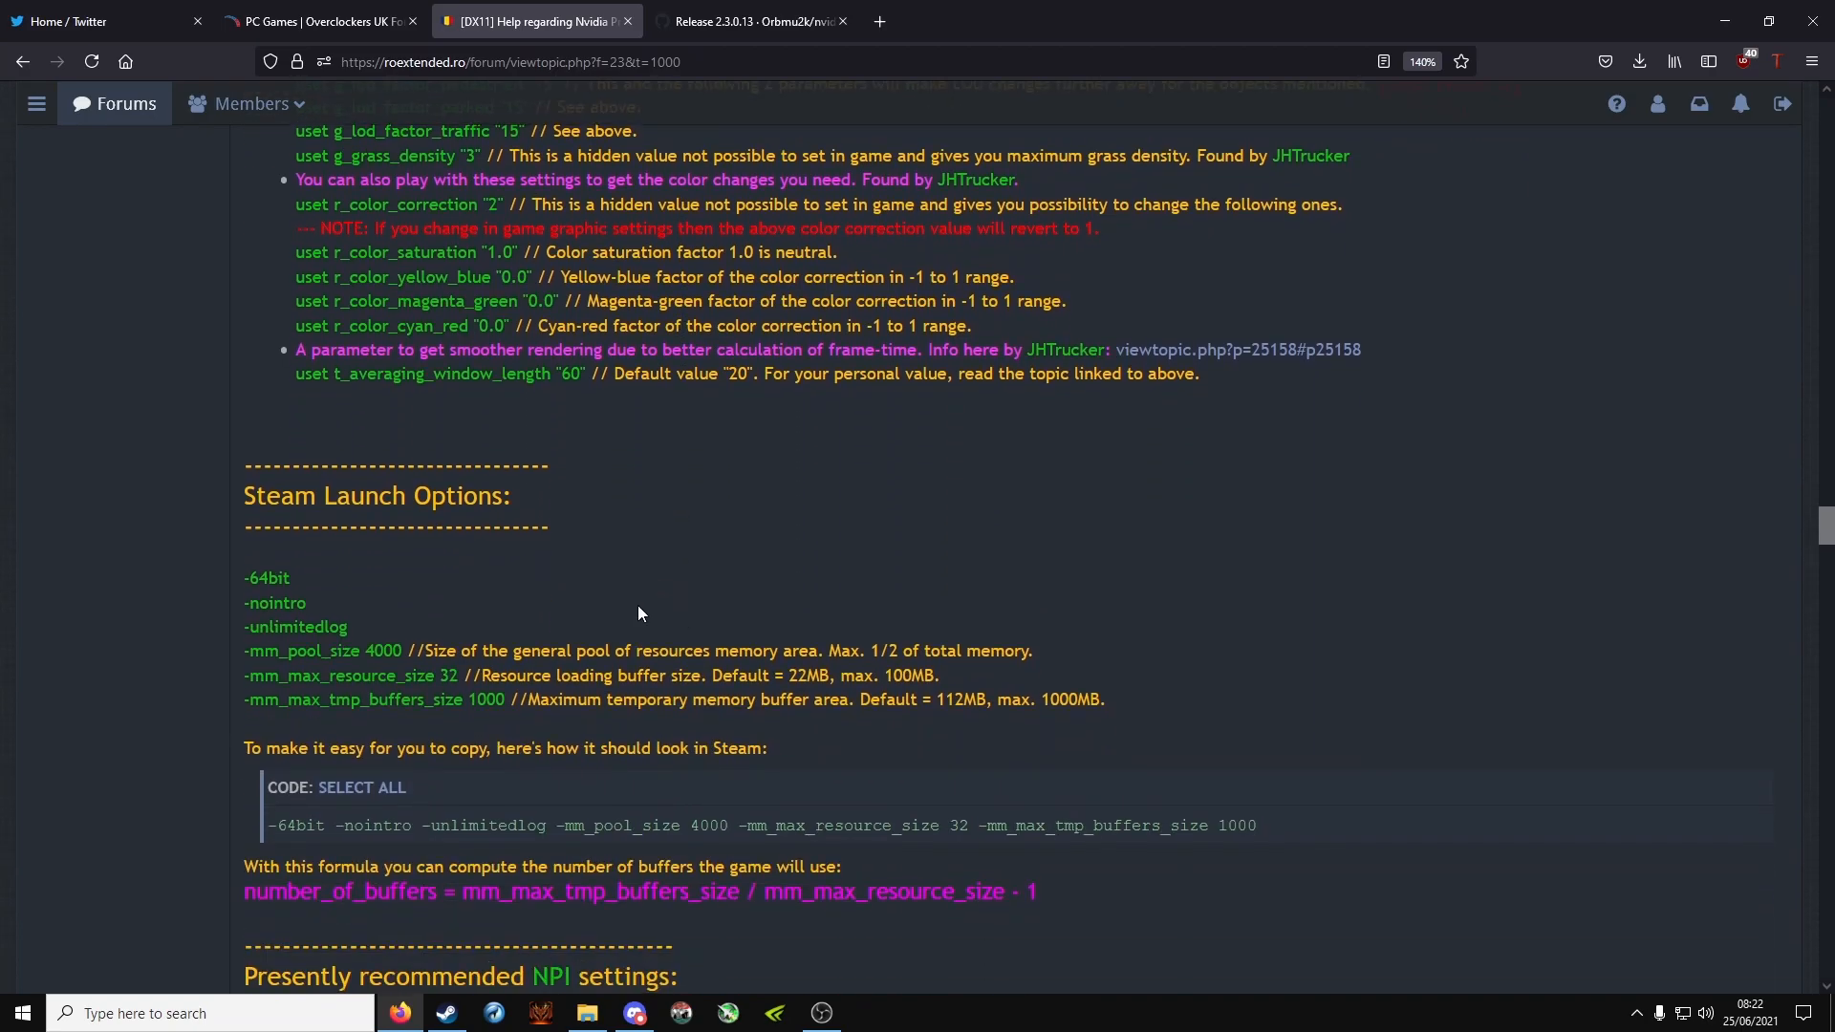
pyautogui.scroll(-3)
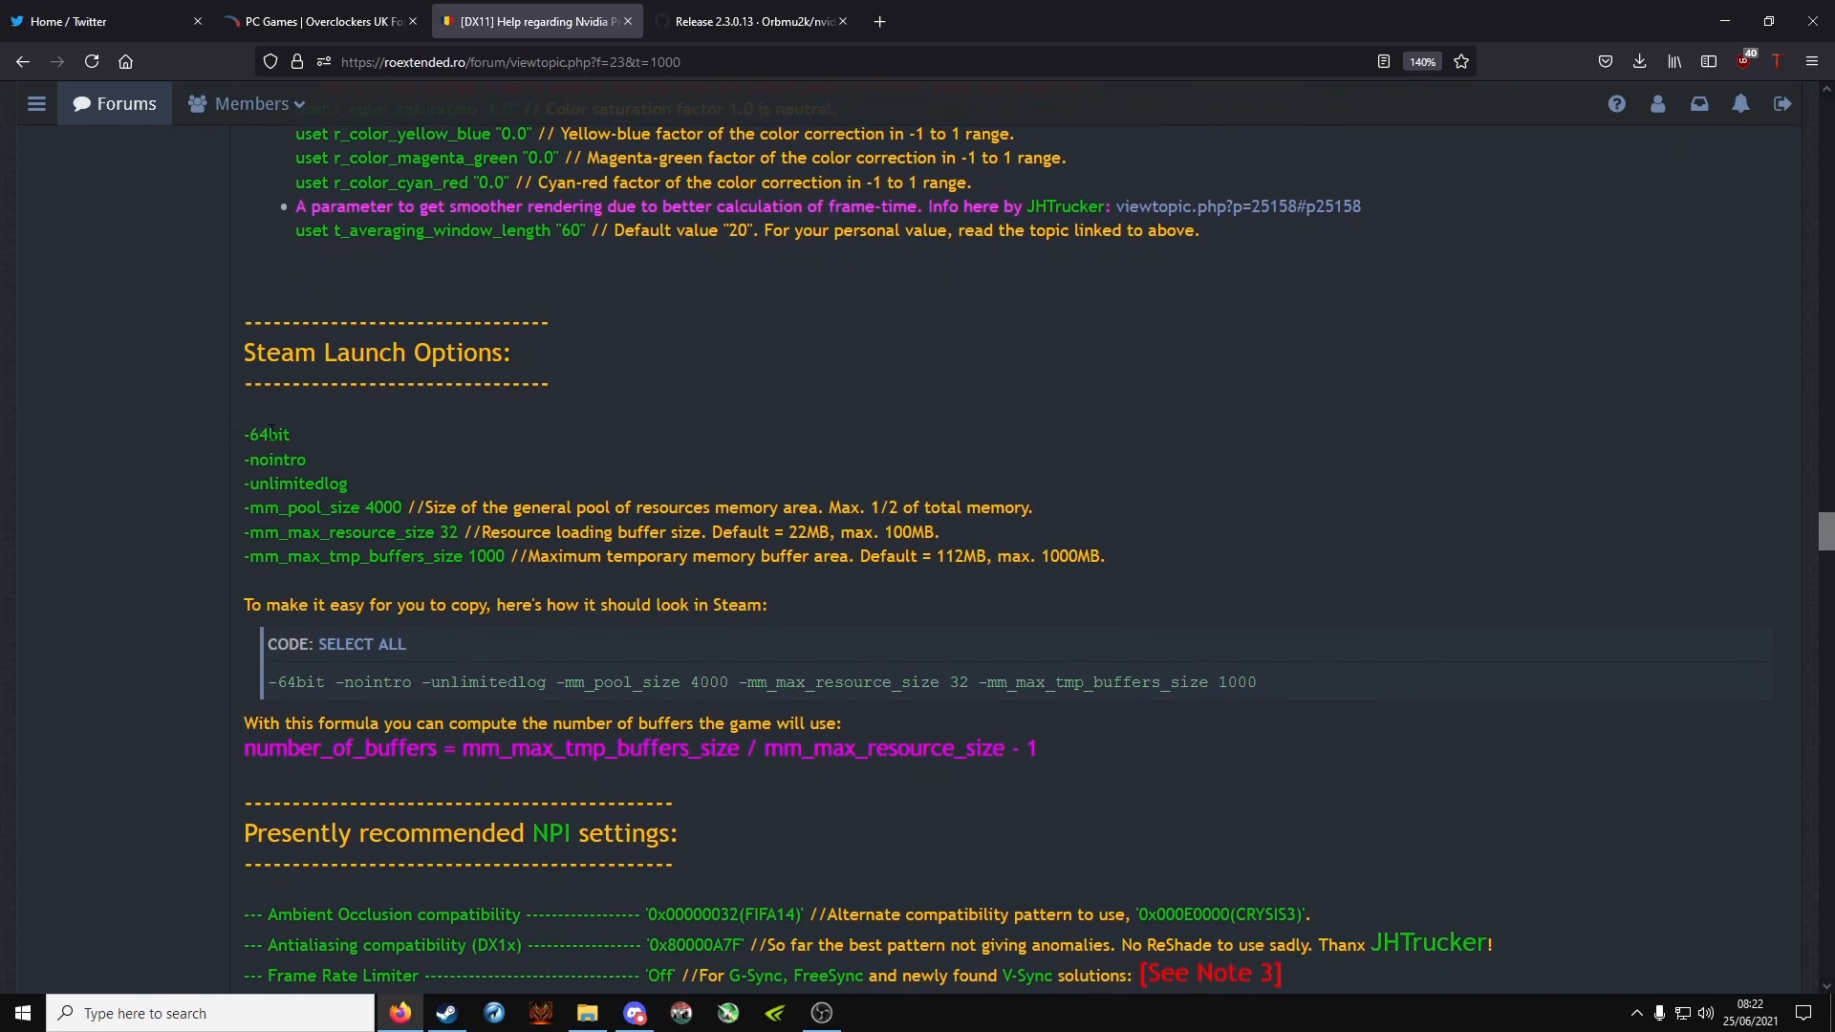
pyautogui.moveTo(268, 683); pyautogui.dragTo(522, 682)
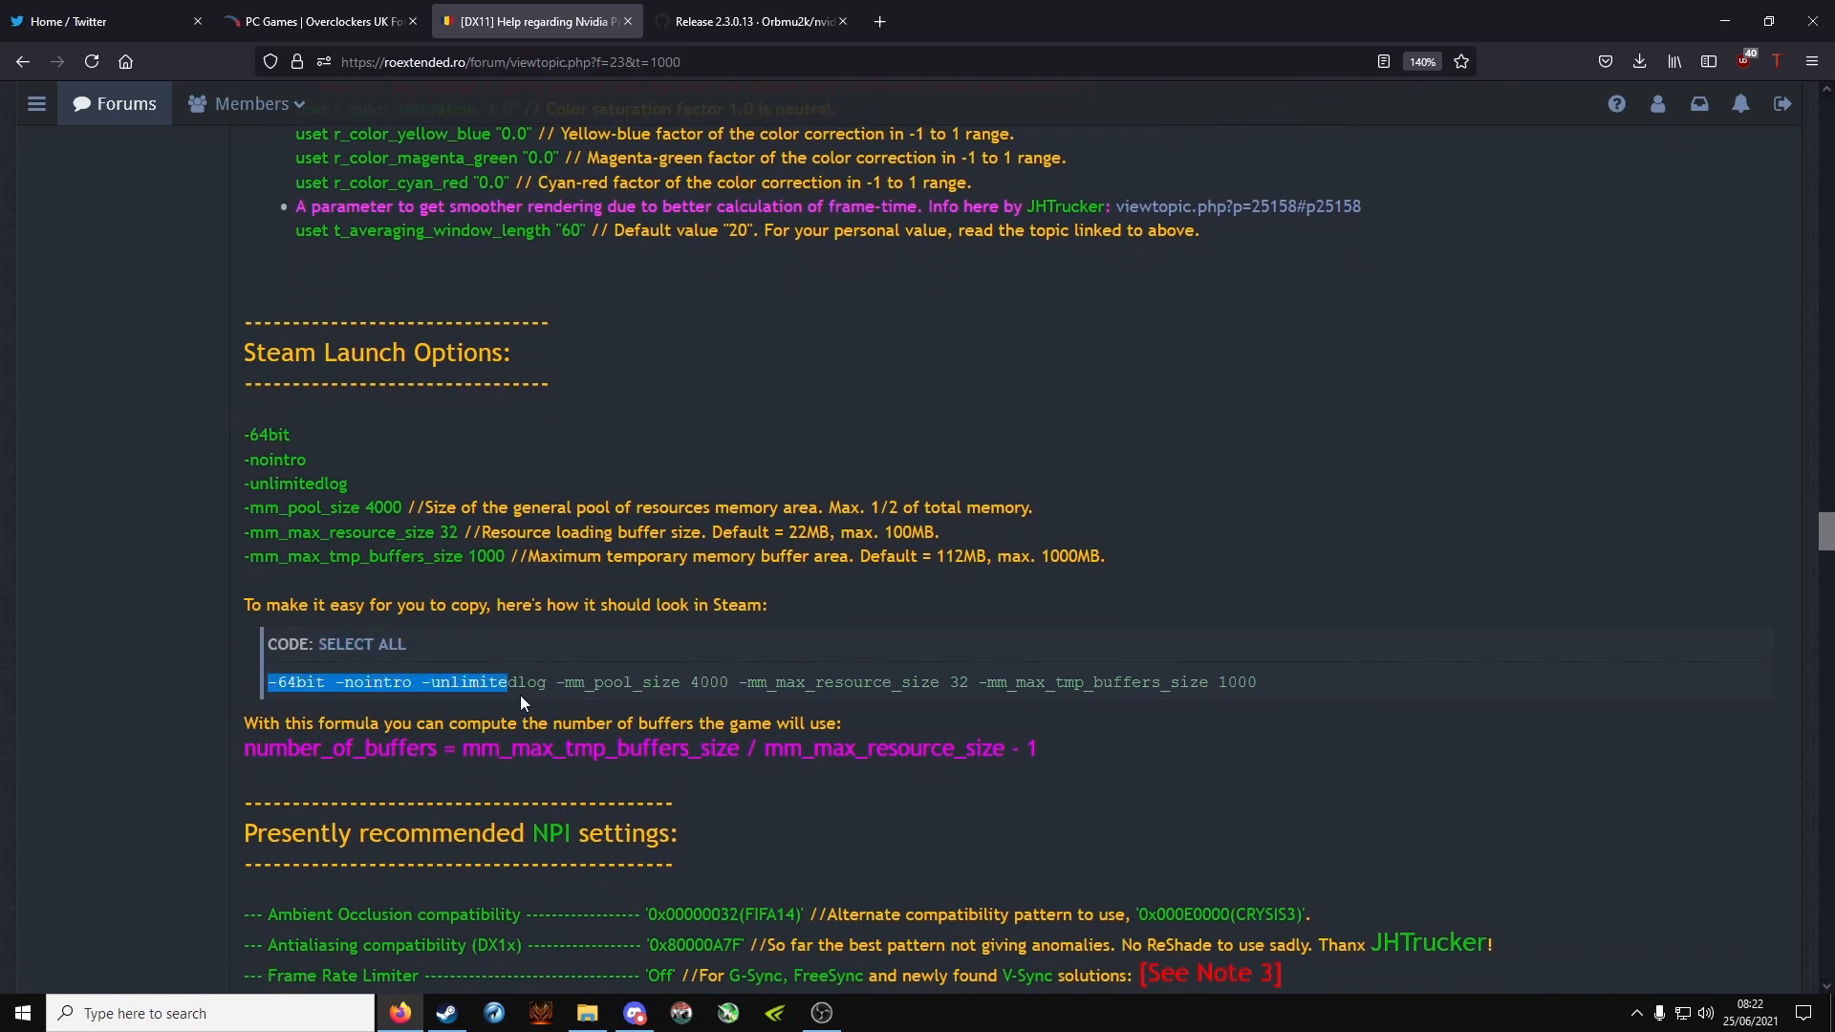
pyautogui.click(361, 644)
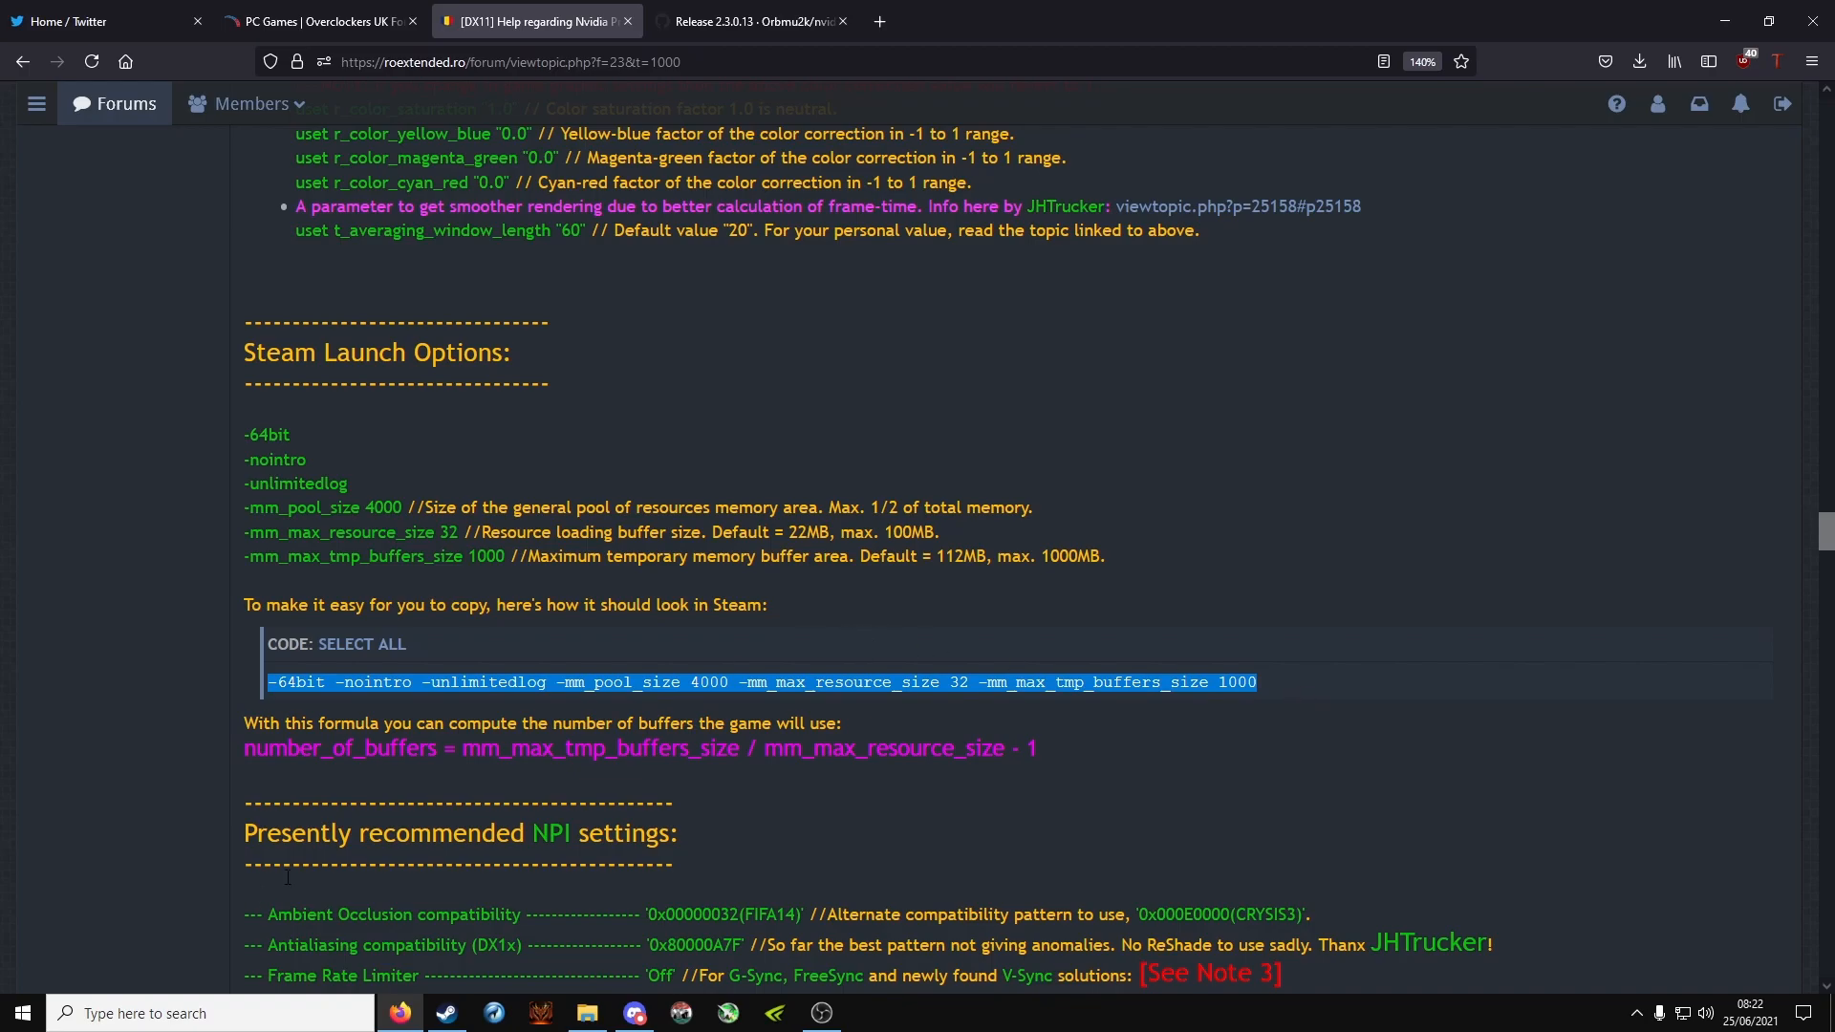
# Step: Check American Truck Simulator's Steam launch options show the 64bit, memory pool and buffer values
pyautogui.click(447, 1014)
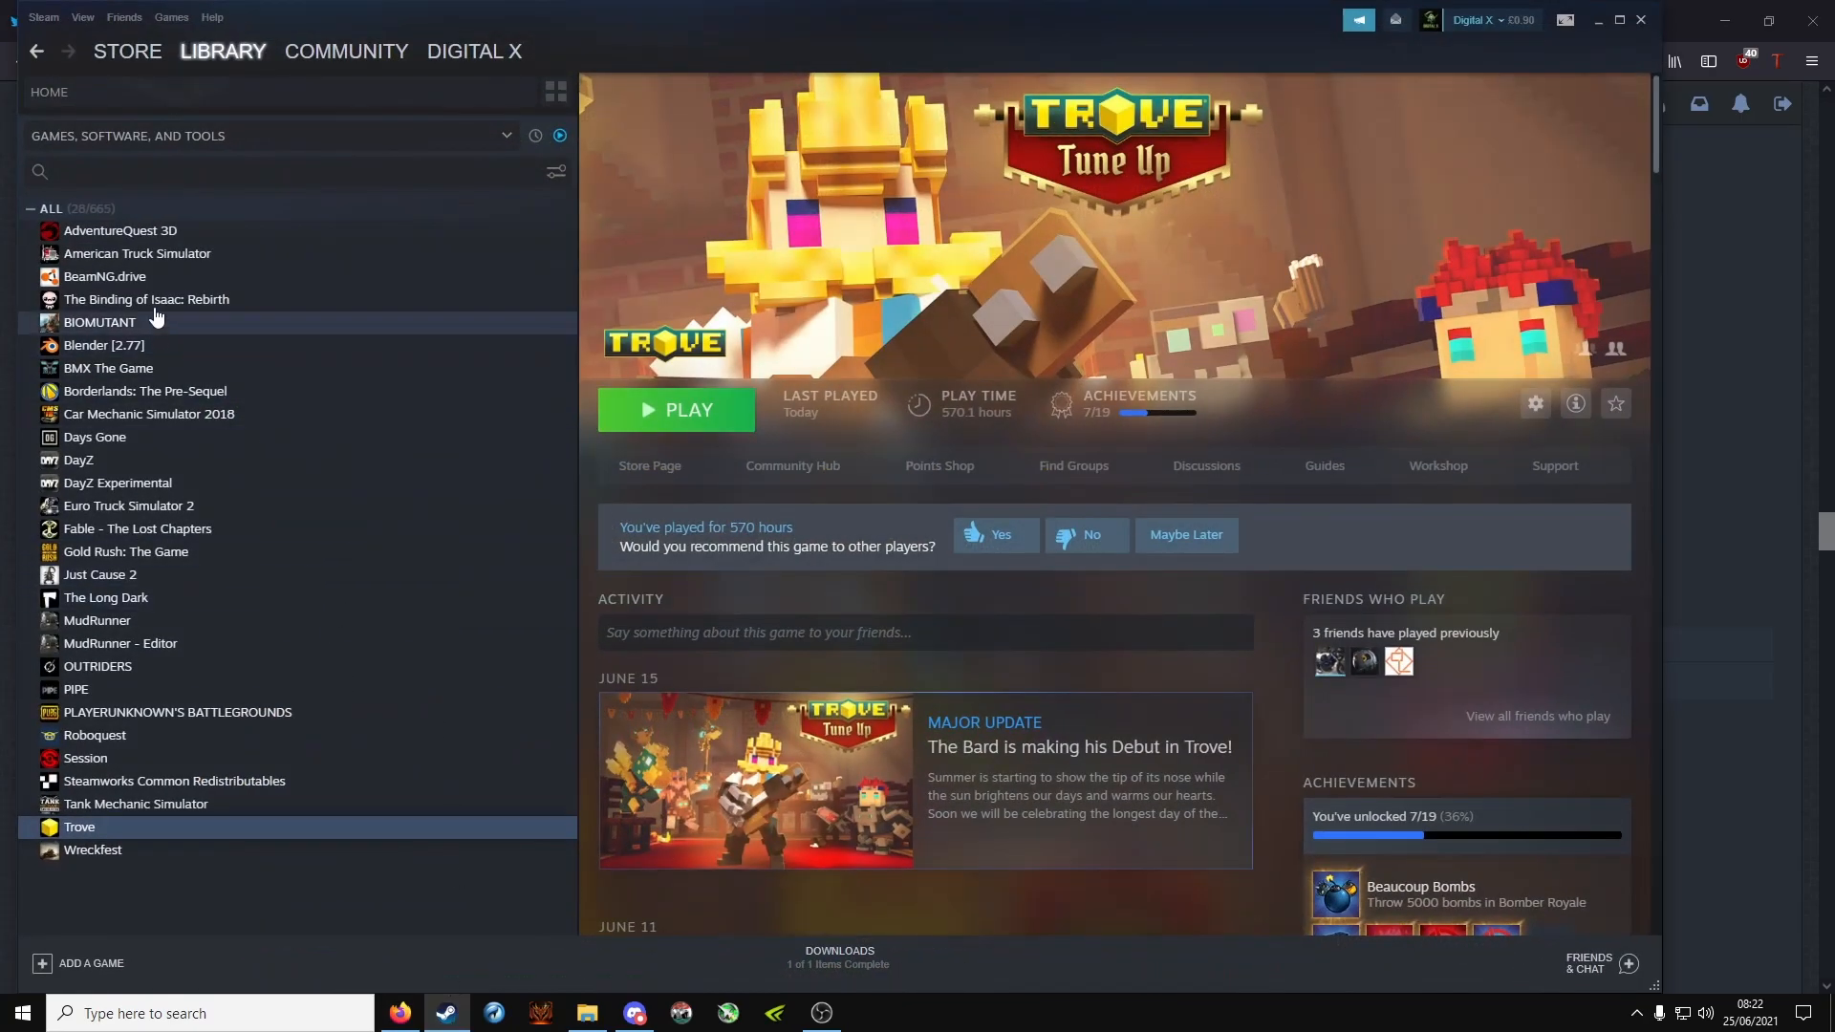
pyautogui.click(138, 252)
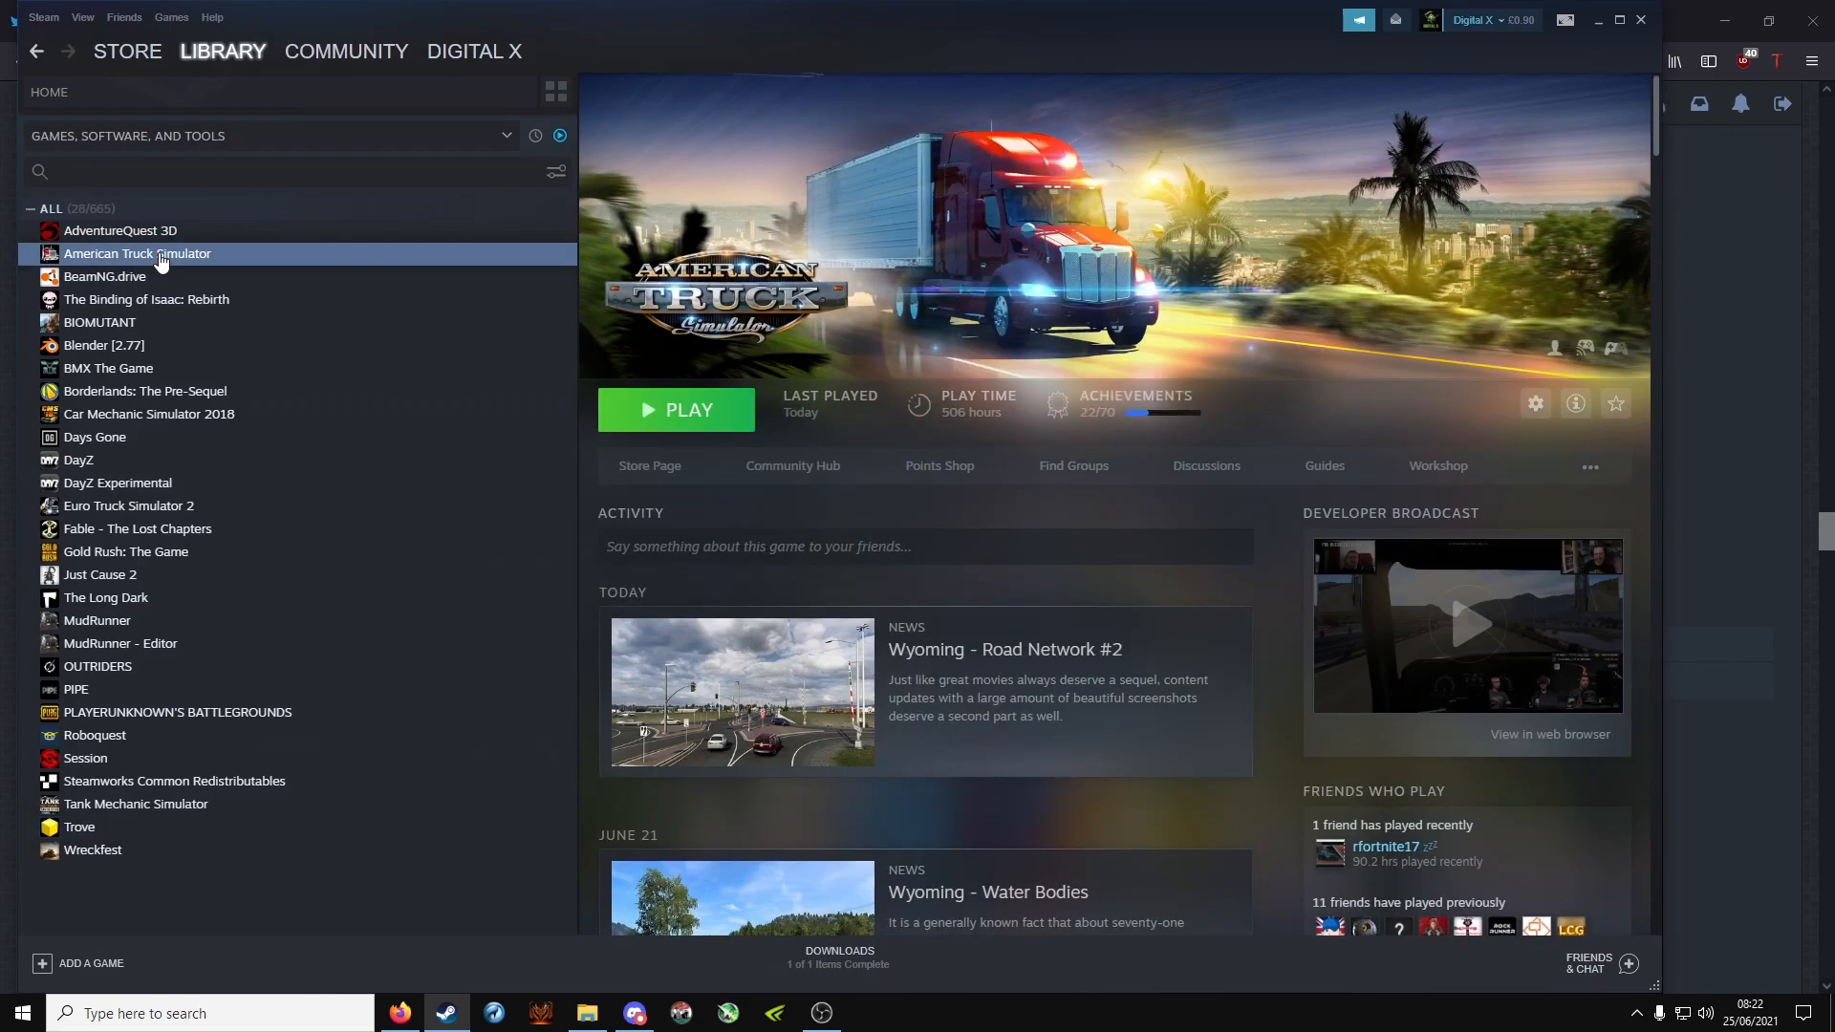
pyautogui.rightClick(161, 256)
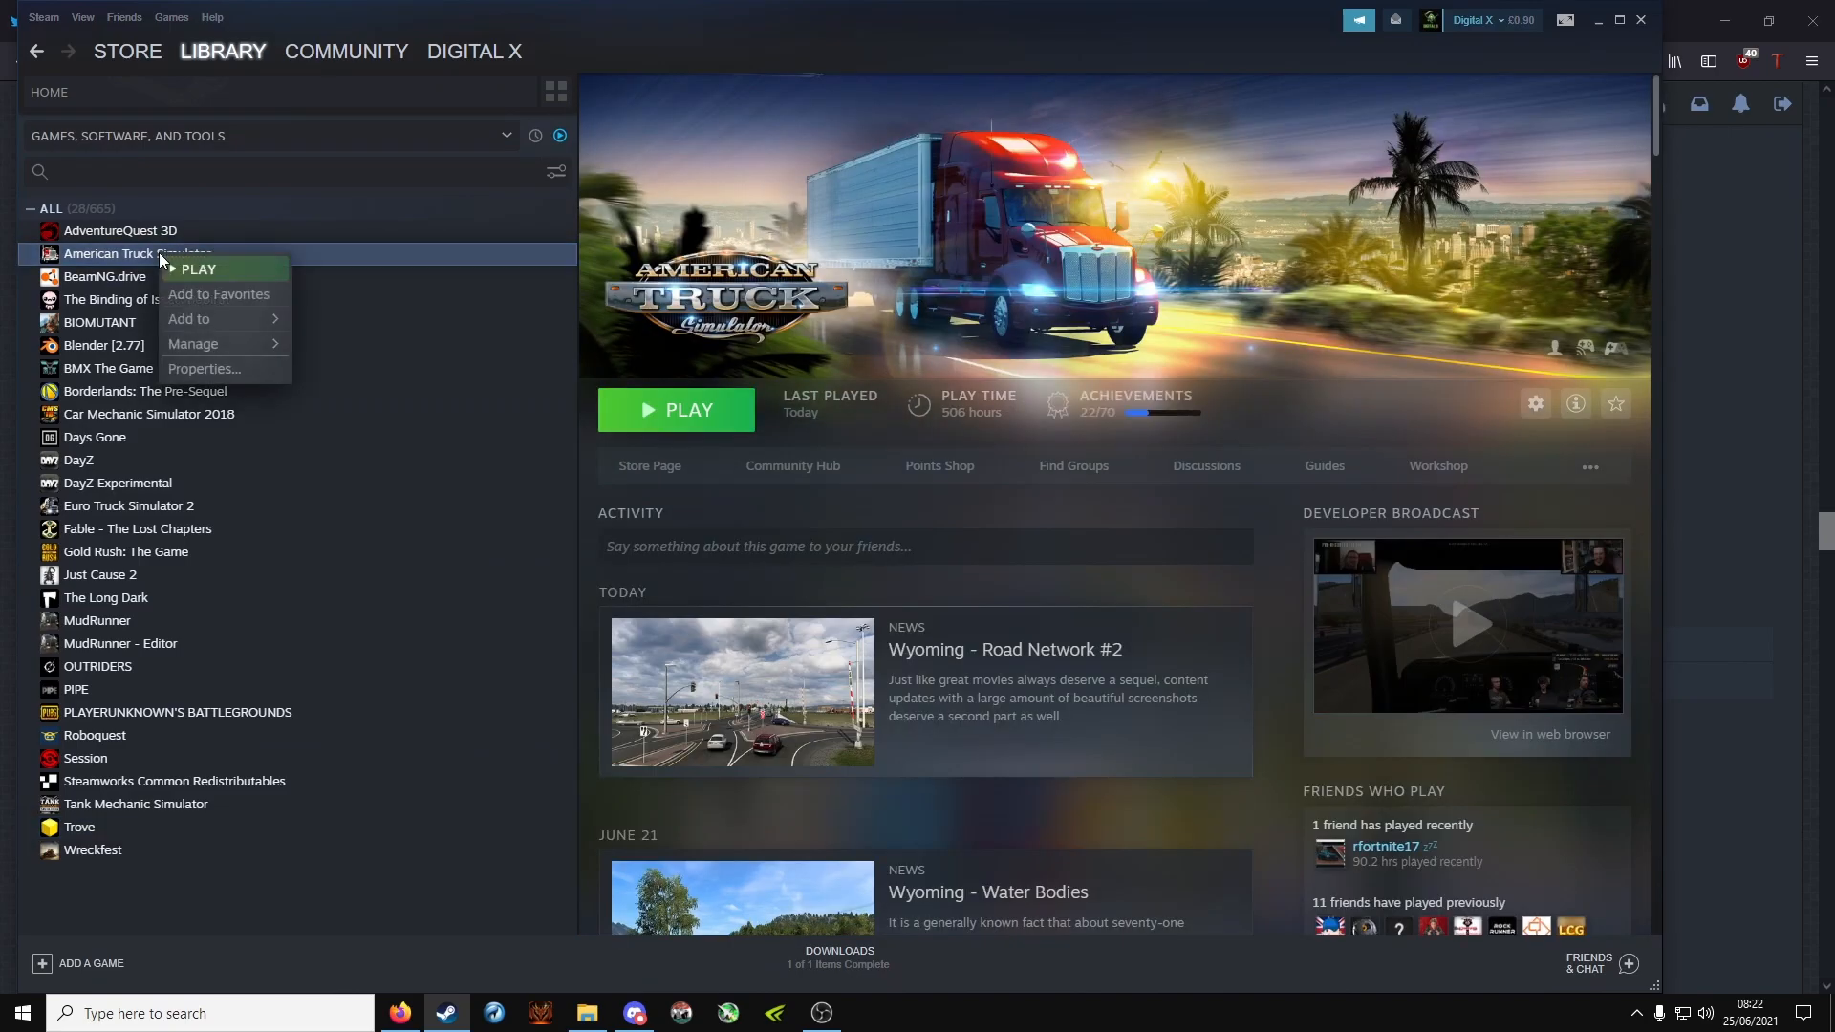
pyautogui.click(203, 369)
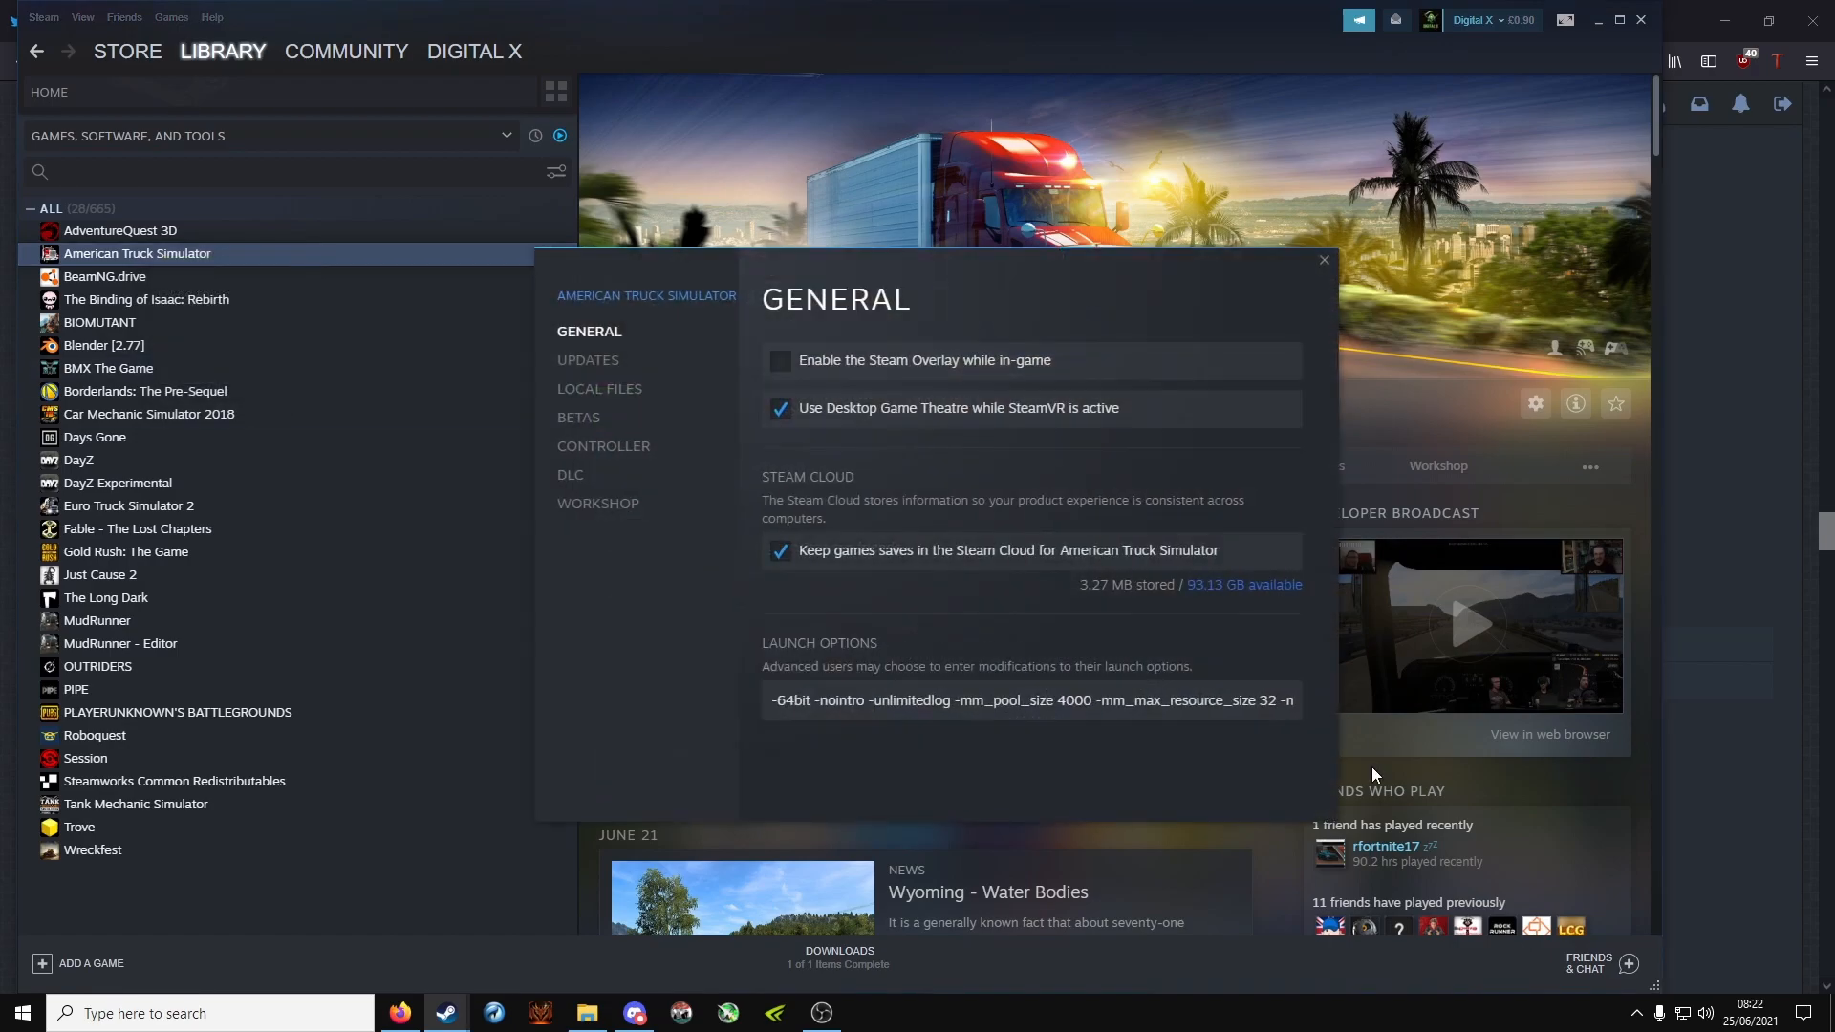
pyautogui.moveTo(786, 659)
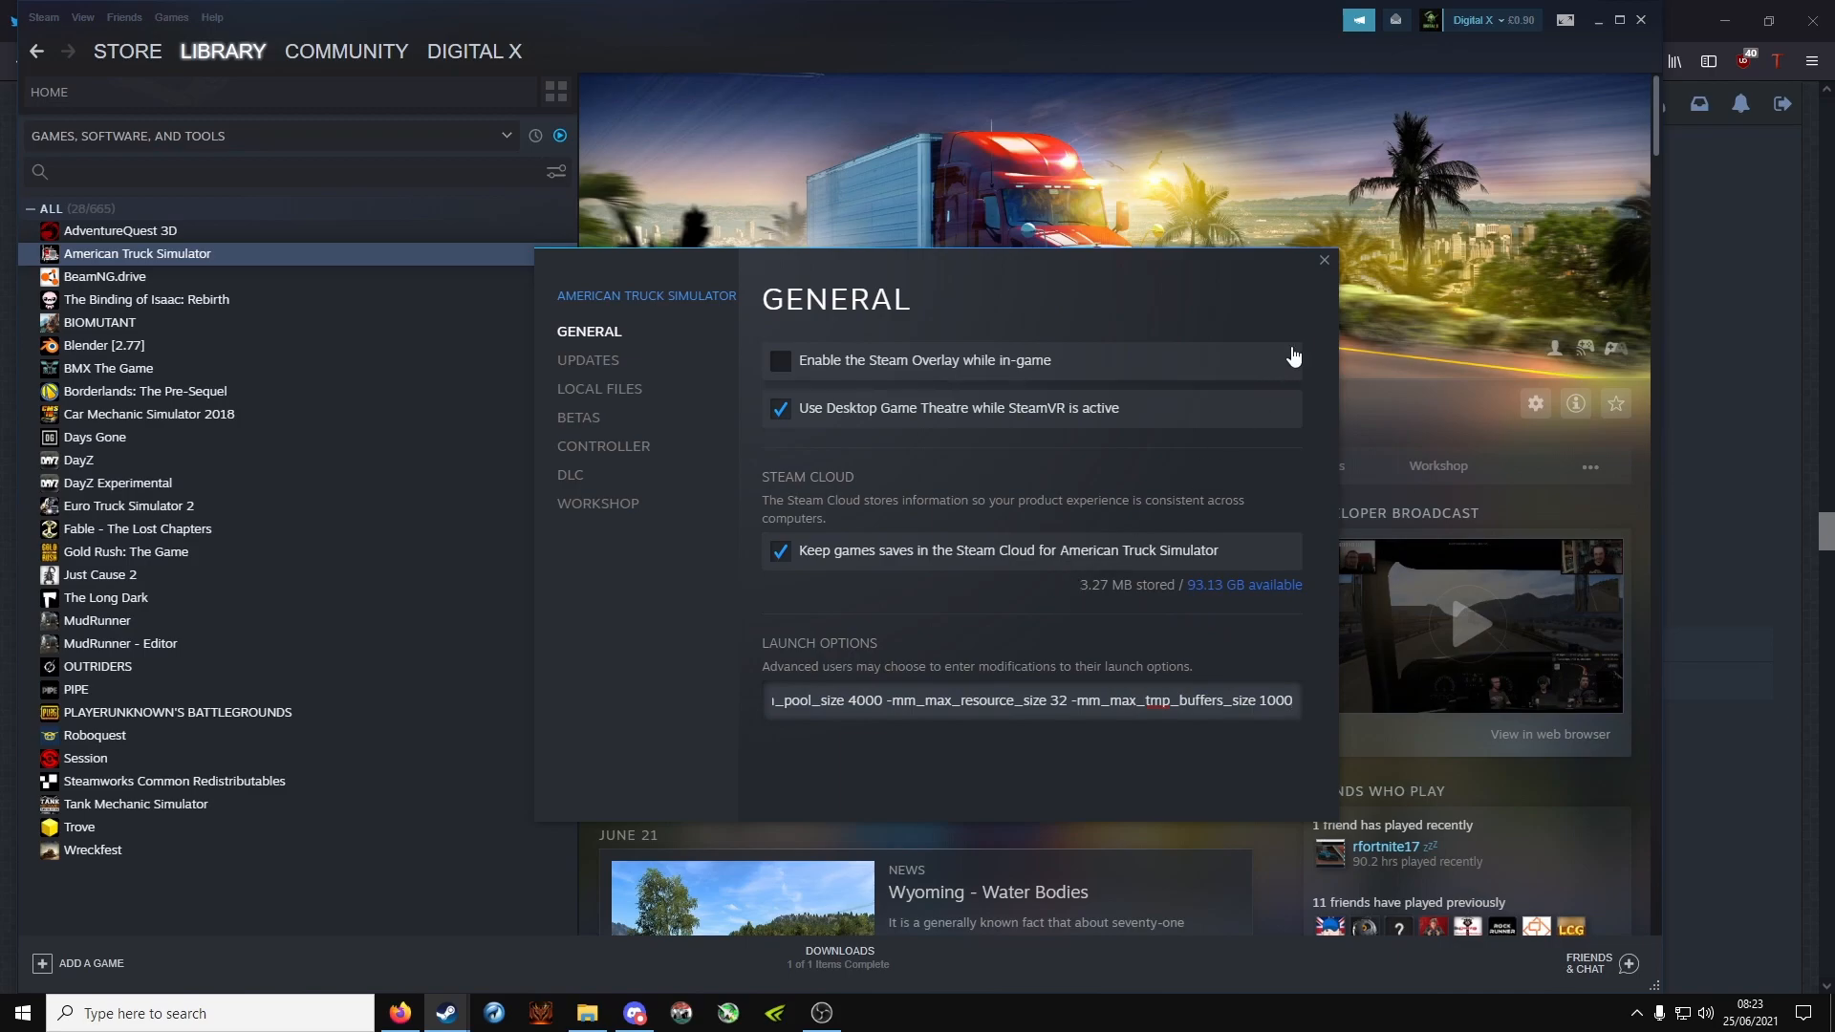
pyautogui.click(1323, 260)
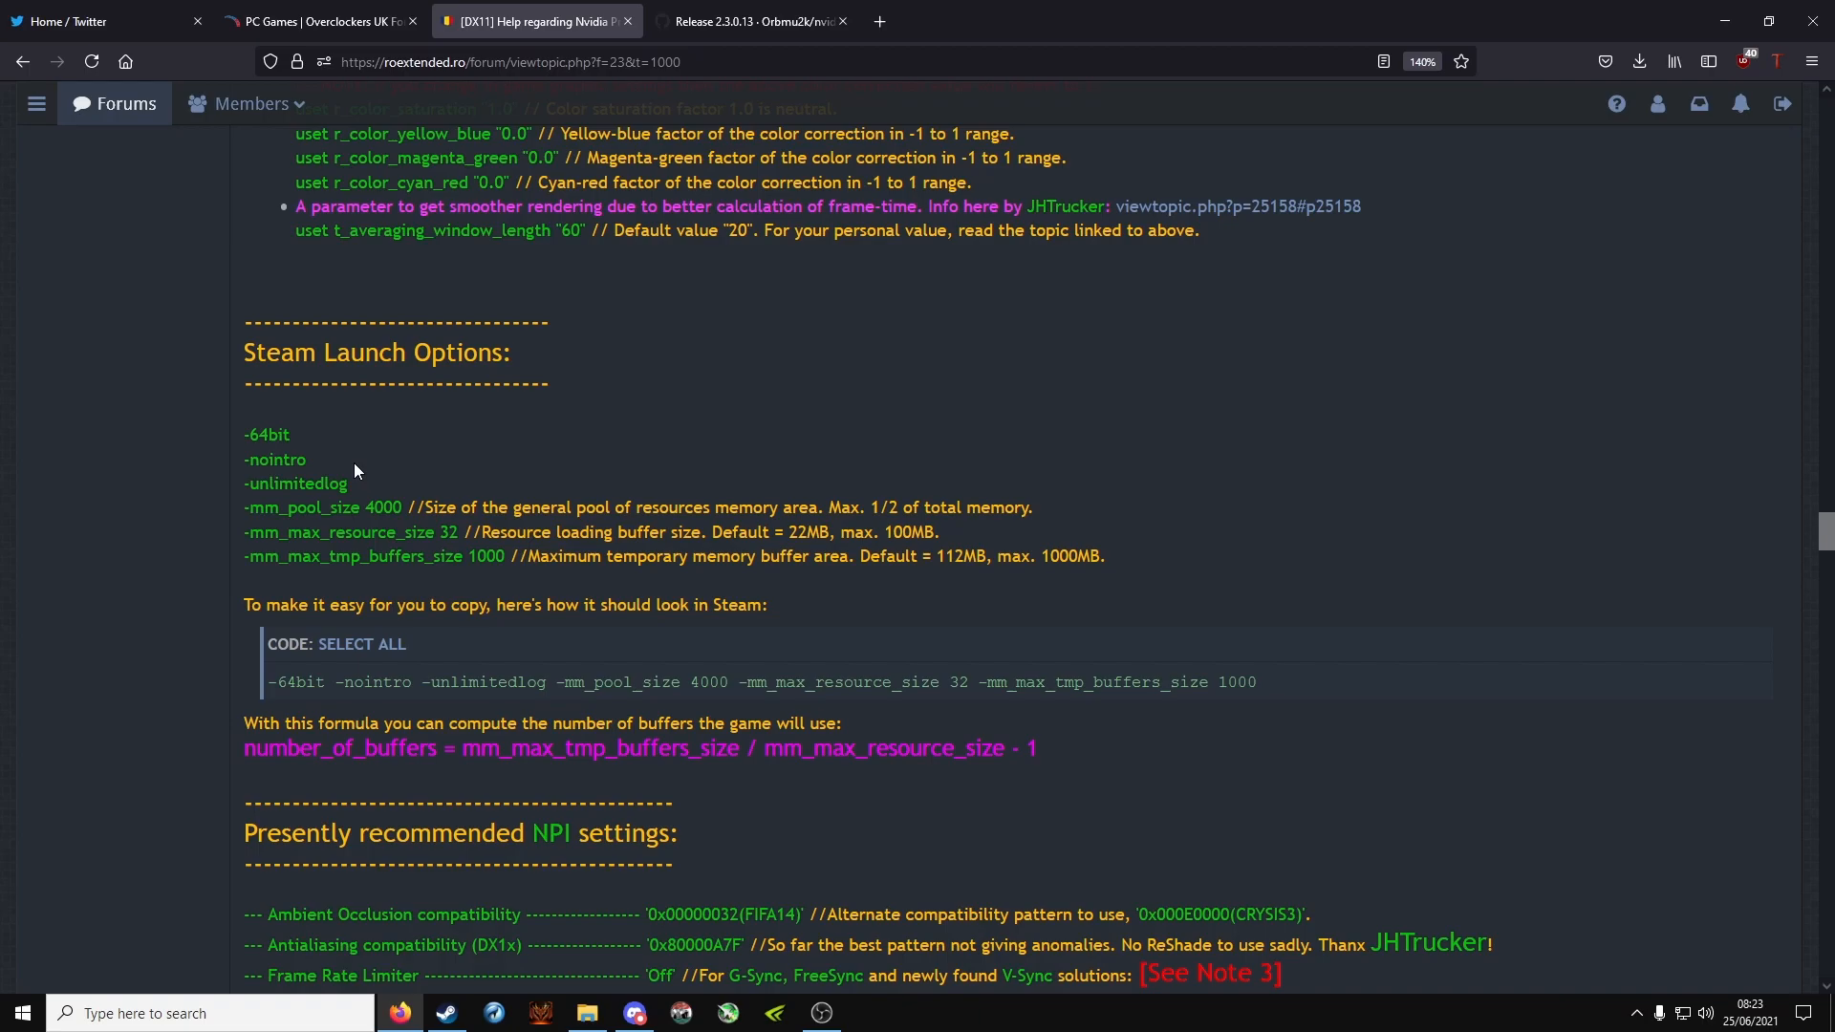
pyautogui.moveTo(363, 464)
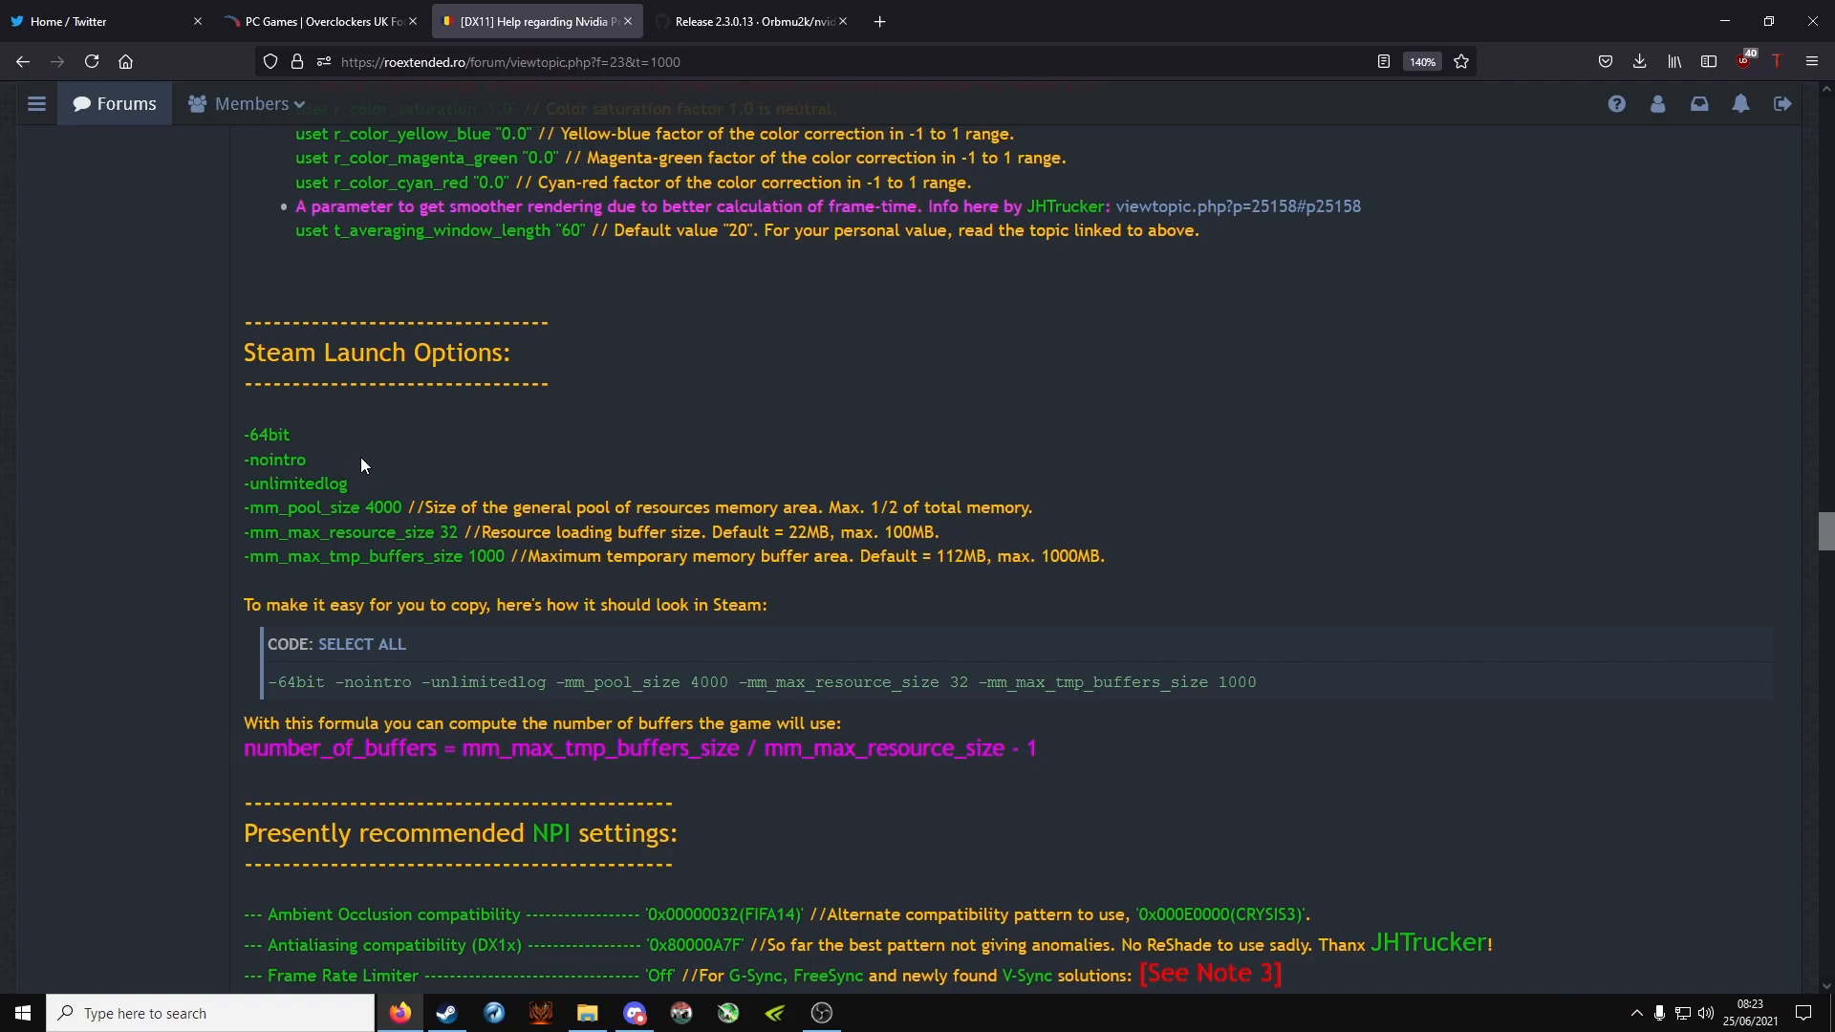
pyautogui.moveTo(355, 497)
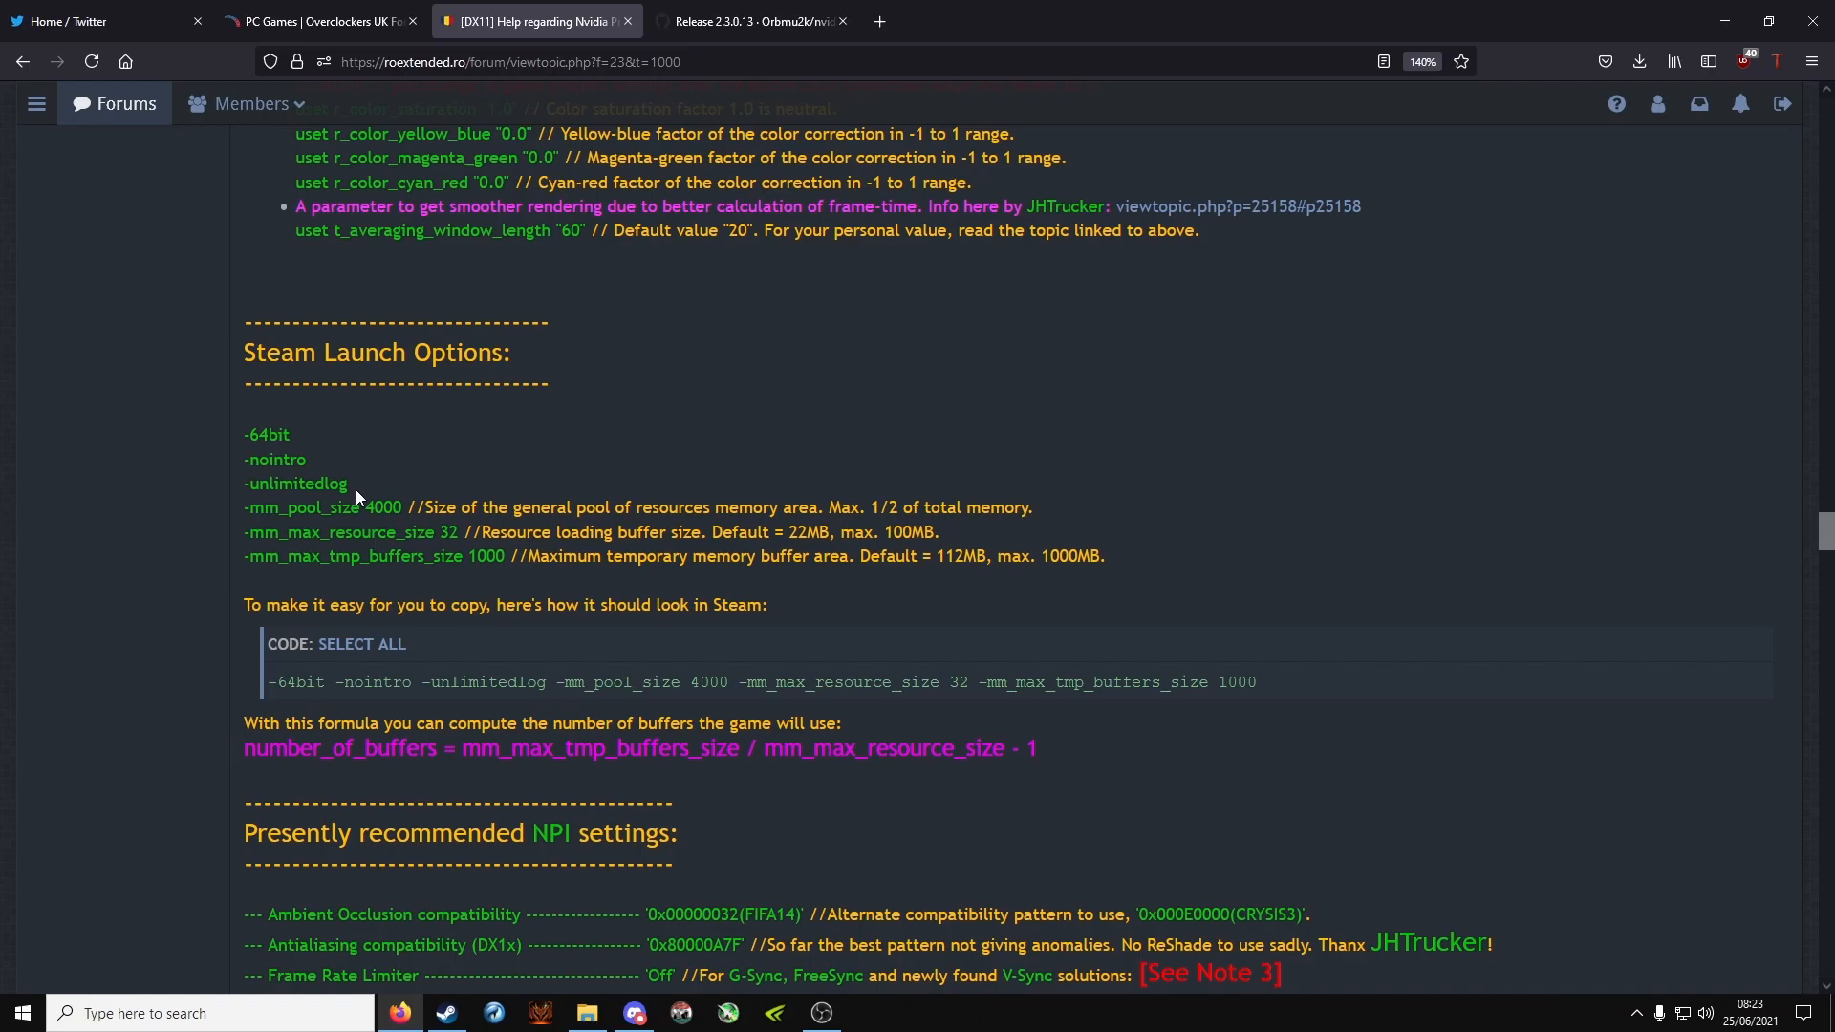
pyautogui.moveTo(355, 497)
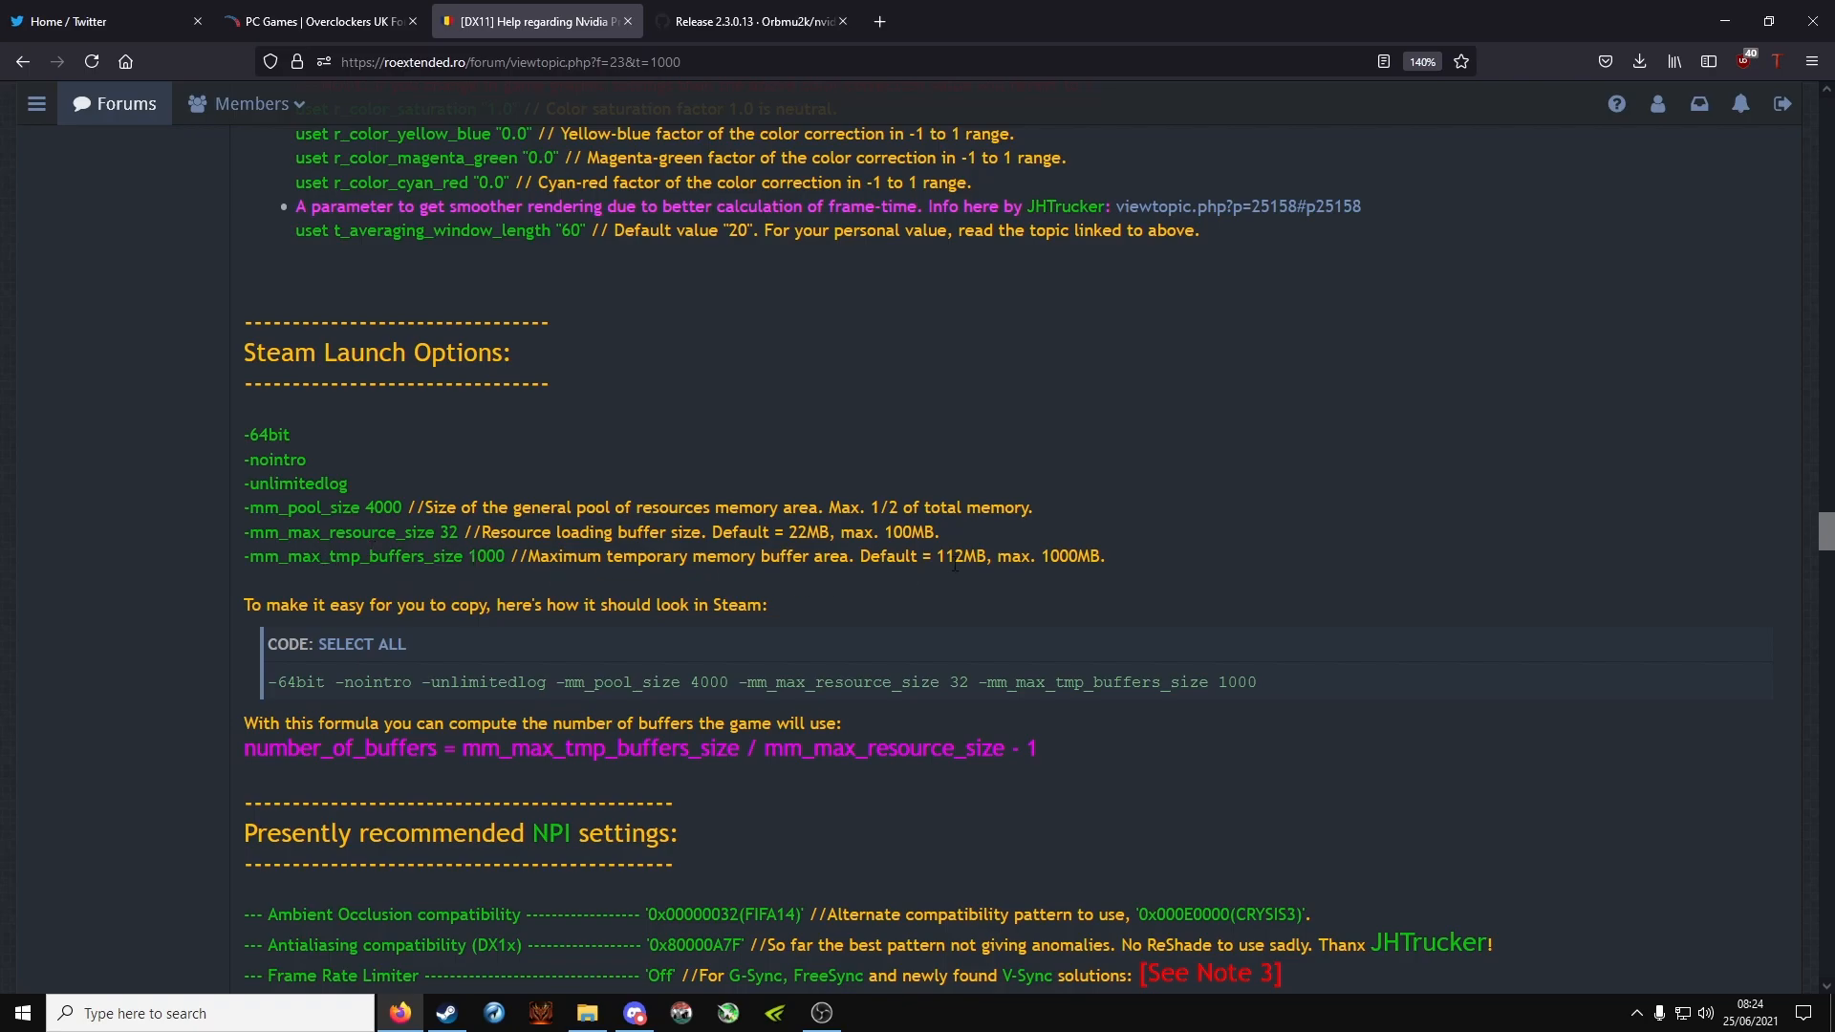
pyautogui.moveTo(1005, 596)
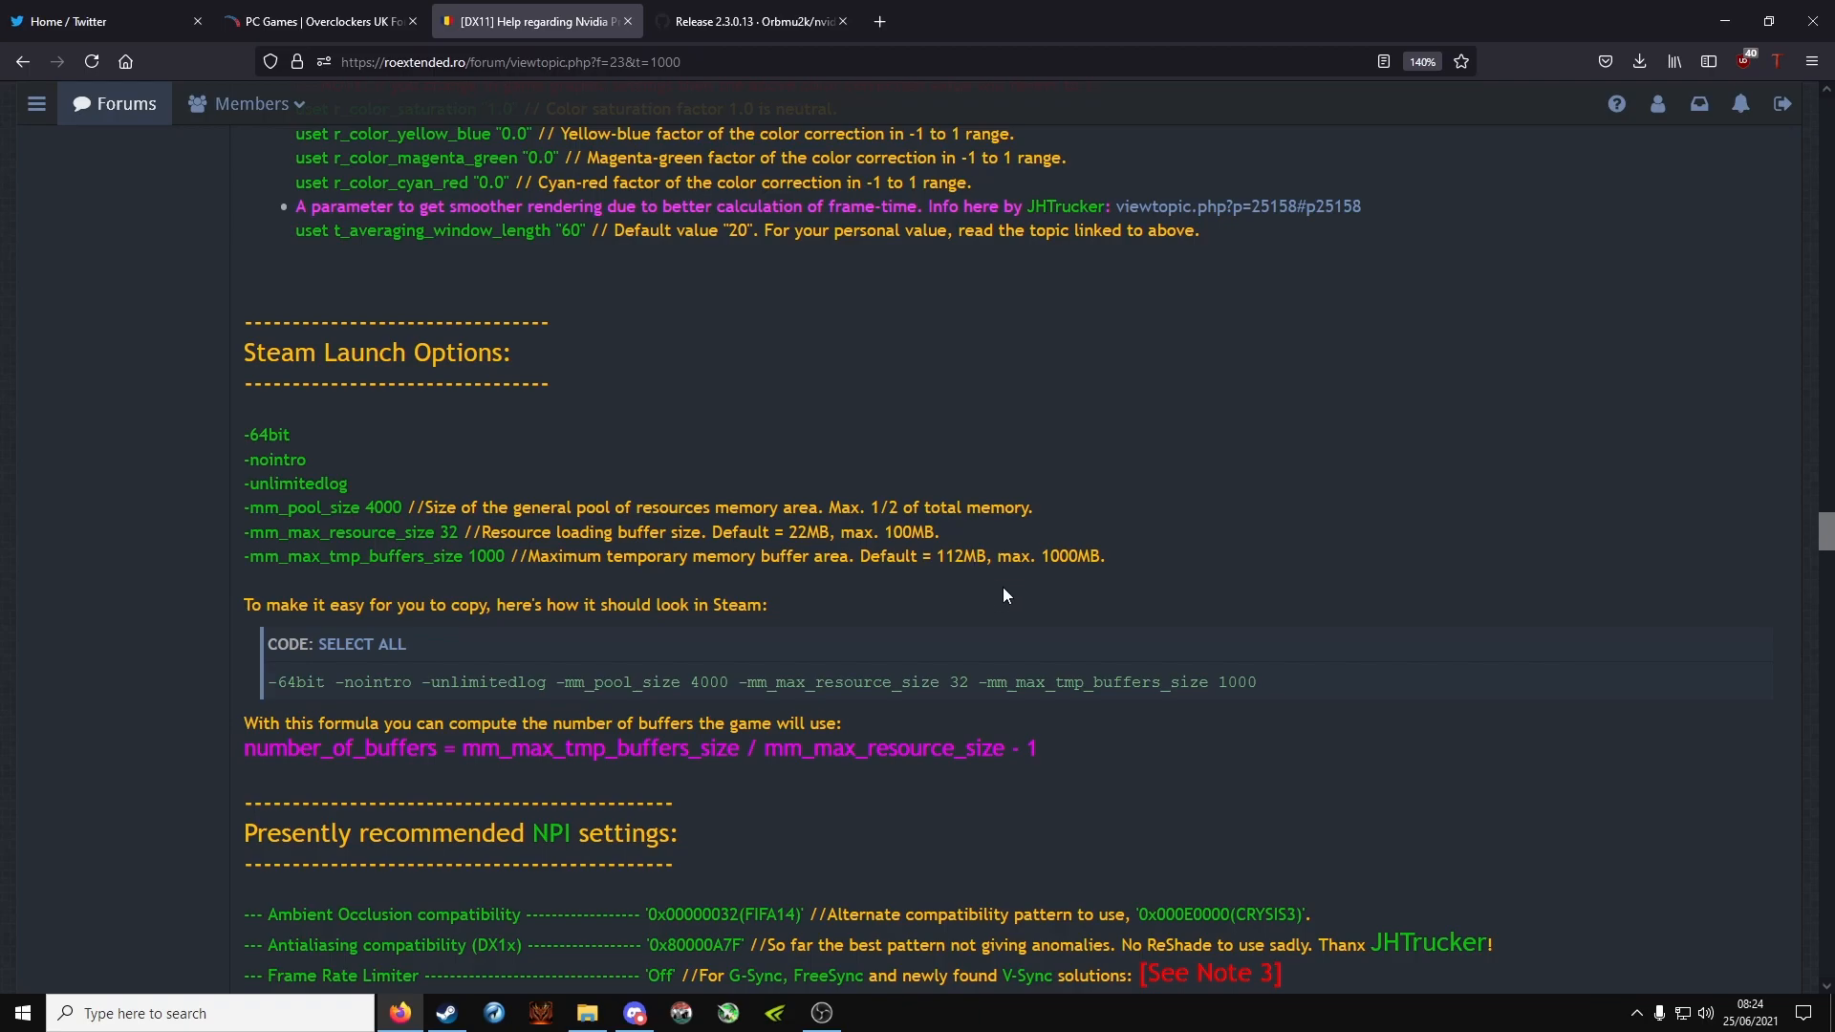
pyautogui.moveTo(579, 500)
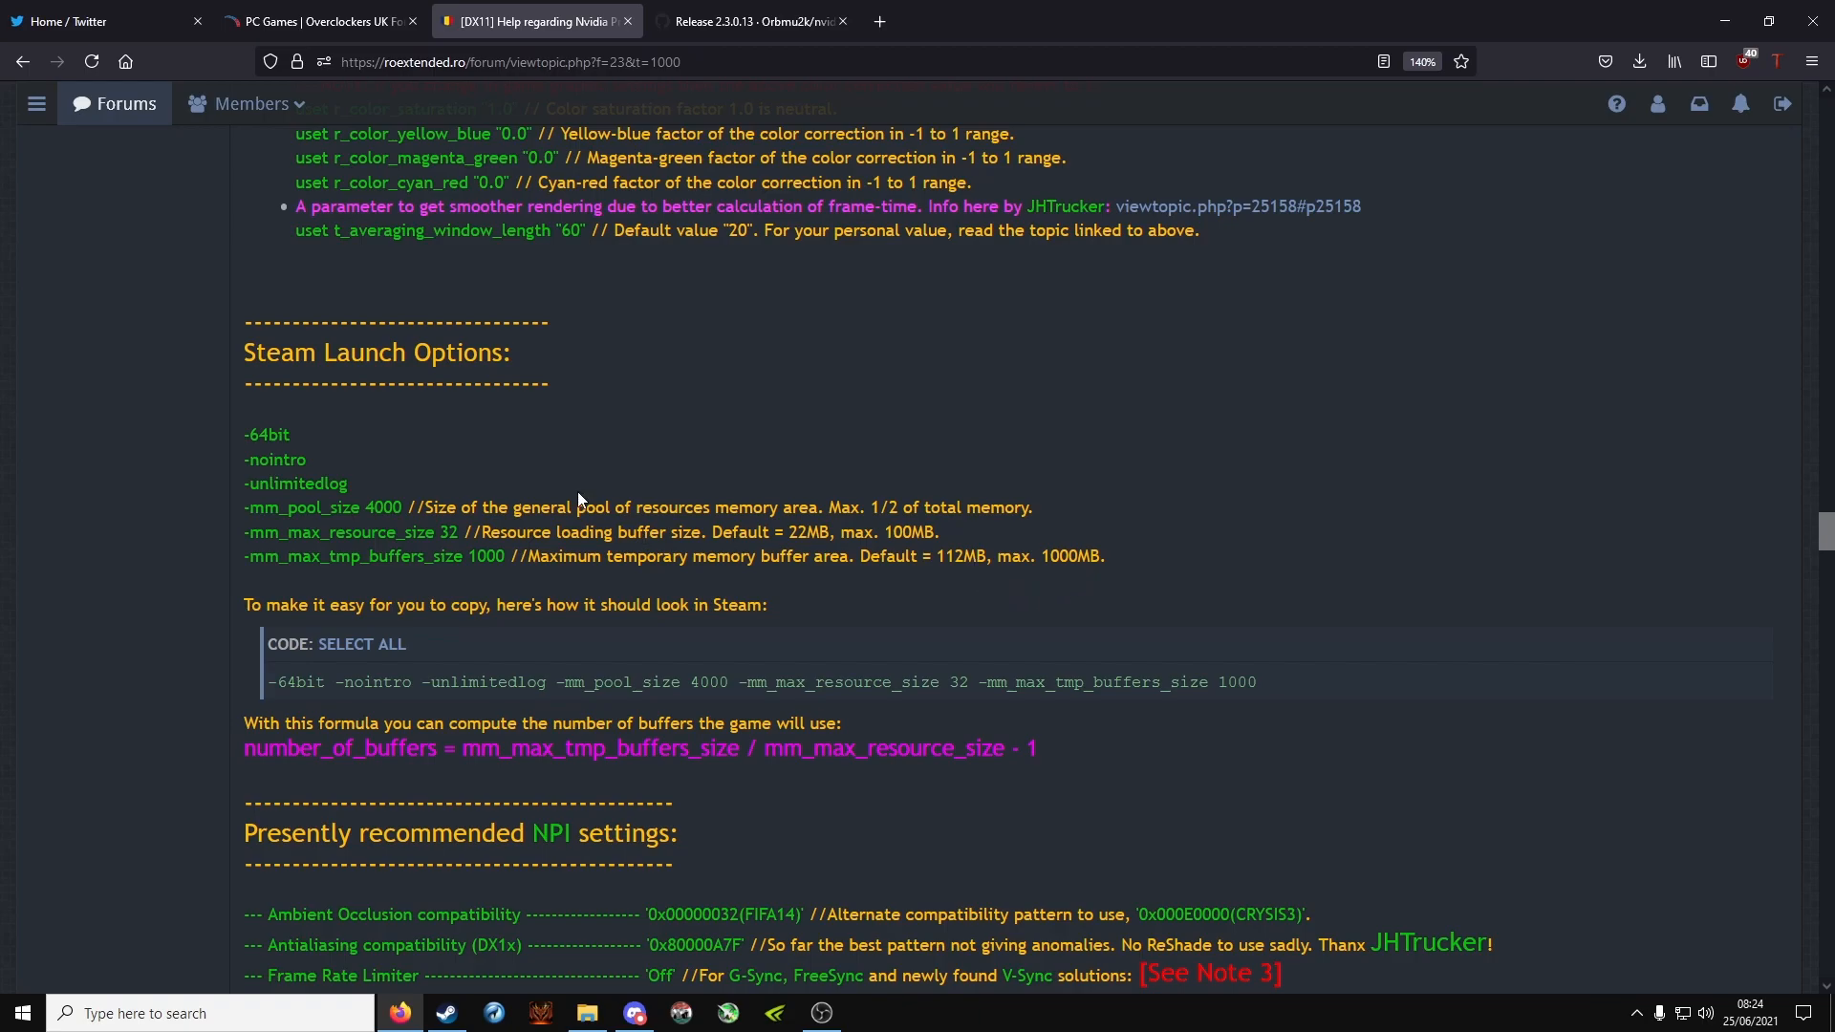
pyautogui.moveTo(684, 528)
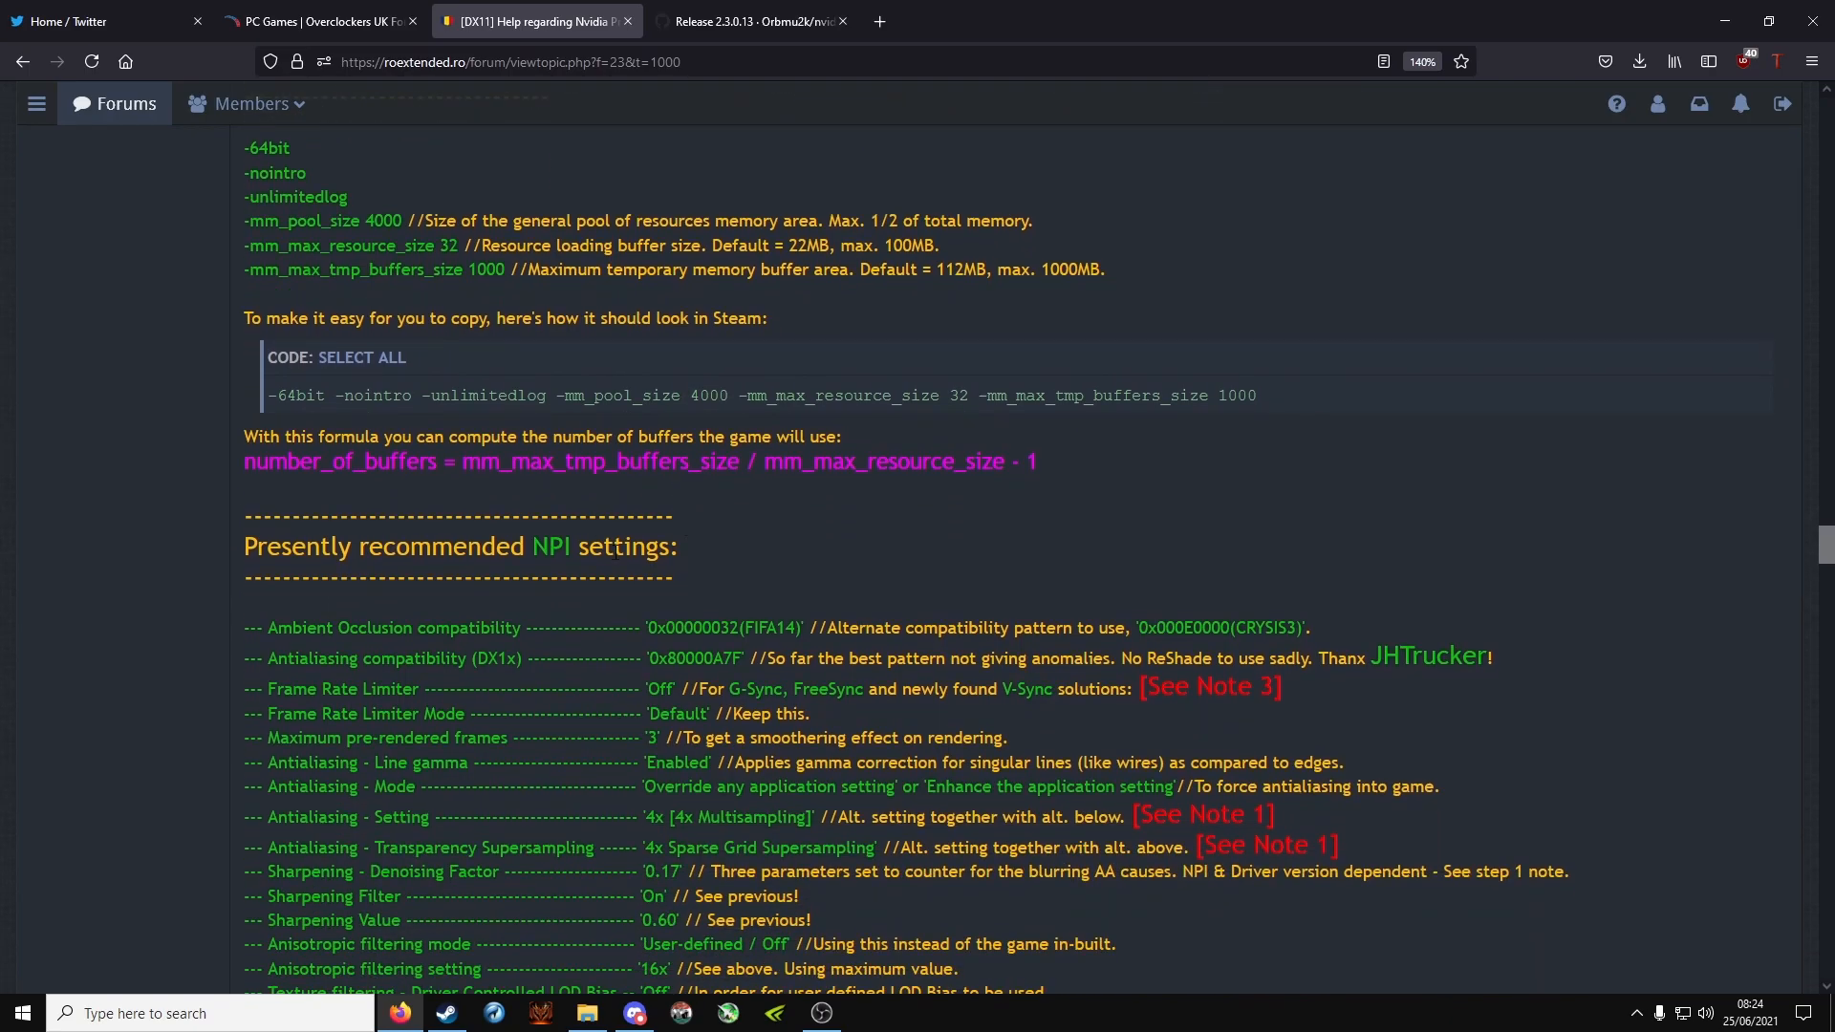
# Step: Bring NVIDIA Profile Inspector up over the forum's recommended NPI settings list
pyautogui.scroll(-3)
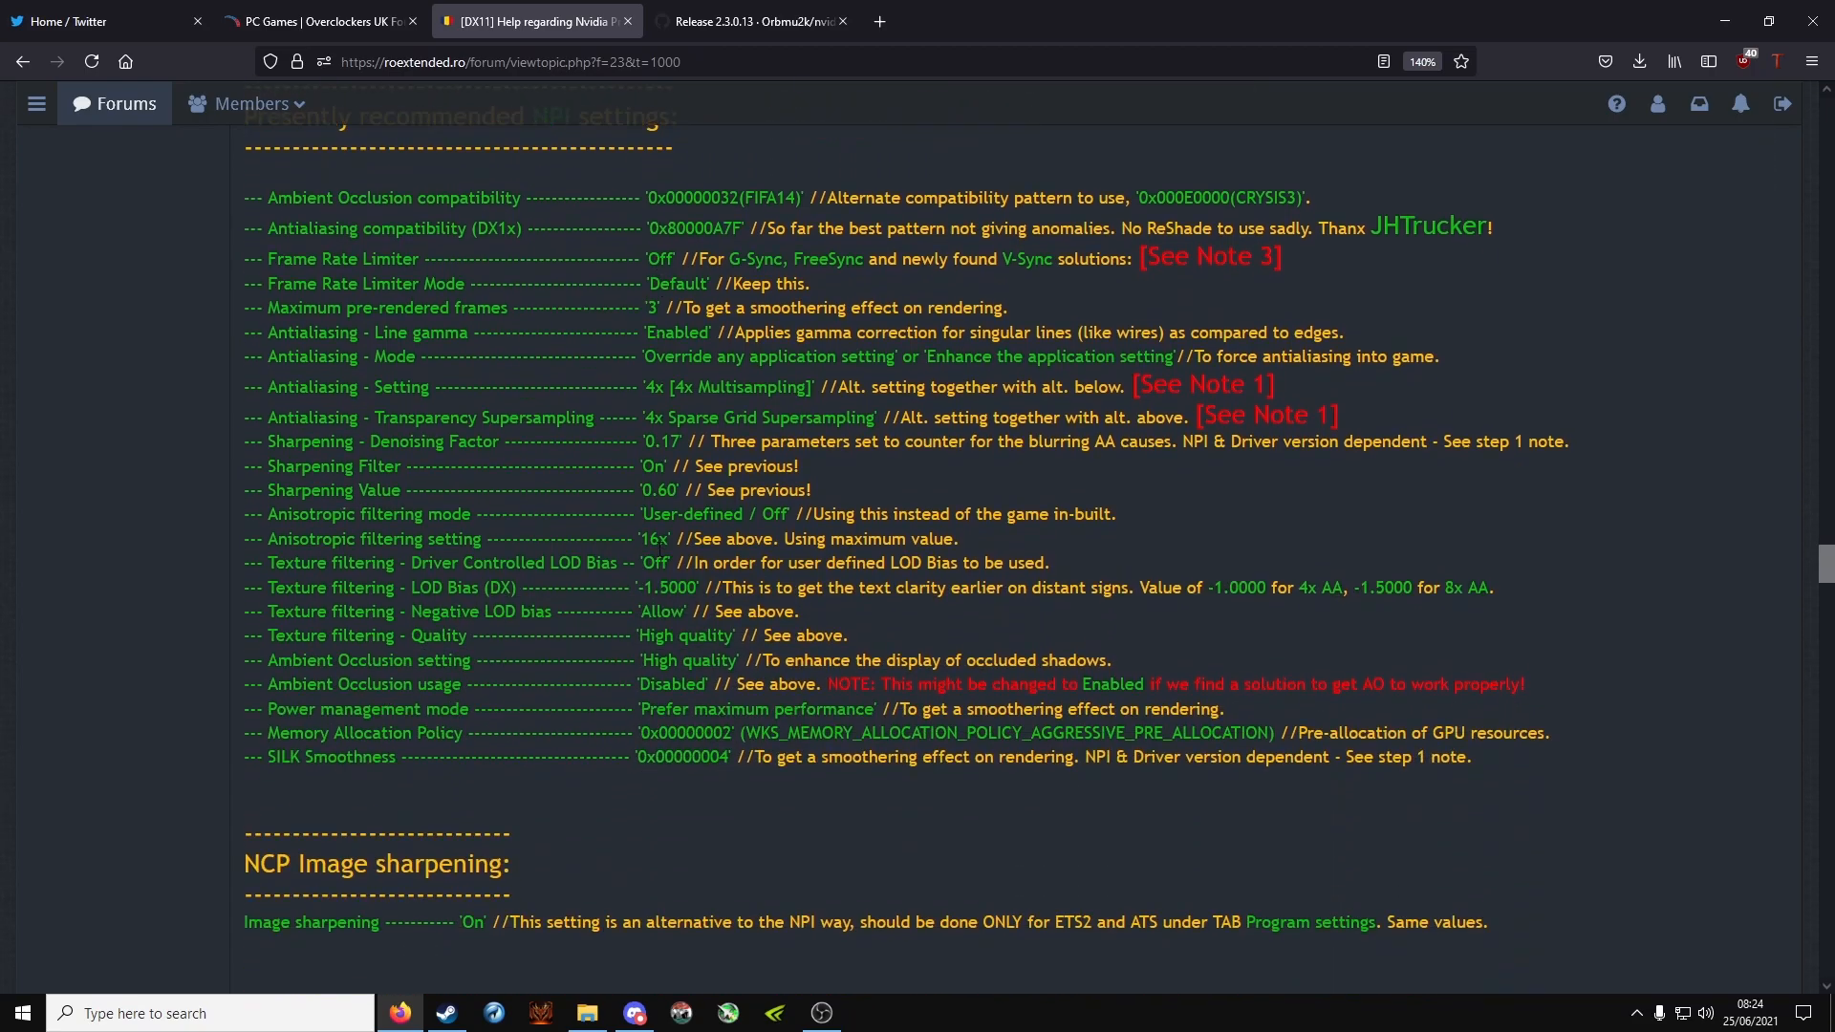
pyautogui.scroll(3)
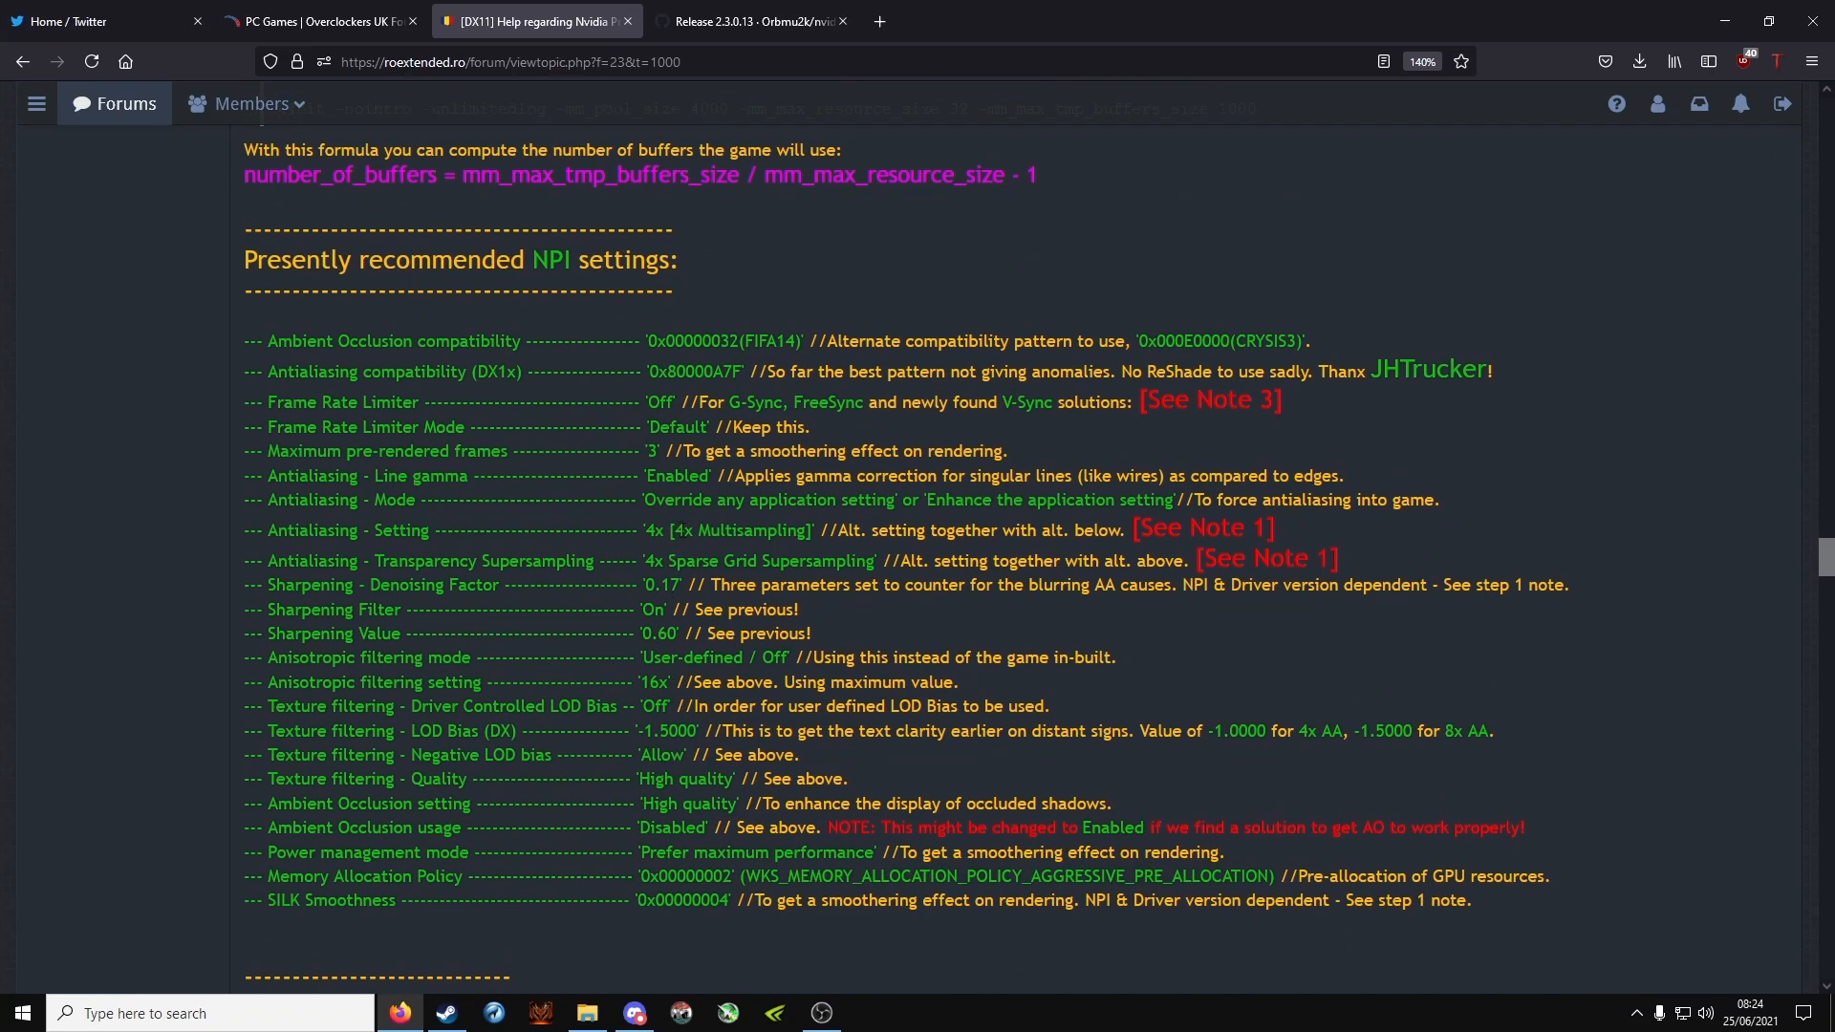
pyautogui.click(822, 1013)
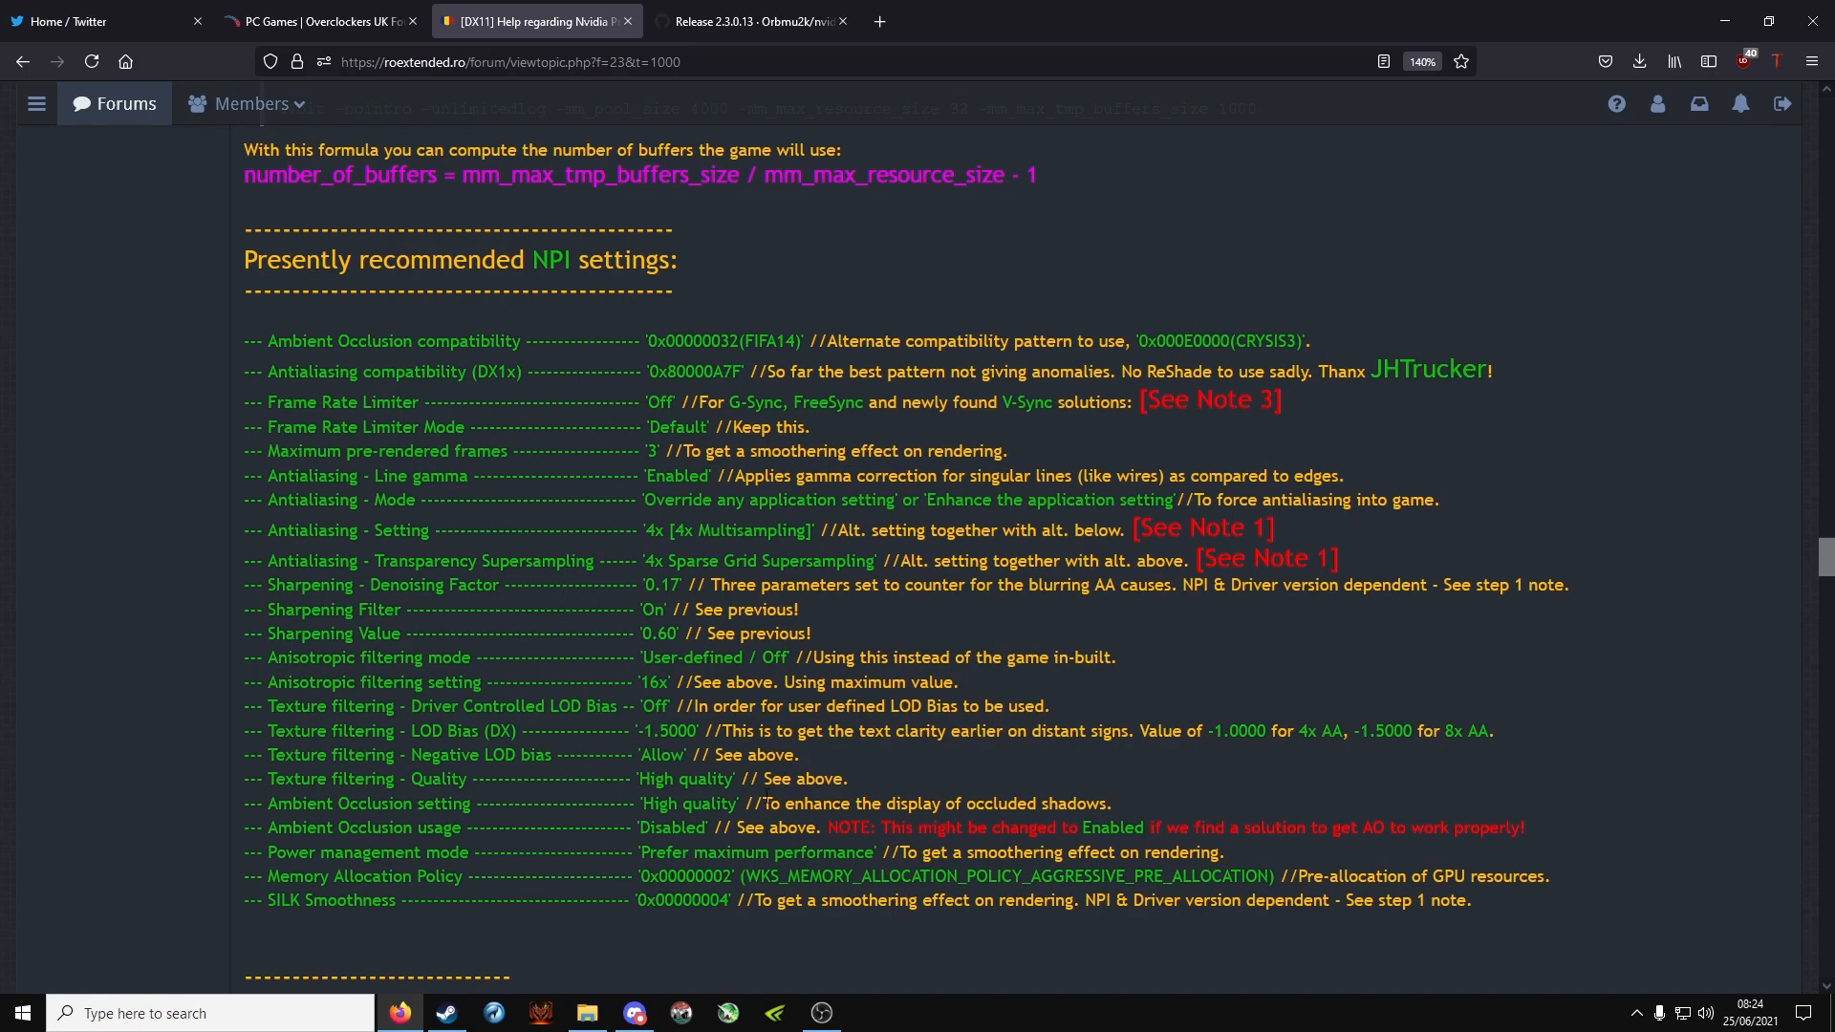
pyautogui.moveTo(677, 633)
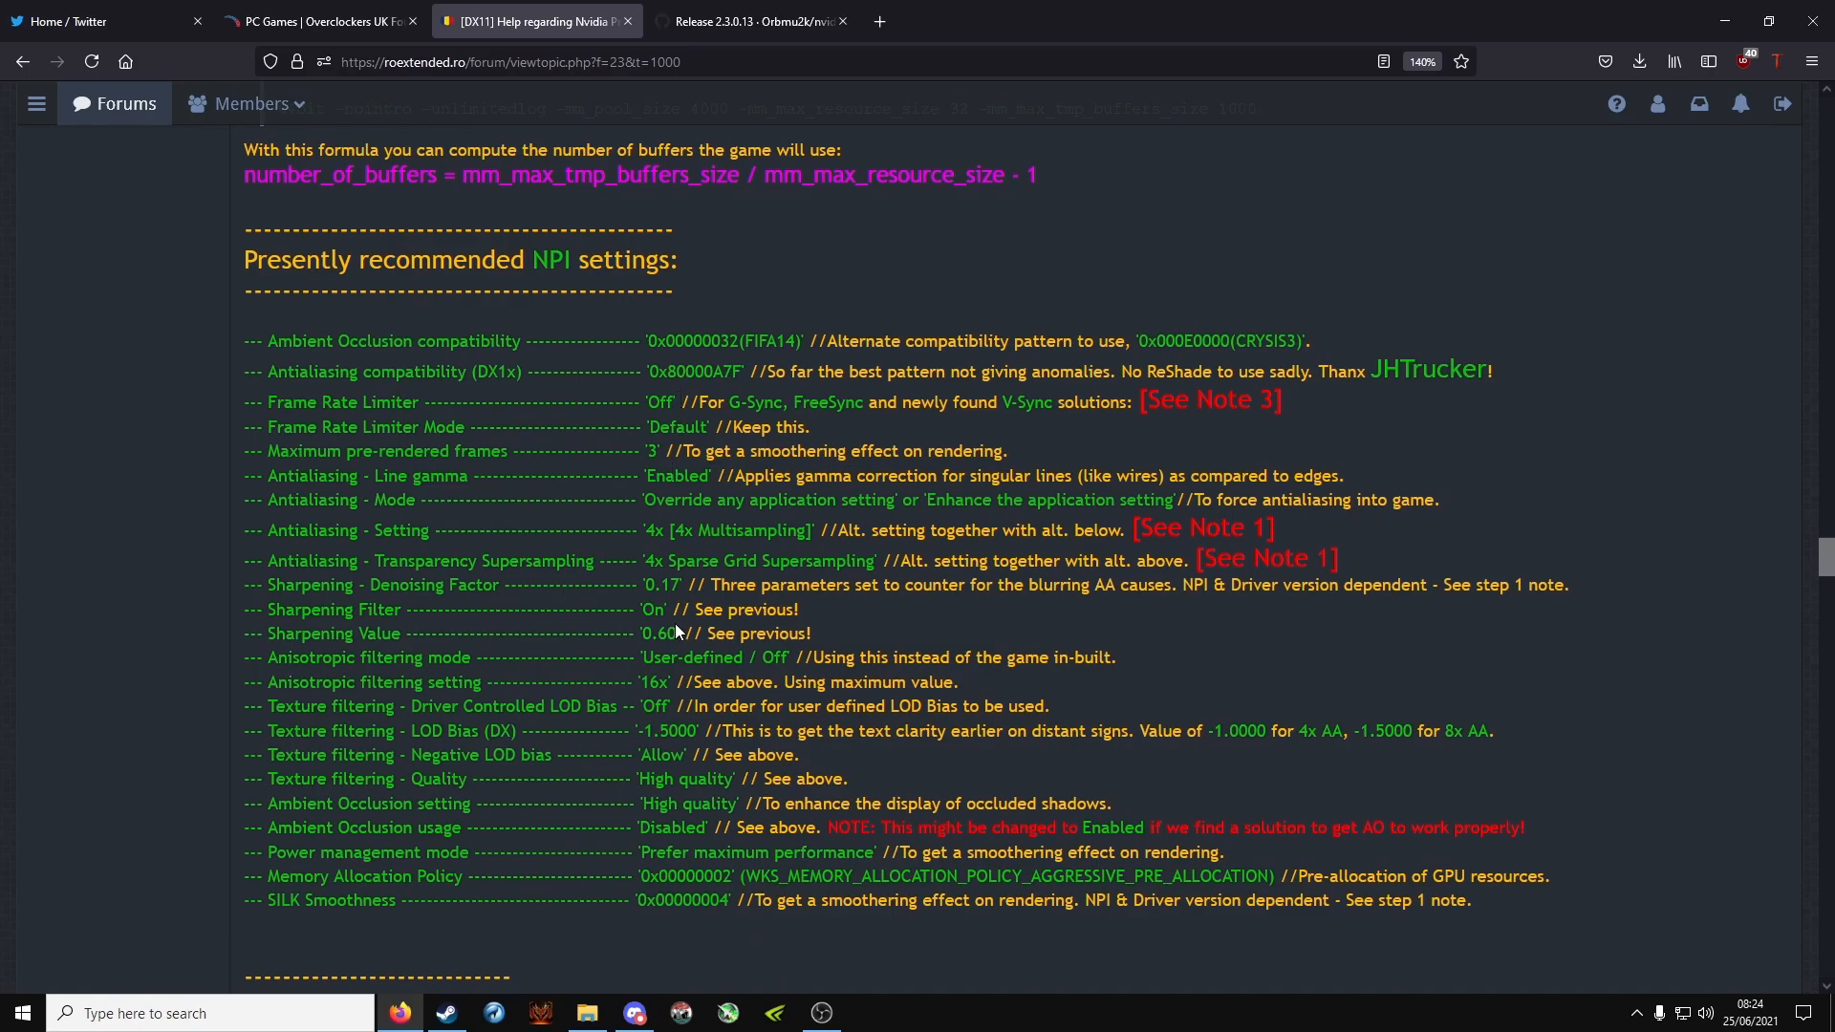
pyautogui.click(776, 1014)
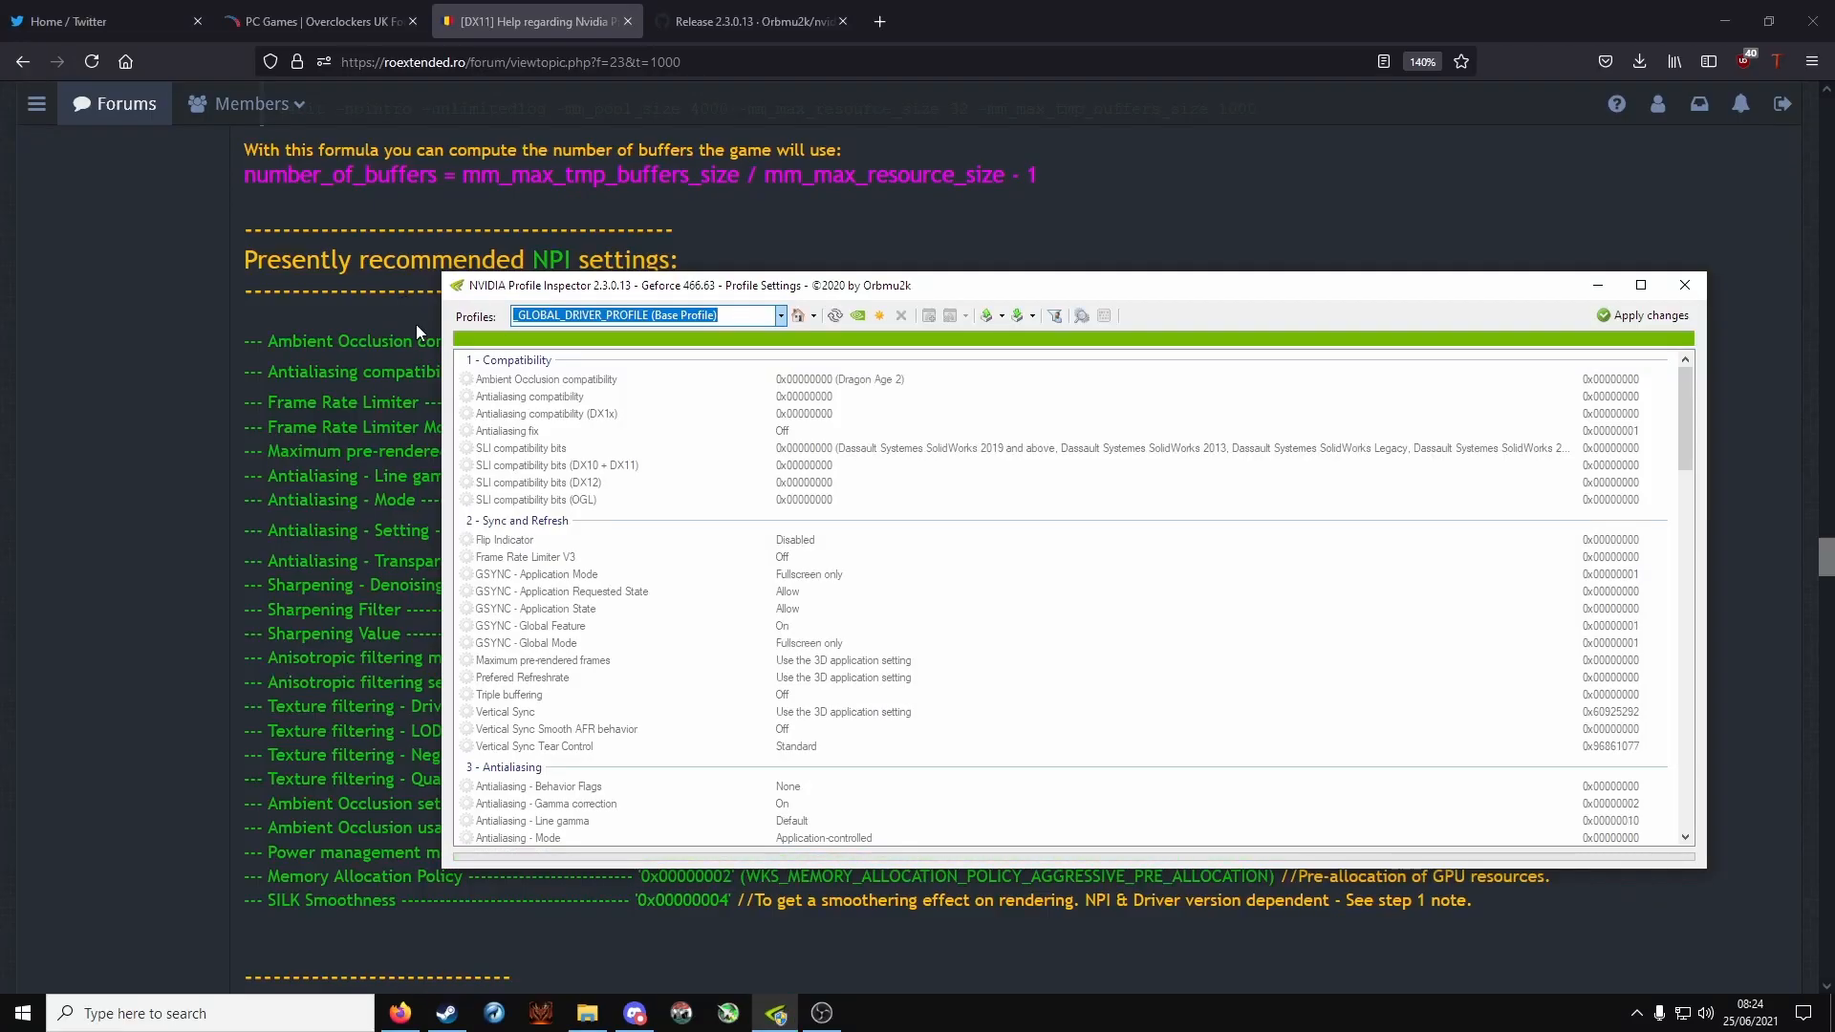
# Step: Select the American Truck Simulator profile and import American Truck Simulator.nip into it
pyautogui.write('american')
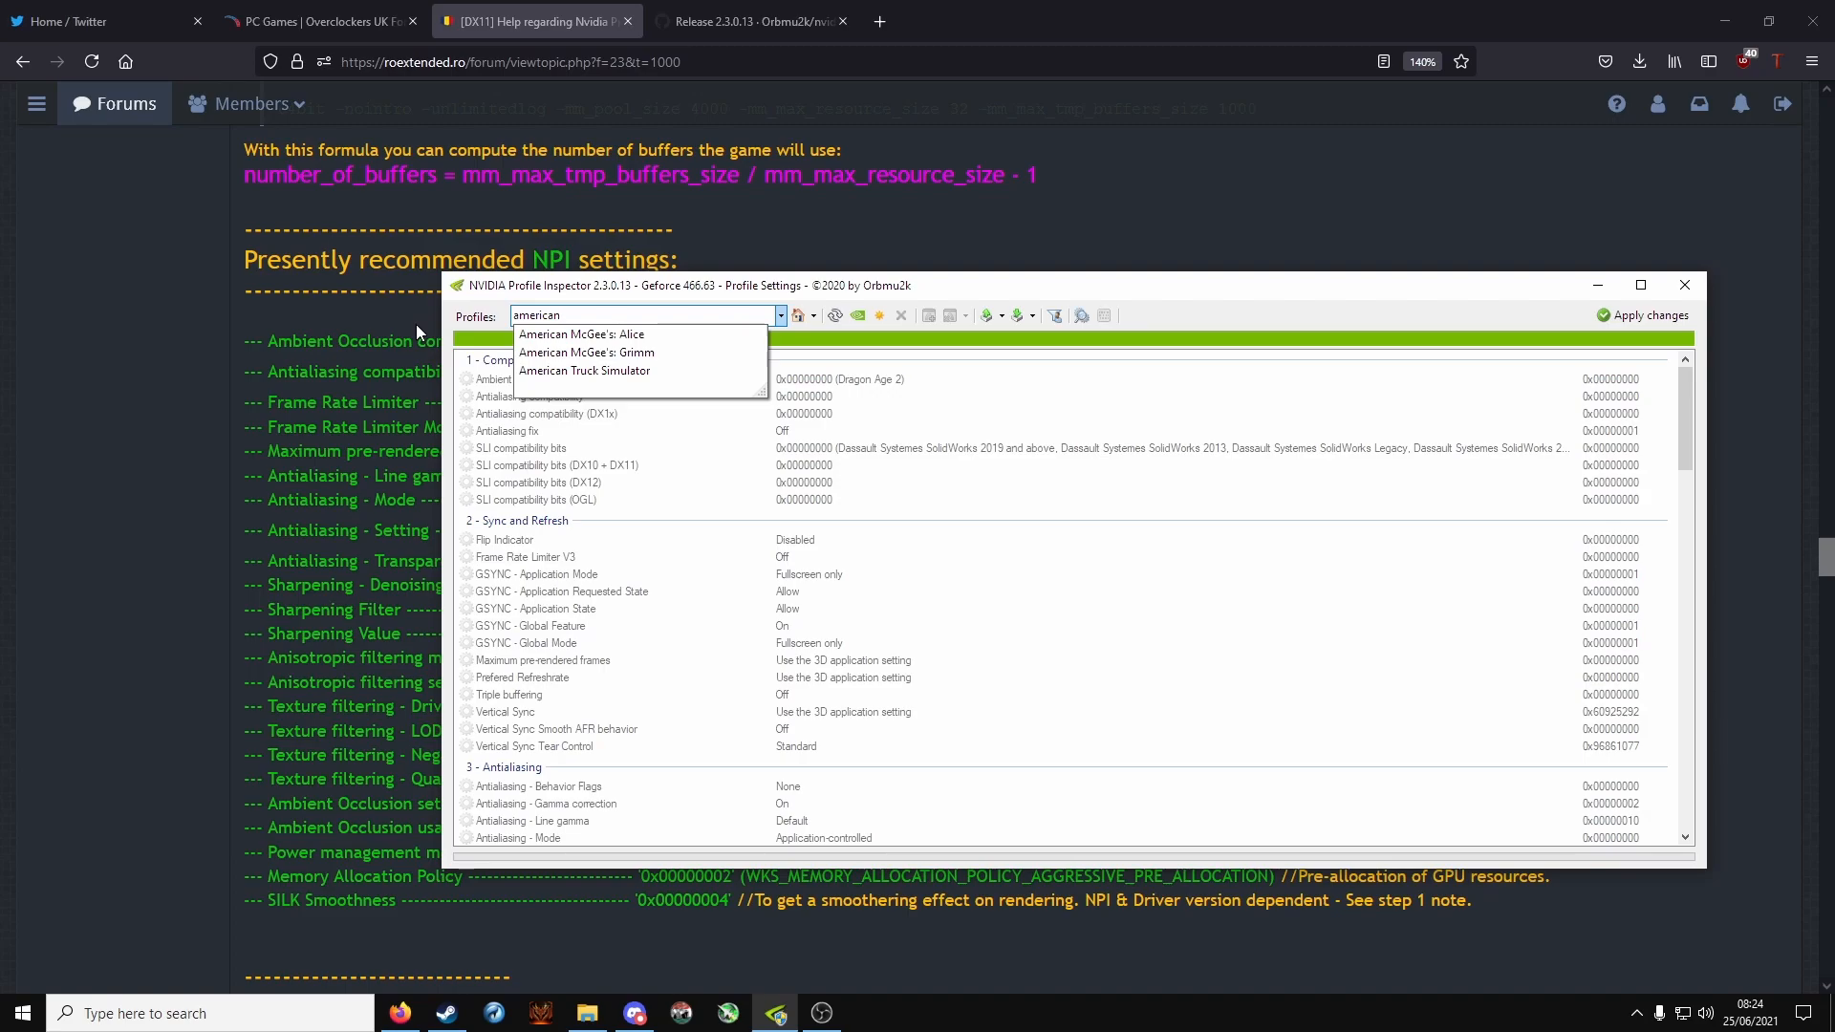
pyautogui.moveTo(602, 370)
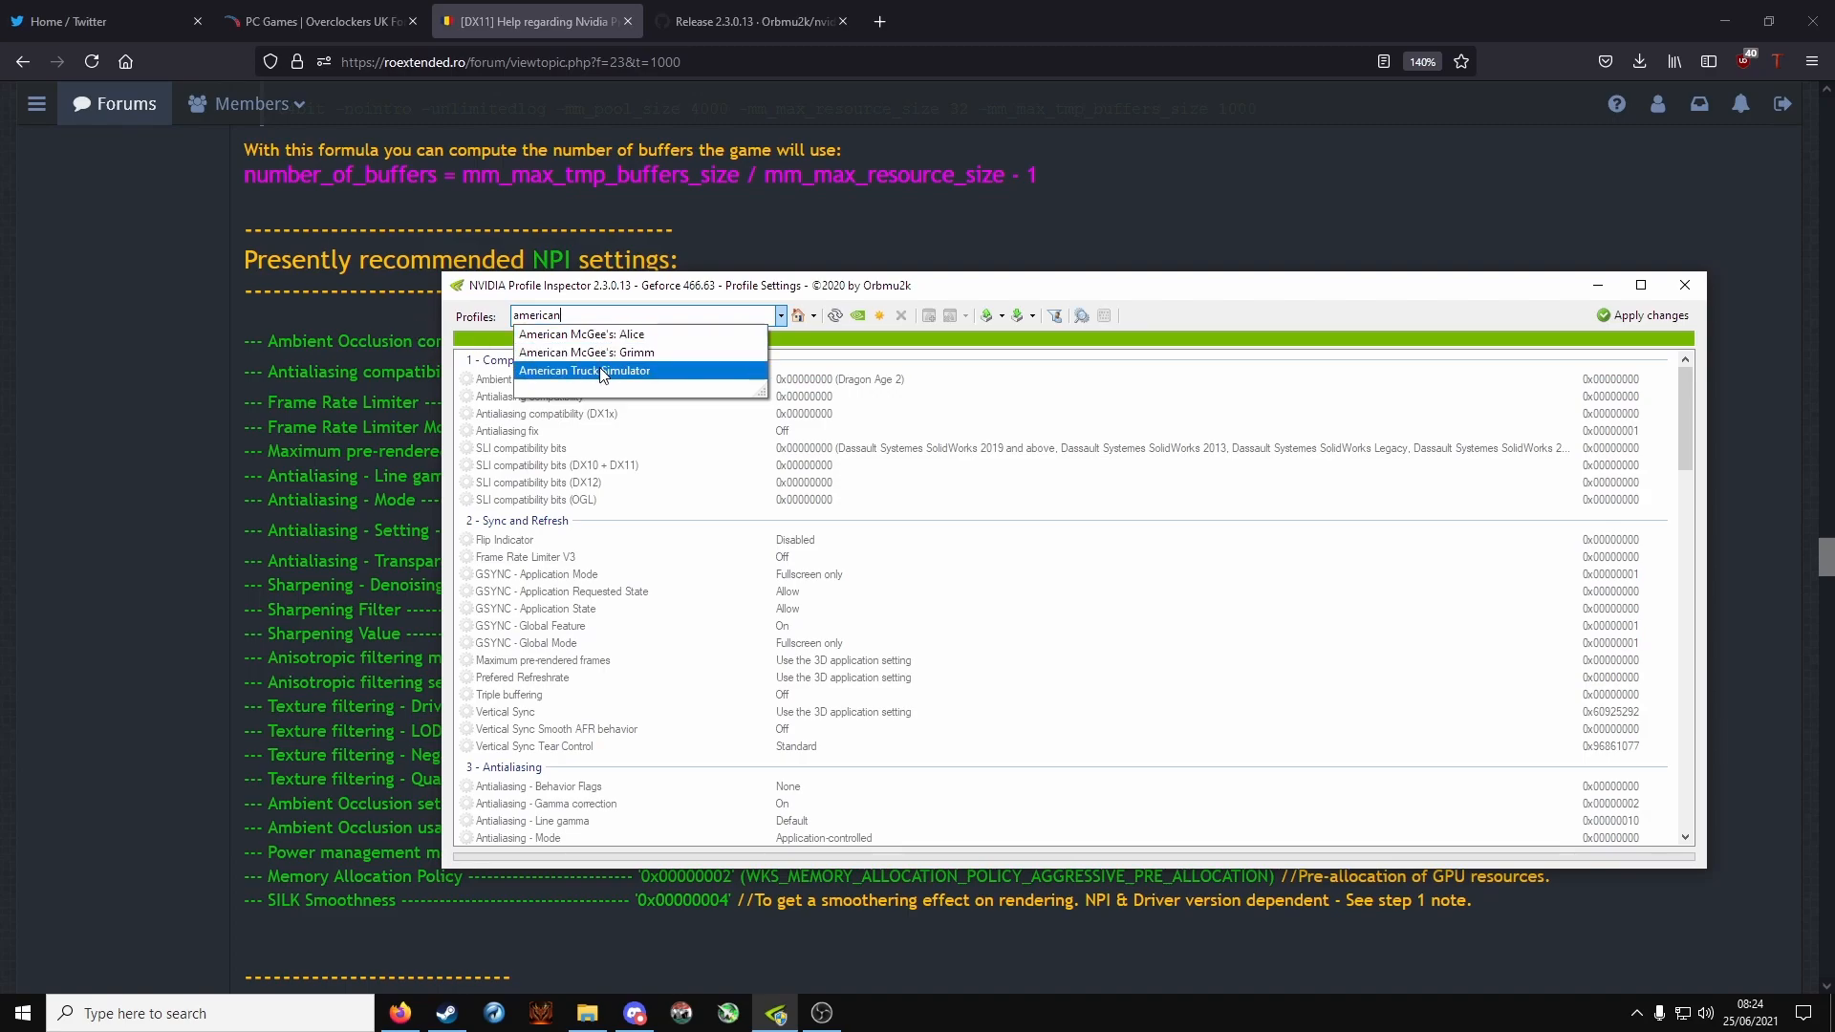
pyautogui.click(585, 371)
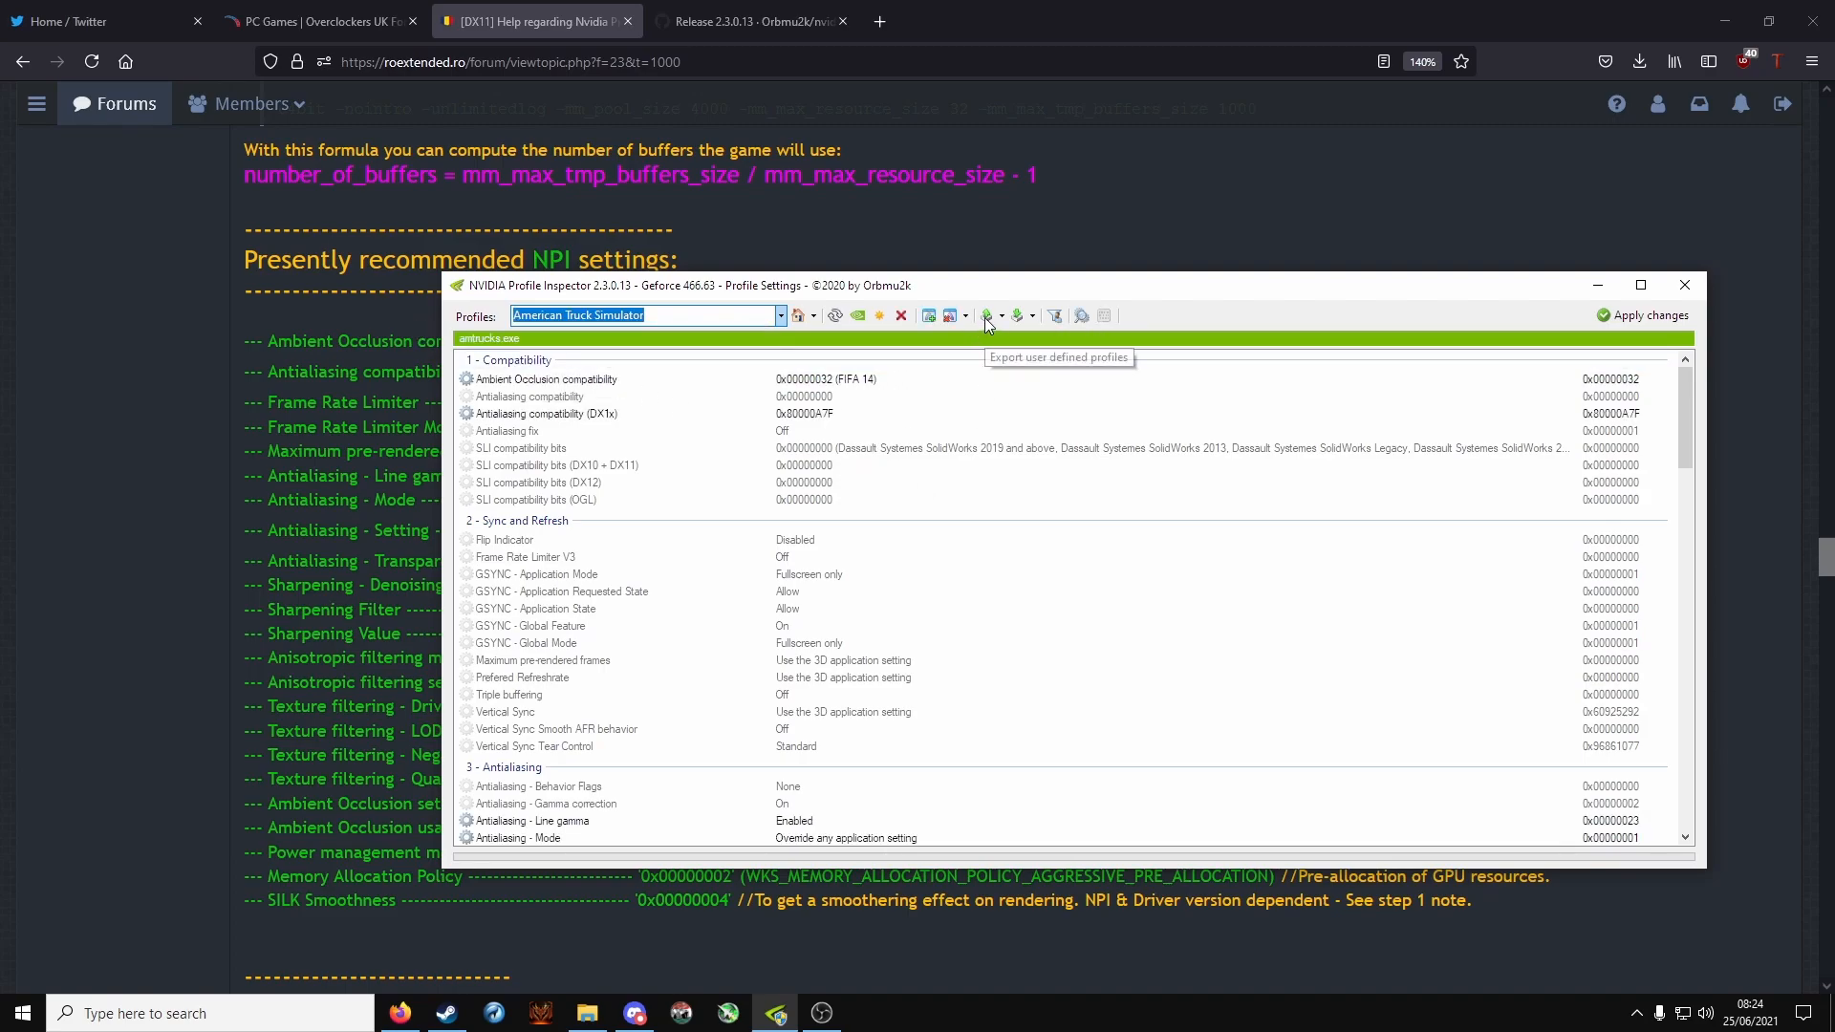
pyautogui.moveTo(1017, 315)
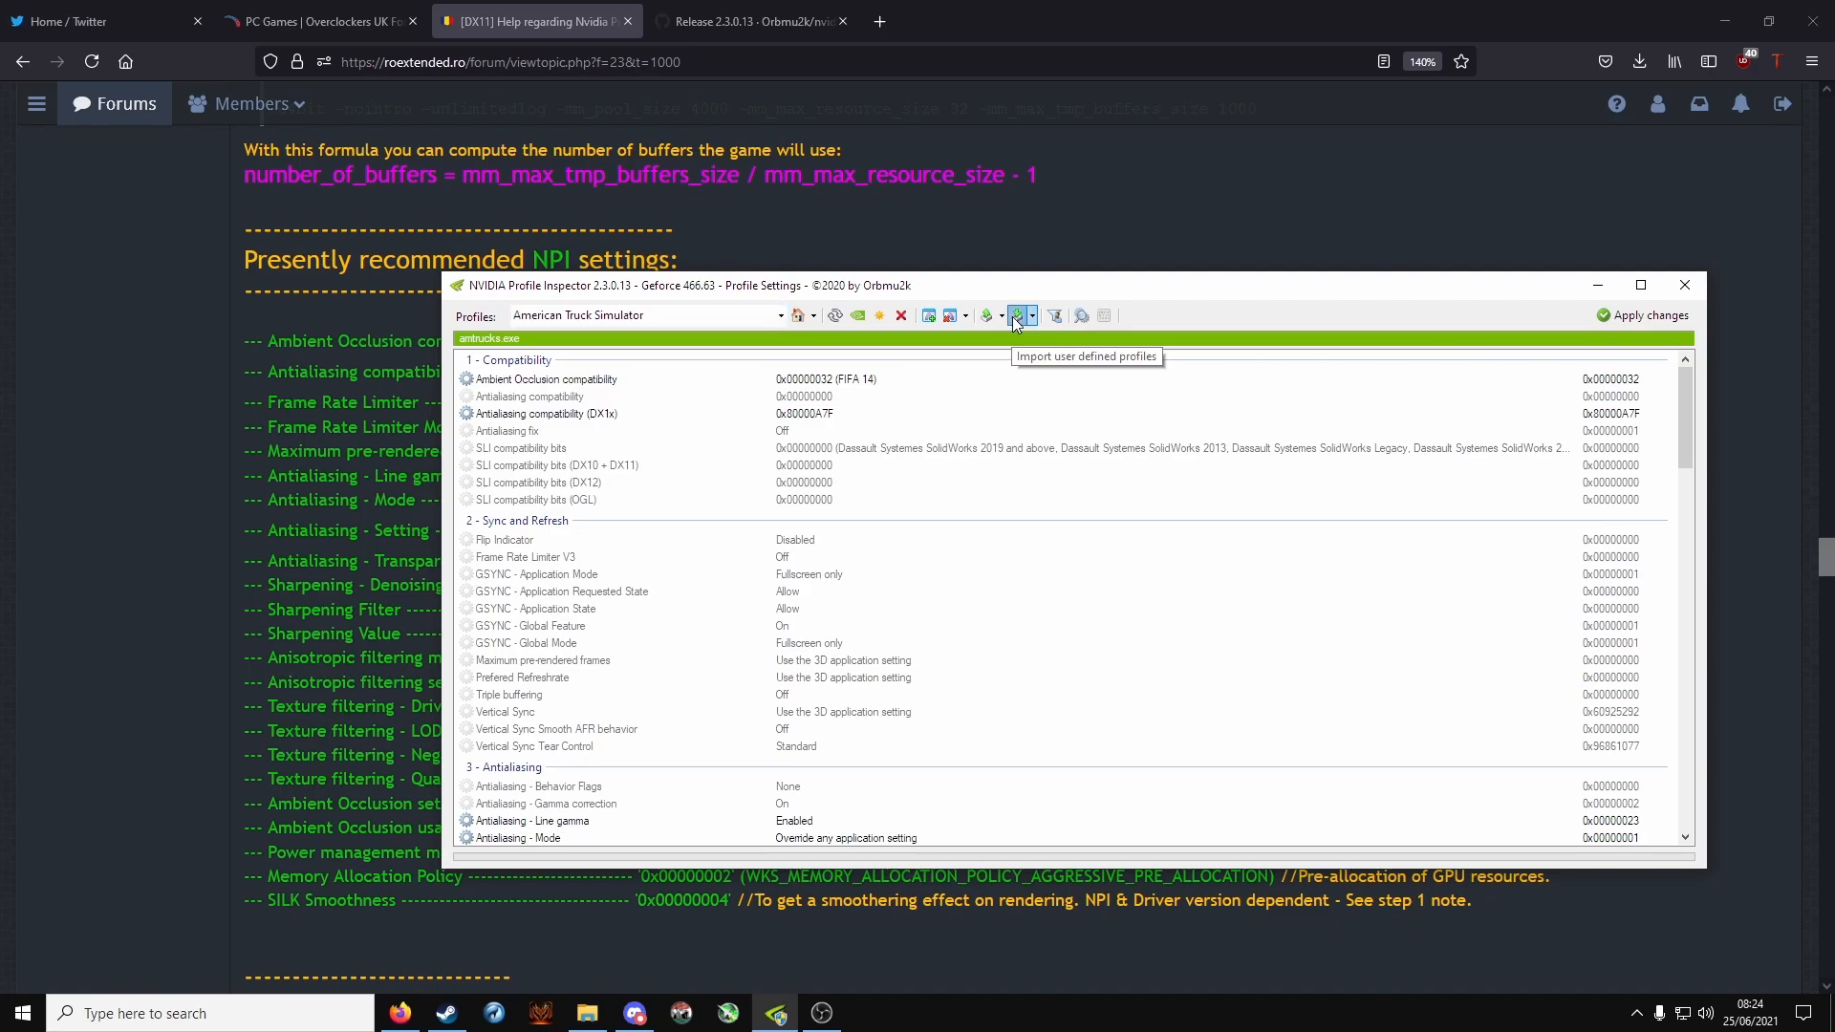
pyautogui.click(1022, 316)
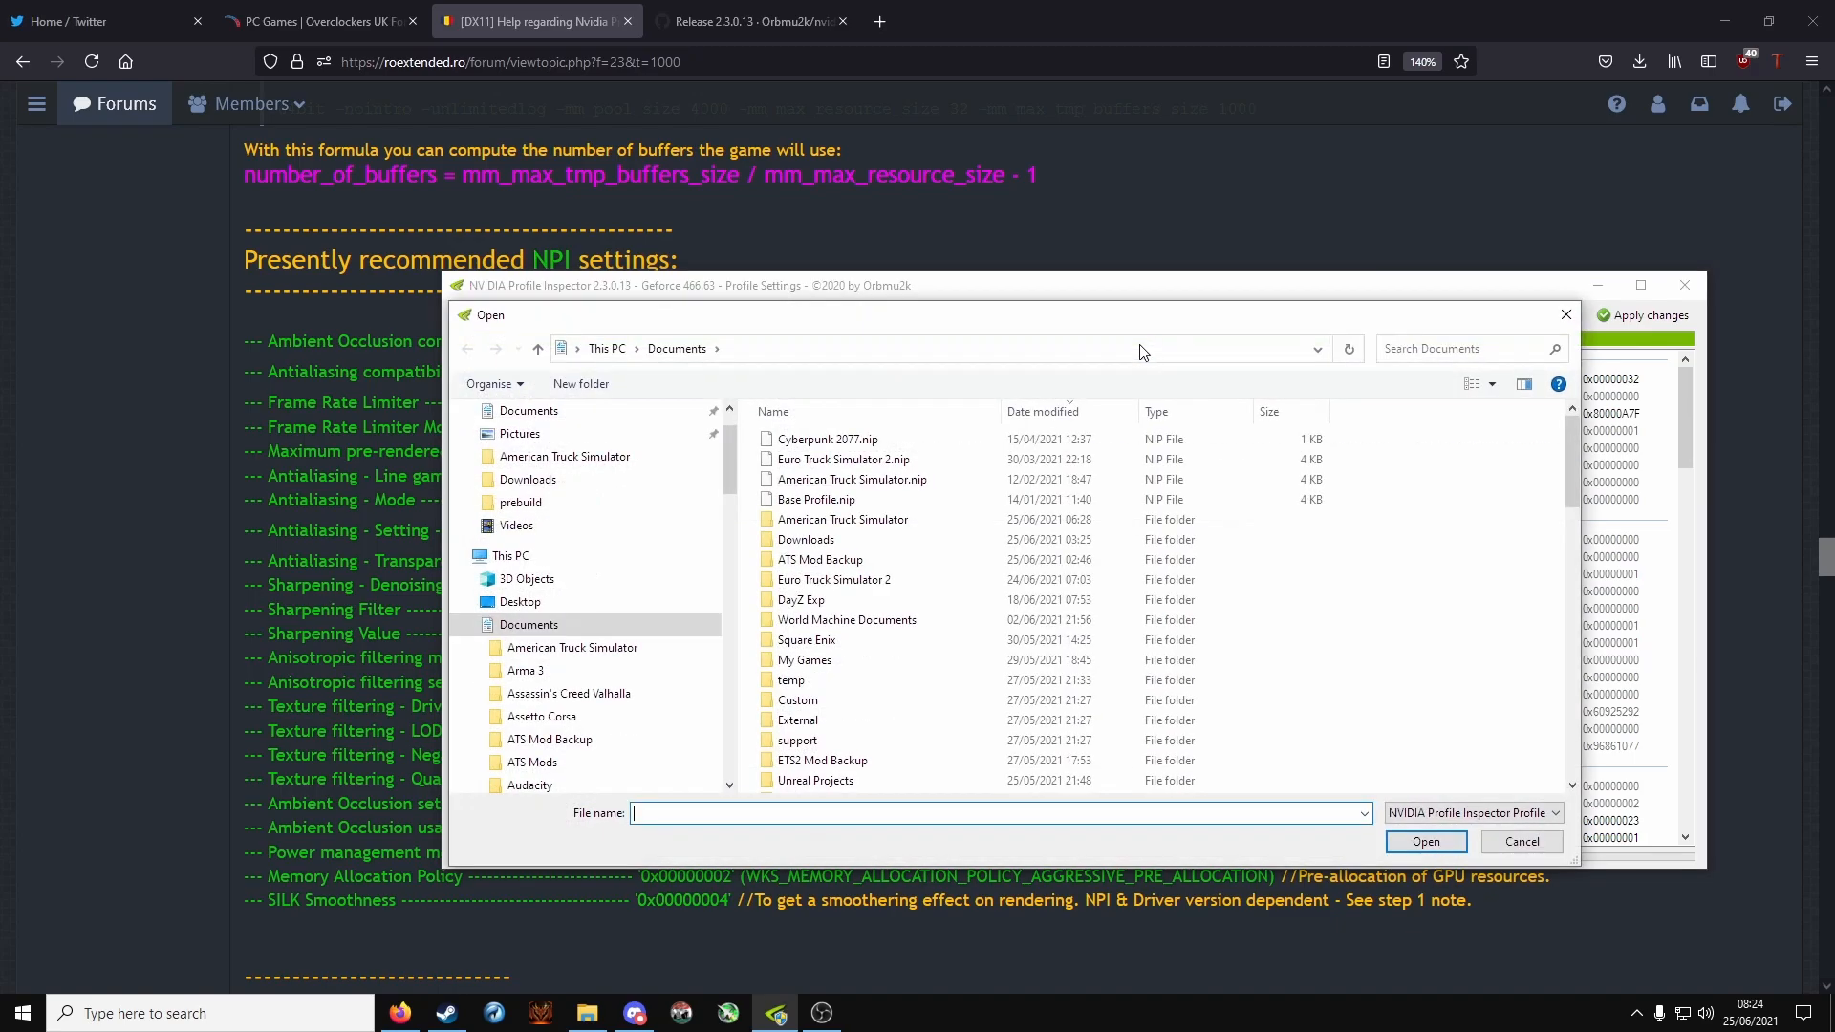
pyautogui.click(853, 478)
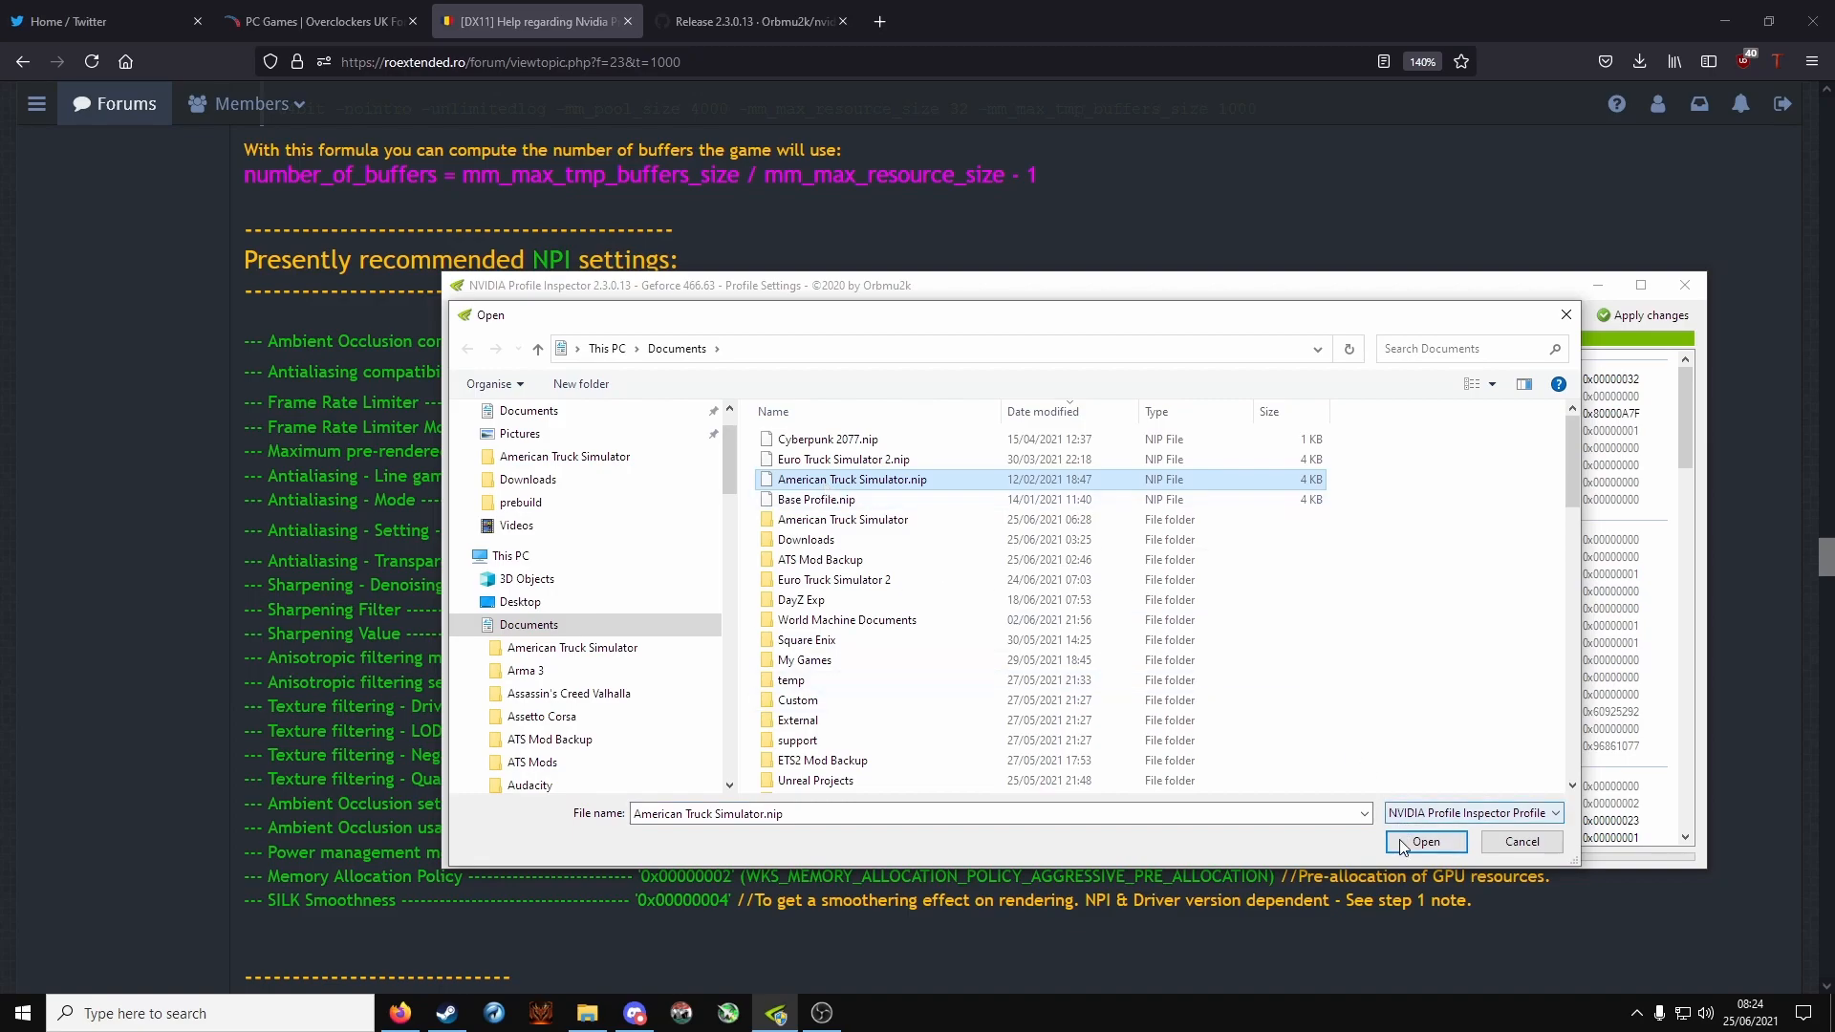
pyautogui.click(1426, 841)
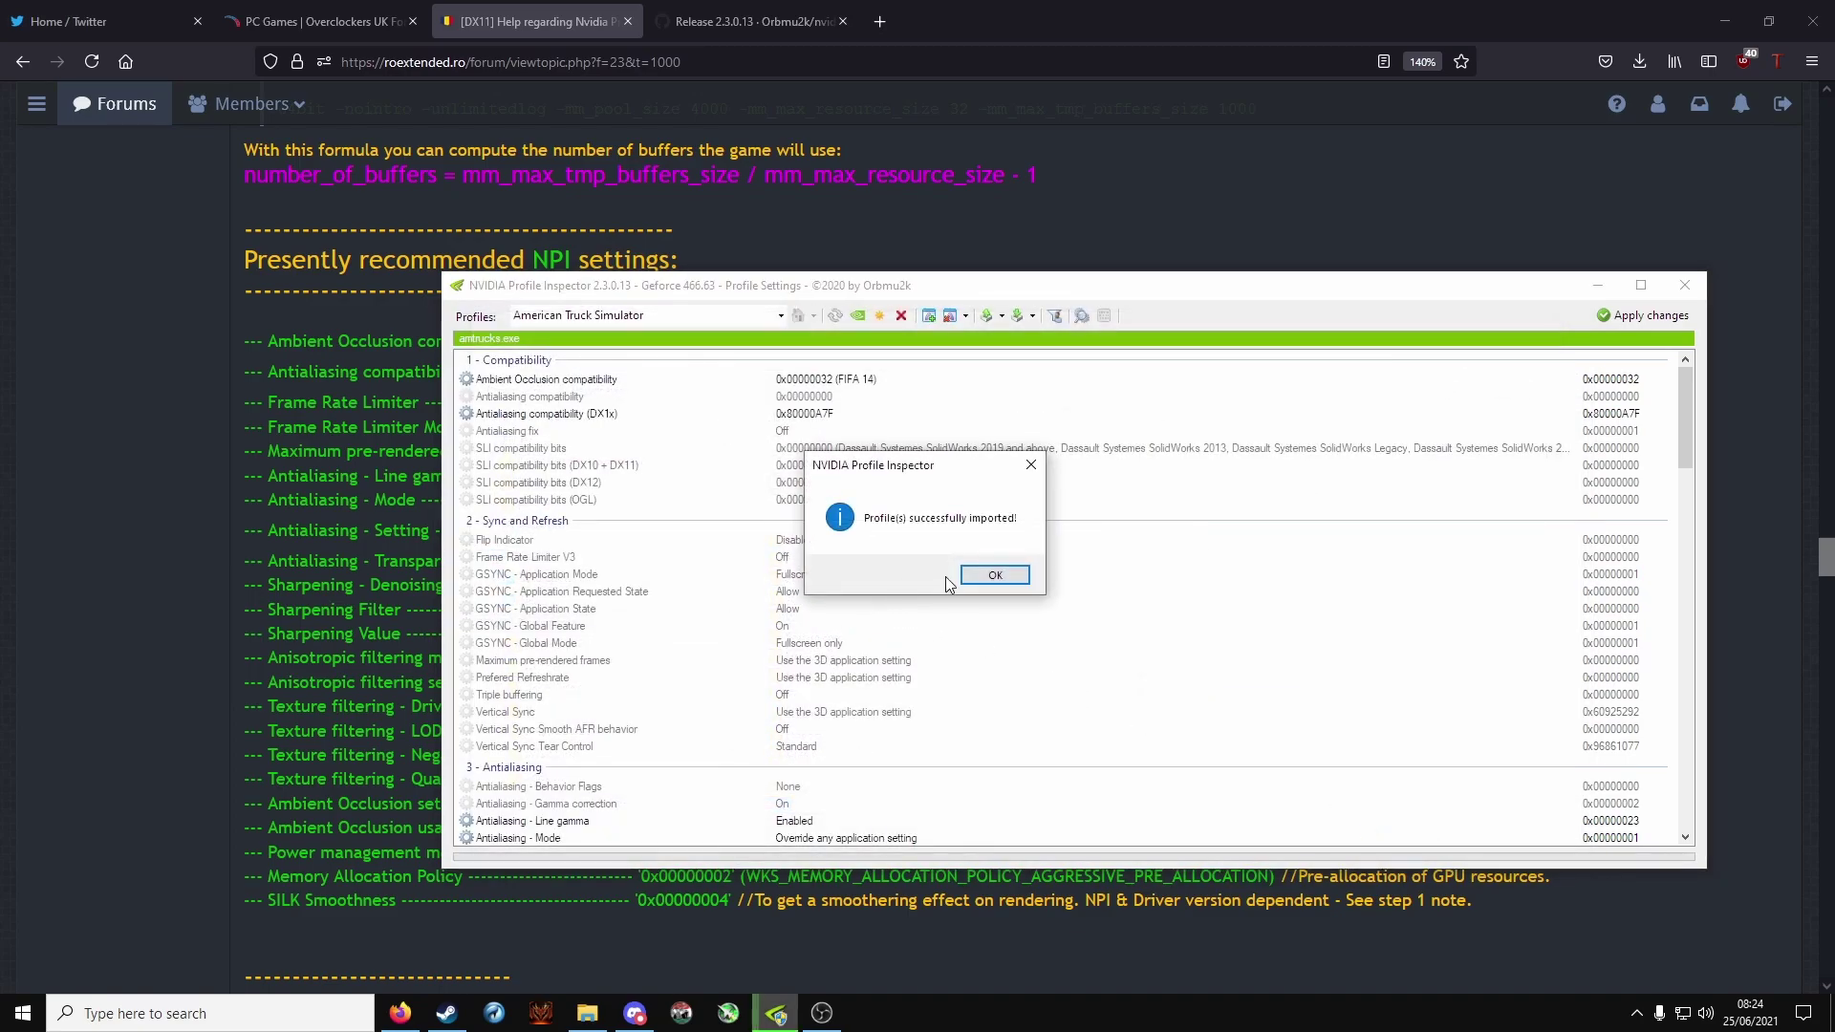
# Step: Dismiss the import message and review Ambient Occlusion 0x00000032 and Antialiasing (DX1x) compatibility values
pyautogui.click(994, 573)
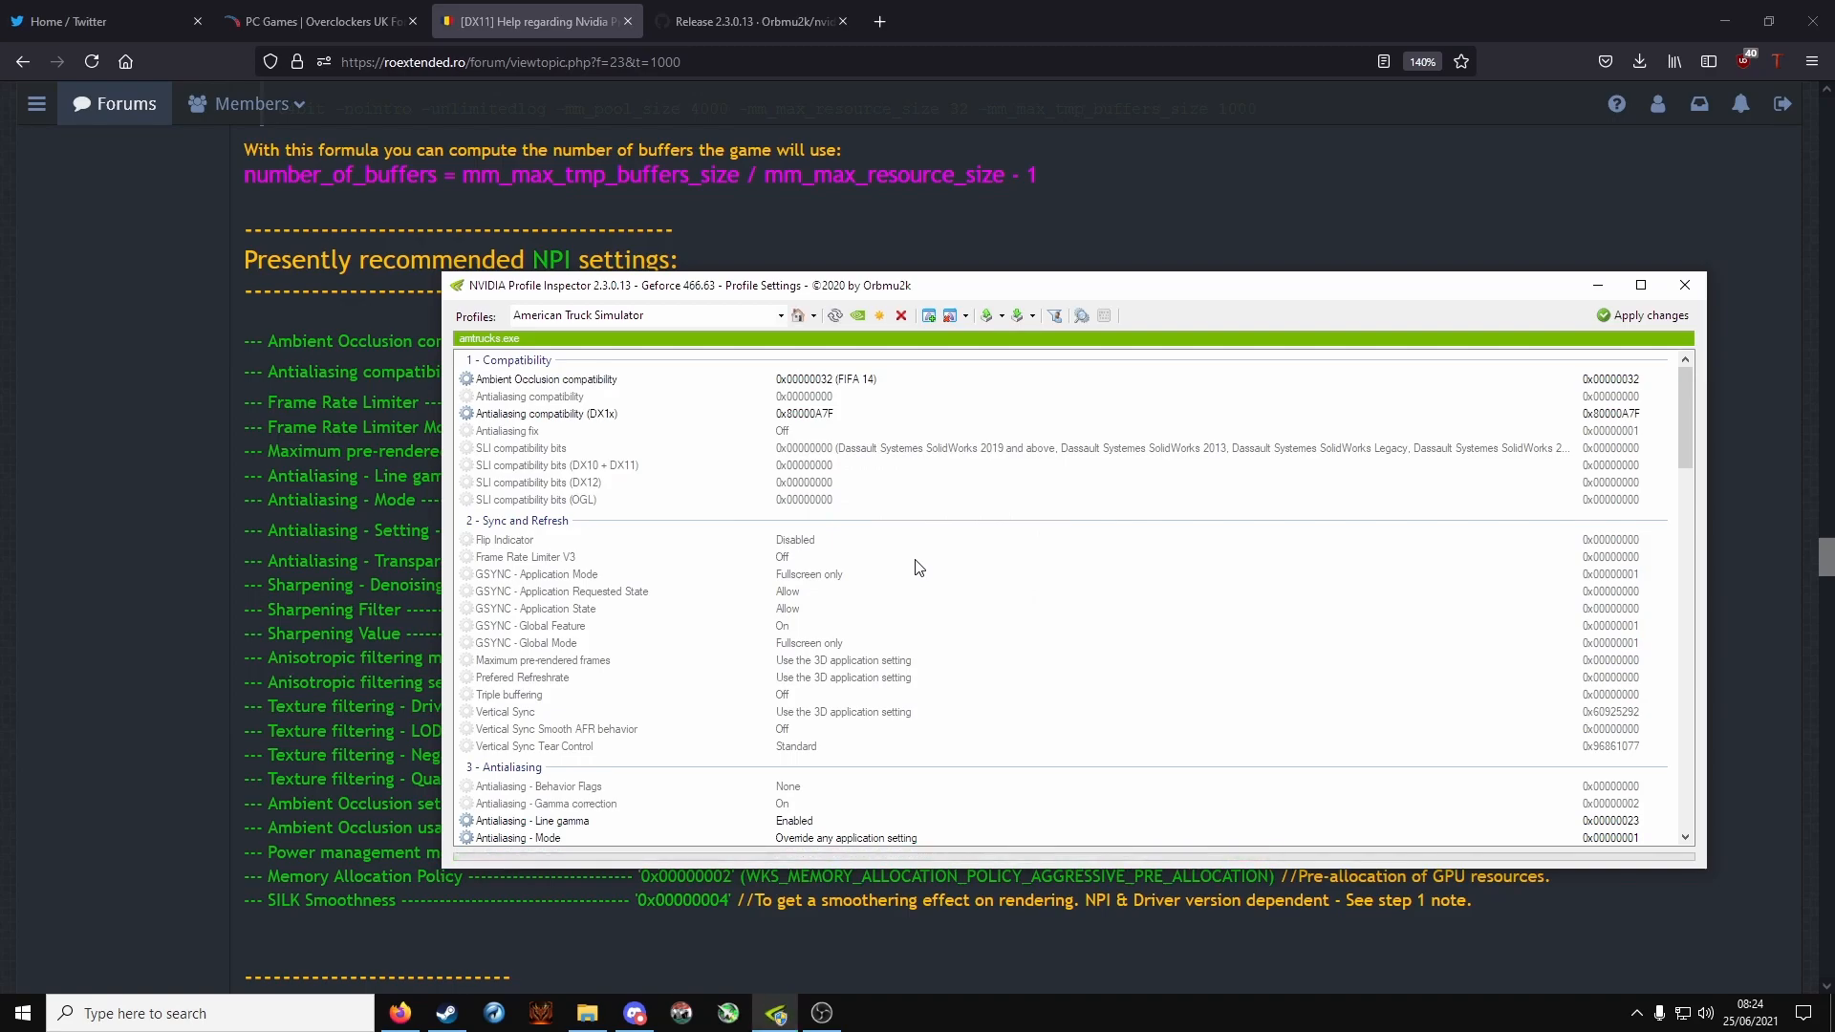
pyautogui.moveTo(894, 384)
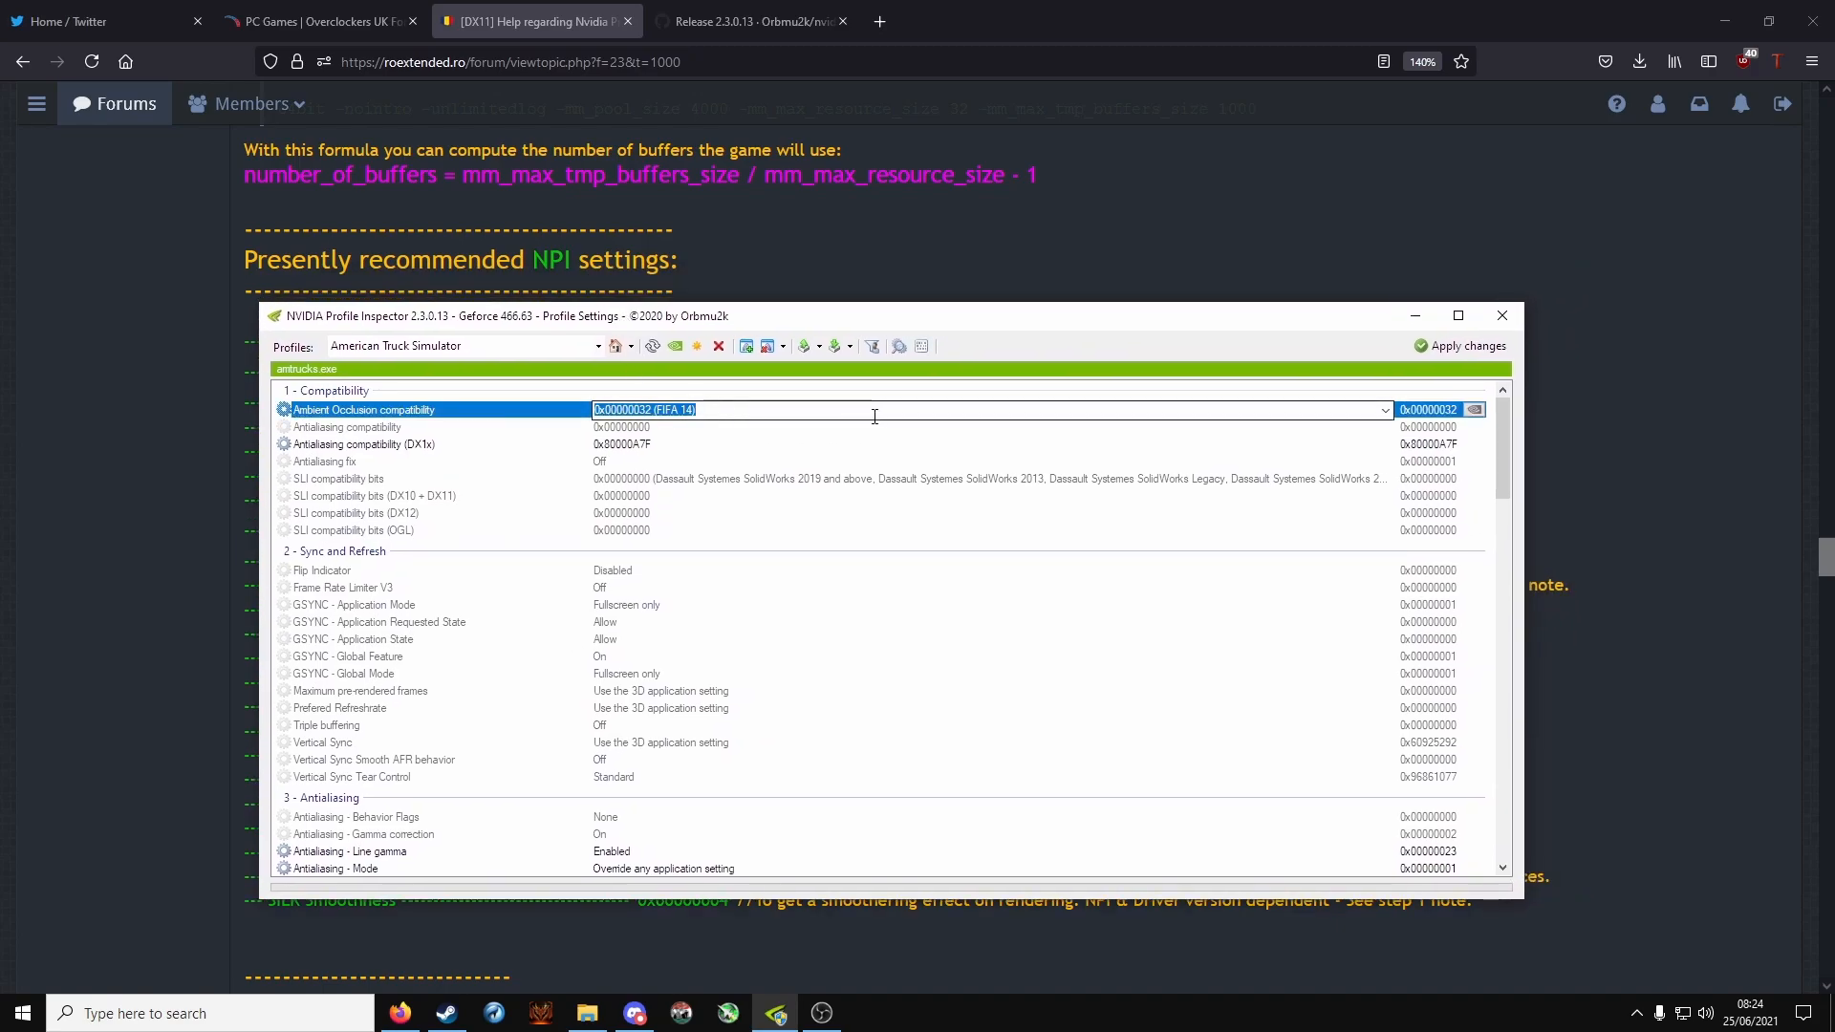
pyautogui.click(1386, 409)
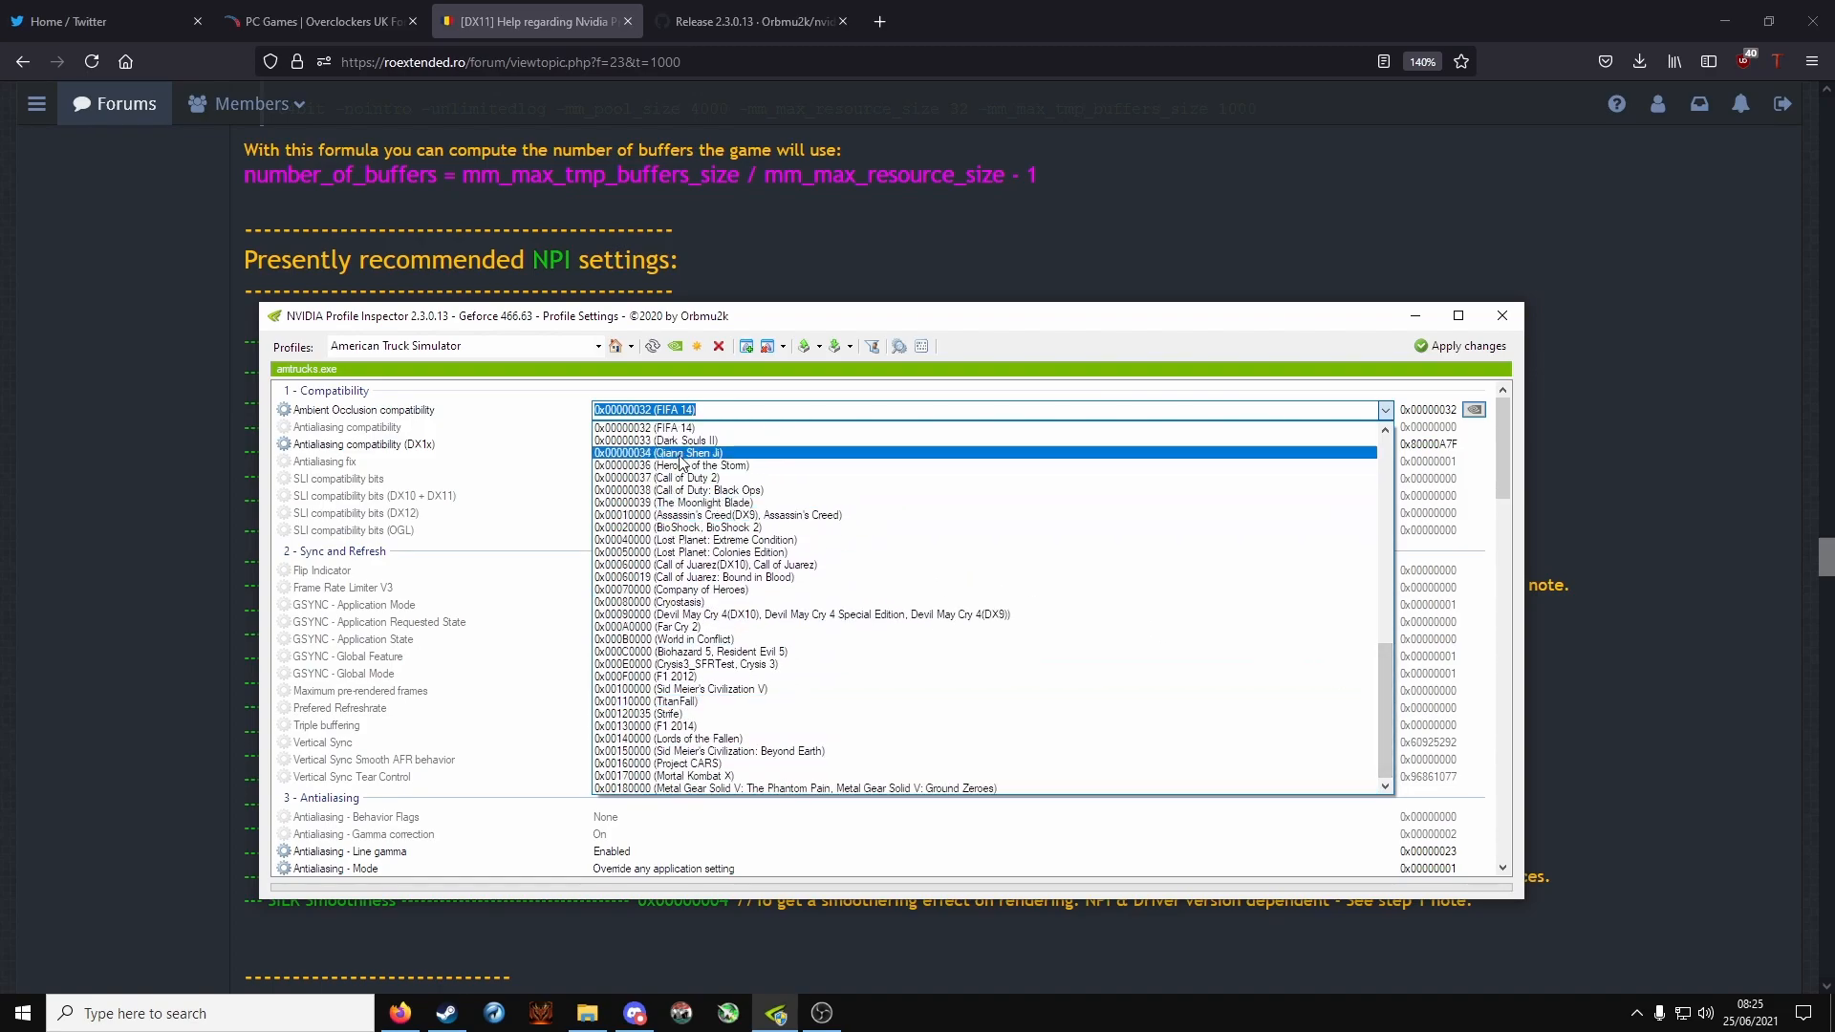
pyautogui.click(661, 429)
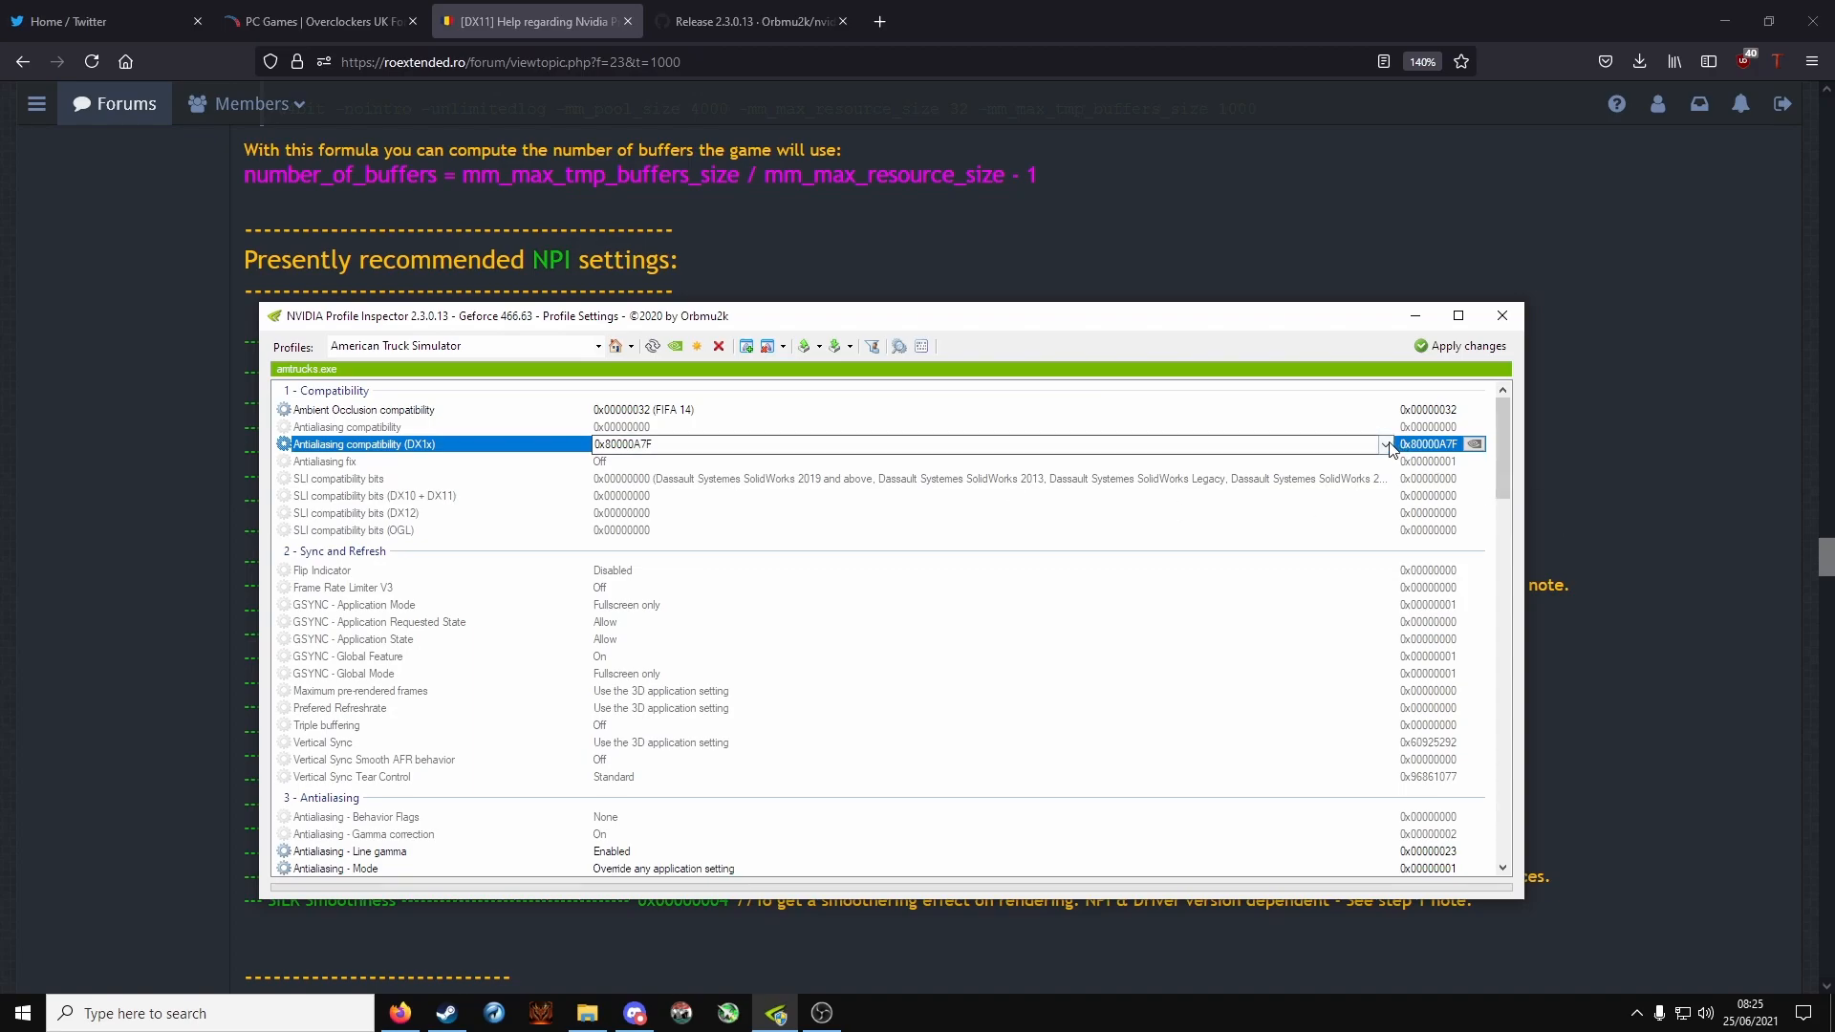
pyautogui.click(1387, 443)
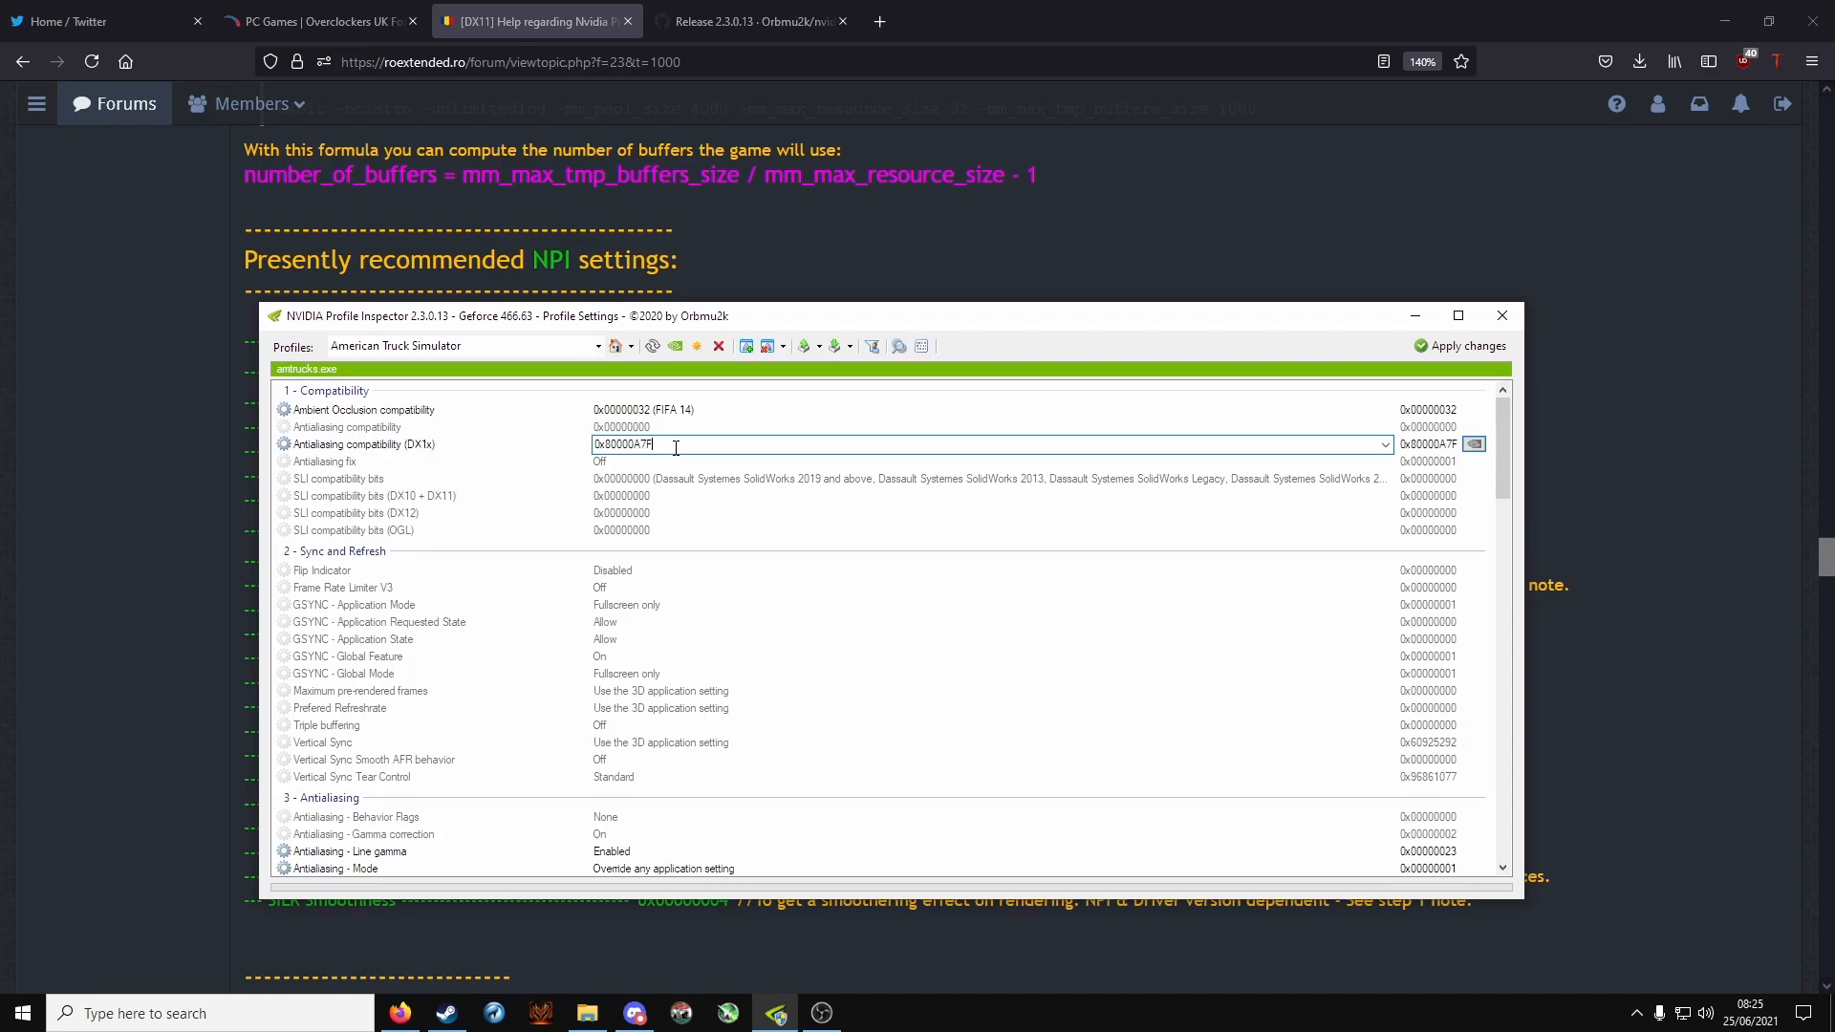
pyautogui.moveTo(638, 593)
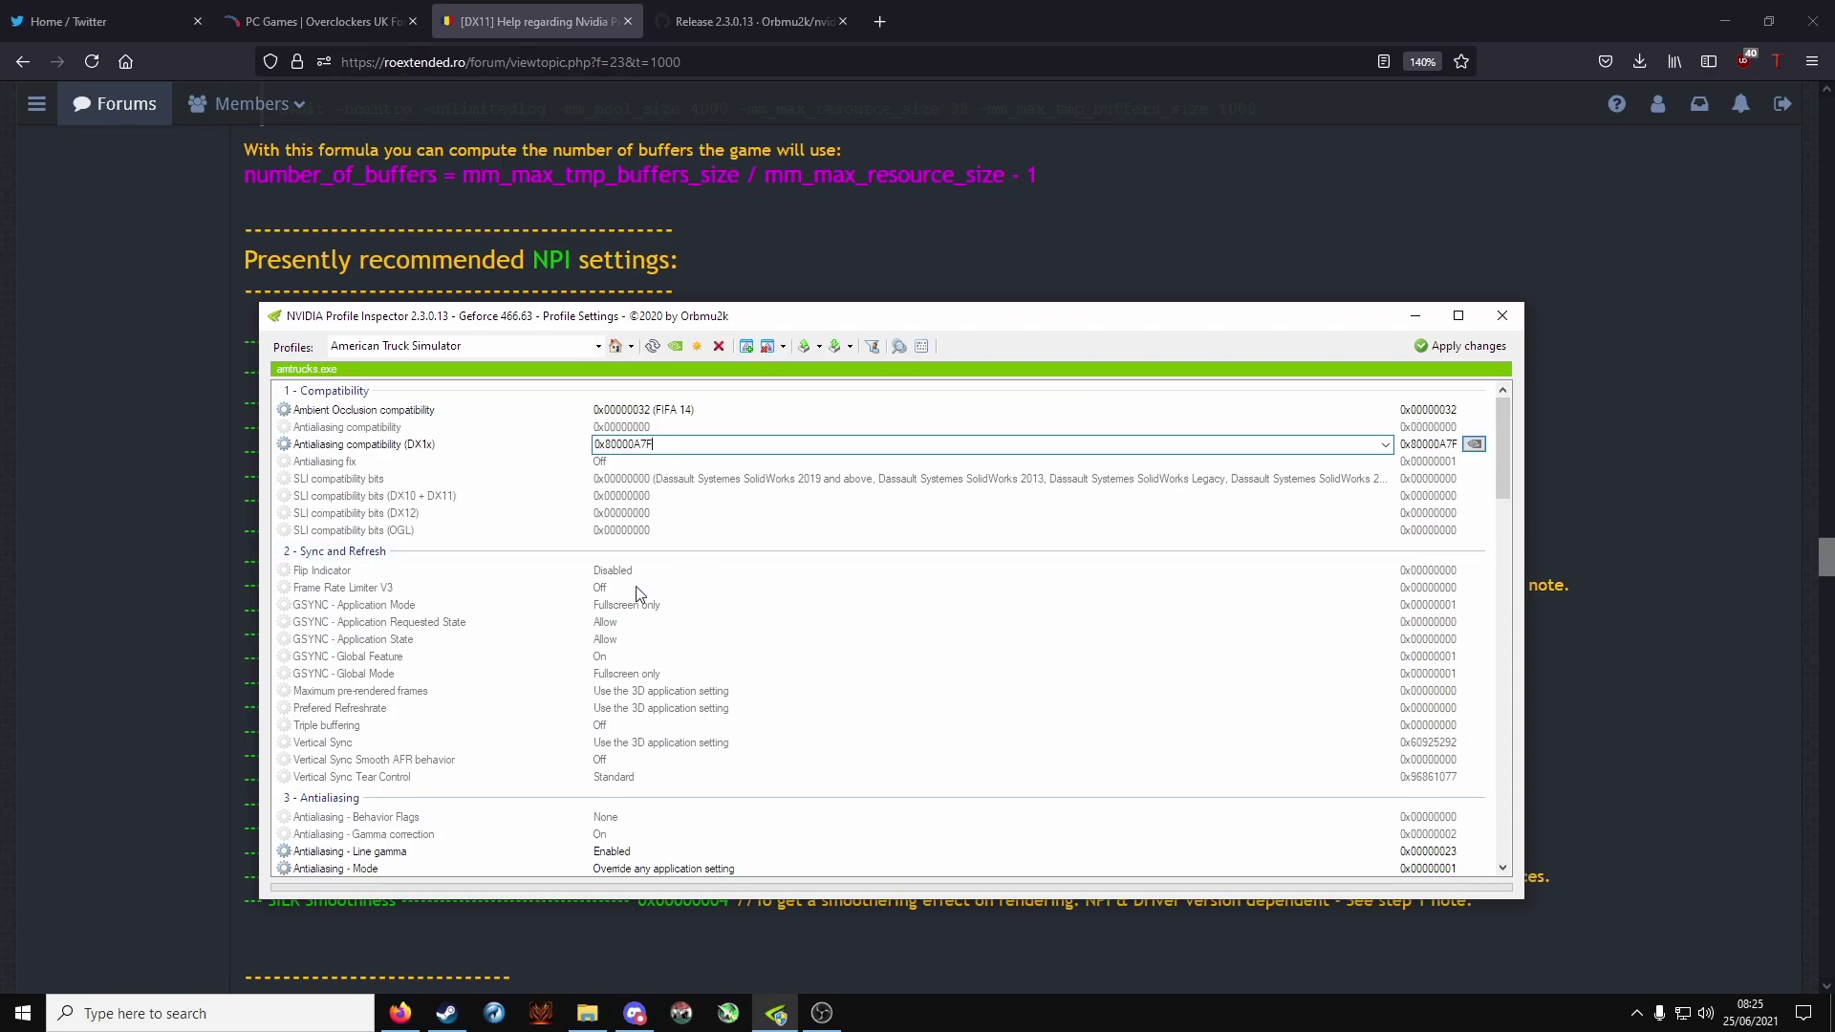
# Step: Check Frame Rate Limiter V3, then set Maximum pre-rendered frames to 3
pyautogui.click(344, 587)
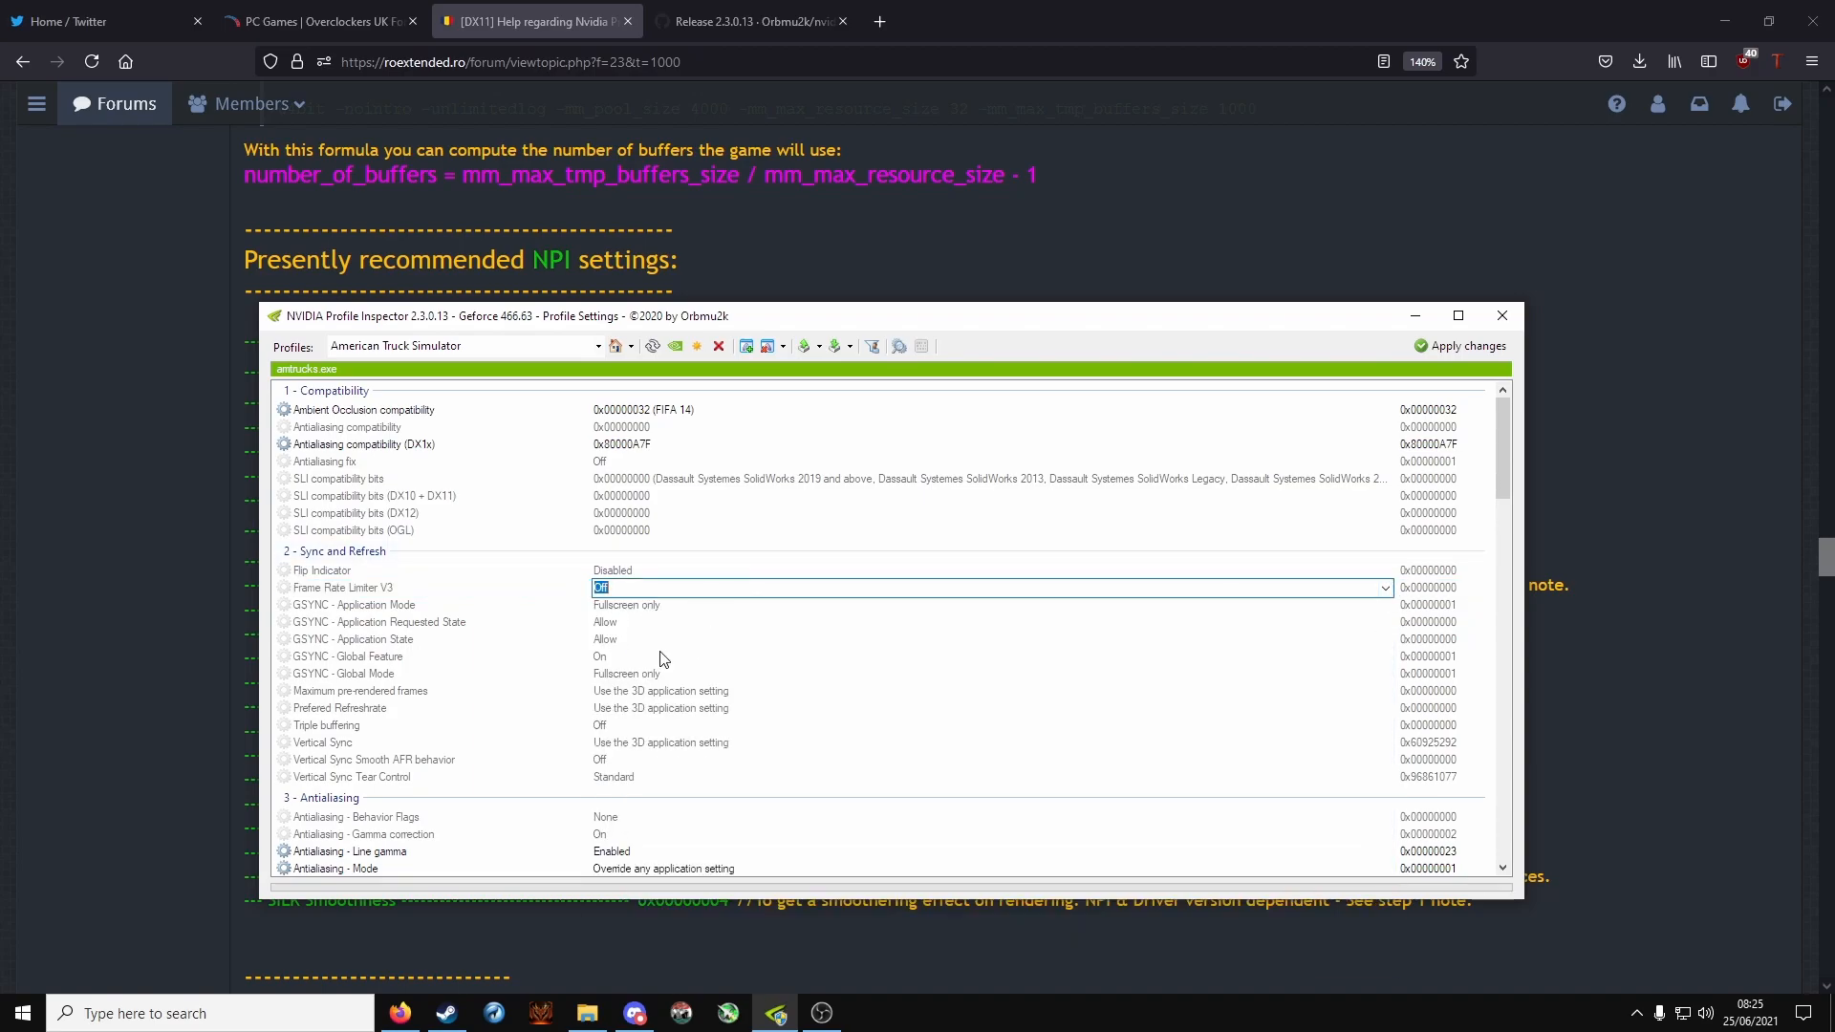
pyautogui.click(360, 692)
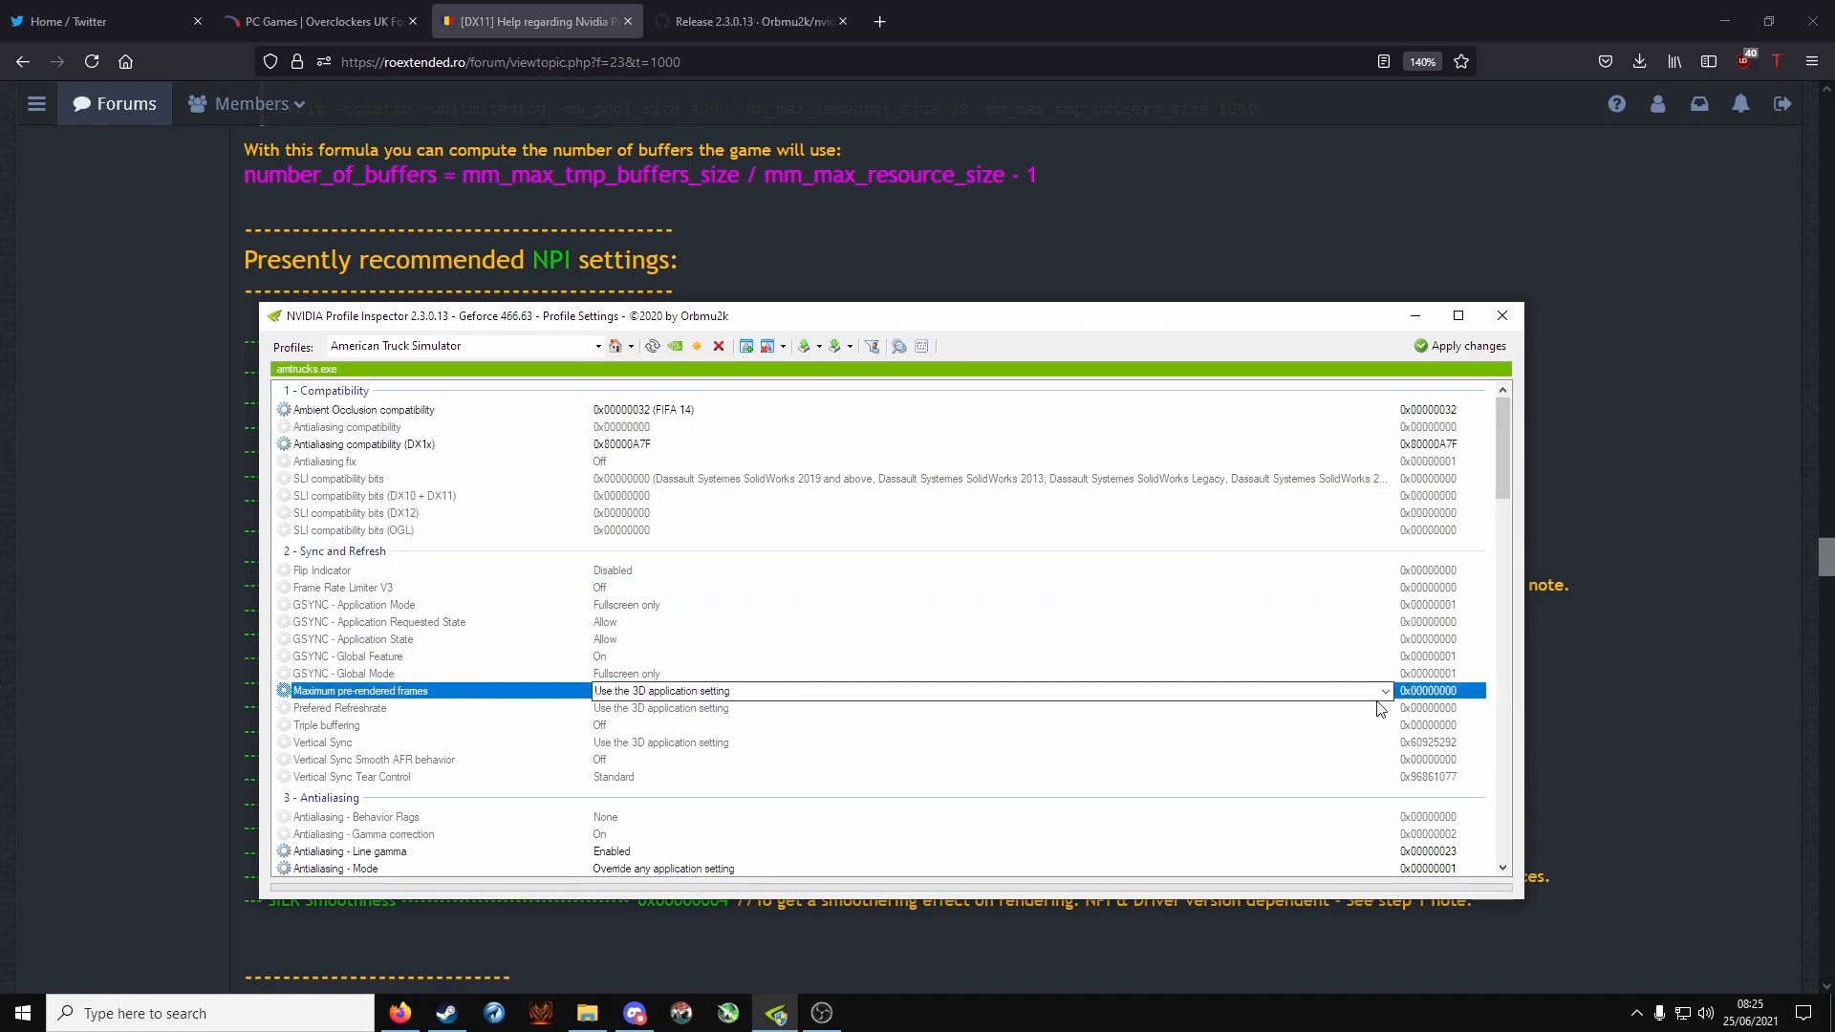
pyautogui.click(982, 692)
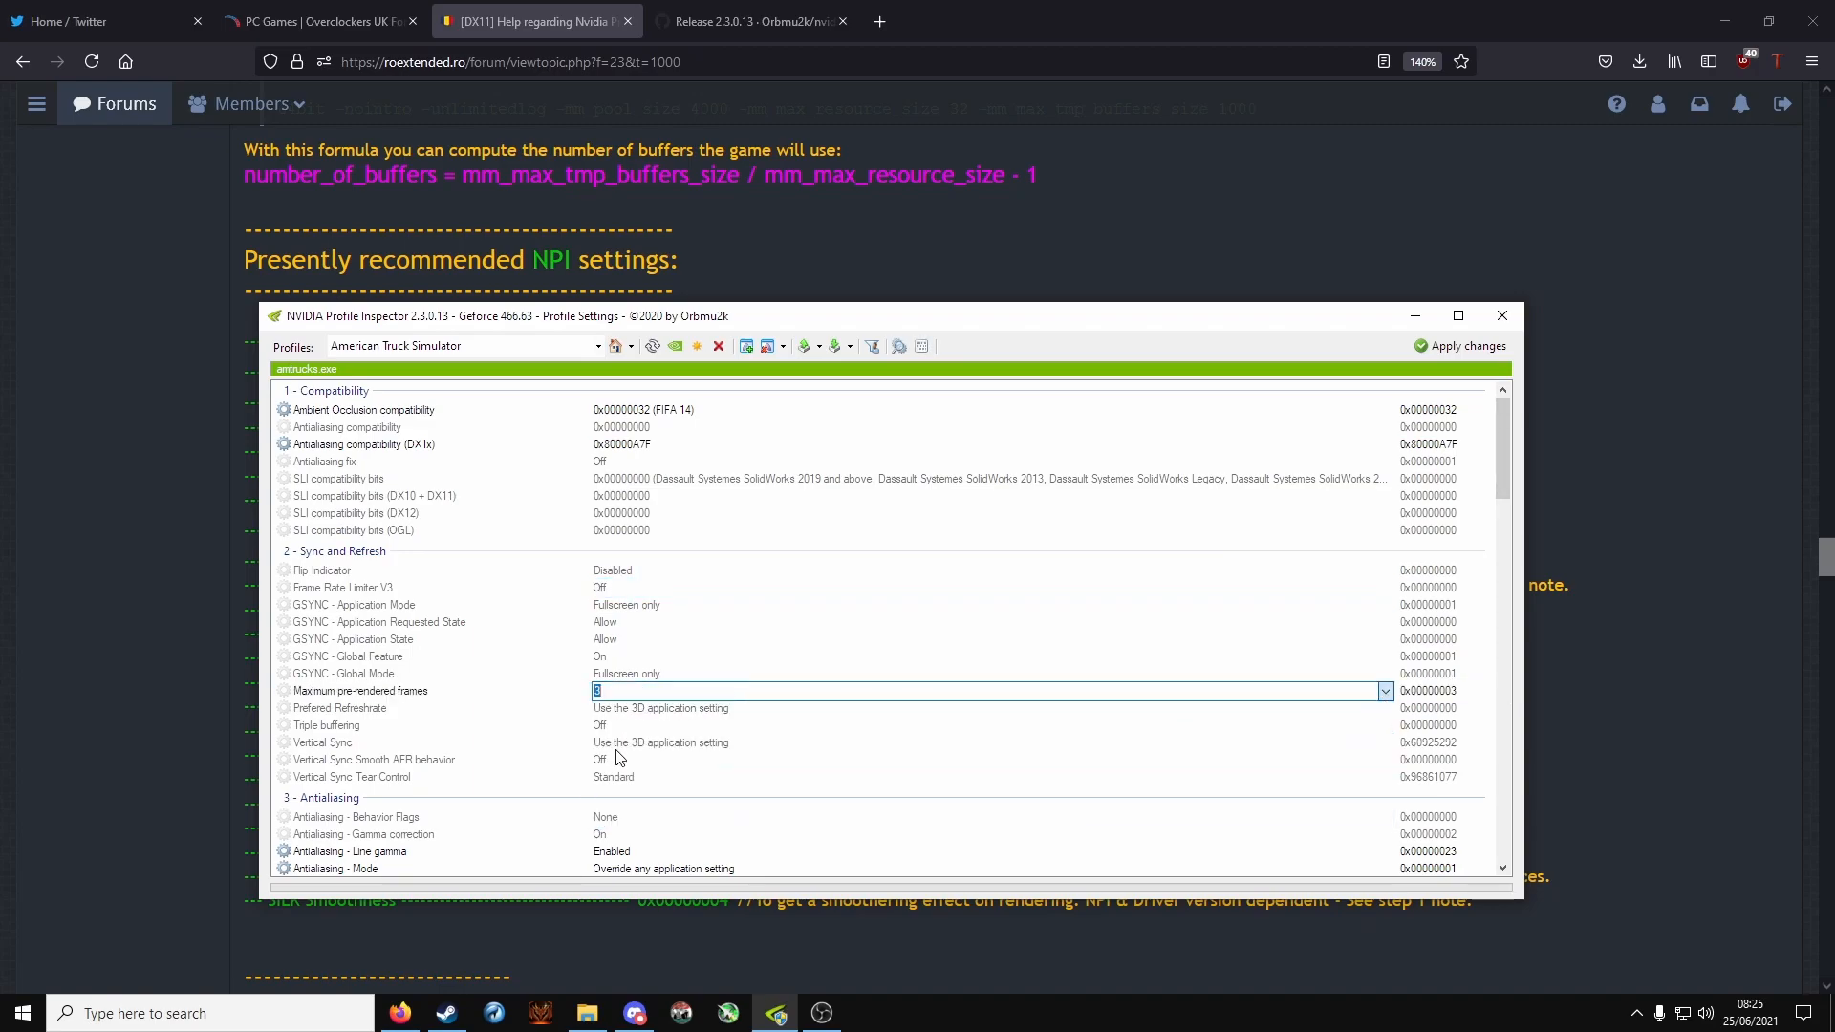
pyautogui.click(360, 692)
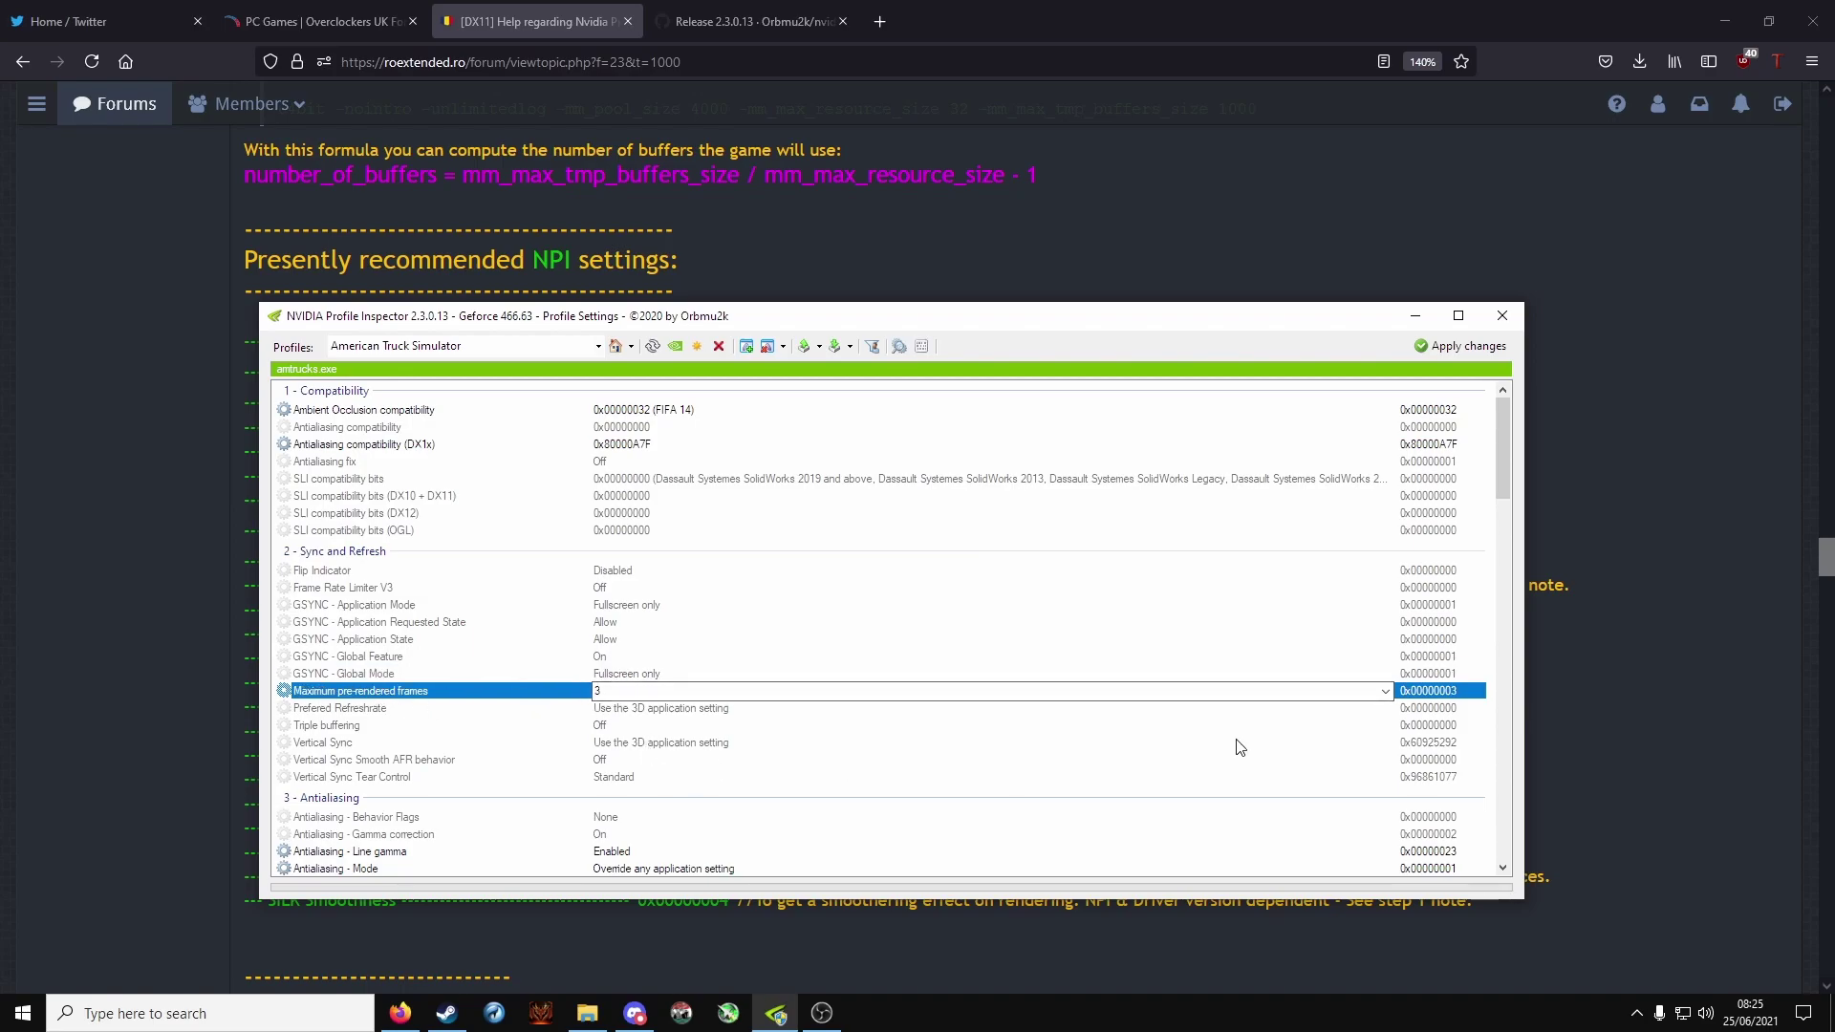
# Step: Keep Antialiasing Line gamma Enabled and Mode at Override any application setting
pyautogui.scroll(-3)
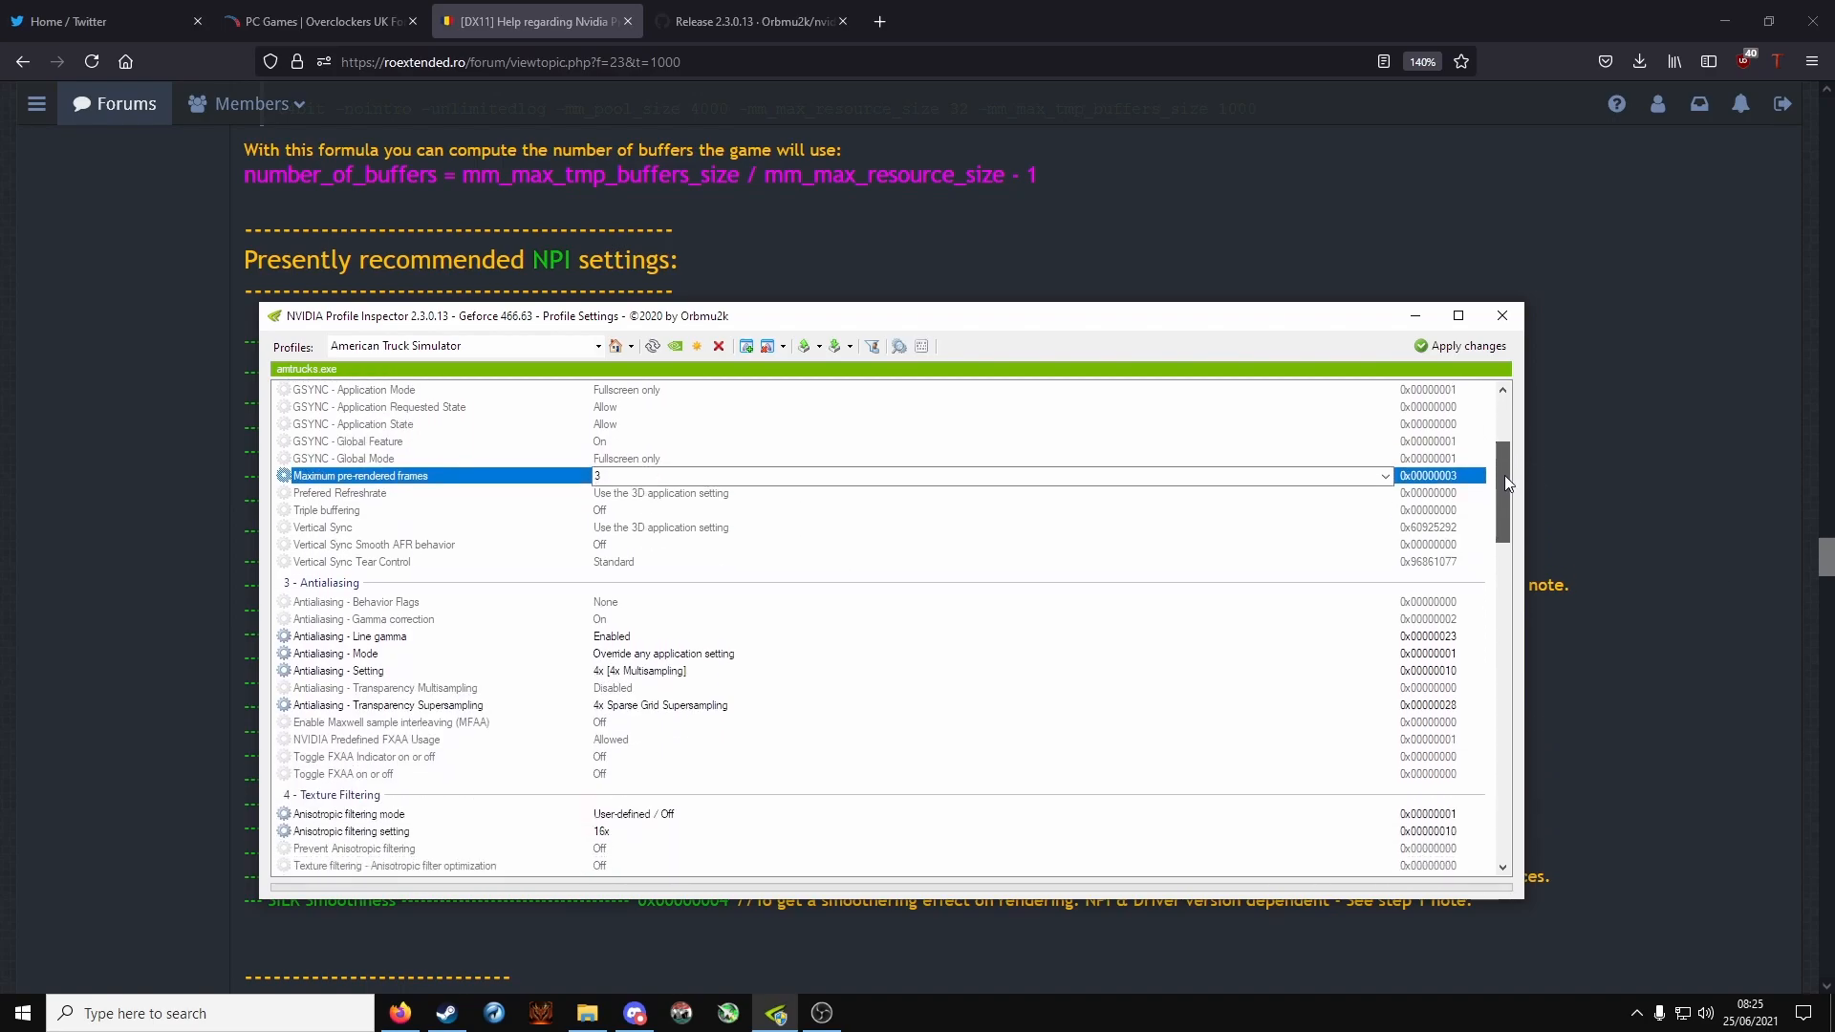
pyautogui.scroll(-3)
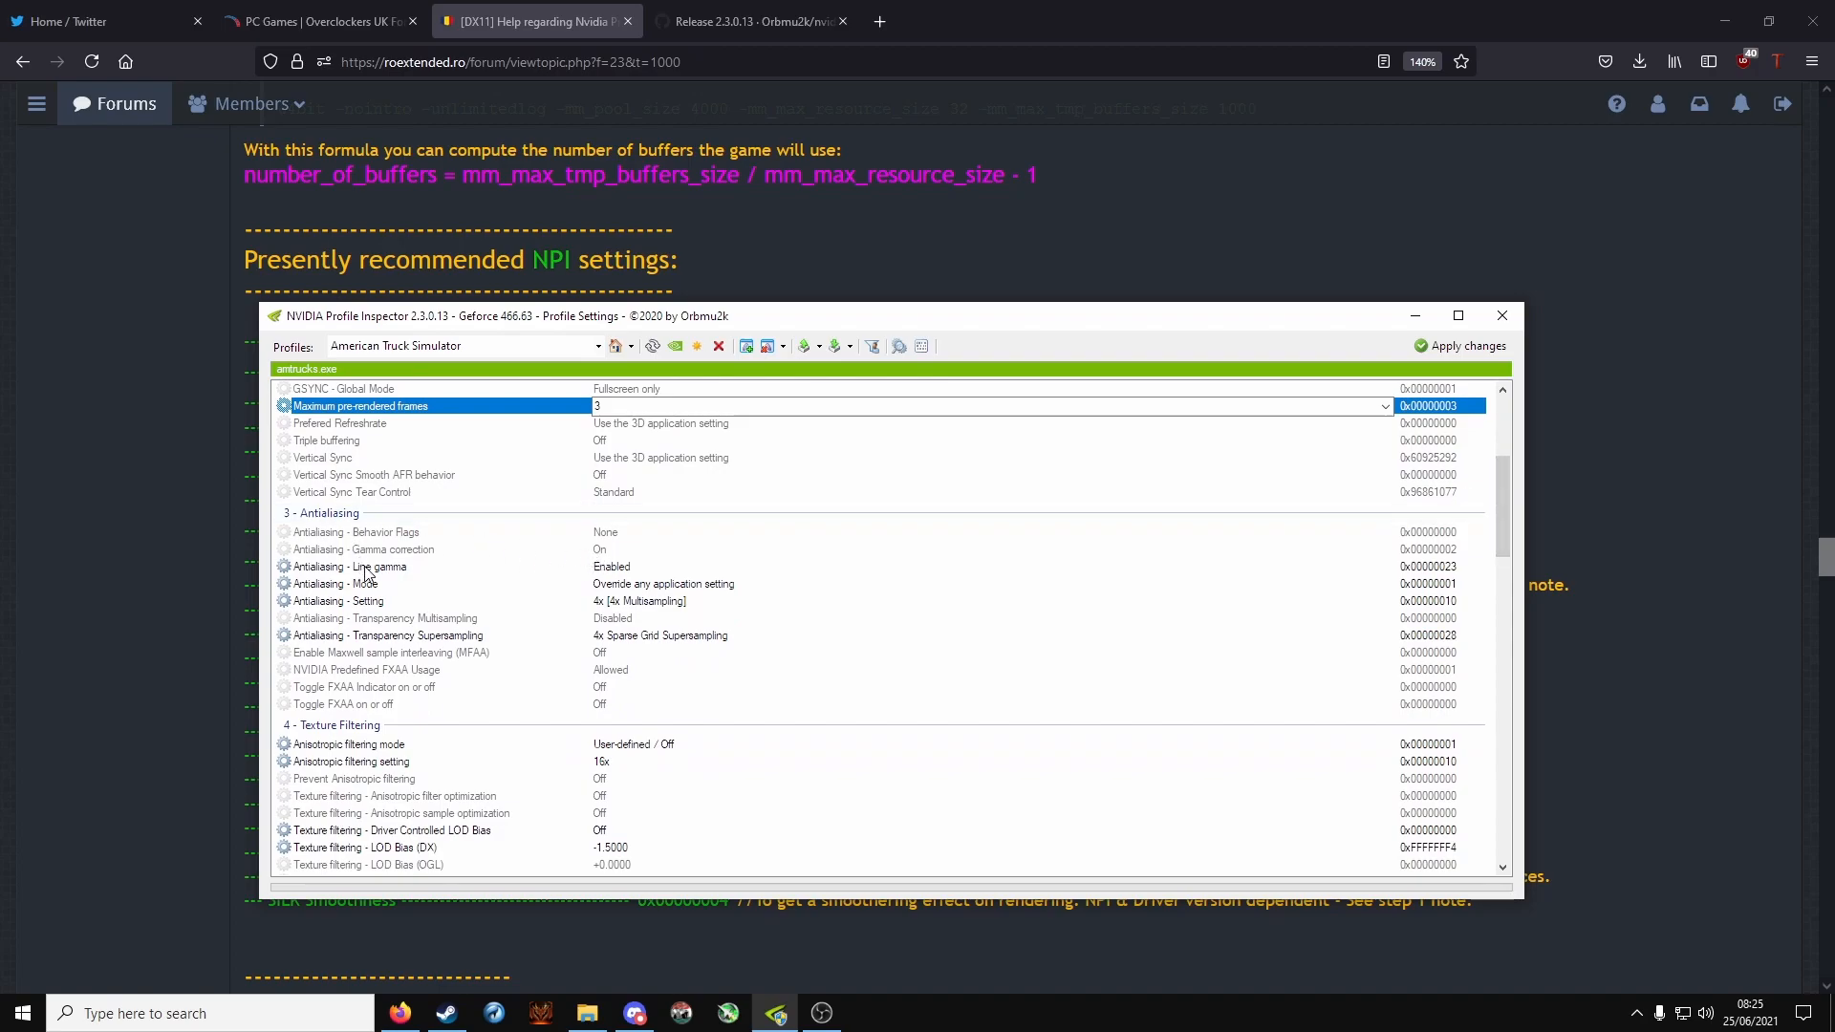
pyautogui.click(348, 566)
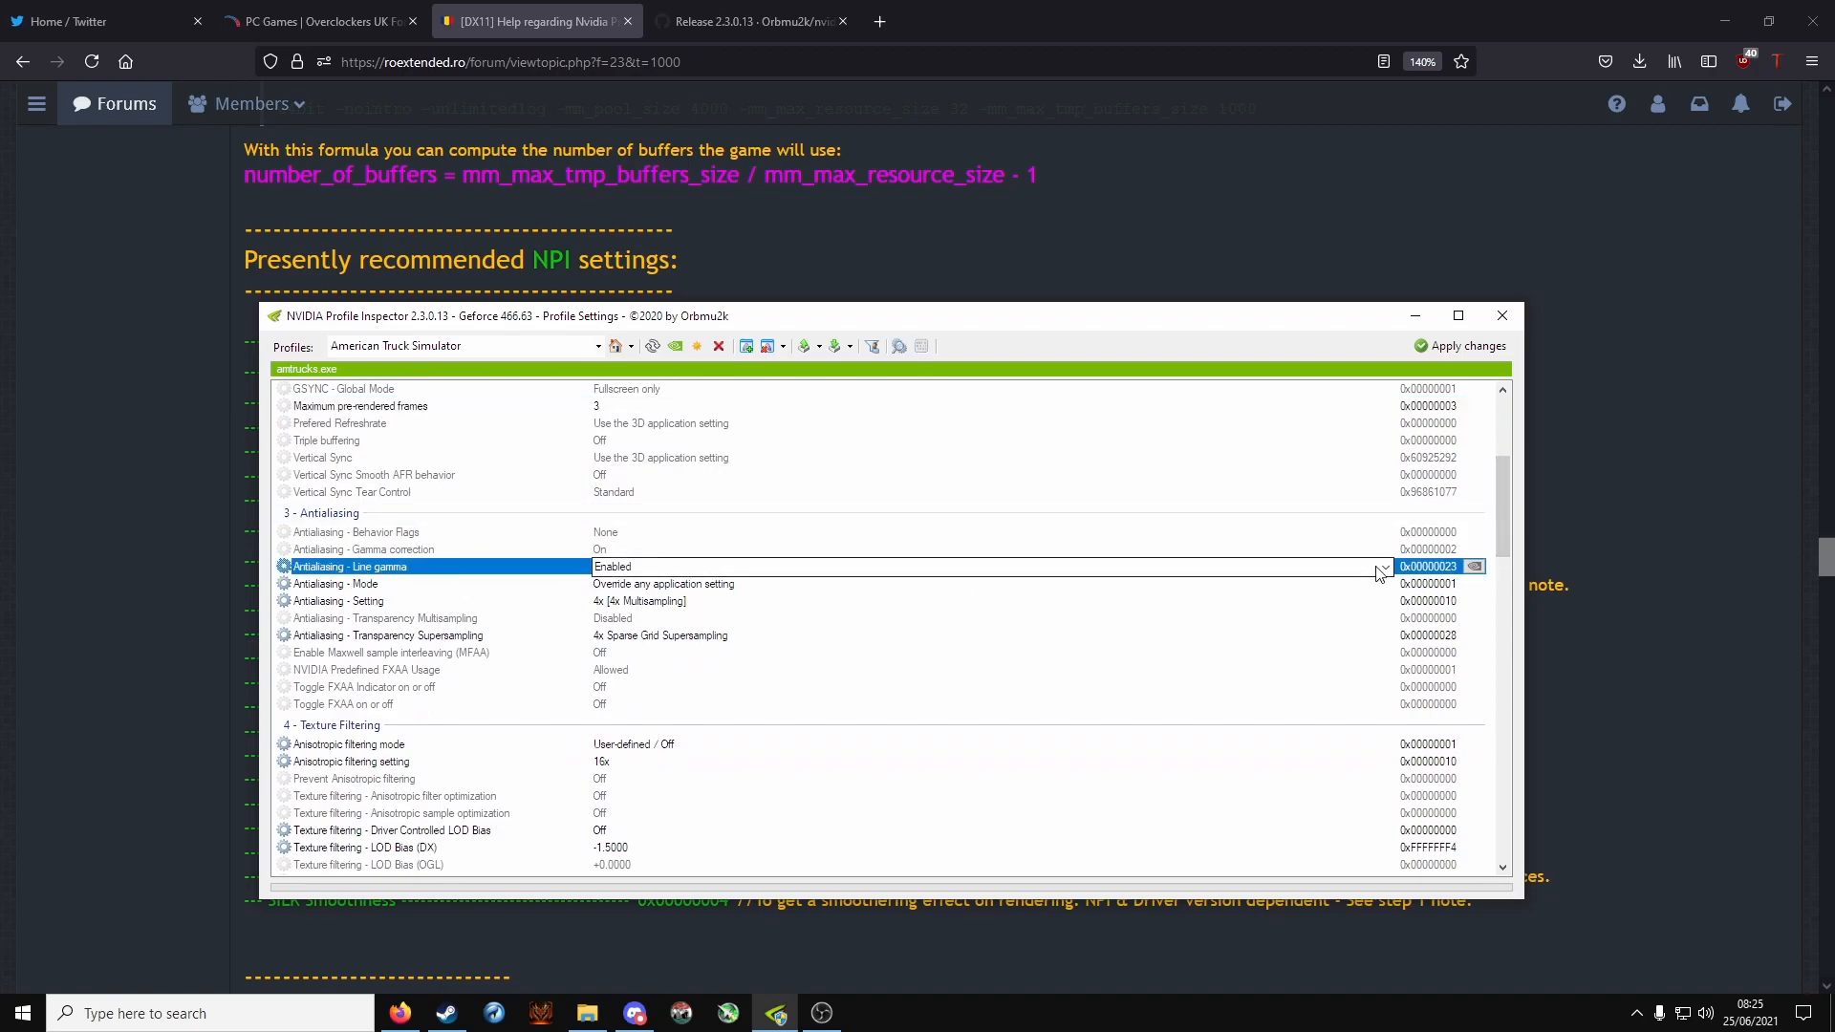
pyautogui.click(1384, 566)
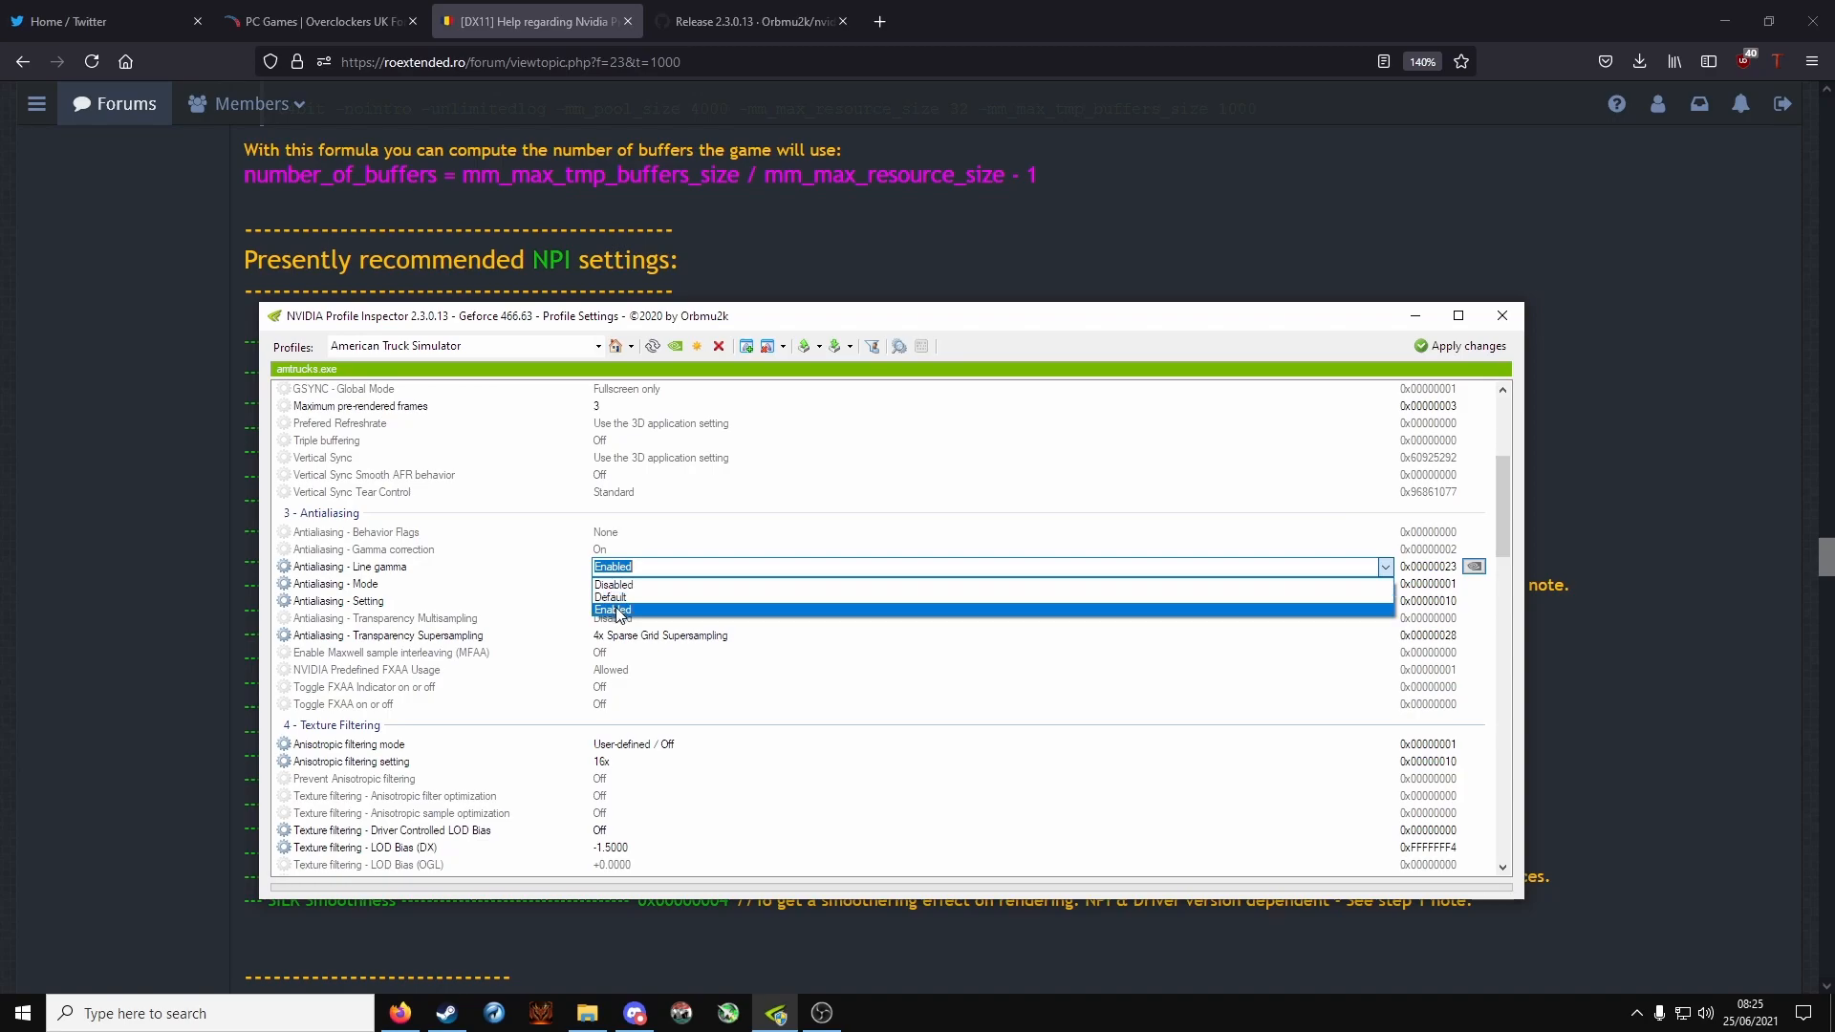
pyautogui.click(612, 609)
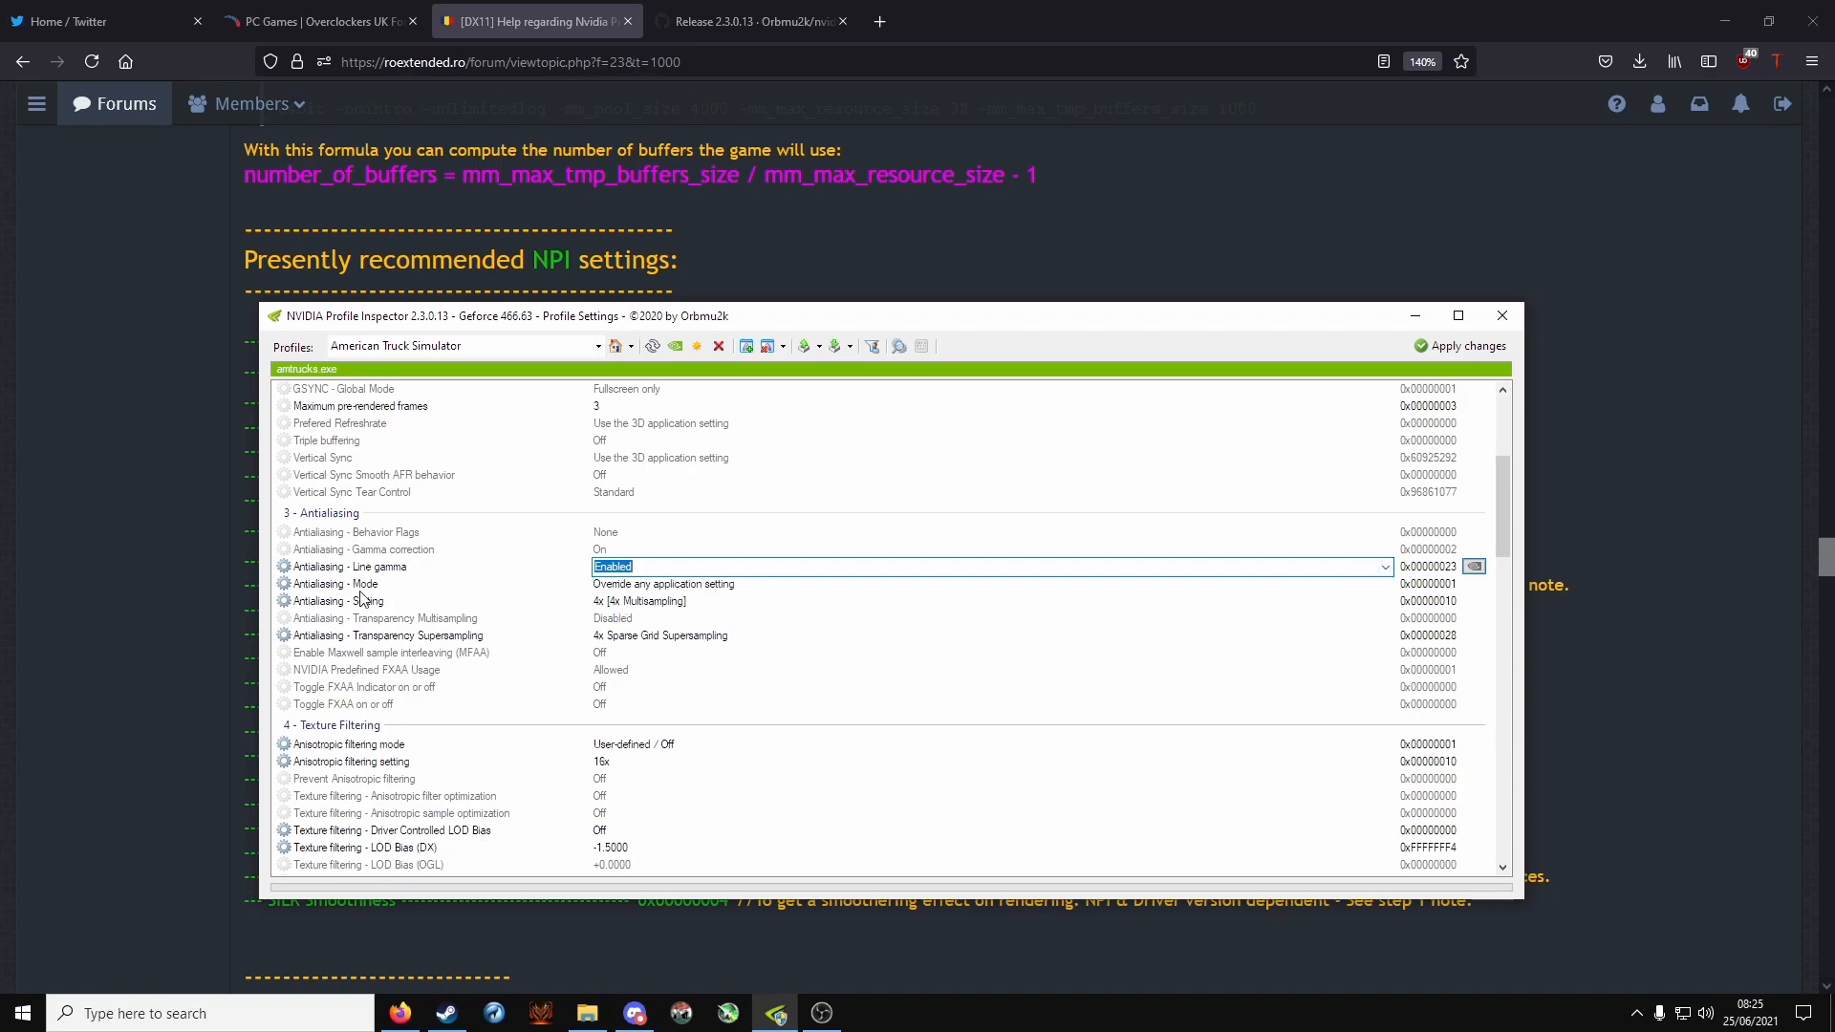
pyautogui.click(336, 583)
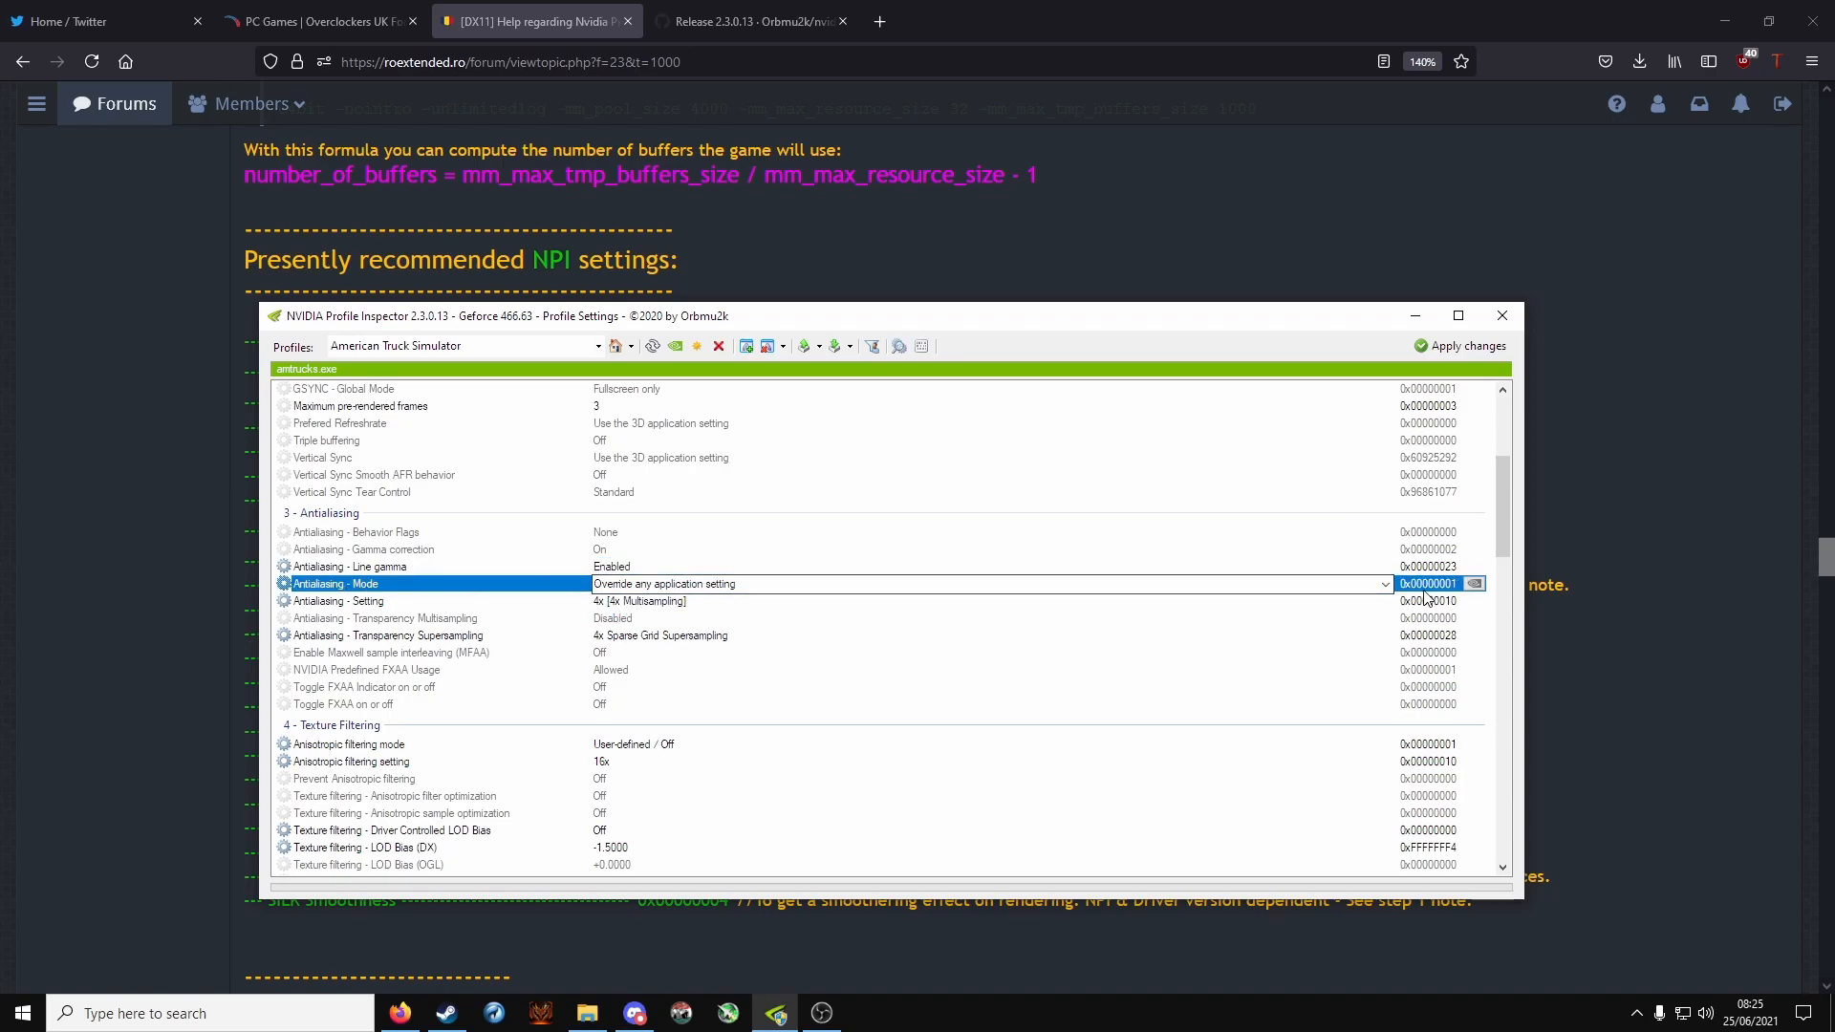
pyautogui.click(1384, 585)
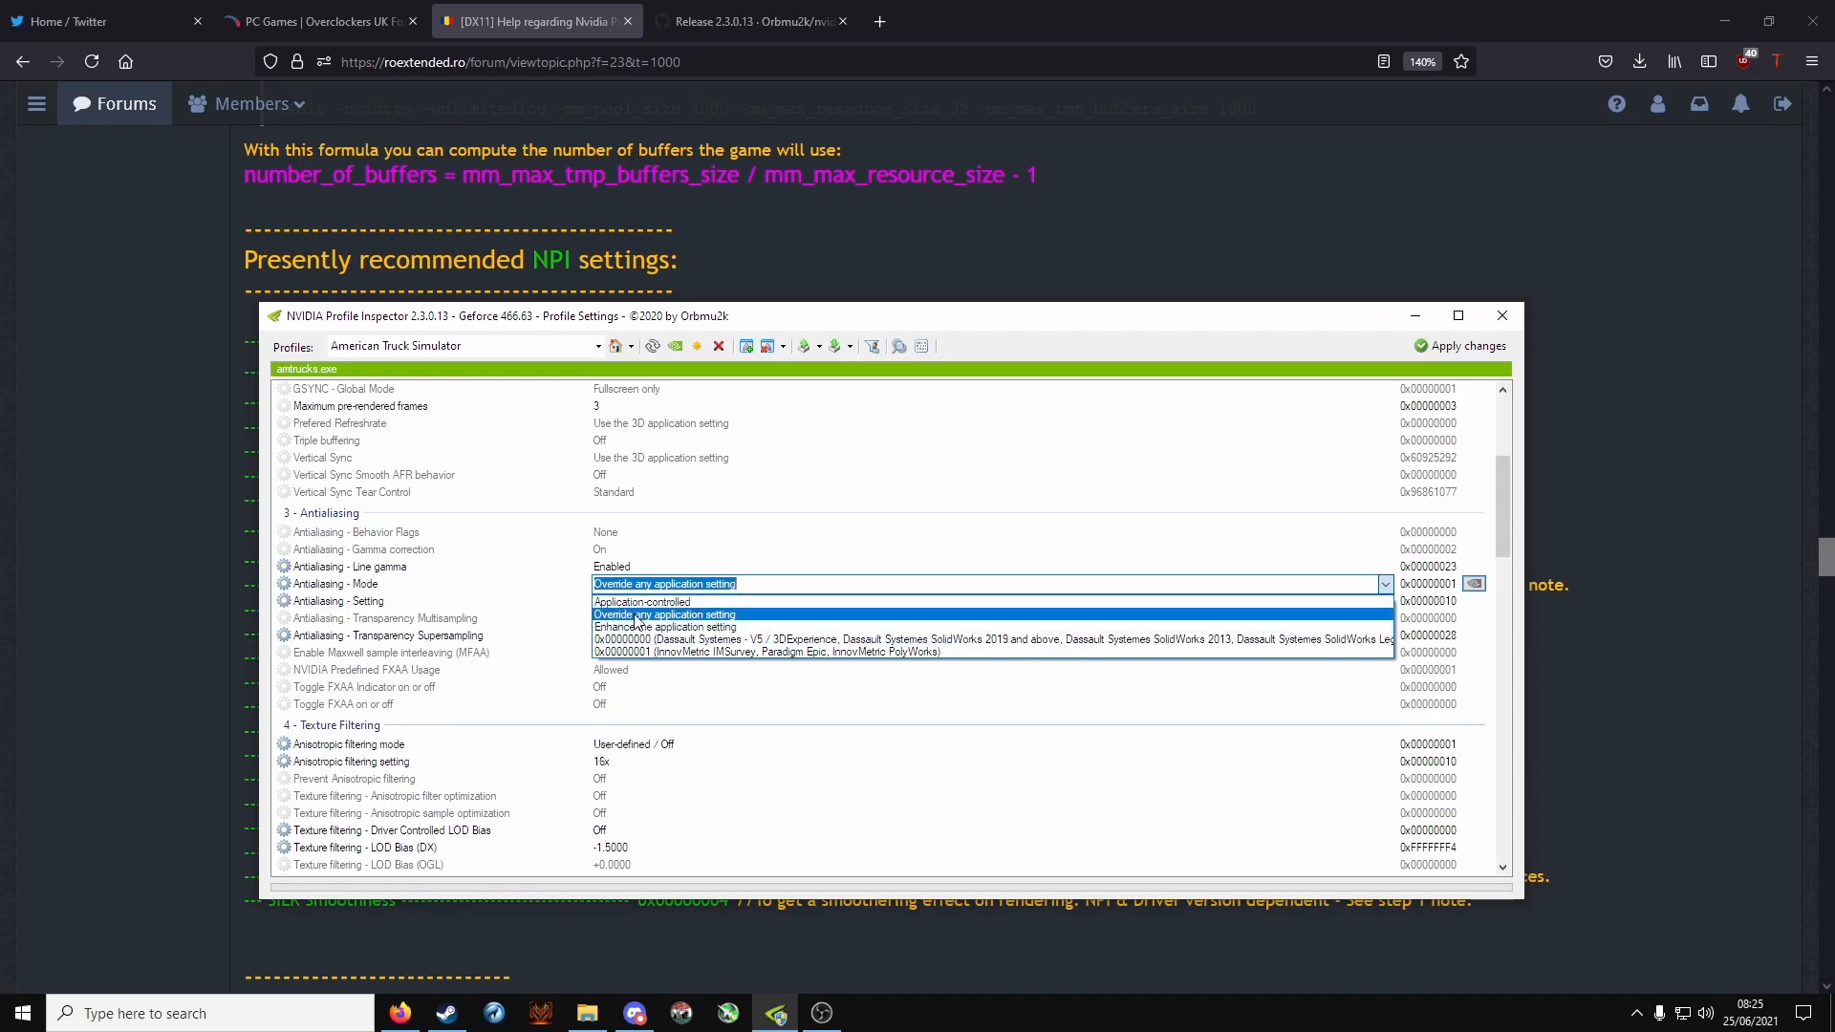
pyautogui.moveTo(673, 632)
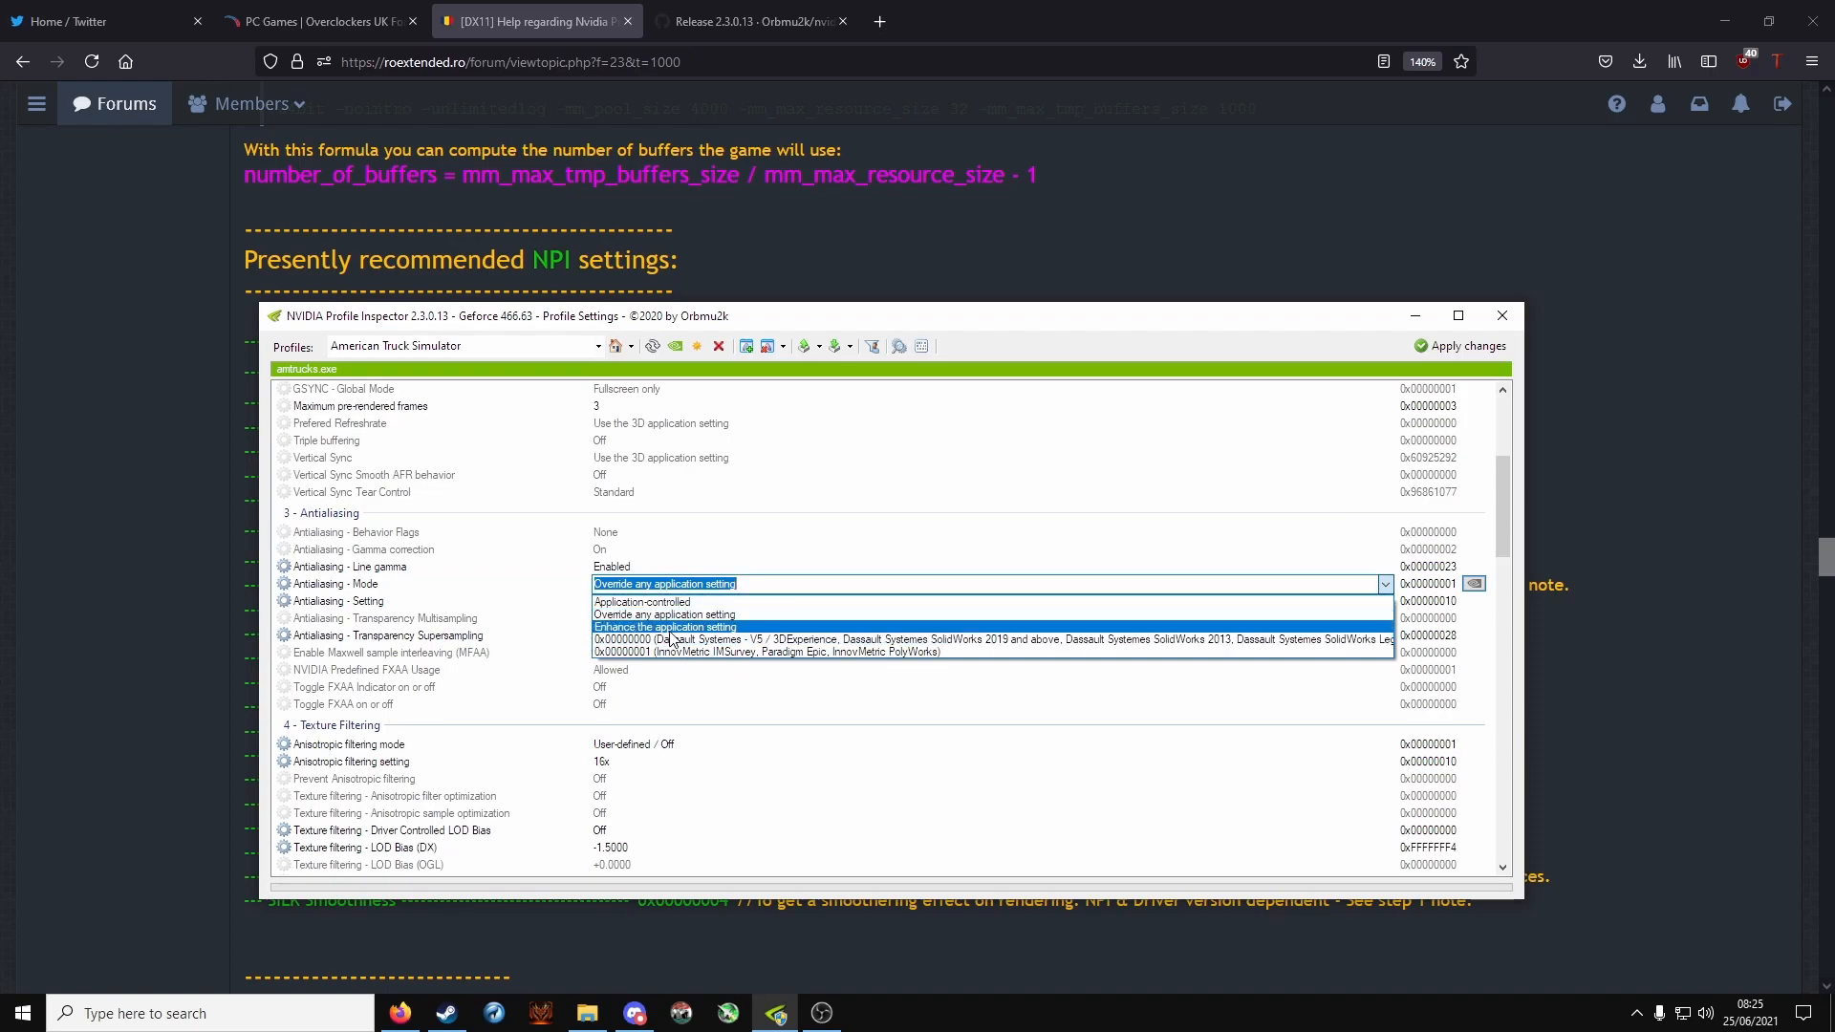
pyautogui.moveTo(665, 616)
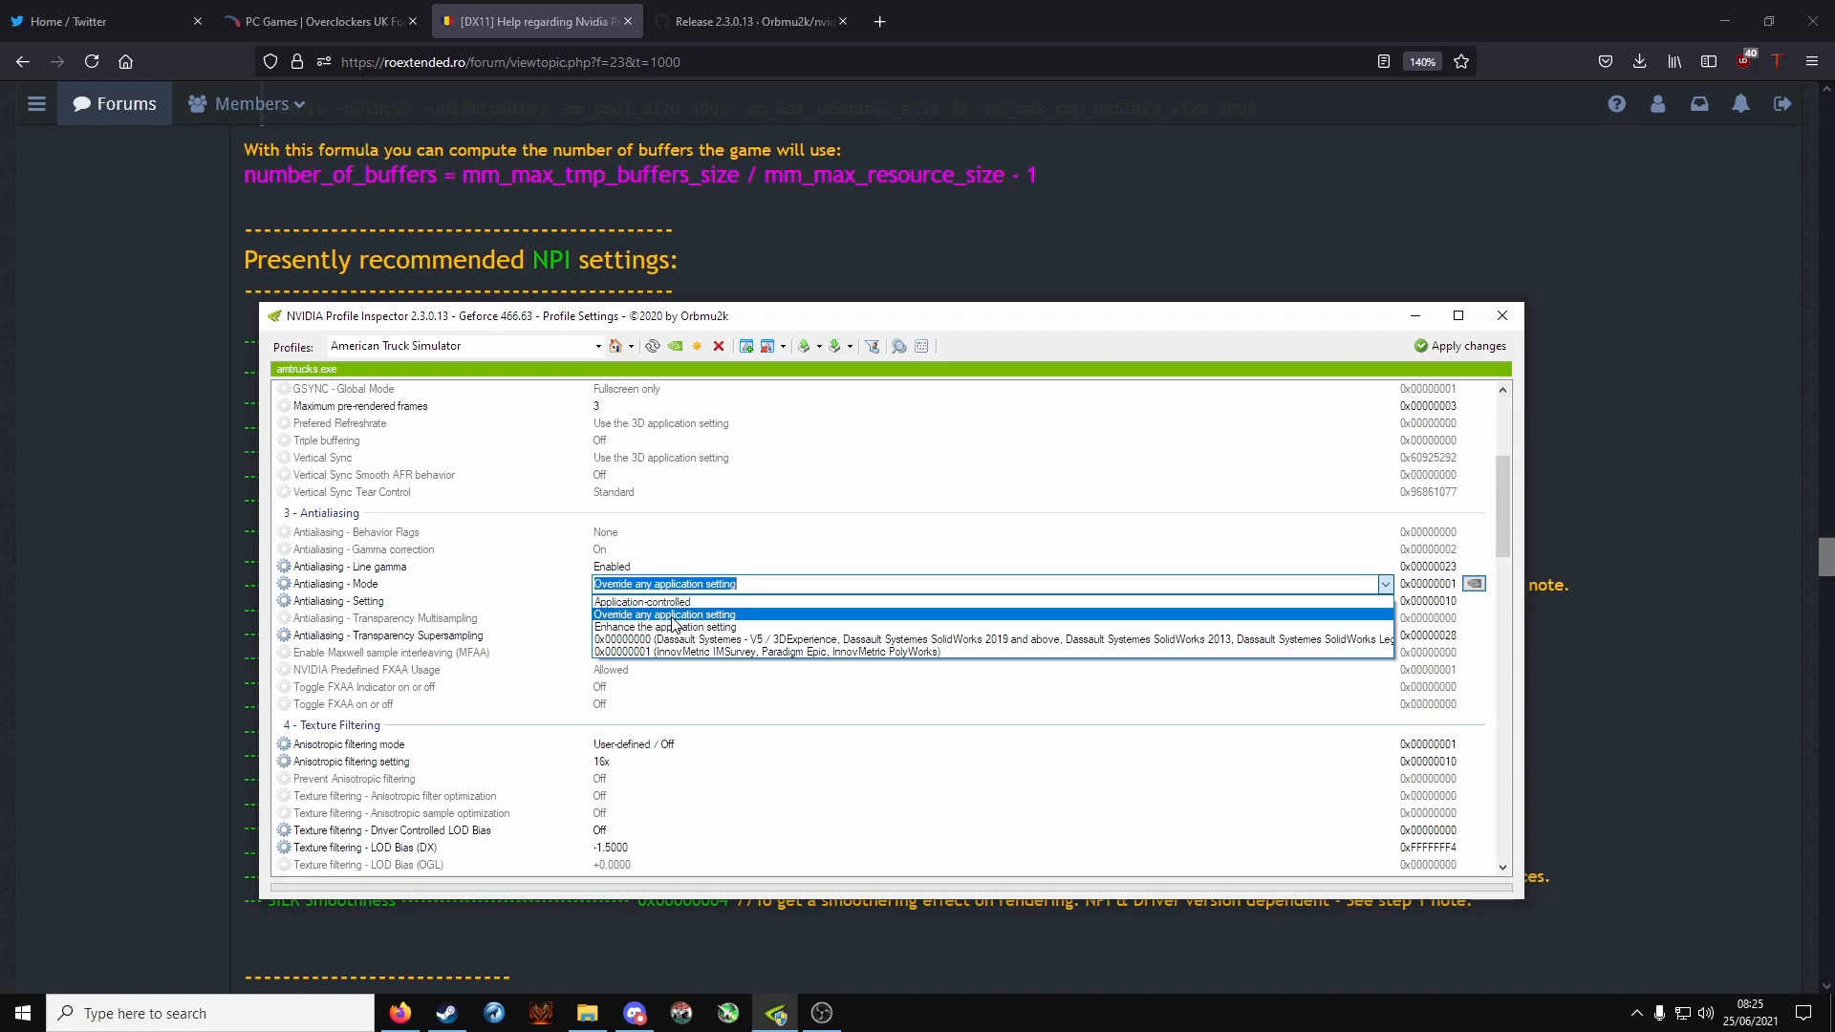
pyautogui.click(665, 616)
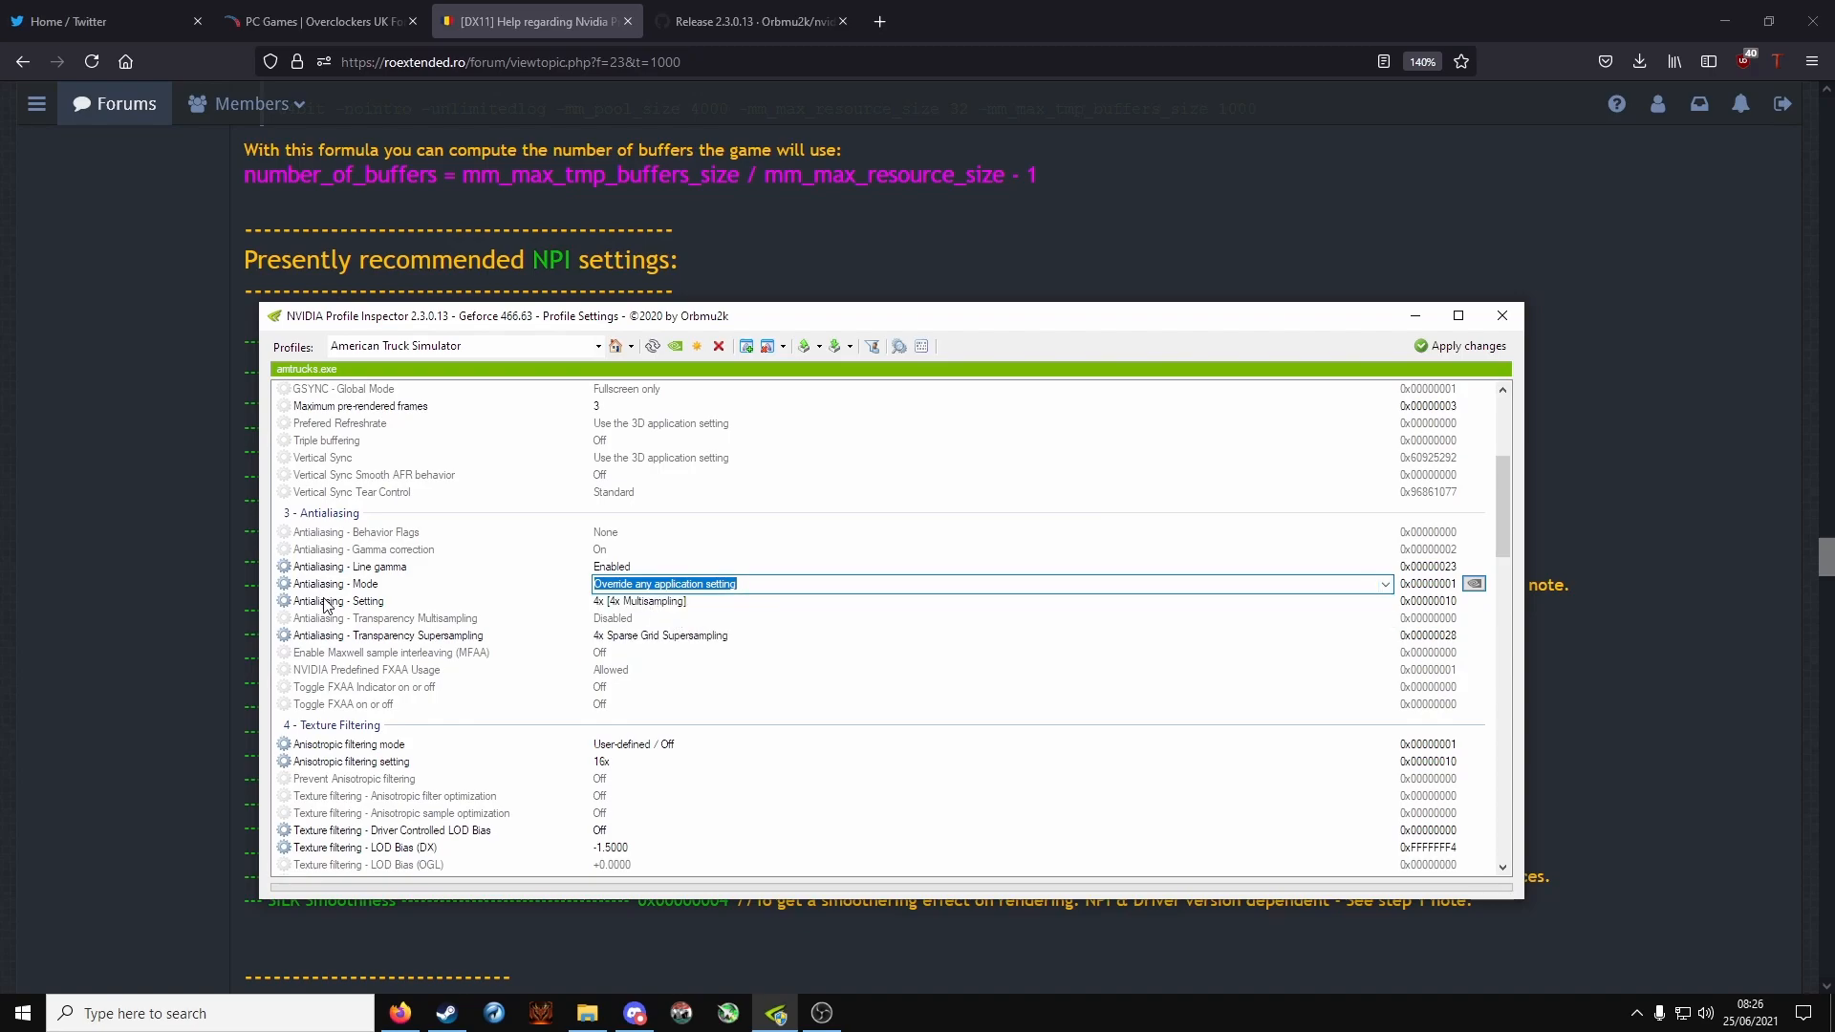
# Step: Set Antialiasing Transparency Supersampling to 4x Sparse Grid Supersampling
pyautogui.click(338, 600)
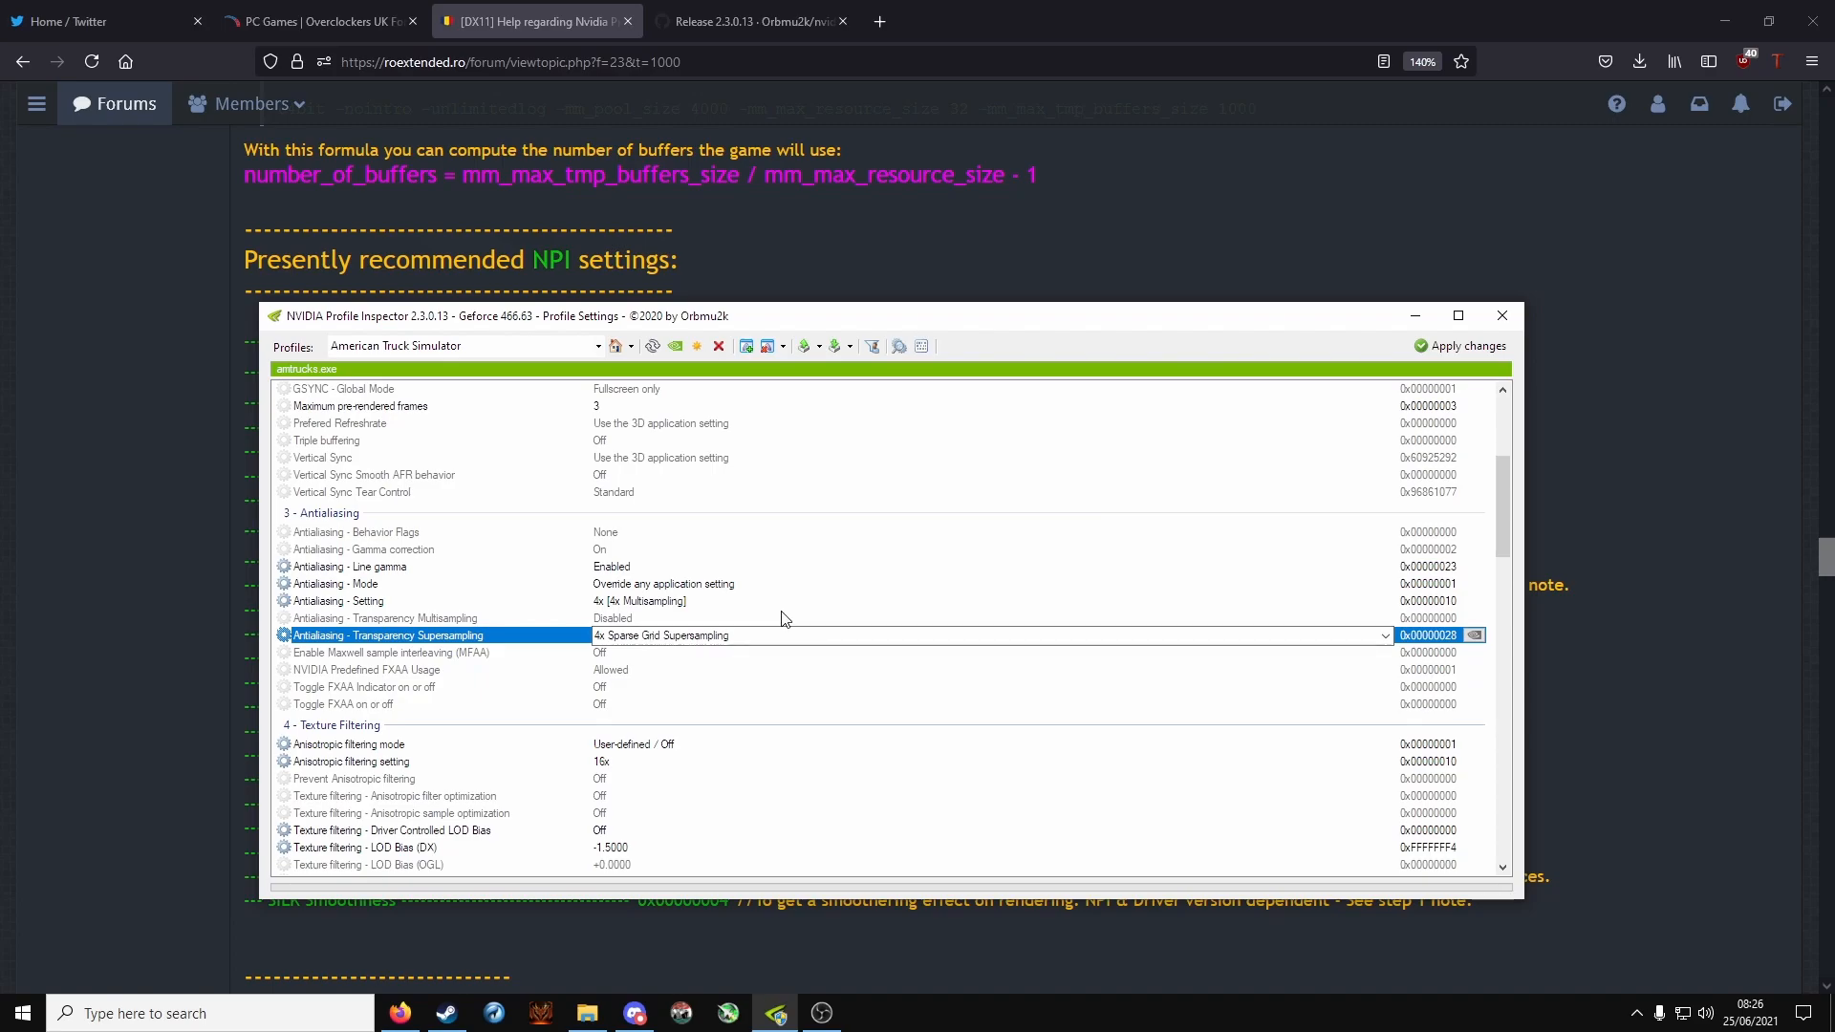
pyautogui.click(1384, 636)
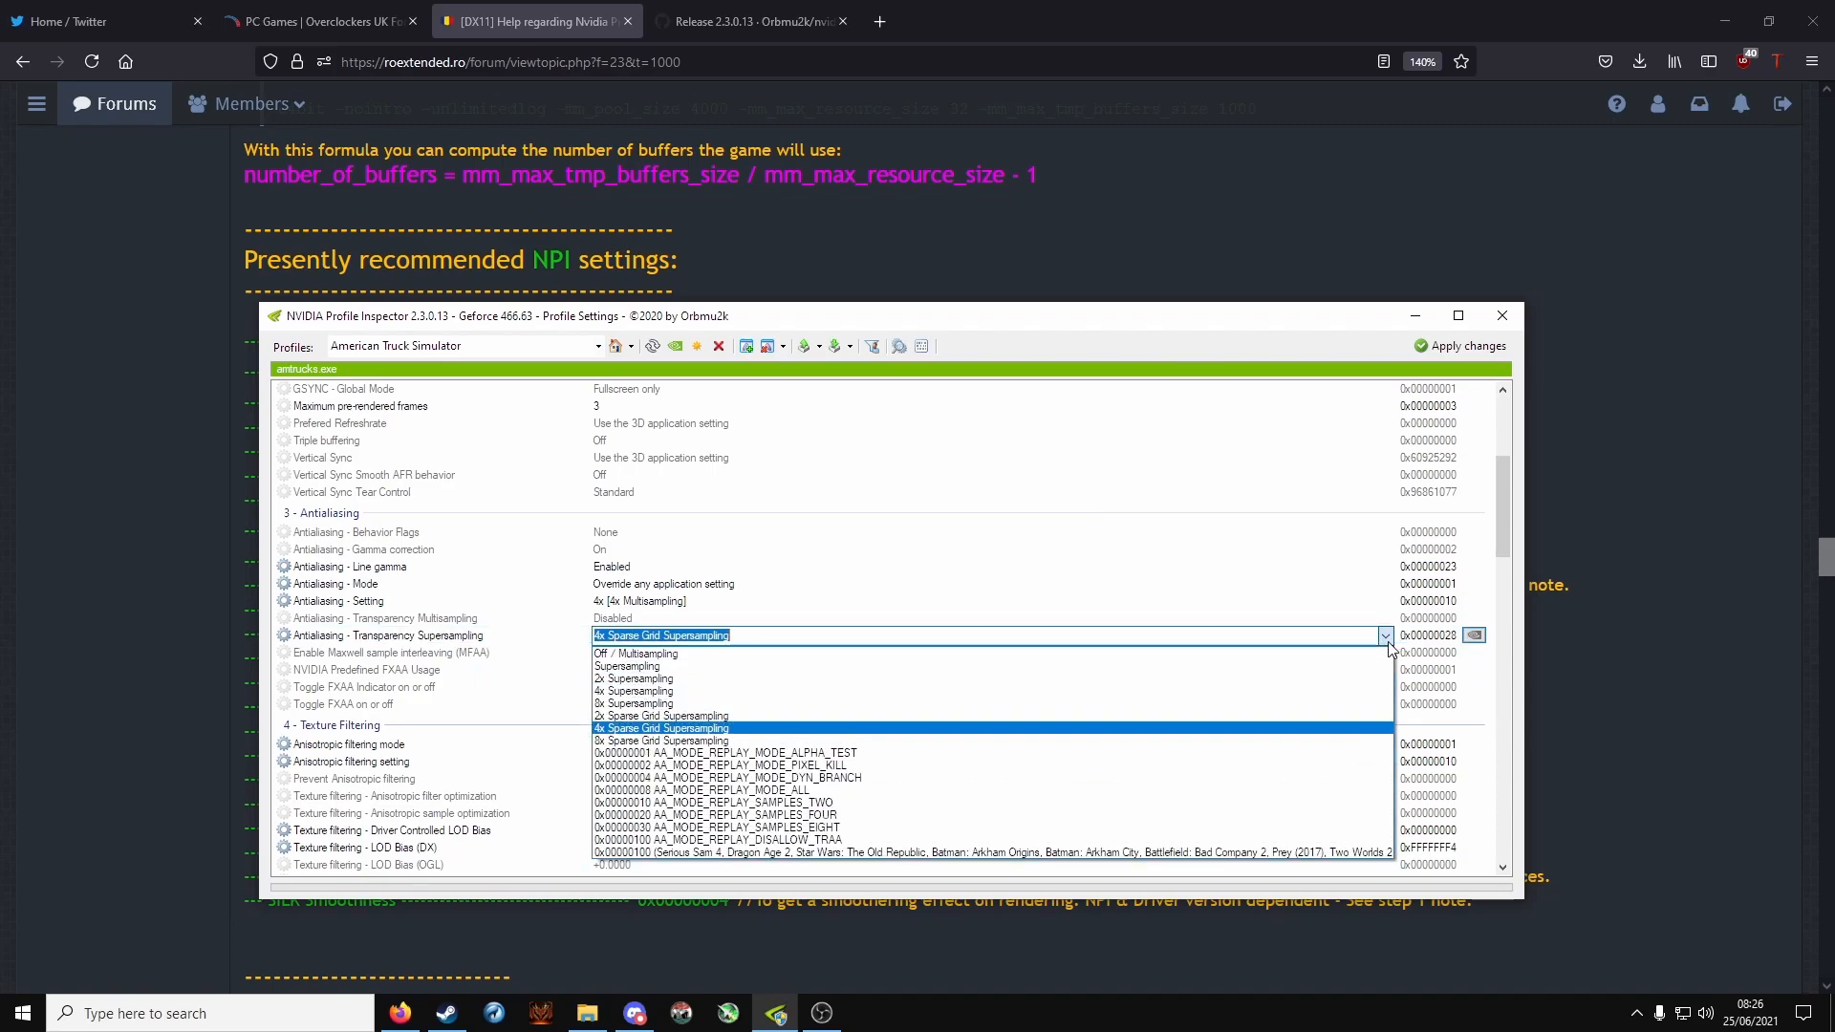
pyautogui.moveTo(677, 734)
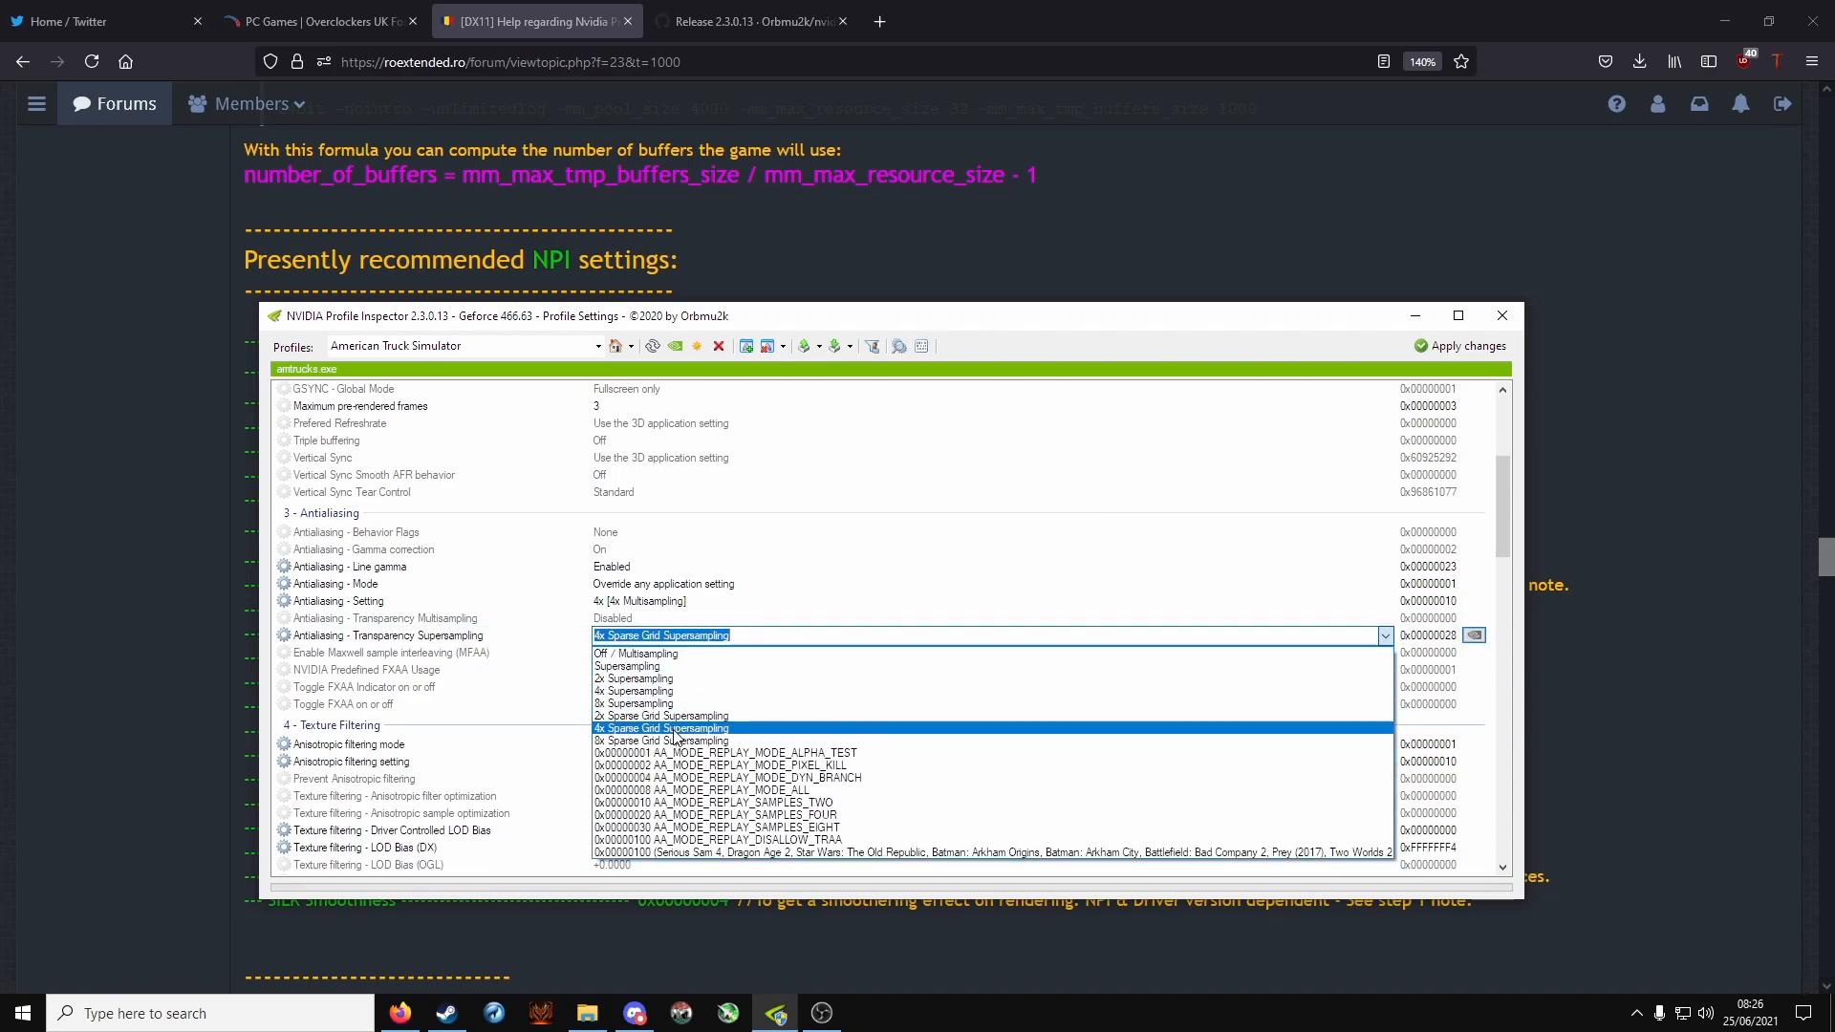
pyautogui.click(662, 729)
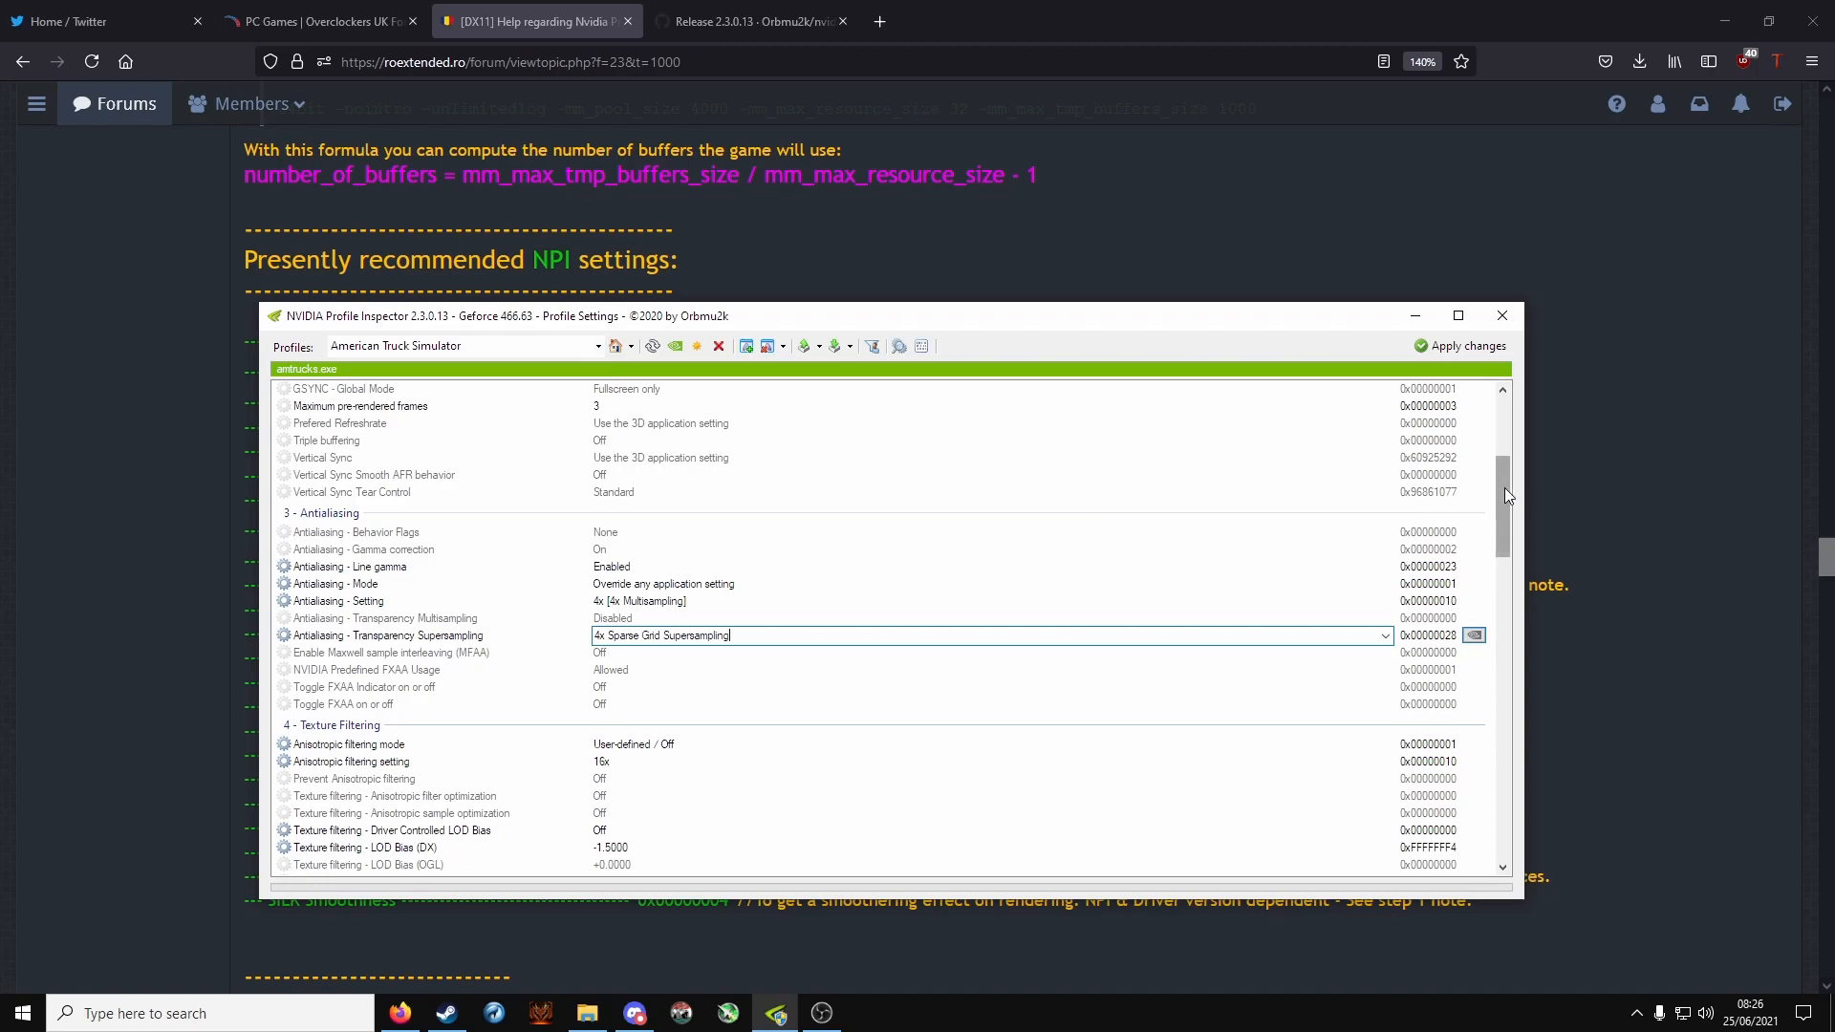
# Step: Set Anisotropic filtering mode to User-defined/Off and confirm 16x filtering
pyautogui.scroll(-3)
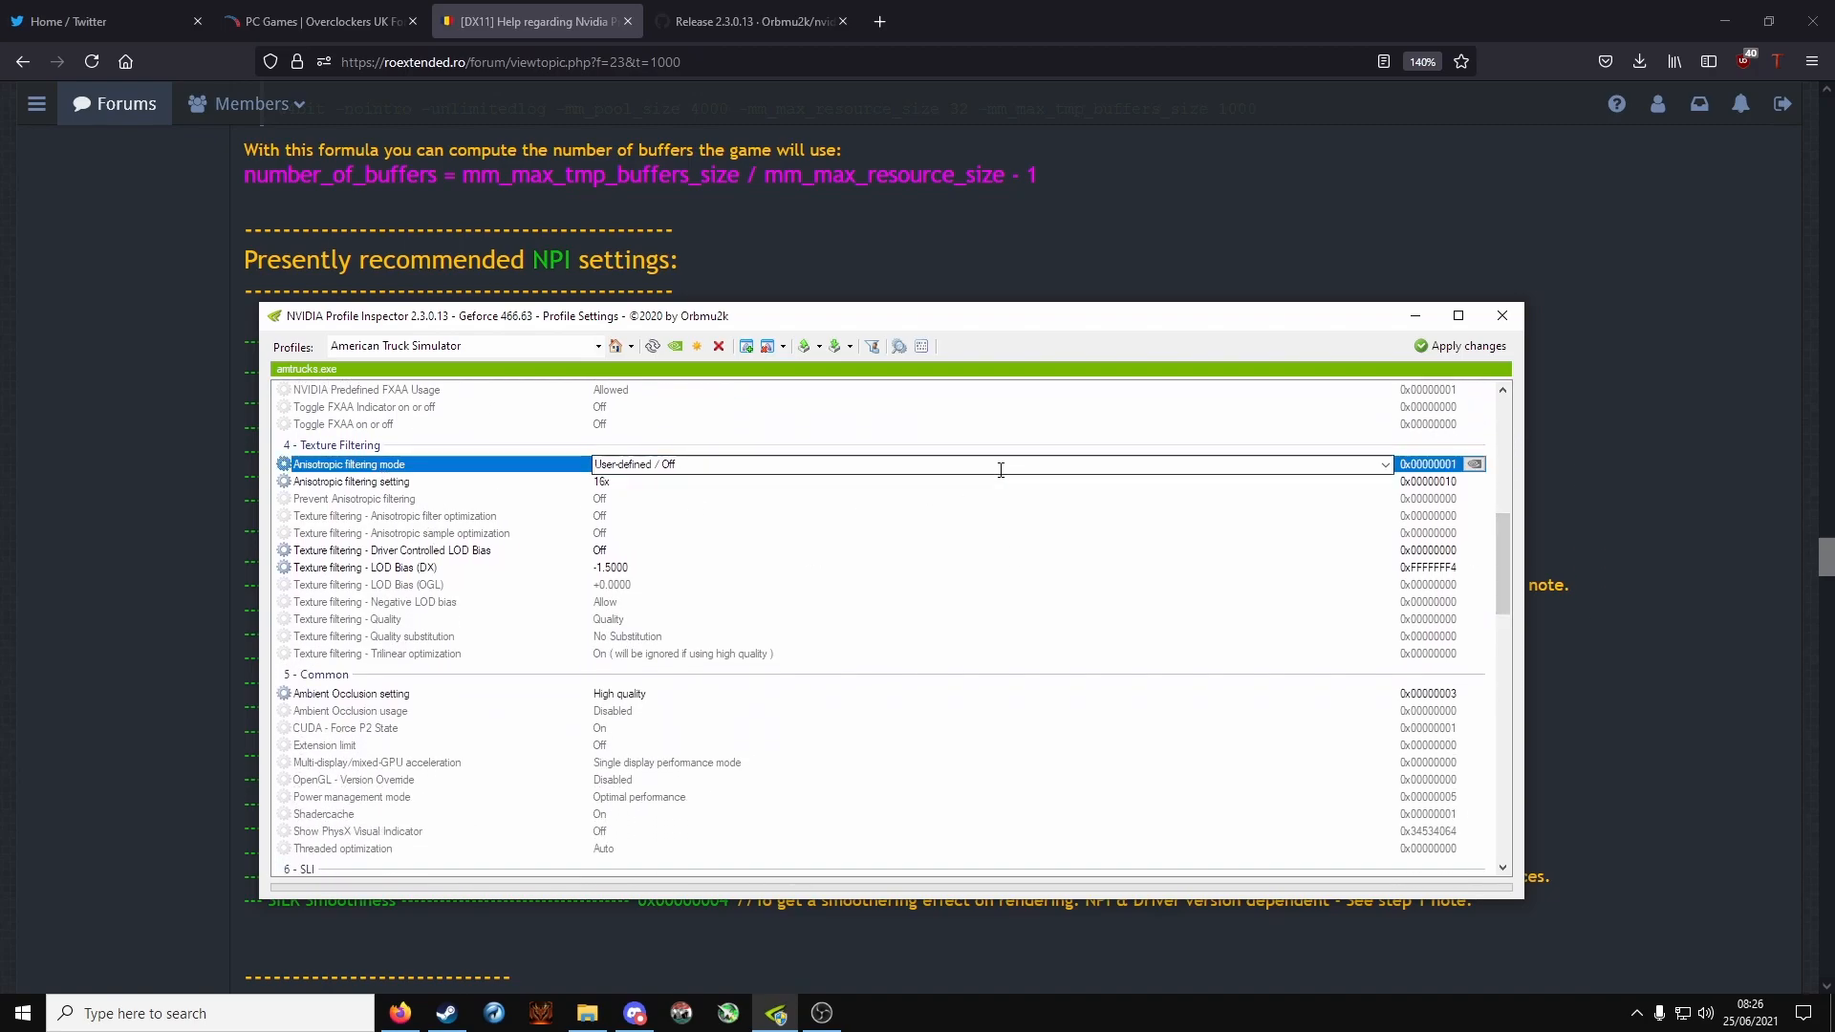
pyautogui.click(1384, 465)
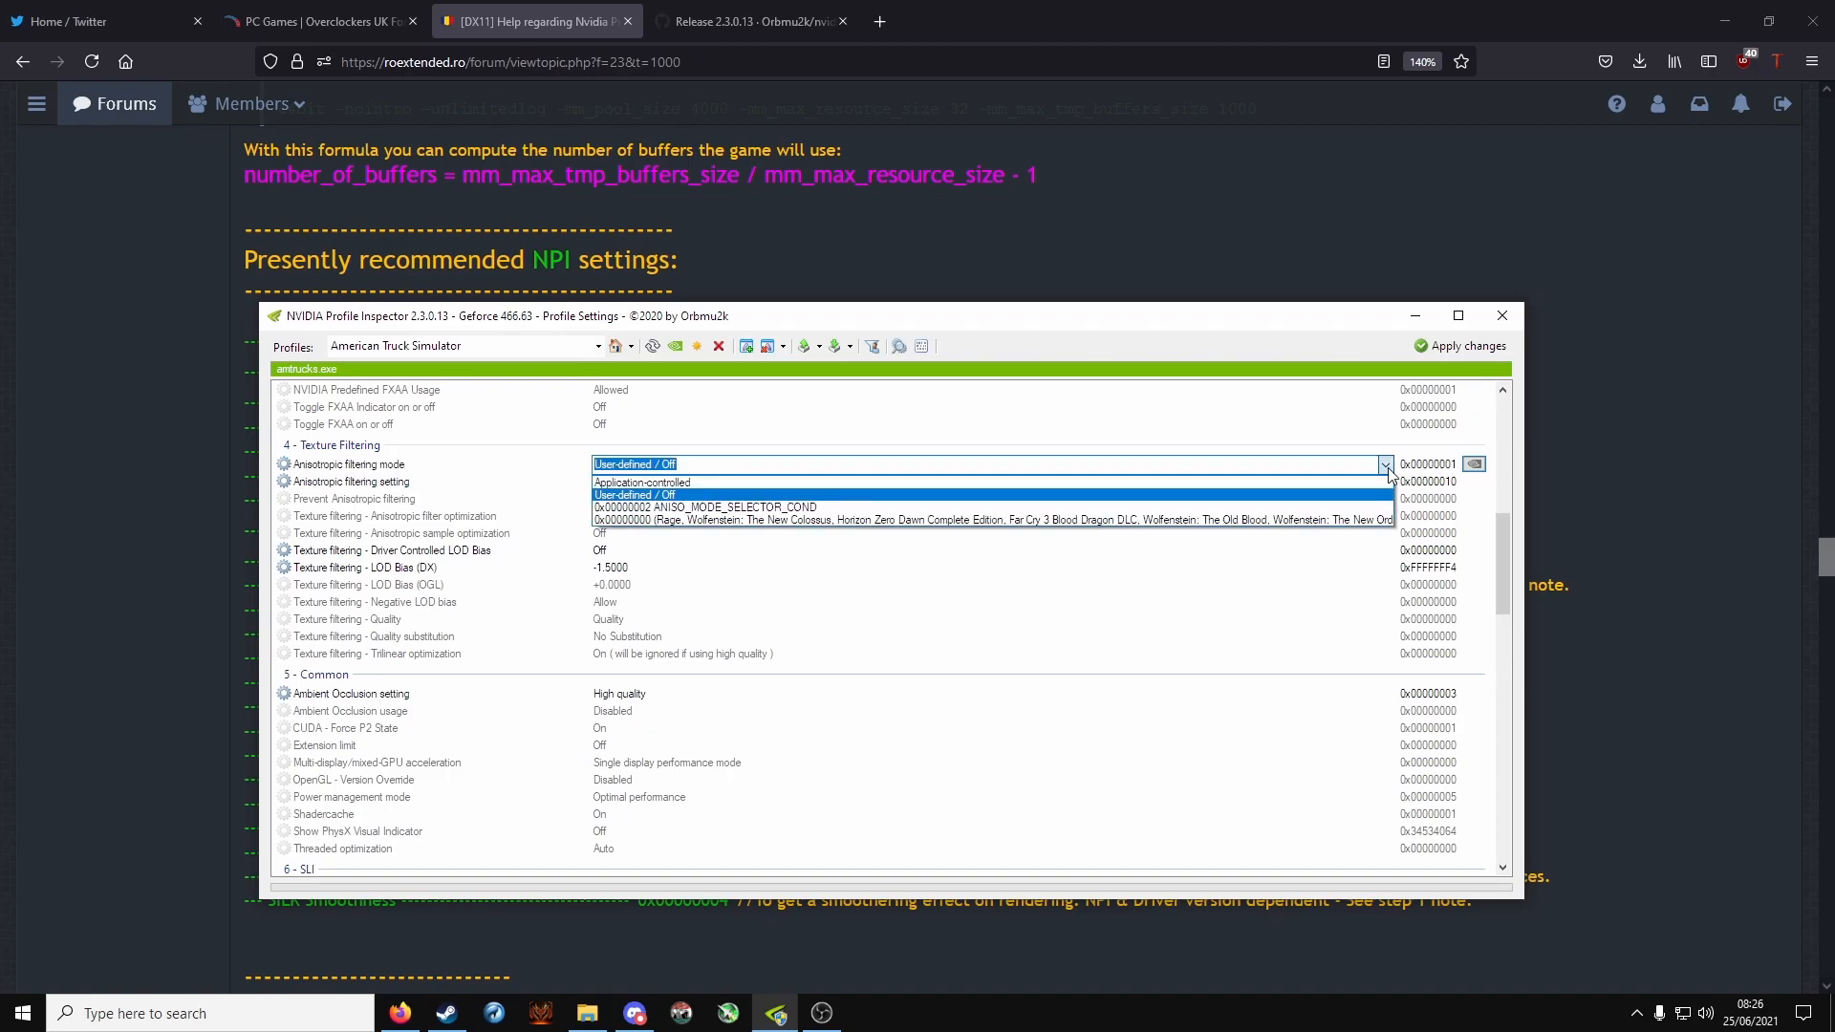
pyautogui.click(634, 493)
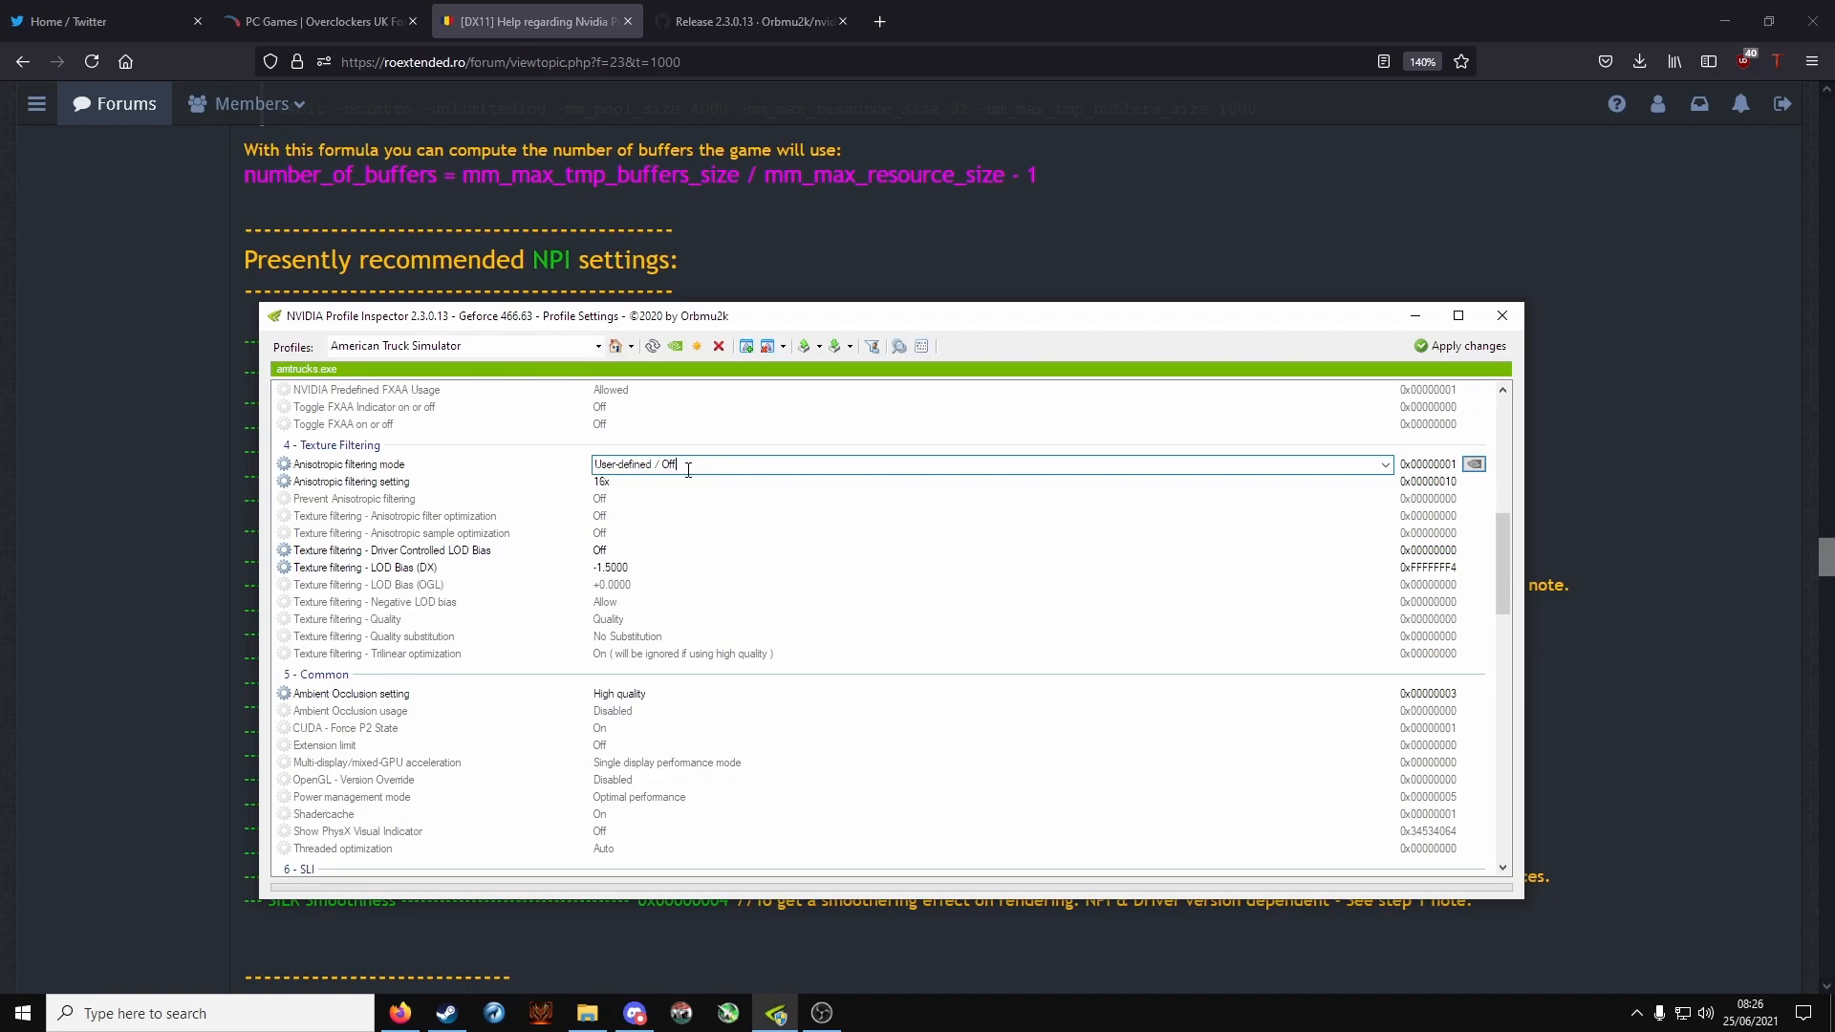
pyautogui.click(352, 482)
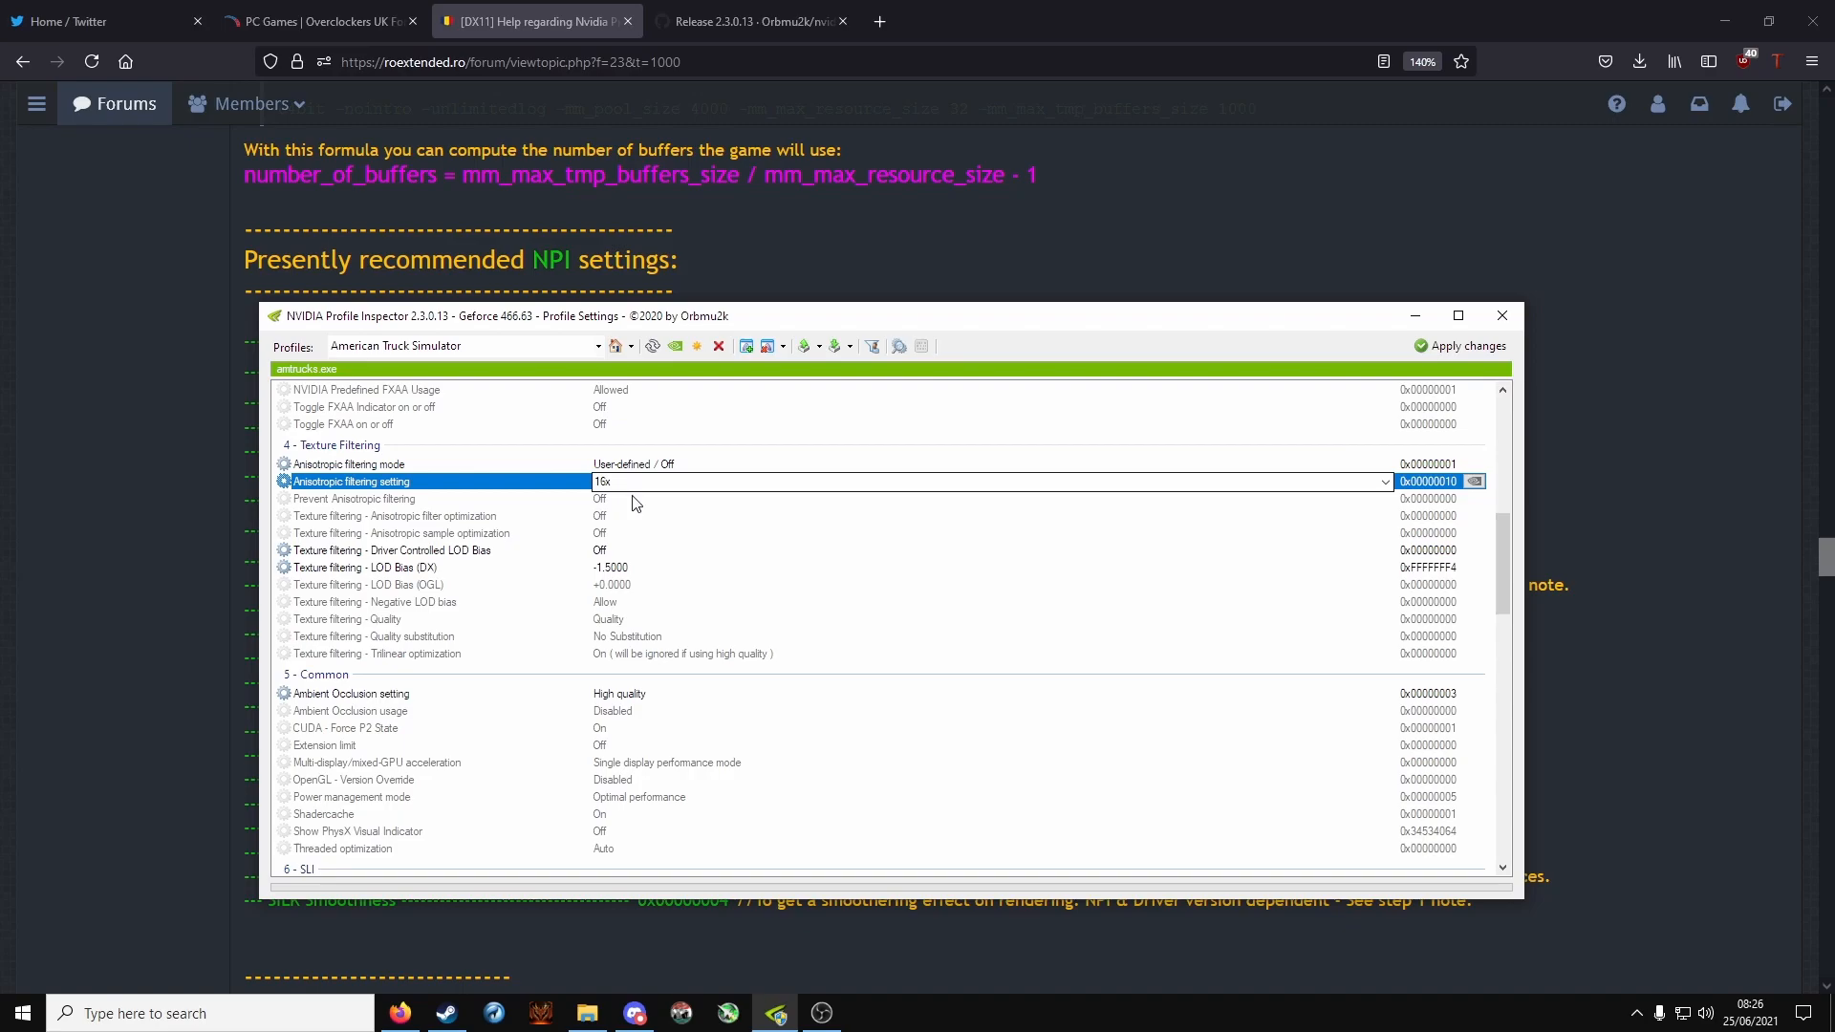
# Step: Keep Driver Controlled LOD Bias Off, LOD Bias (DX) -1.5000 and texture filtering Quality
pyautogui.click(391, 551)
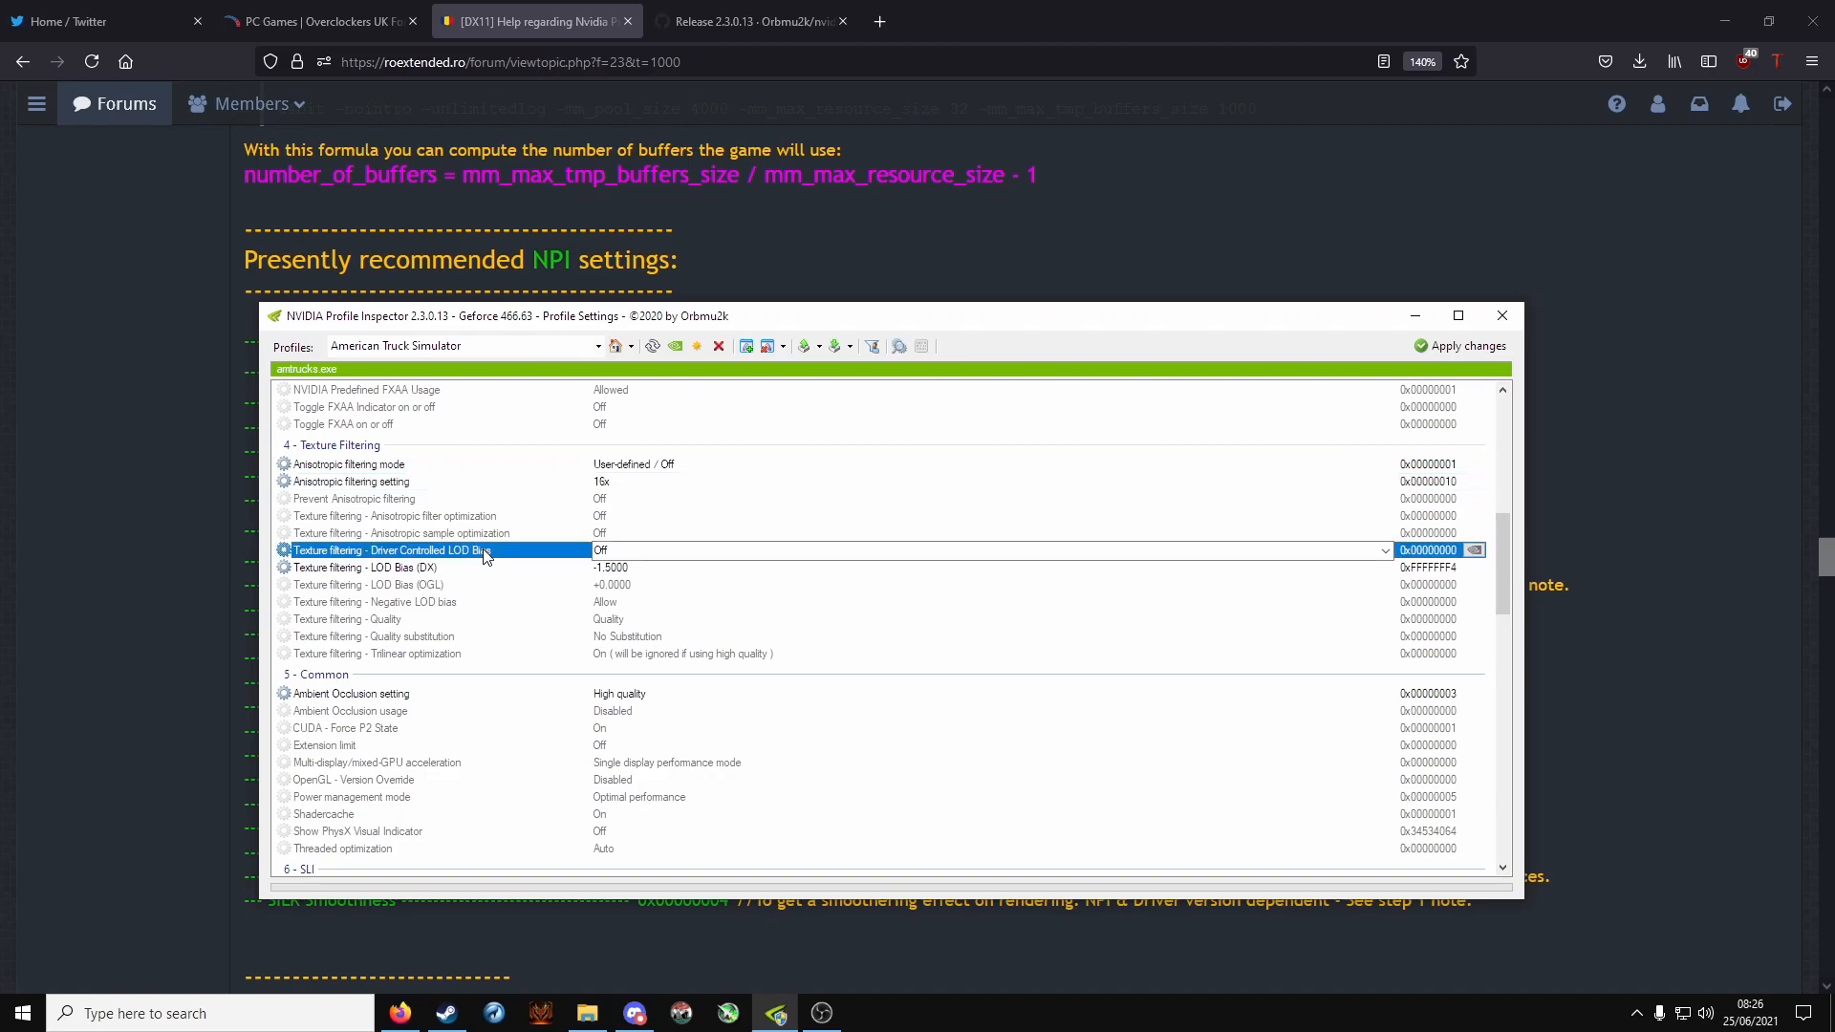
pyautogui.moveTo(520, 551)
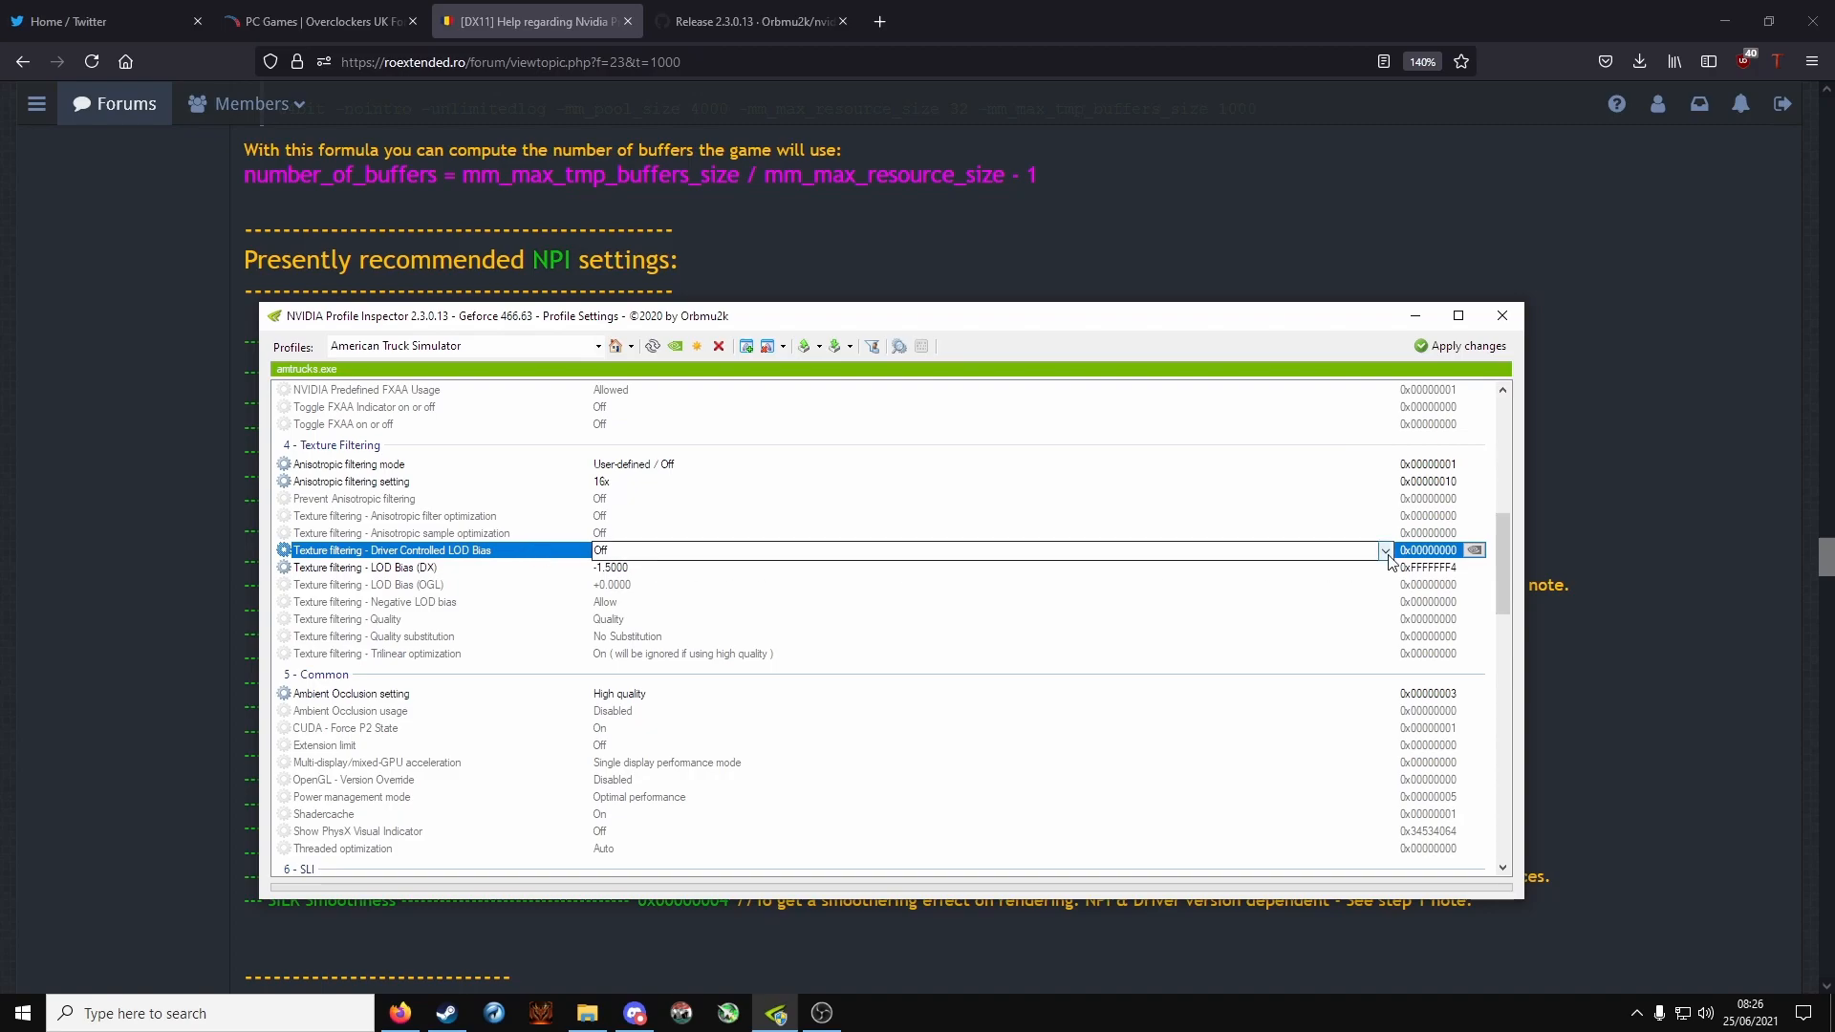
pyautogui.click(1386, 551)
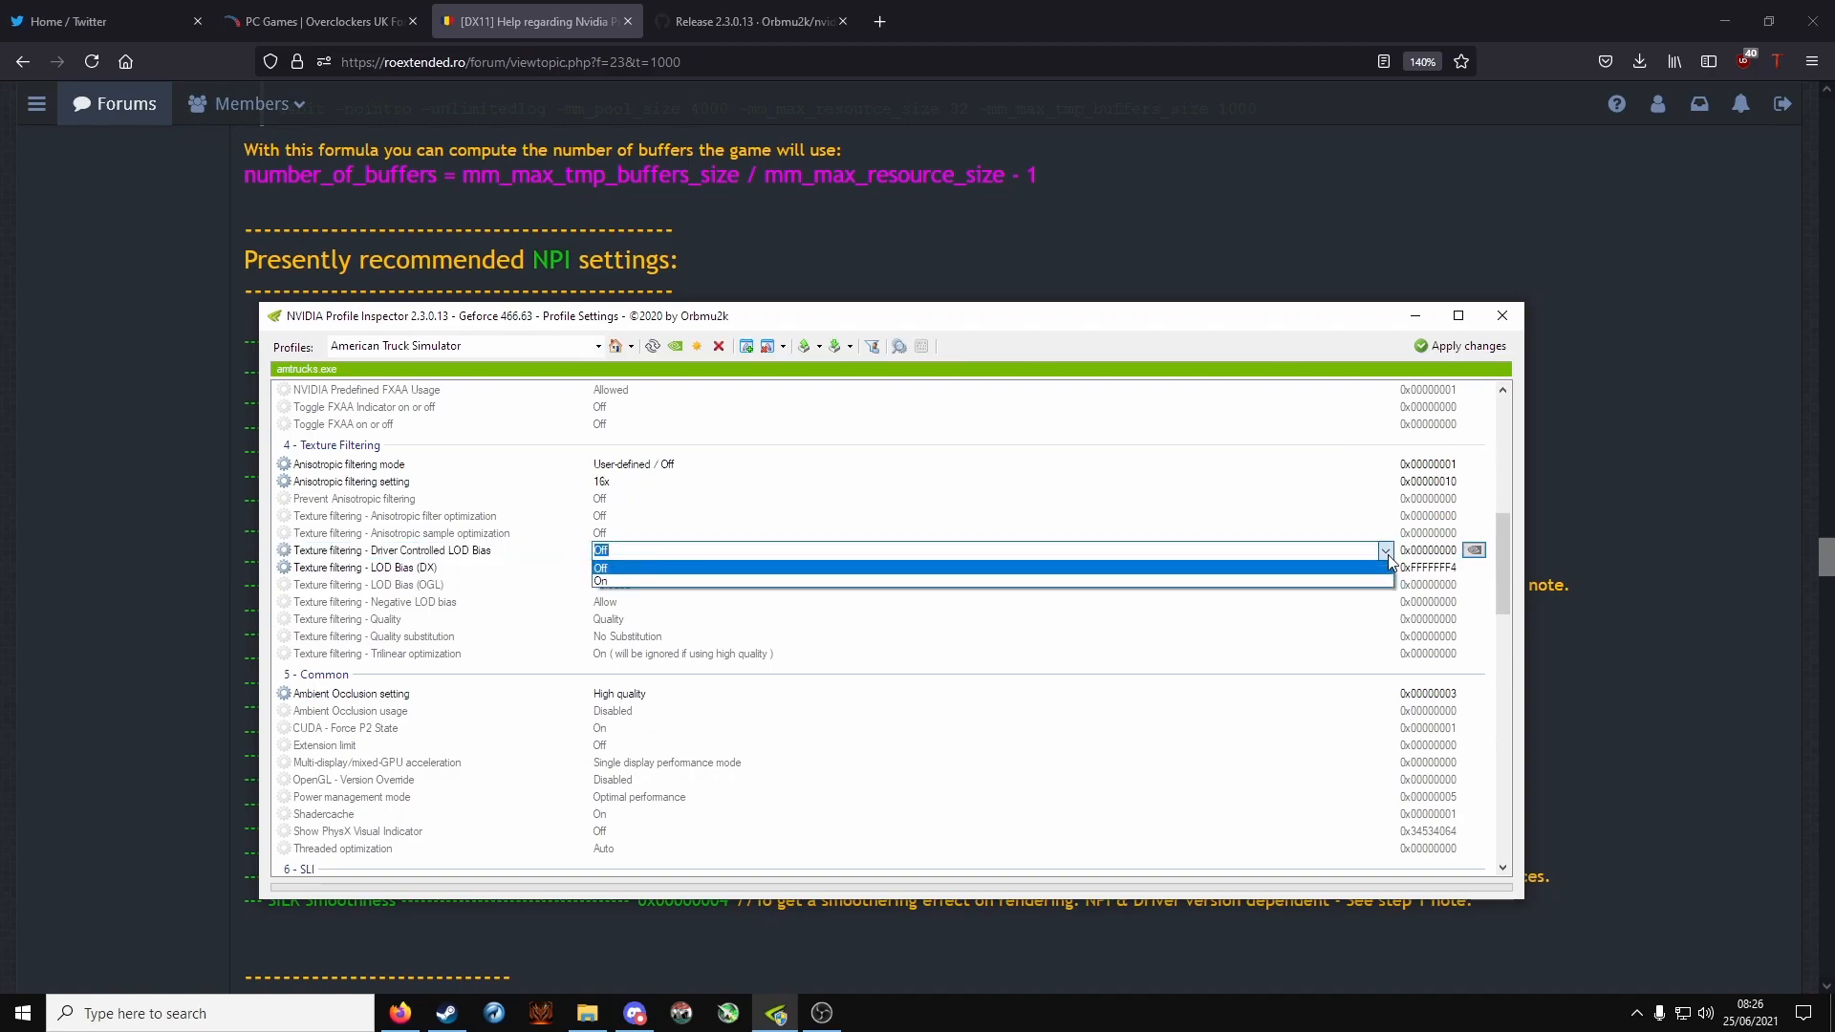
pyautogui.click(600, 566)
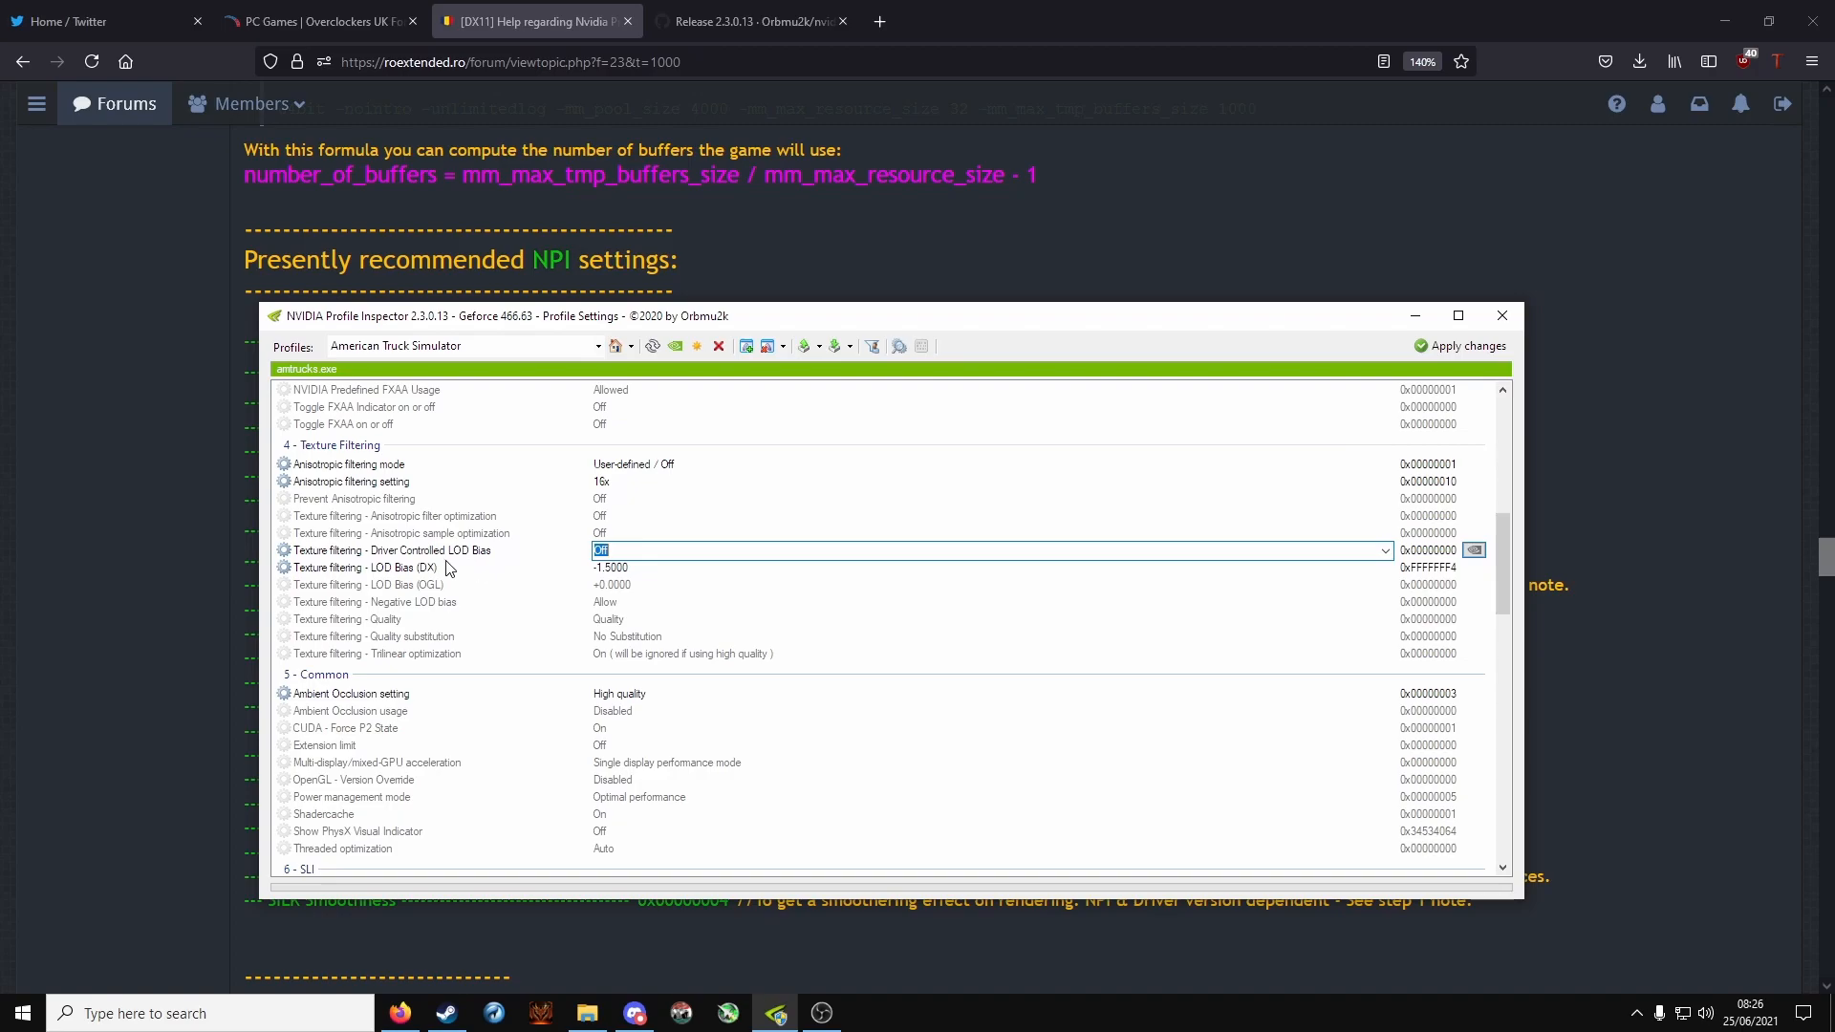
pyautogui.click(365, 568)
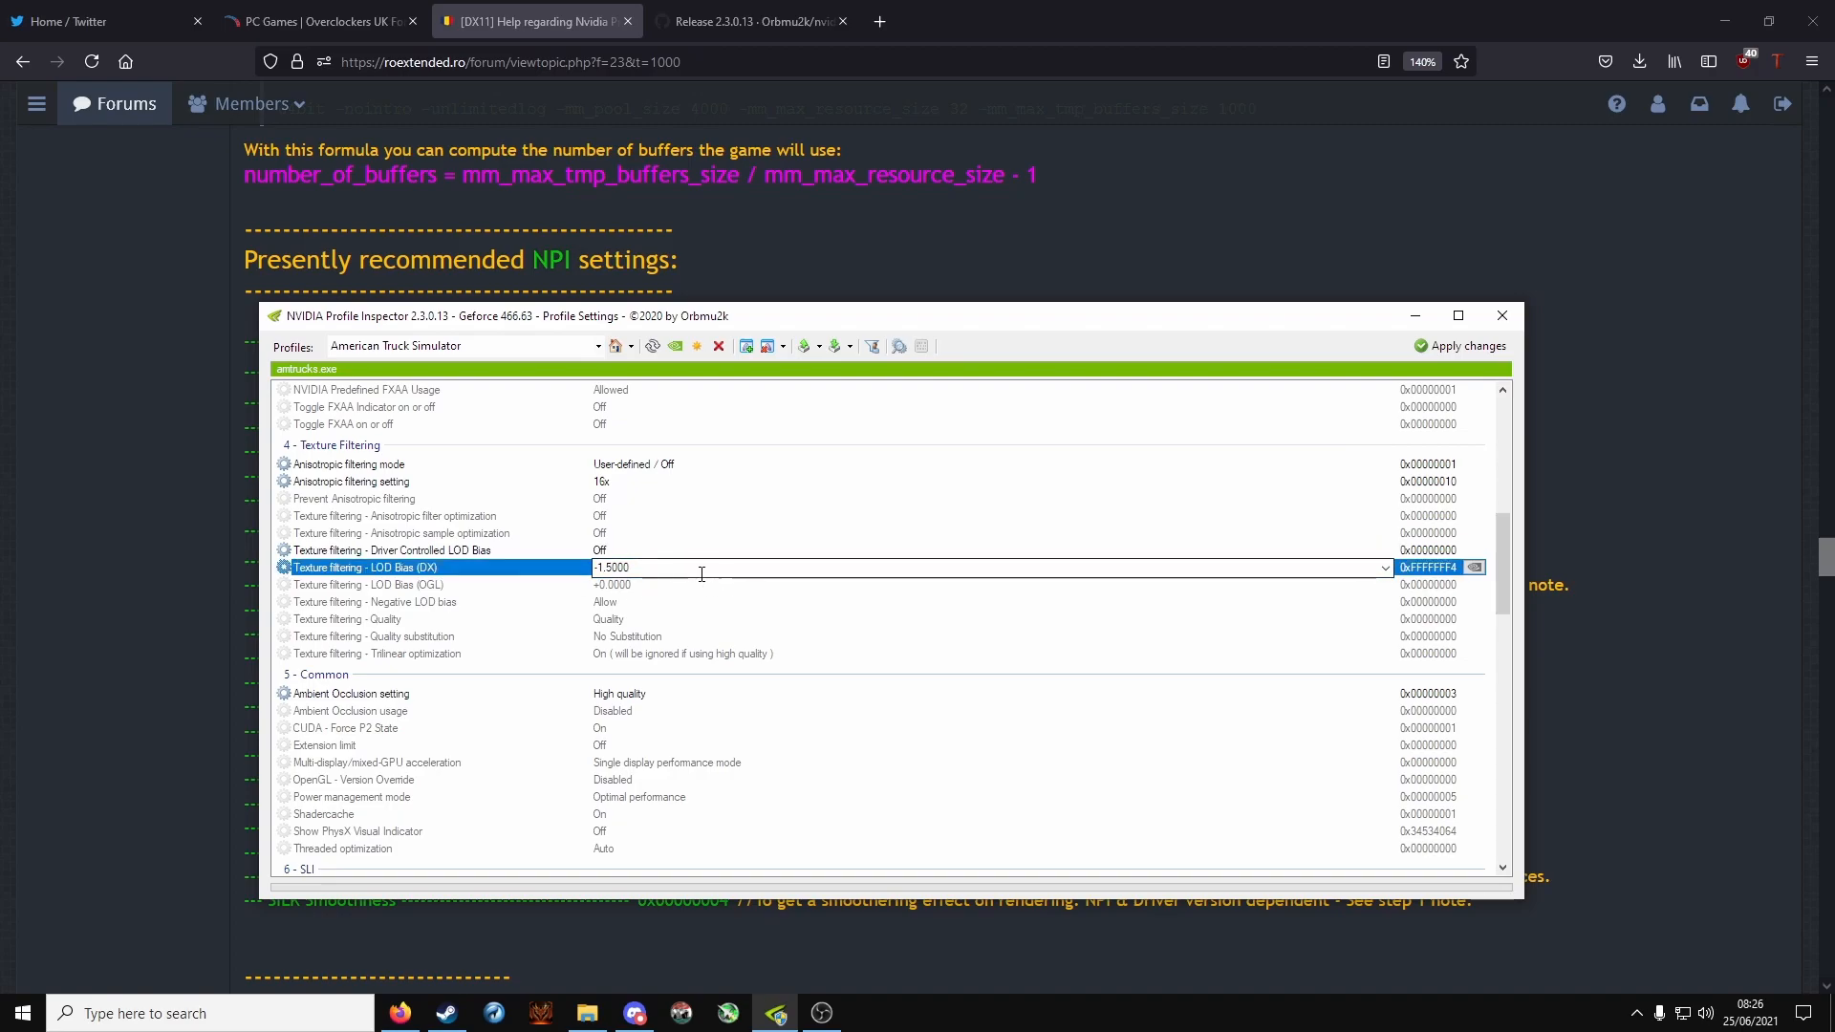
pyautogui.click(1384, 567)
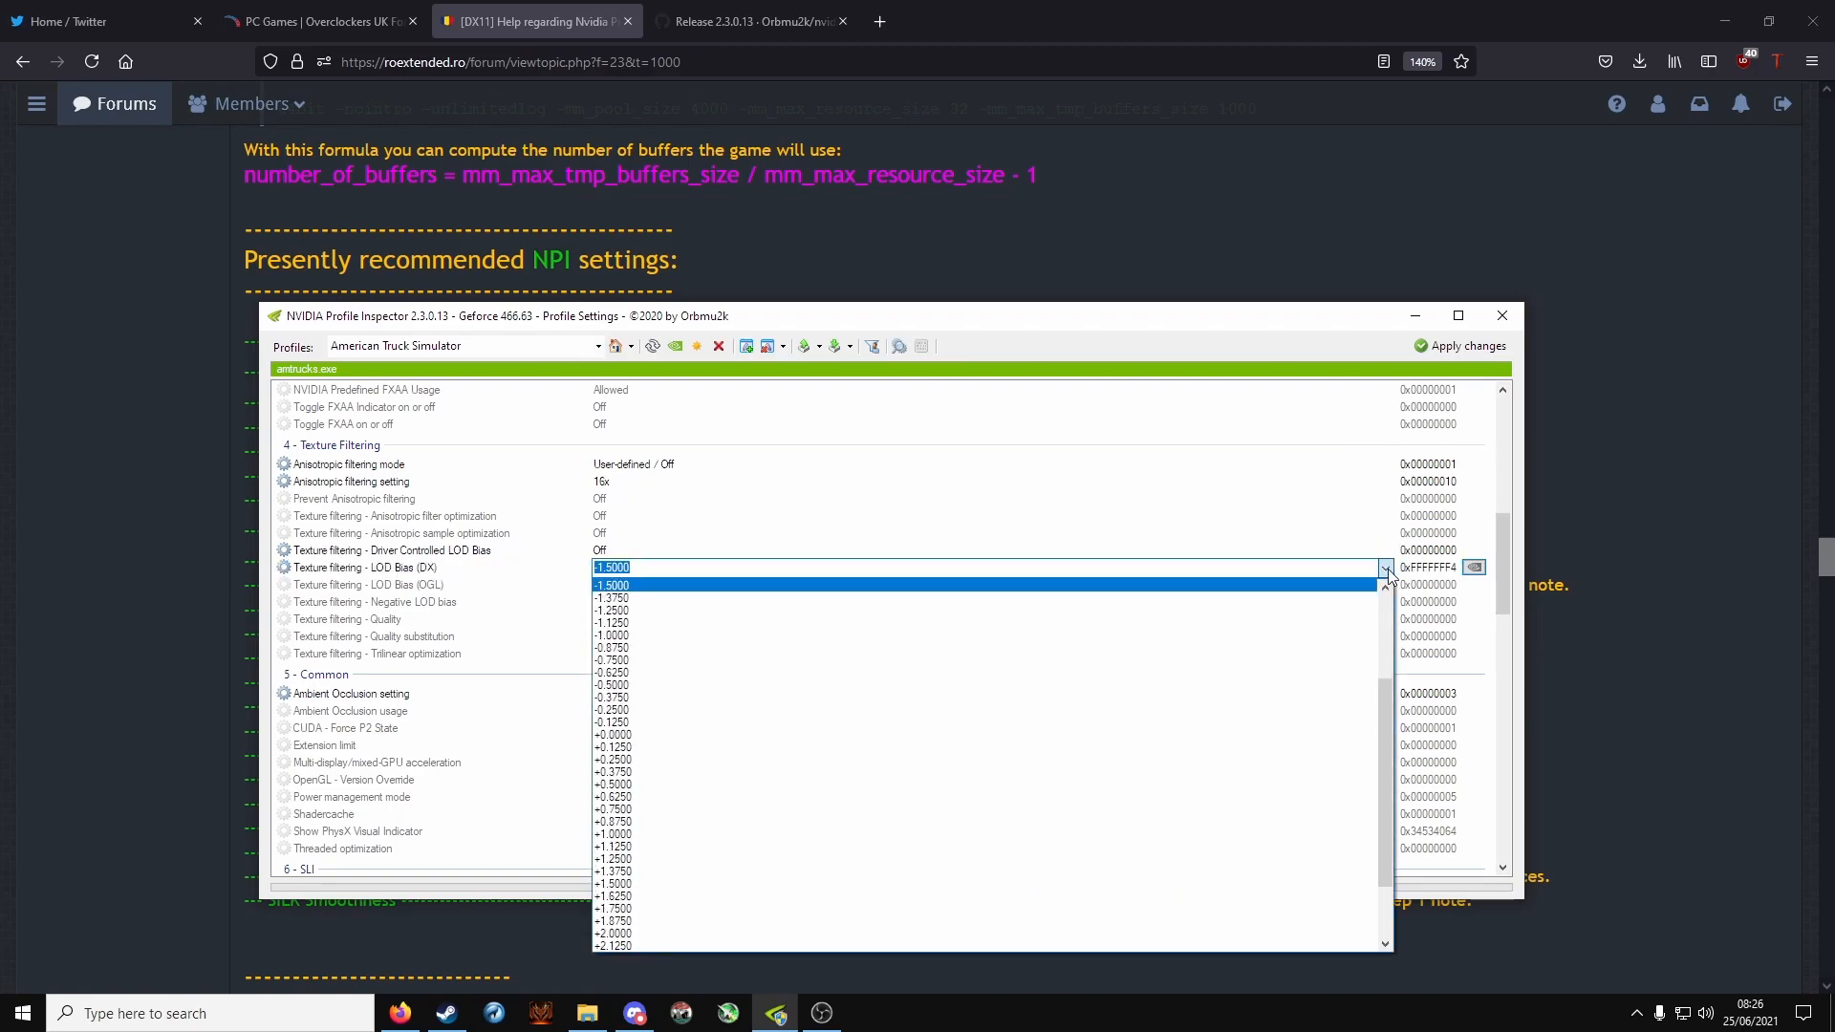
pyautogui.click(611, 585)
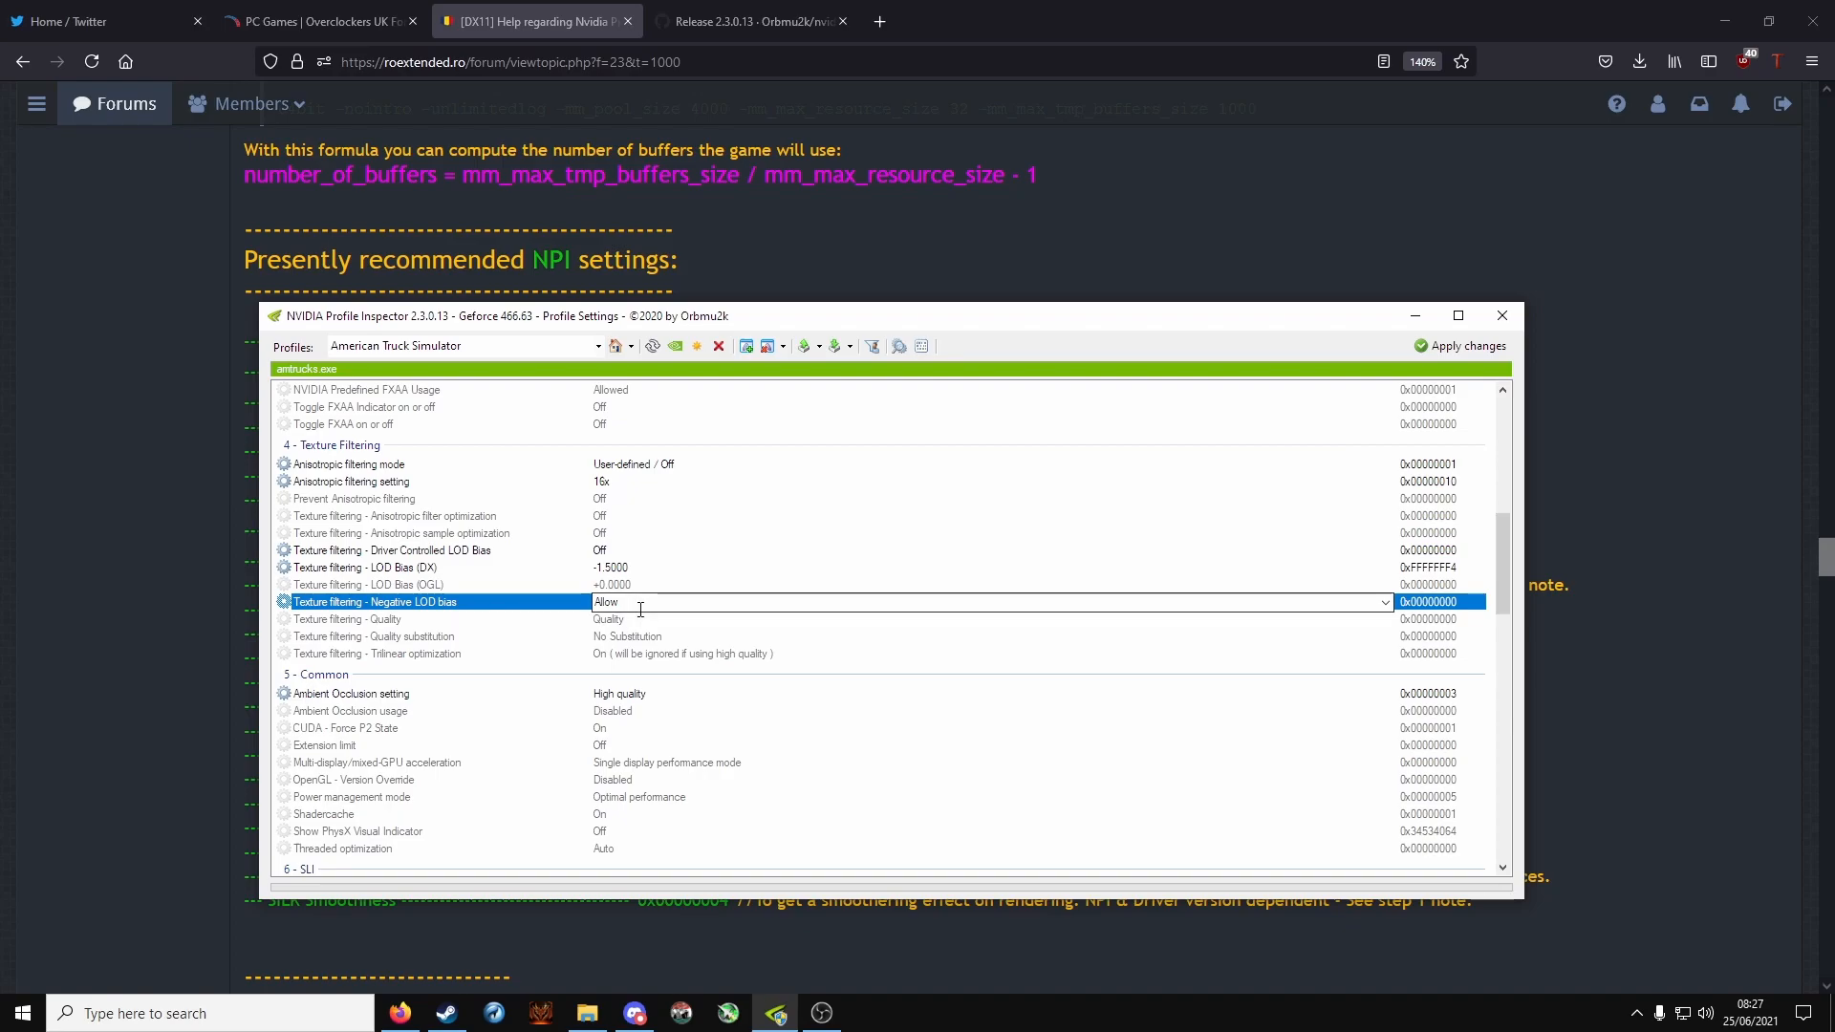
pyautogui.click(1384, 602)
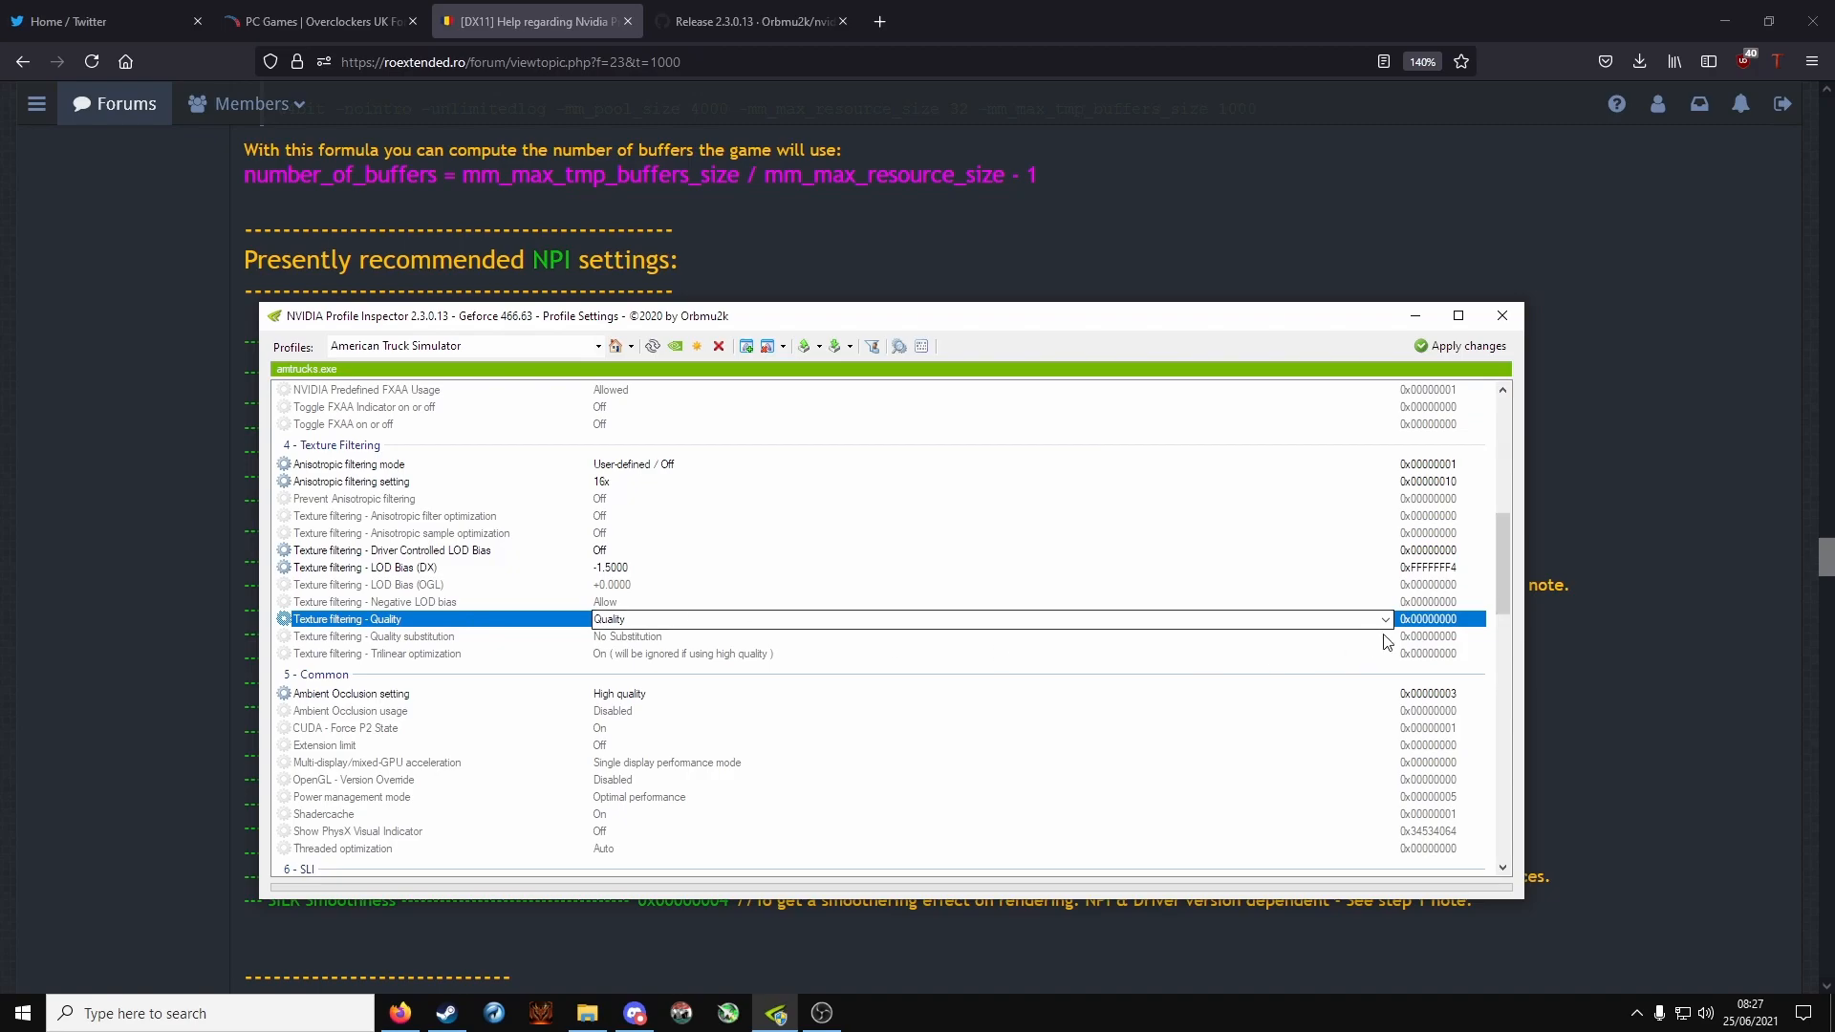
# Step: Confirm Ambient Occlusion High quality with AO usage Disabled
pyautogui.click(1386, 619)
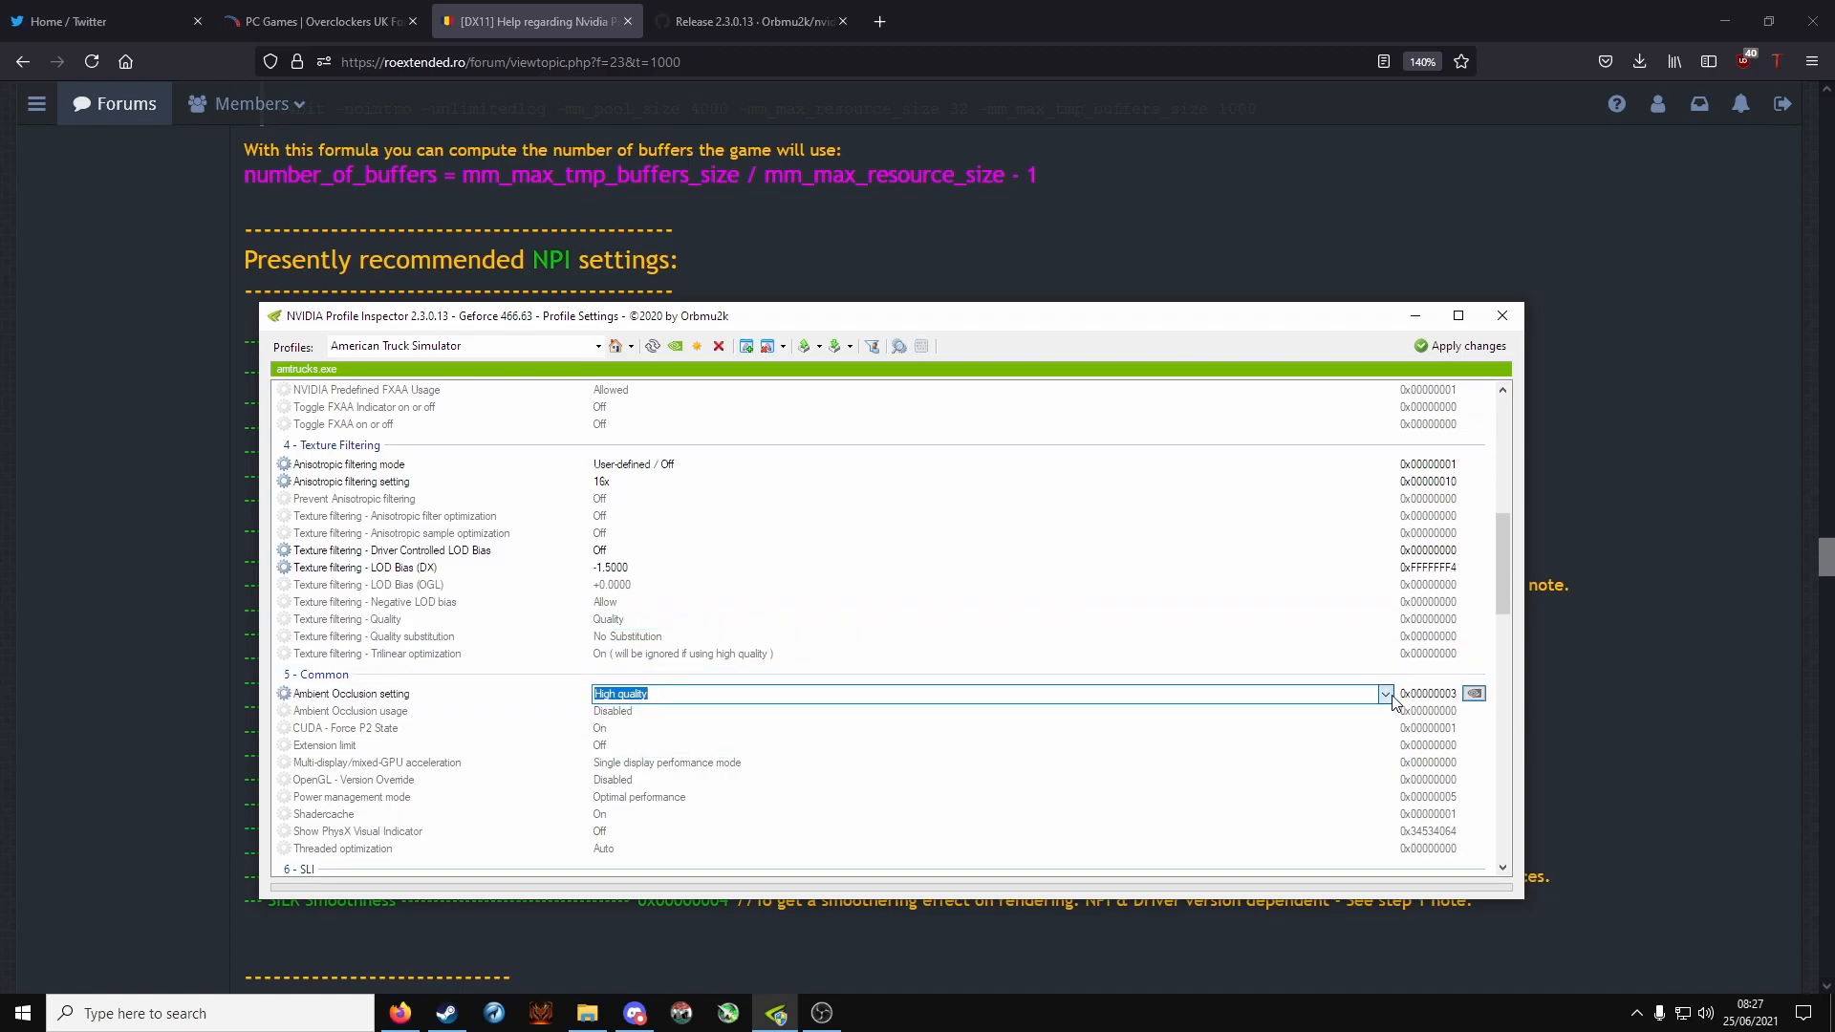
pyautogui.scroll(-3)
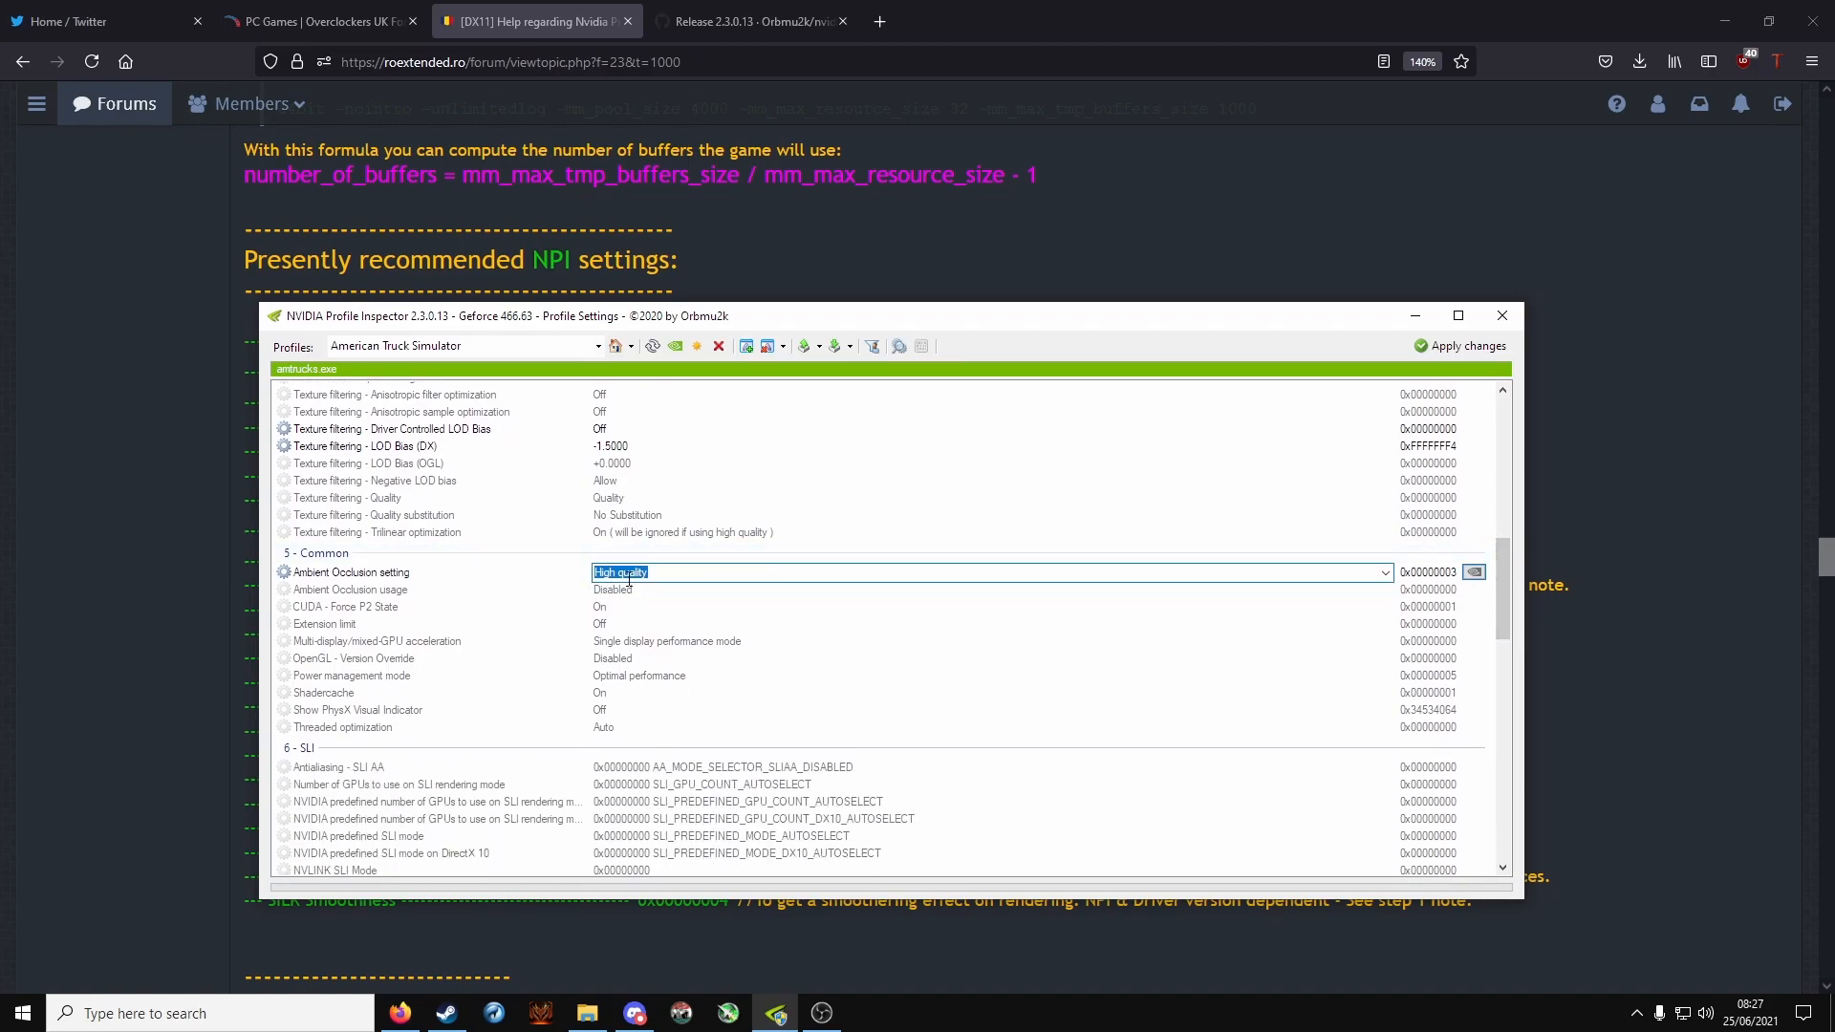
pyautogui.click(351, 589)
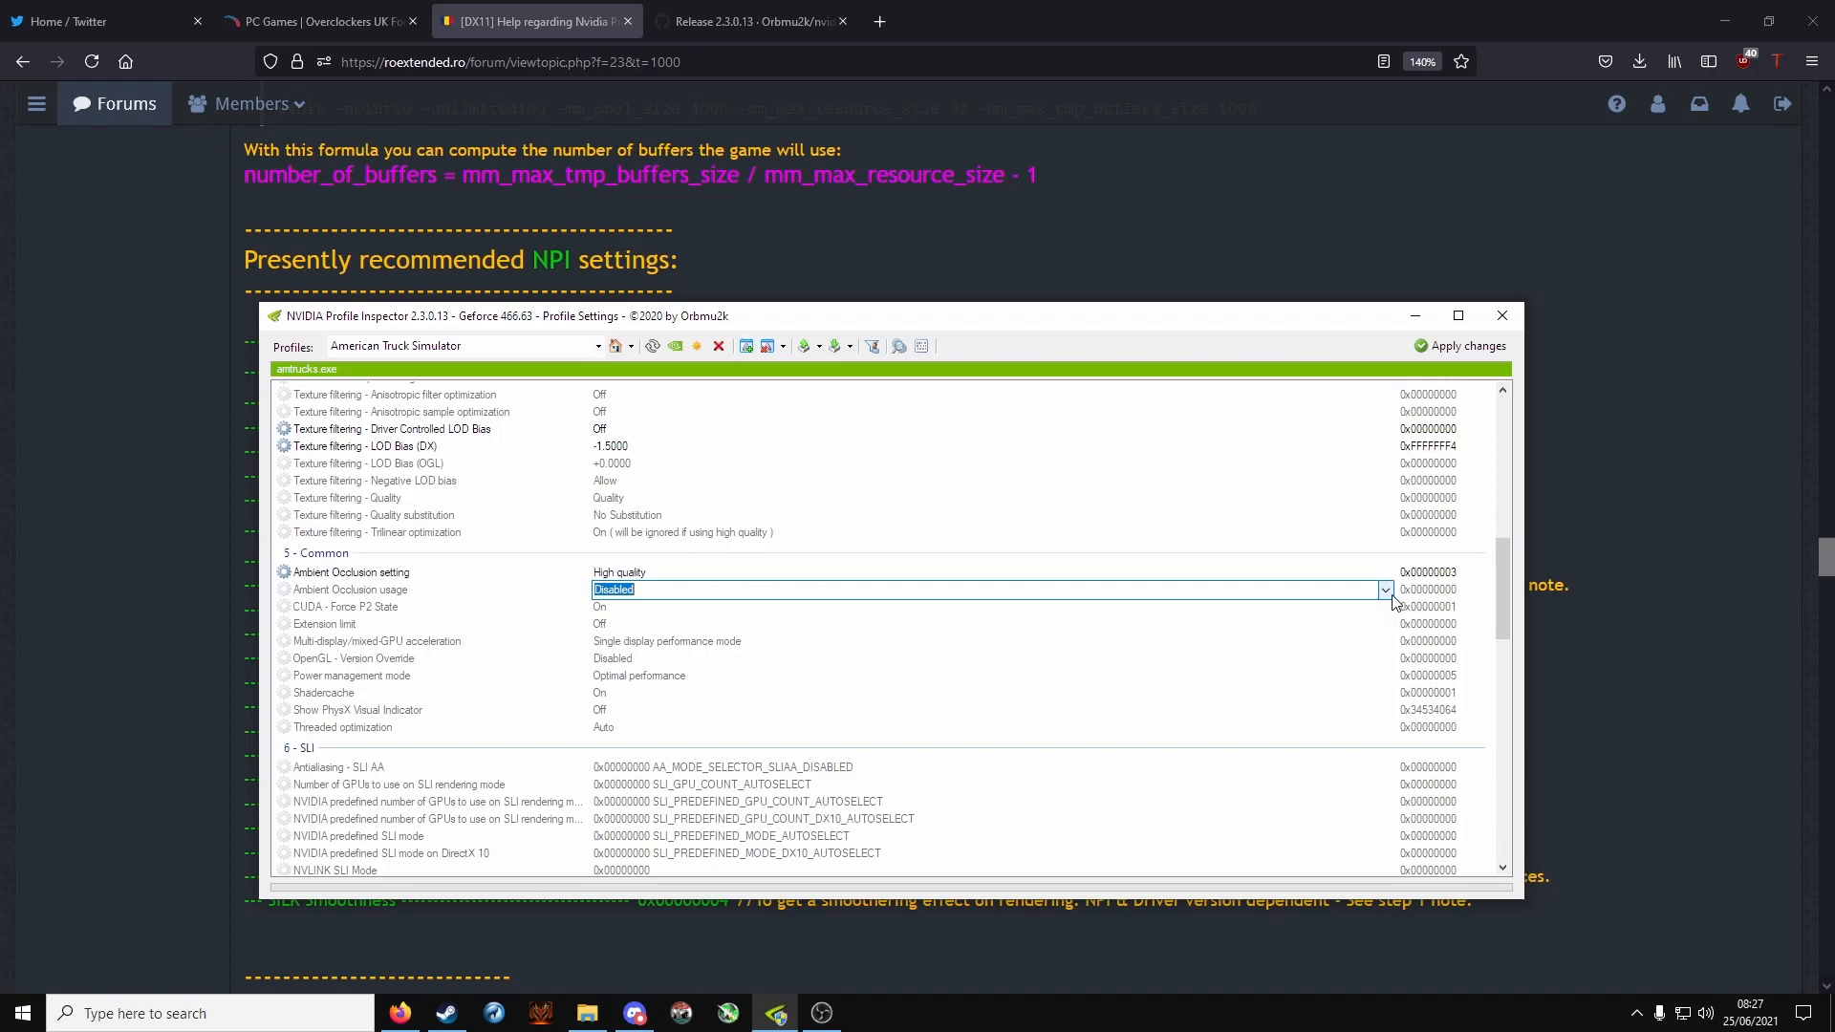
# Step: Keep Memory Allocation Policy at AGGRESSIVE_PRE_ALLOCATION, then minimise the inspector to the forum list
pyautogui.scroll(-3)
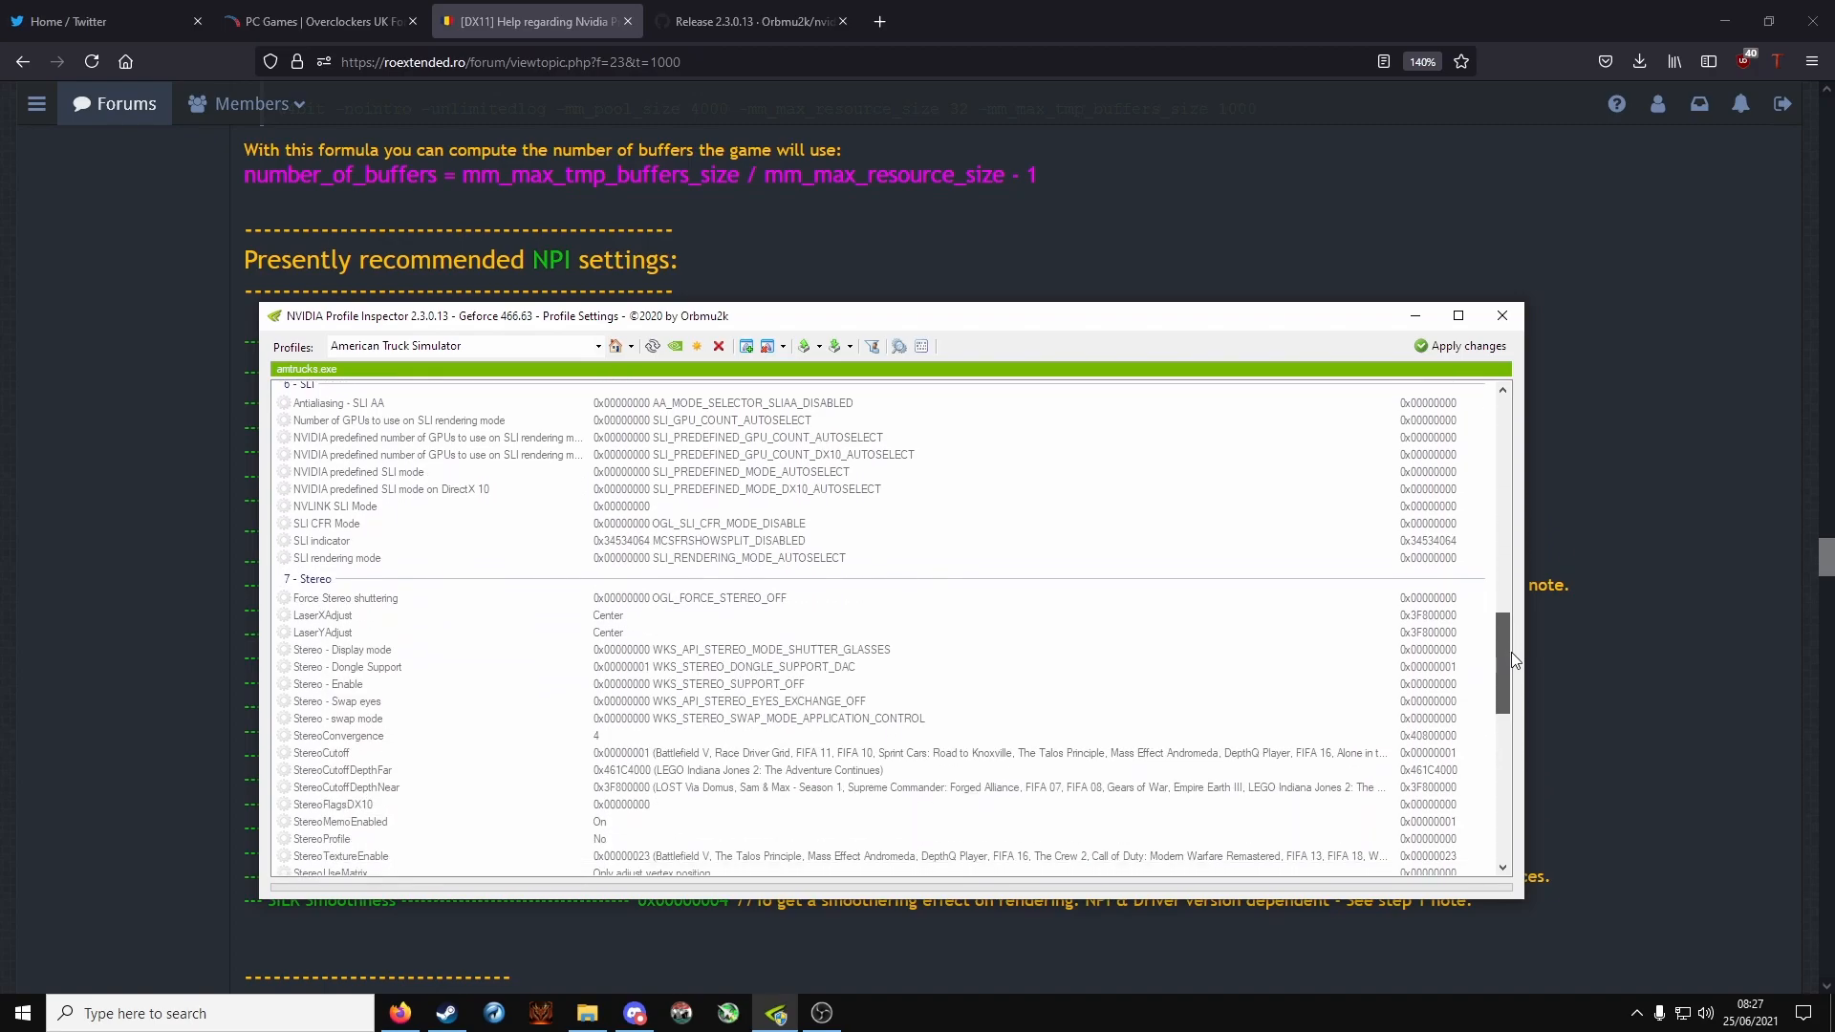
pyautogui.scroll(-3)
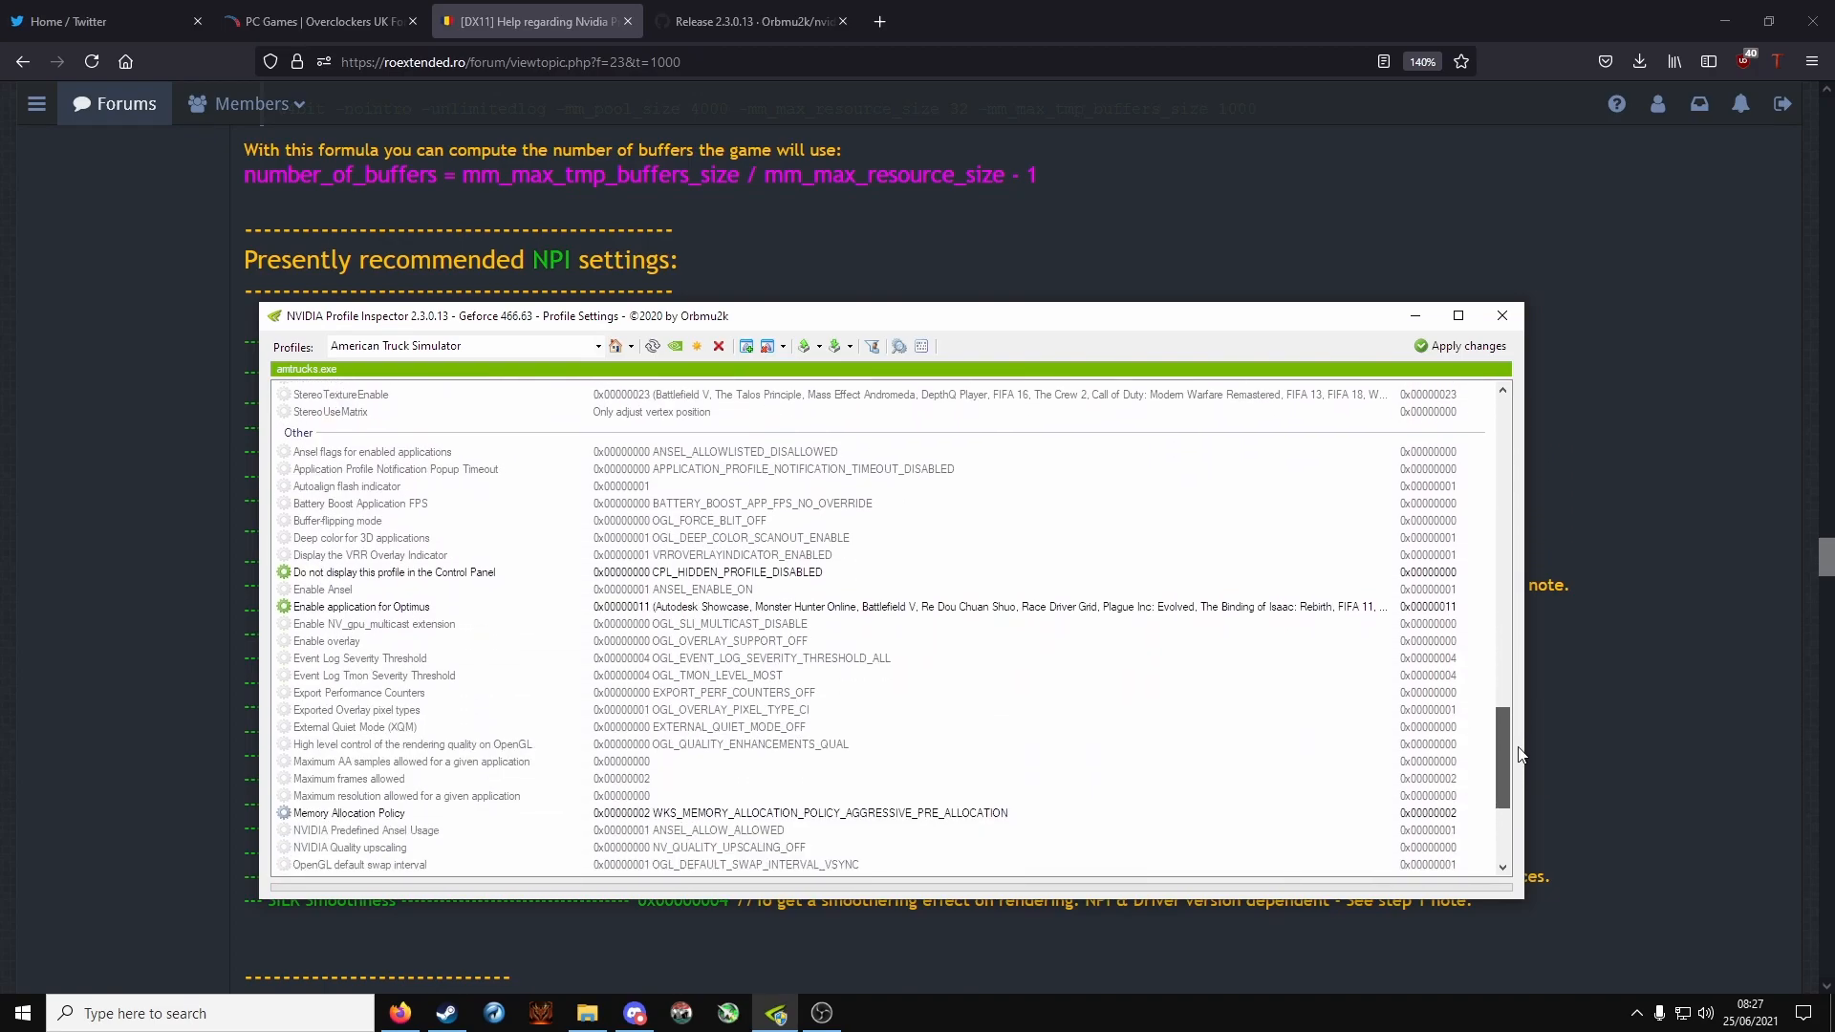
pyautogui.click(348, 813)
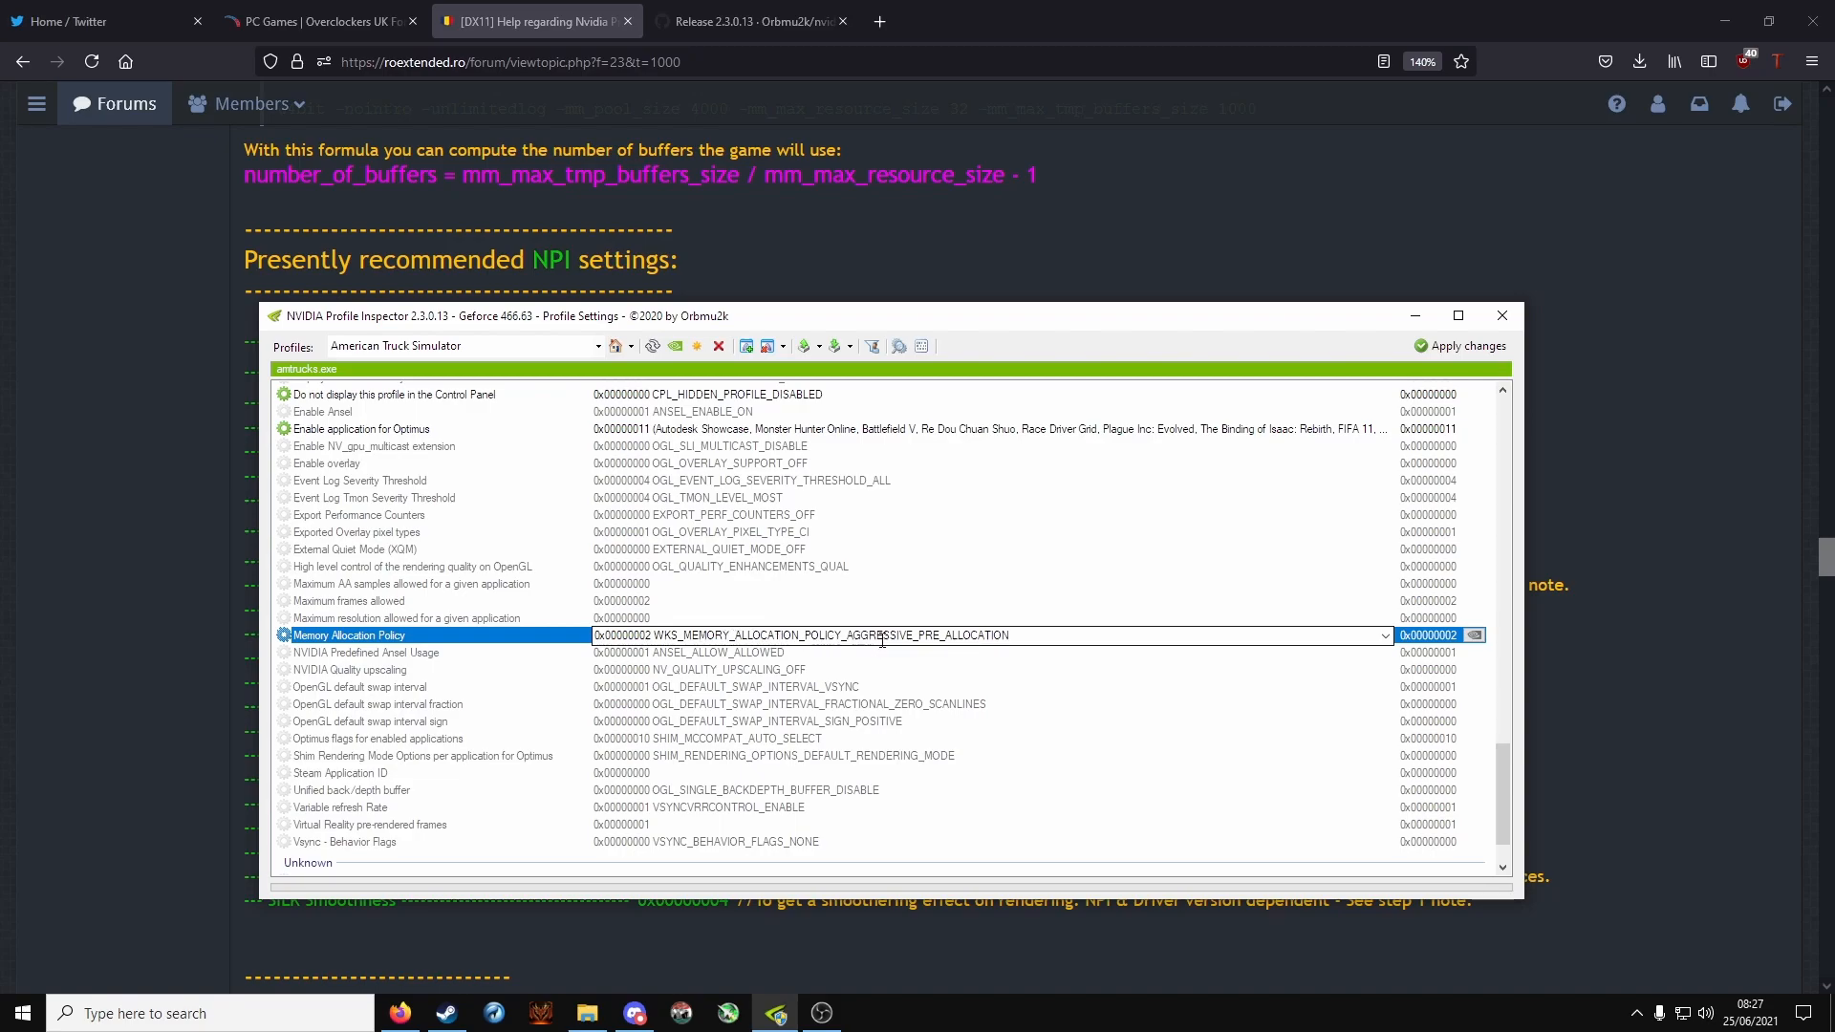
pyautogui.click(1384, 636)
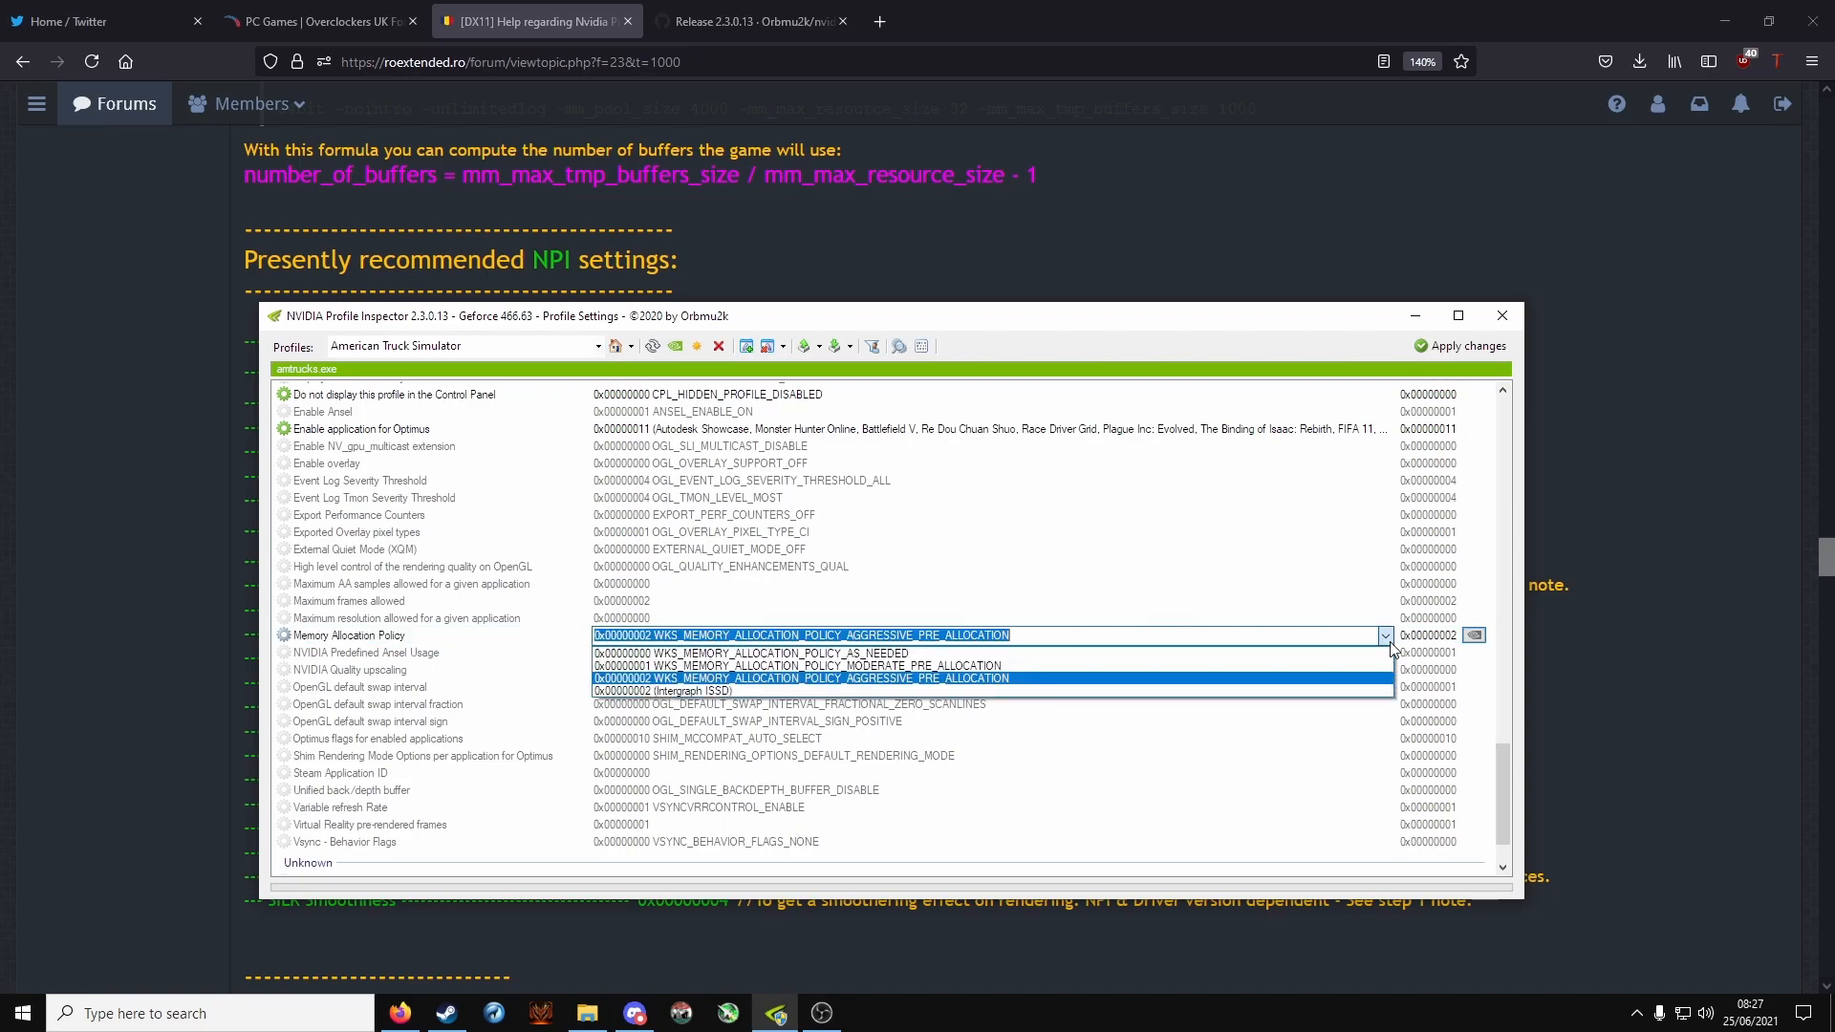
pyautogui.moveTo(765, 666)
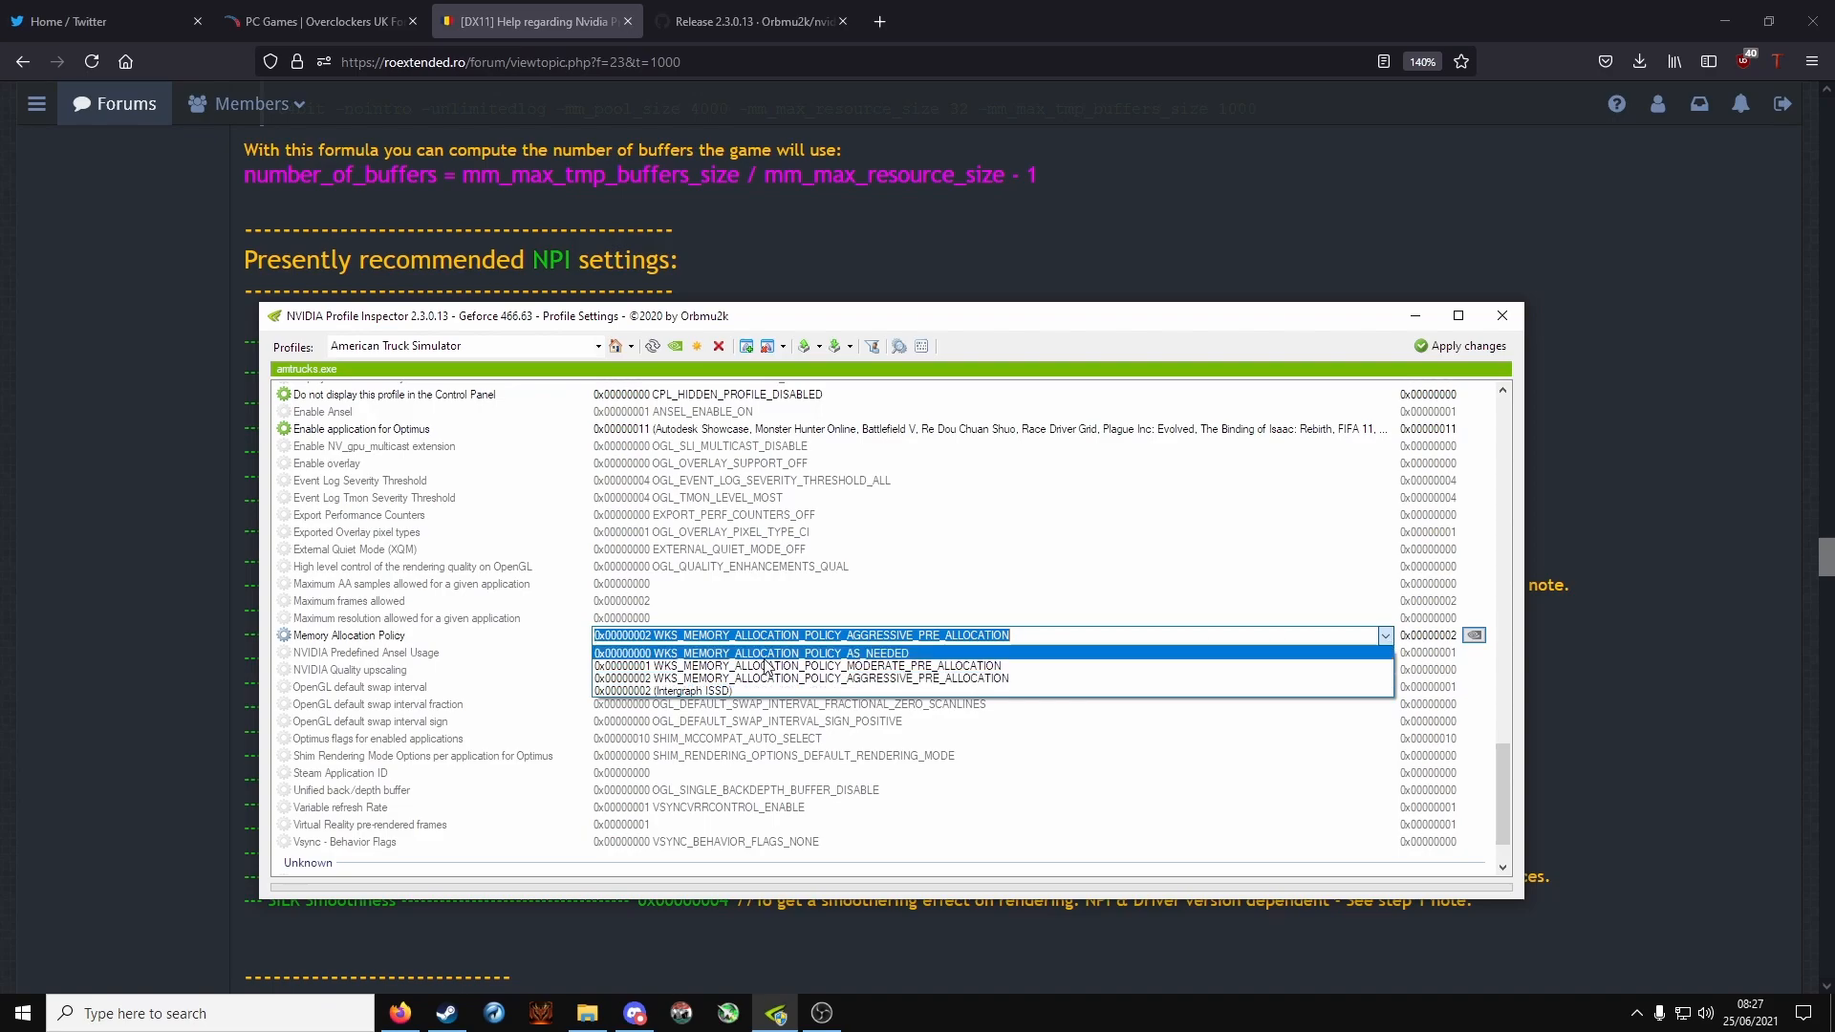
pyautogui.moveTo(902, 683)
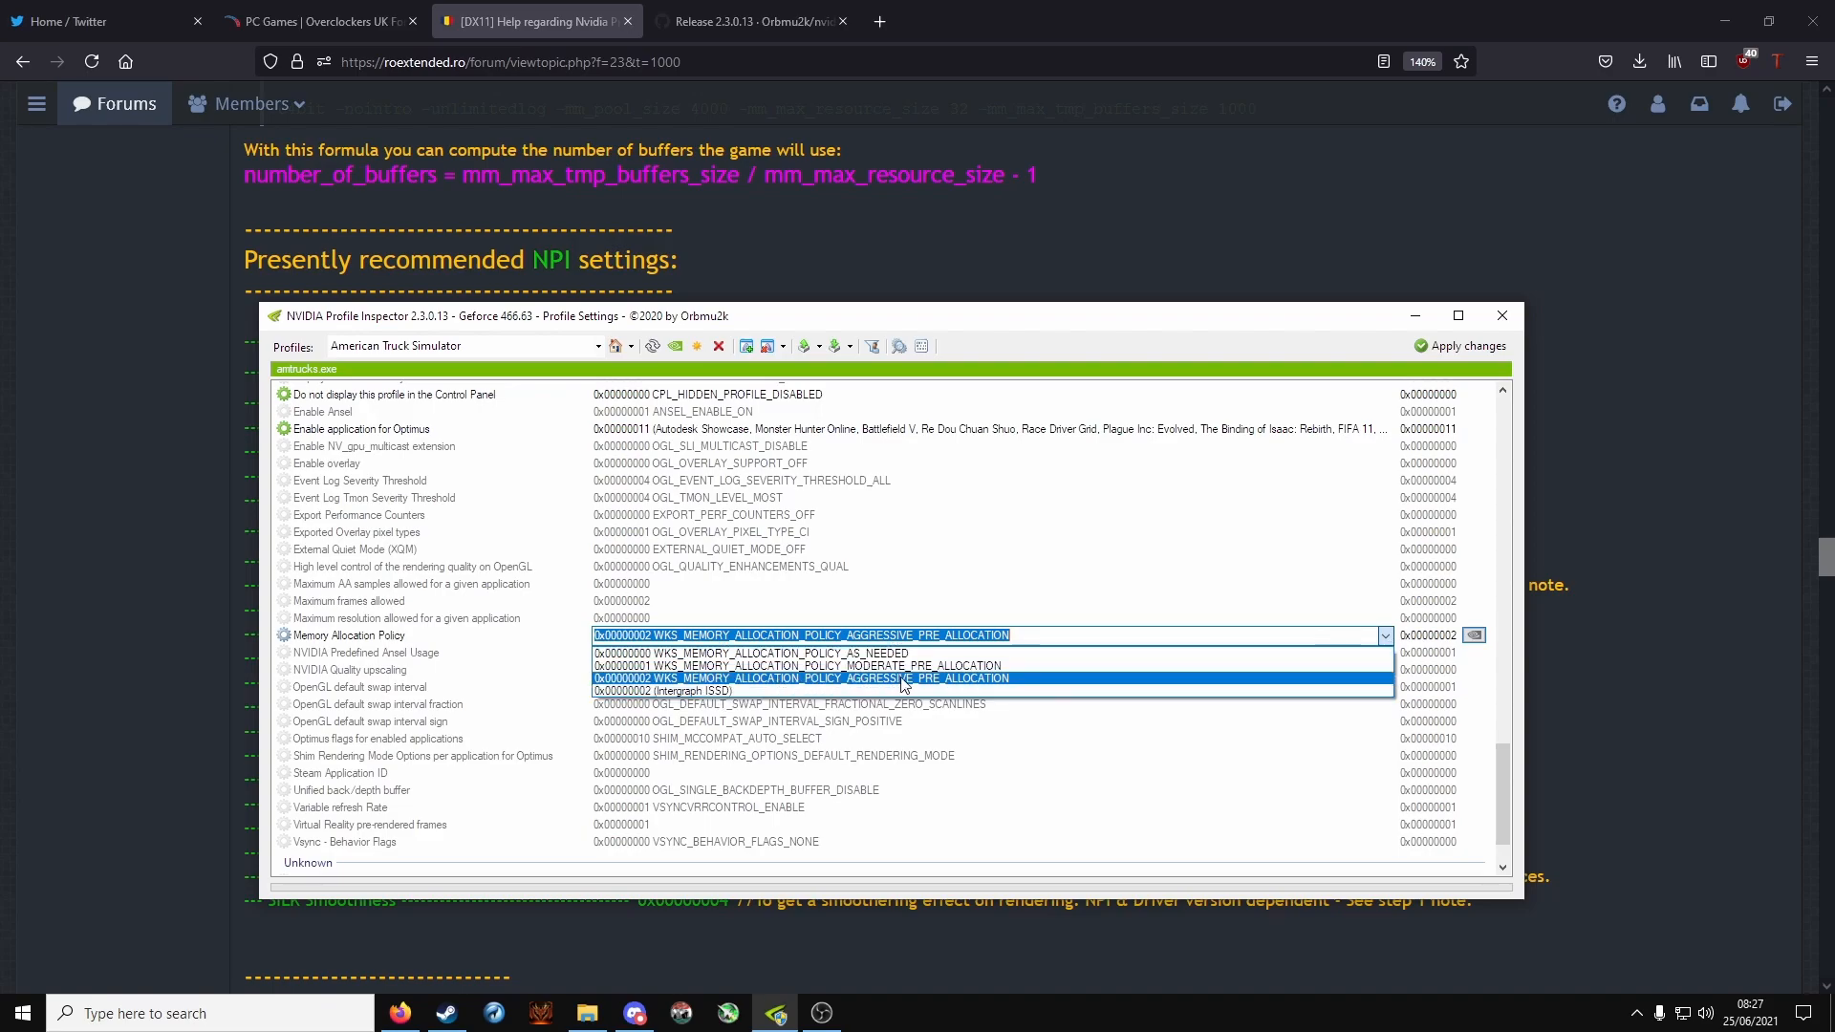
pyautogui.moveTo(935, 685)
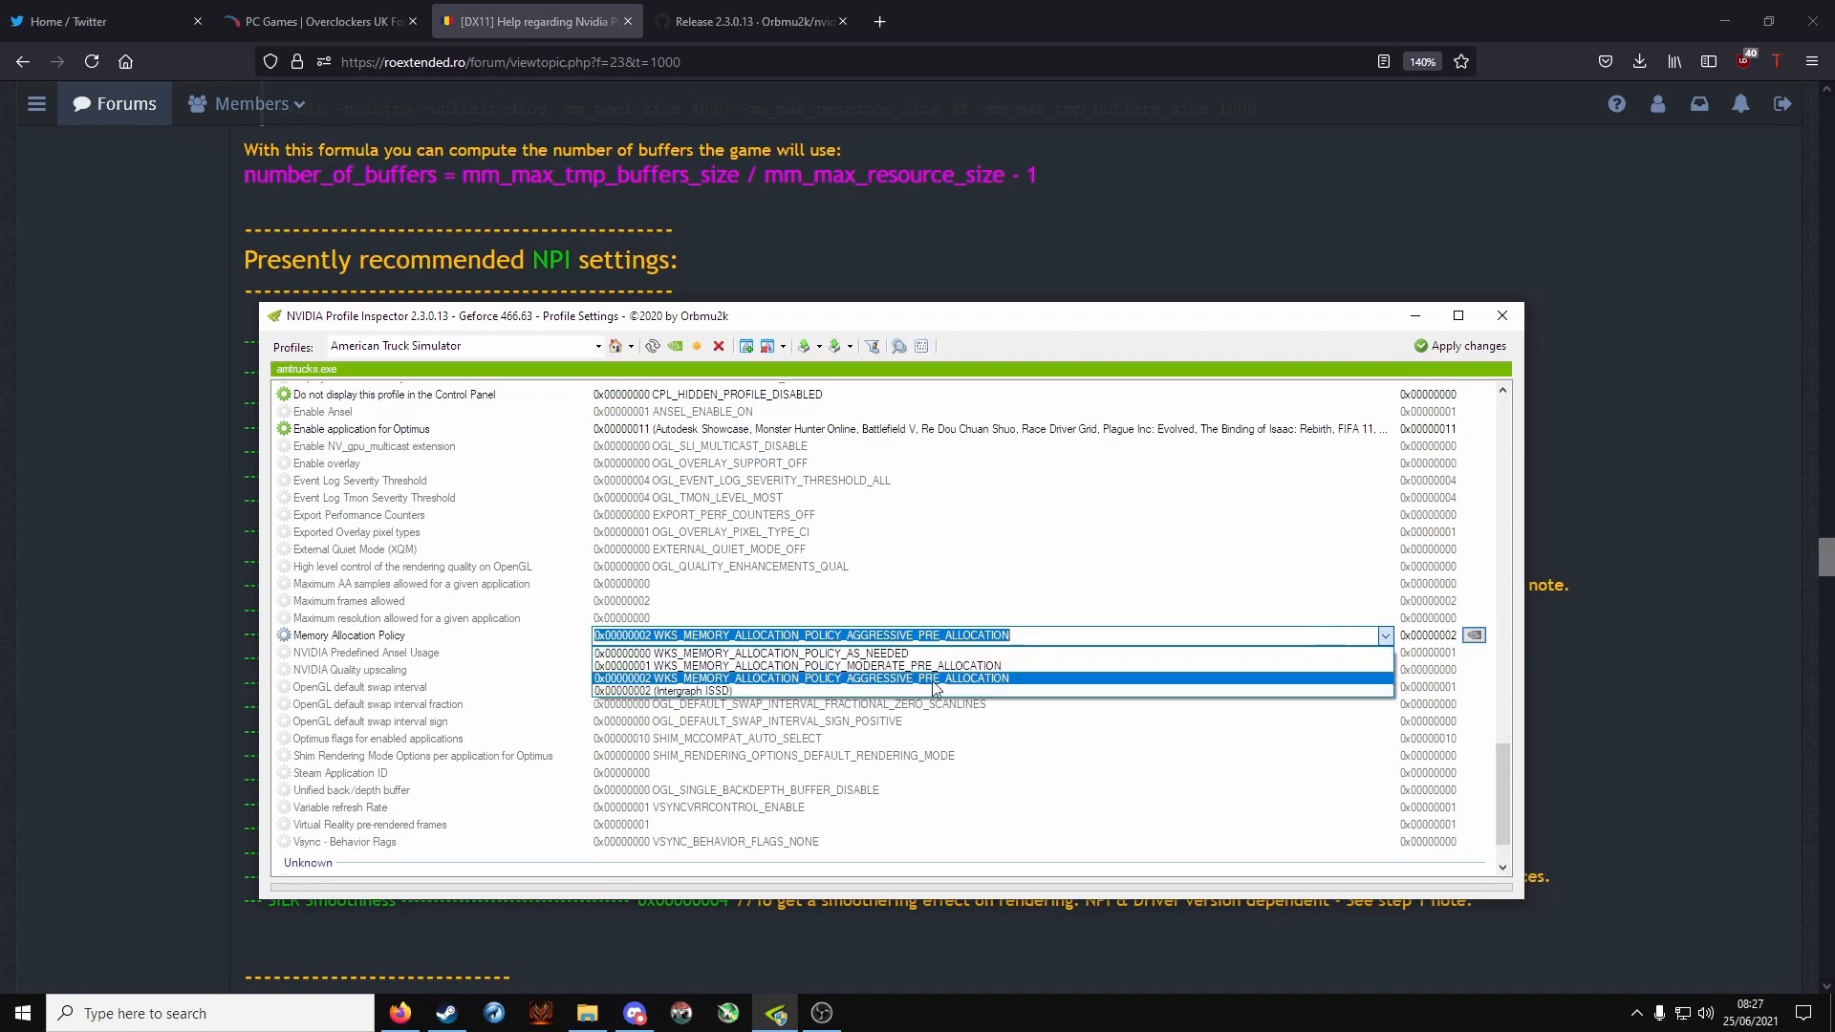
pyautogui.click(799, 677)
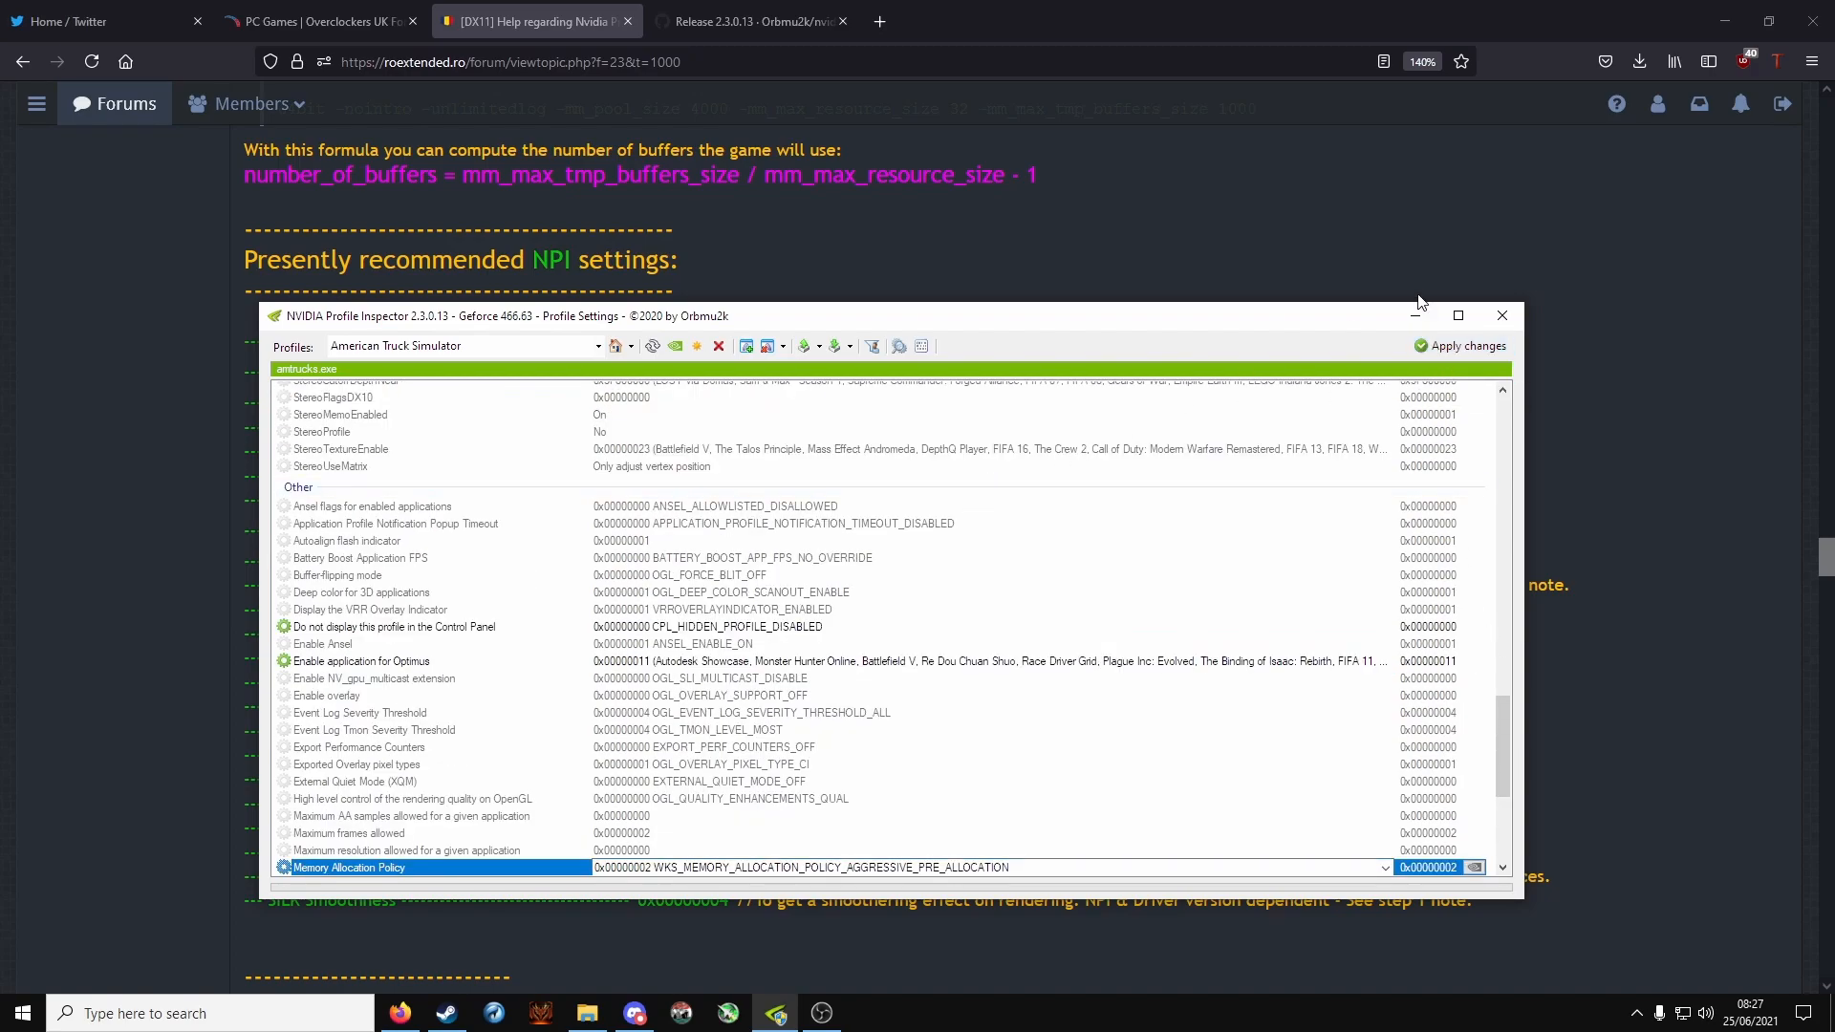
pyautogui.click(1503, 315)
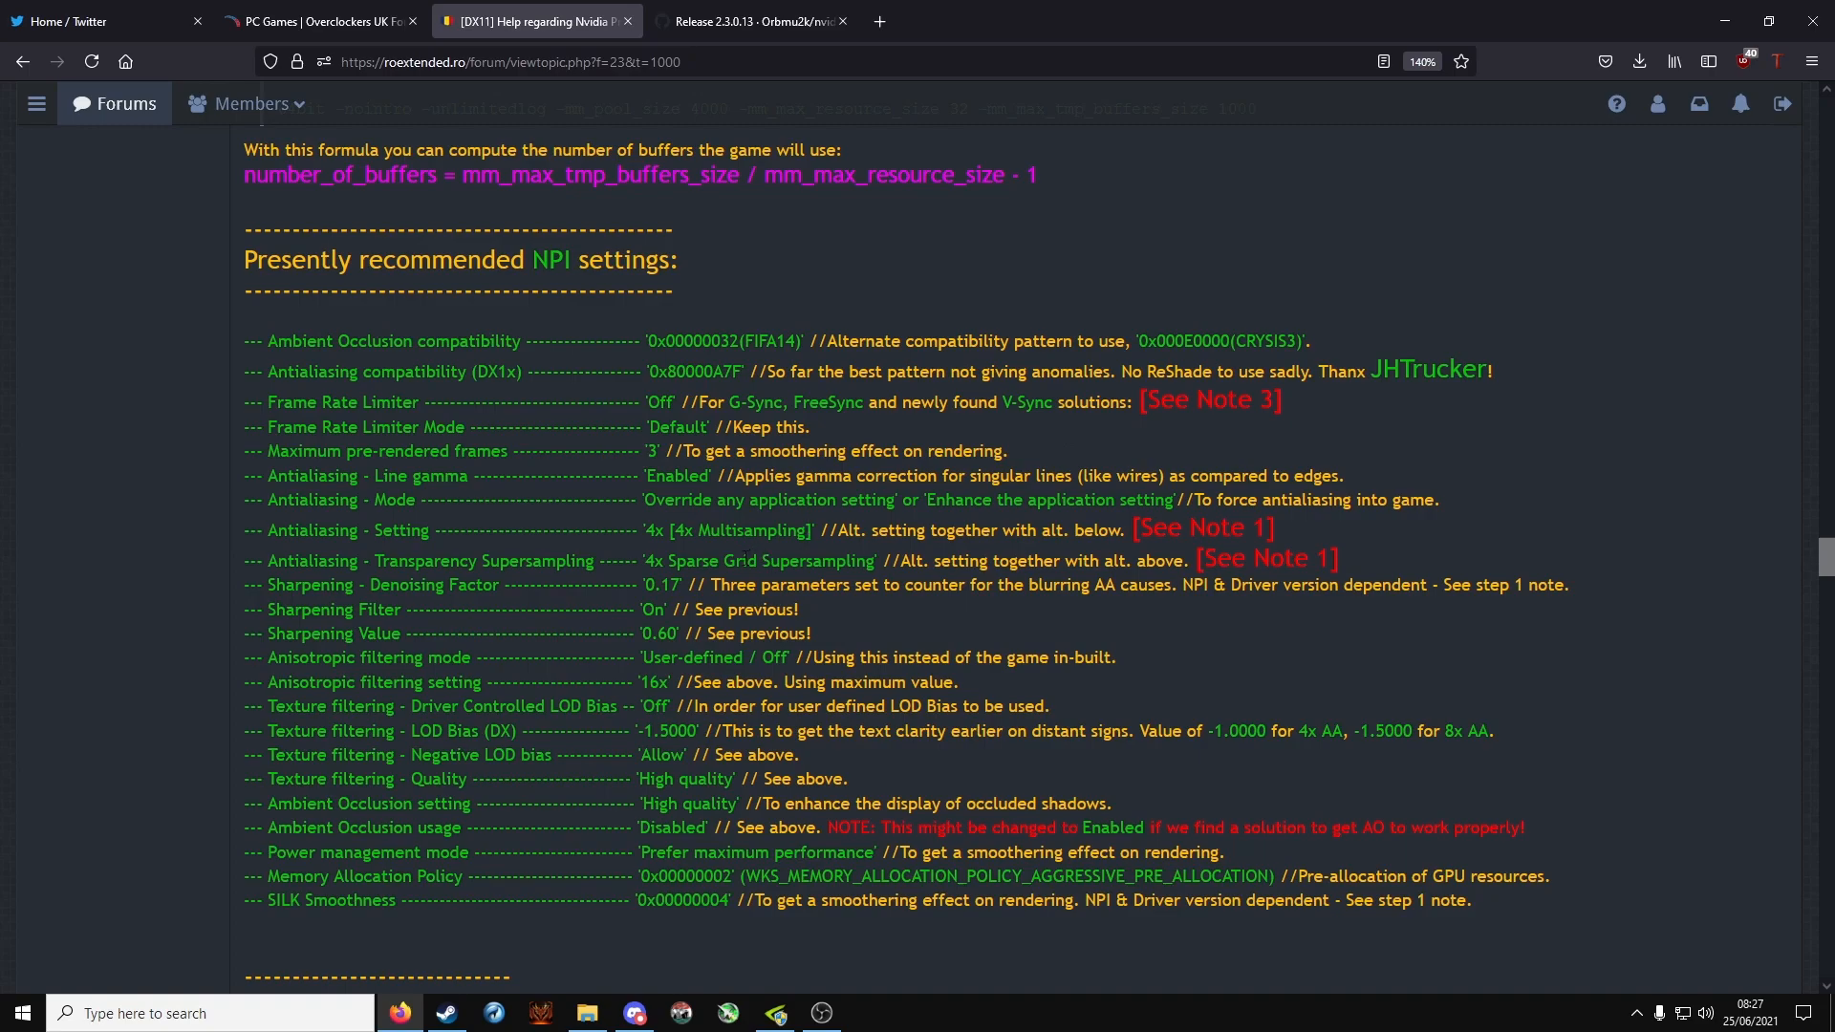